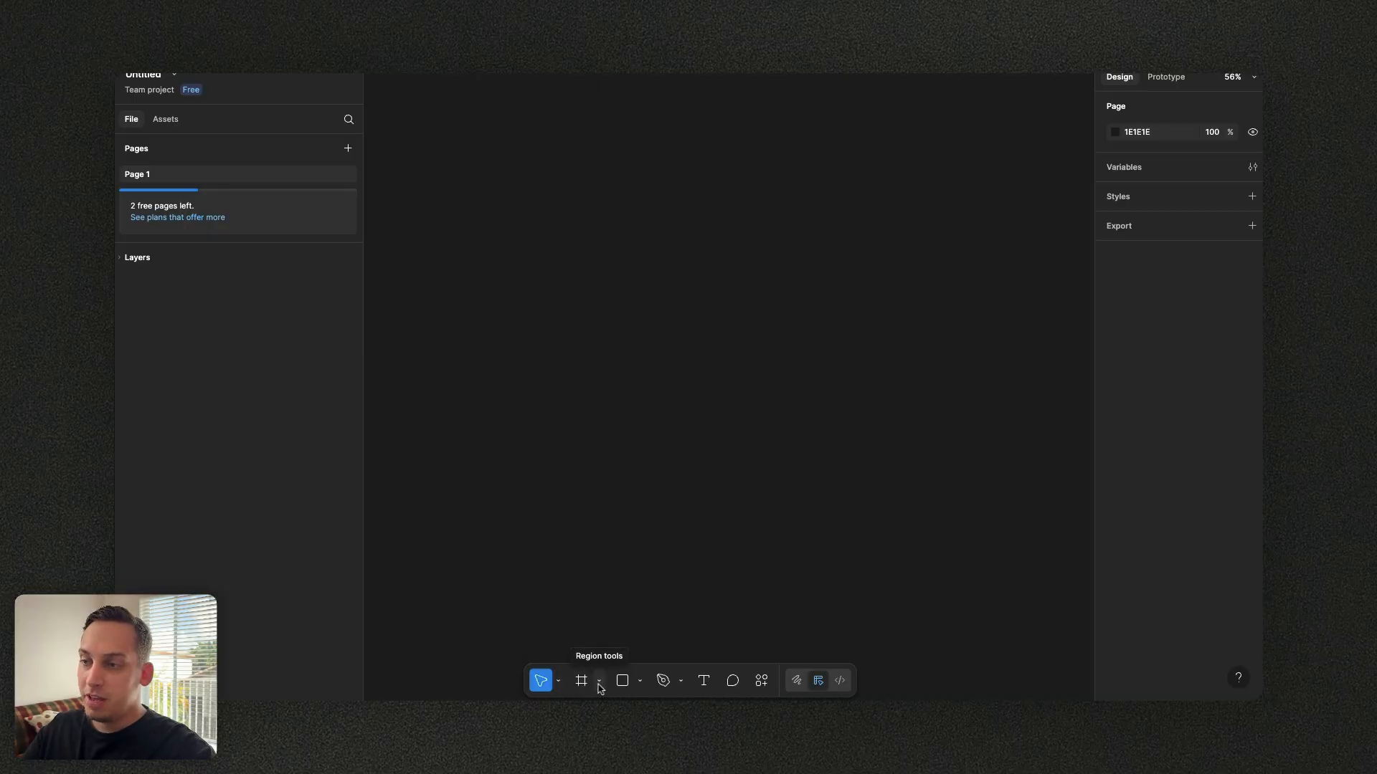
Create a MacBook Pro 16-inch desktop frame for the wireframe
click(581, 680)
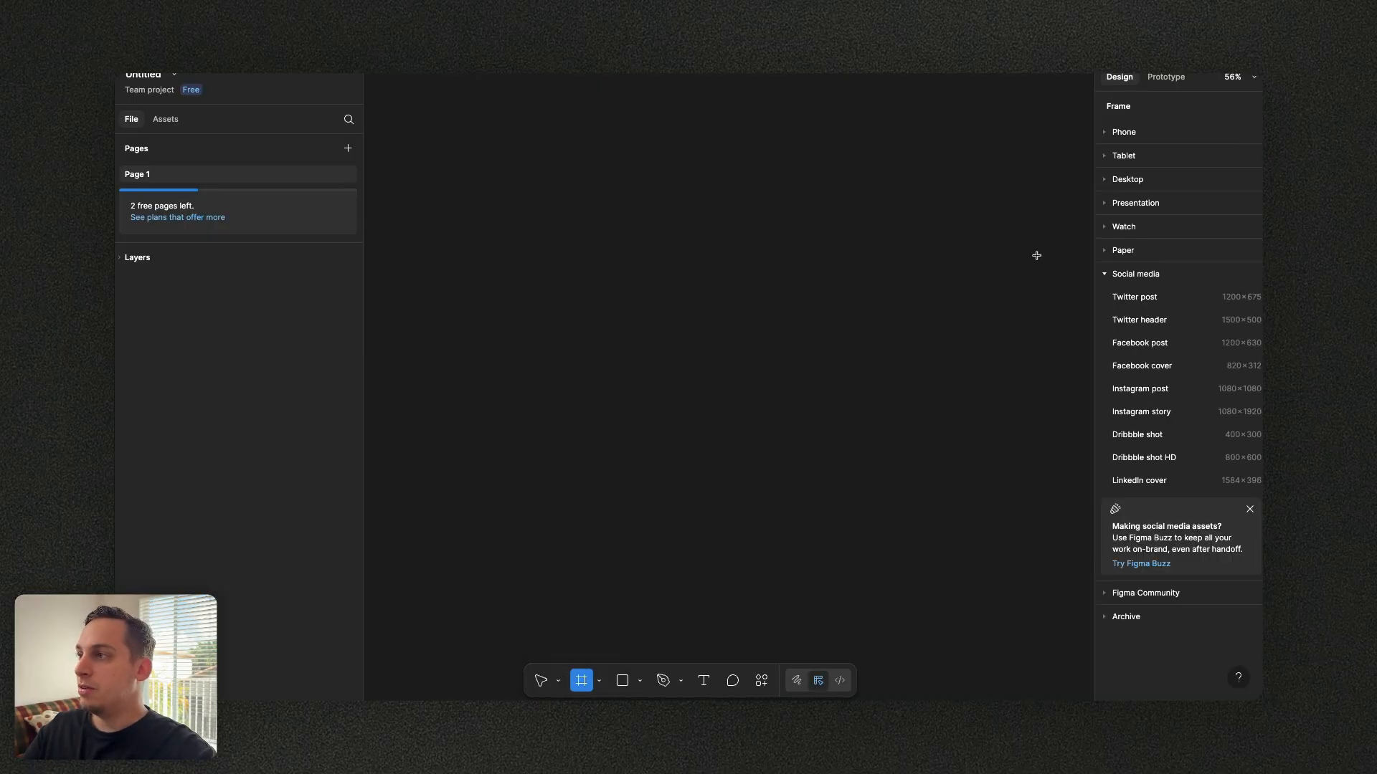
click(1127, 179)
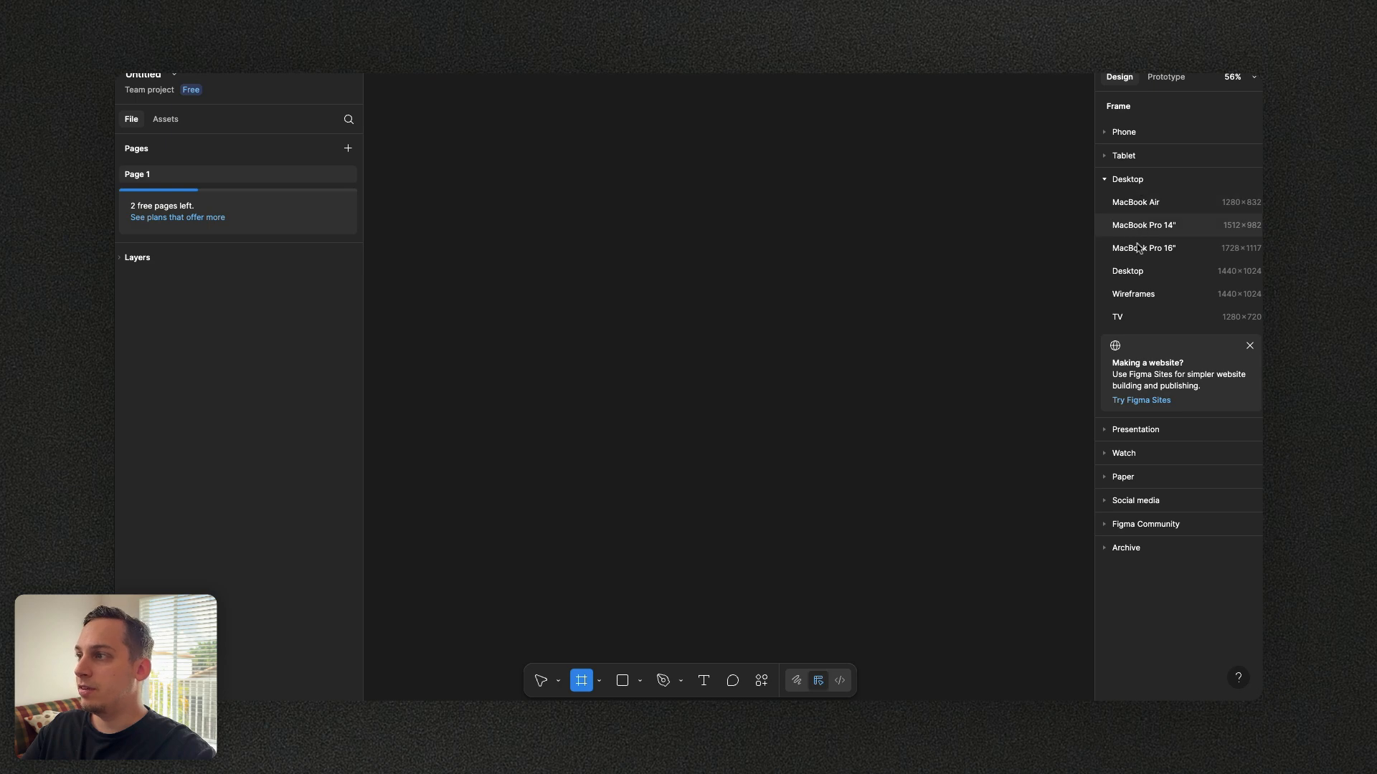
click(1144, 247)
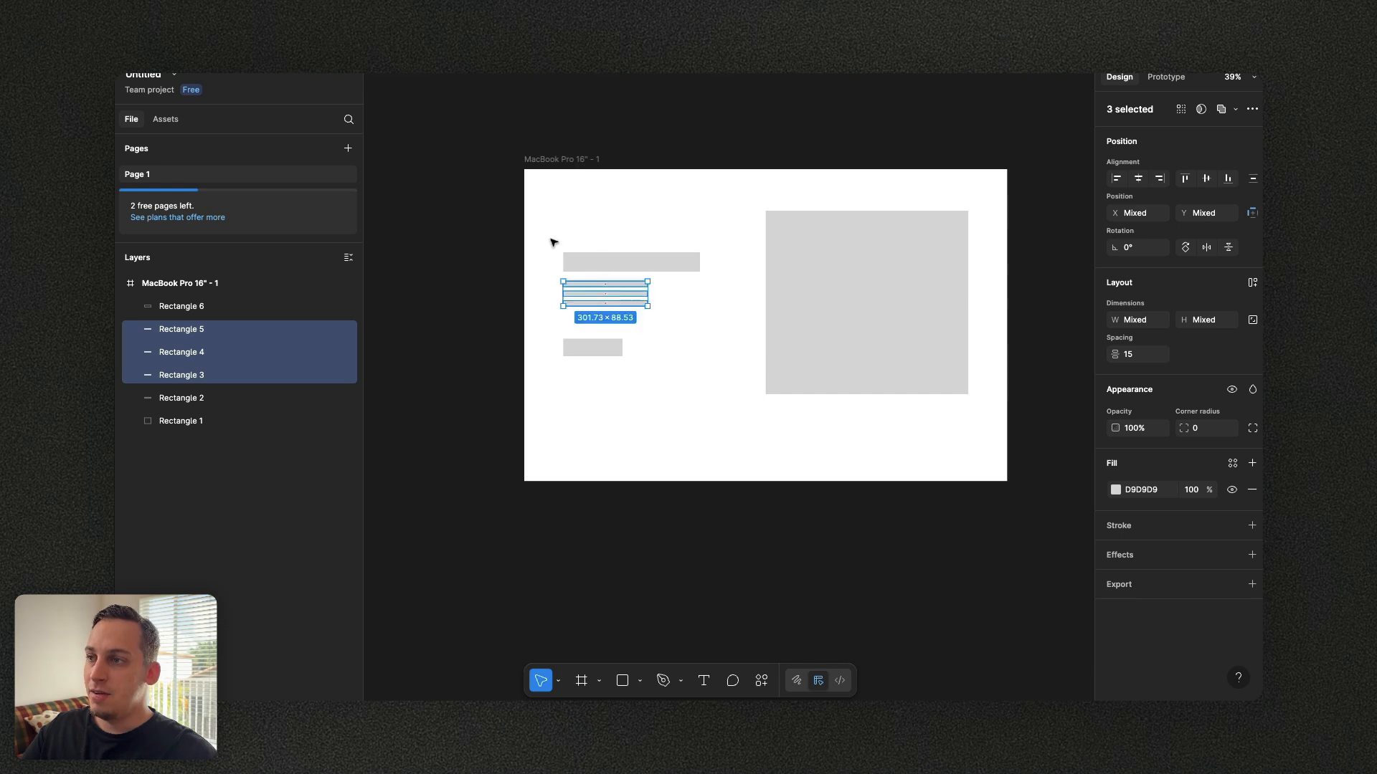
Add the heading bar to the selected text-line rectangles, then clear the selection
click(181, 398)
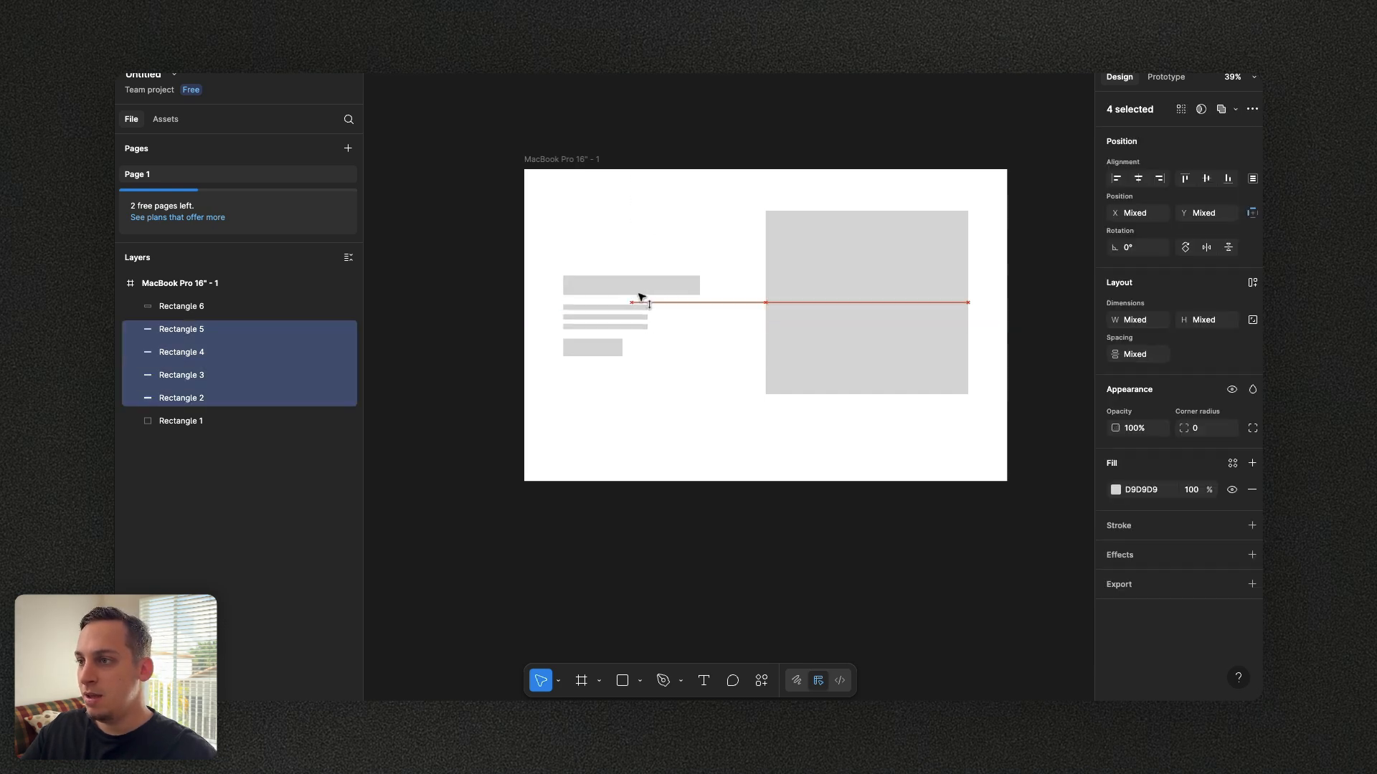
click(557, 262)
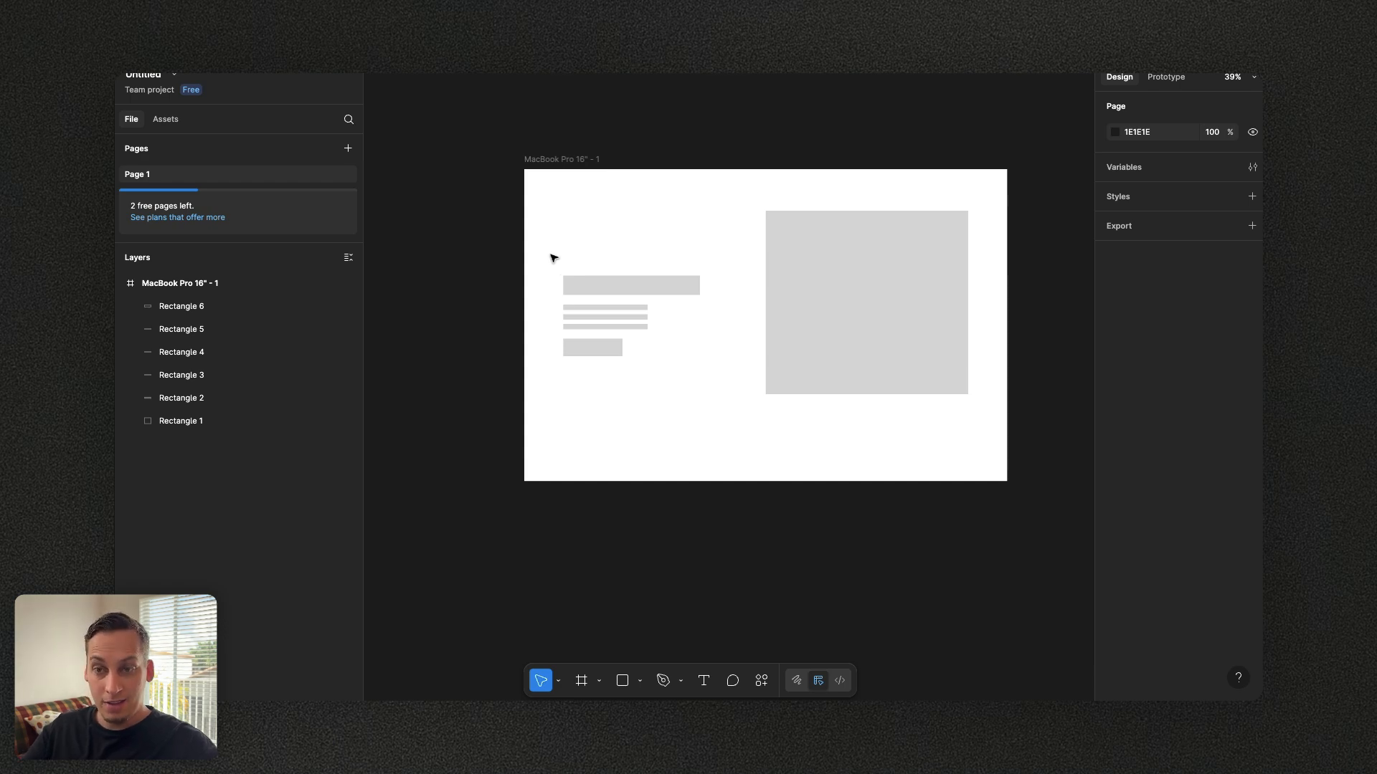
mouse_move(576, 260)
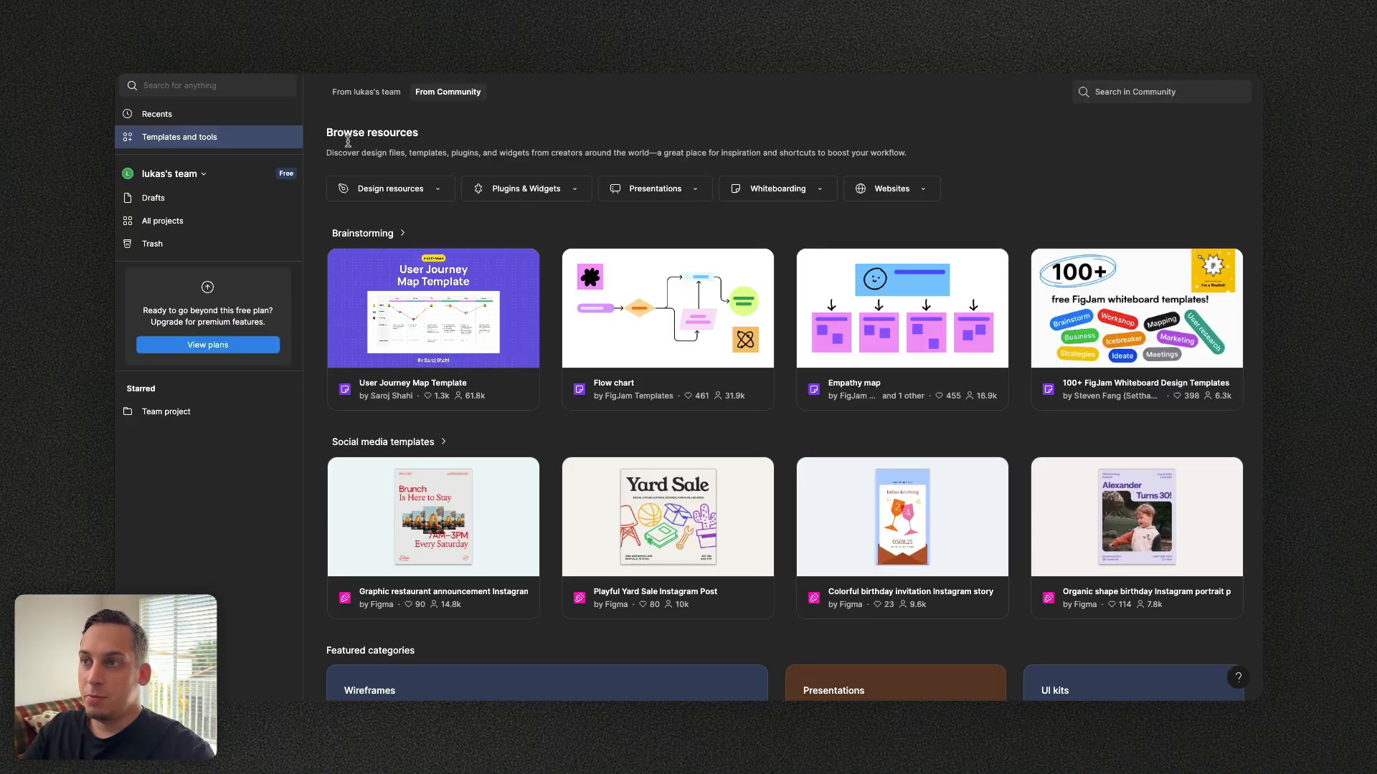
mouse_move(935, 126)
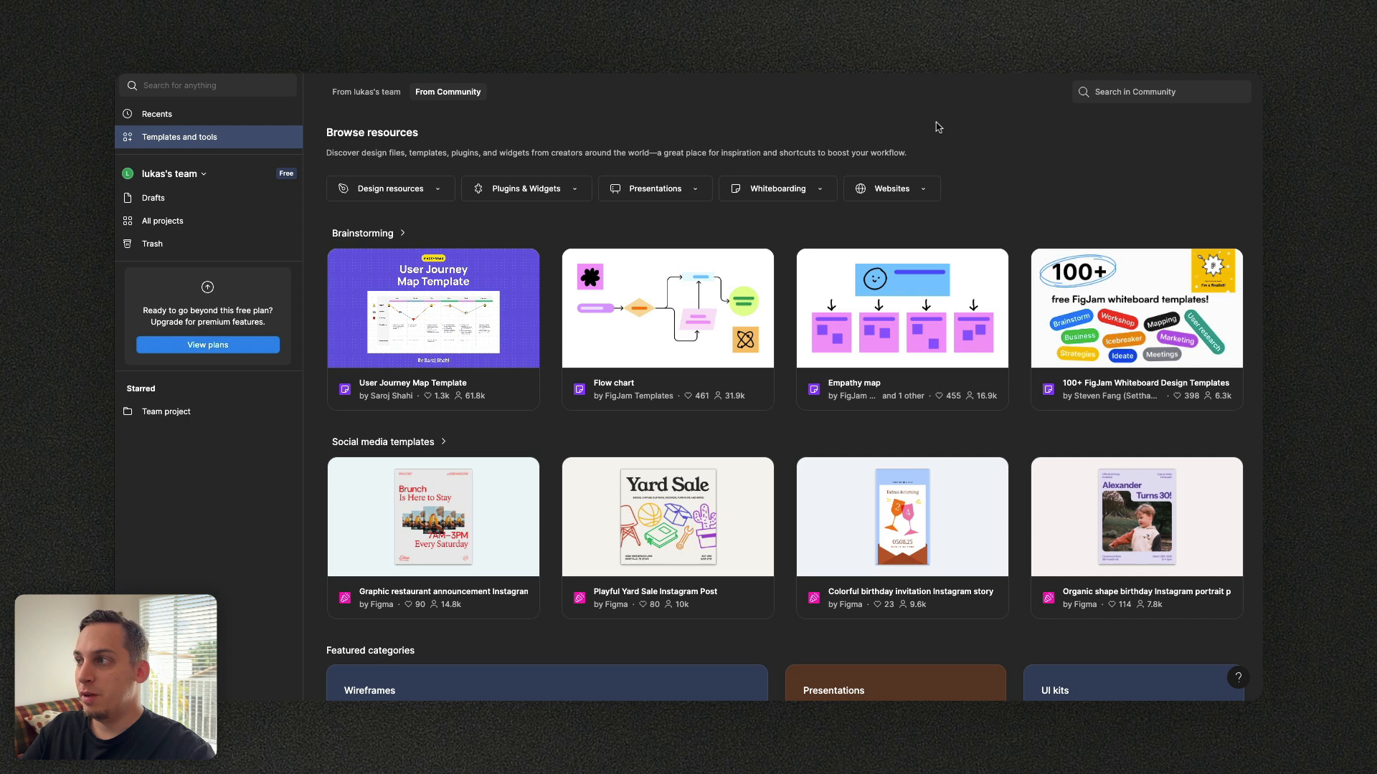
mouse_move(463, 367)
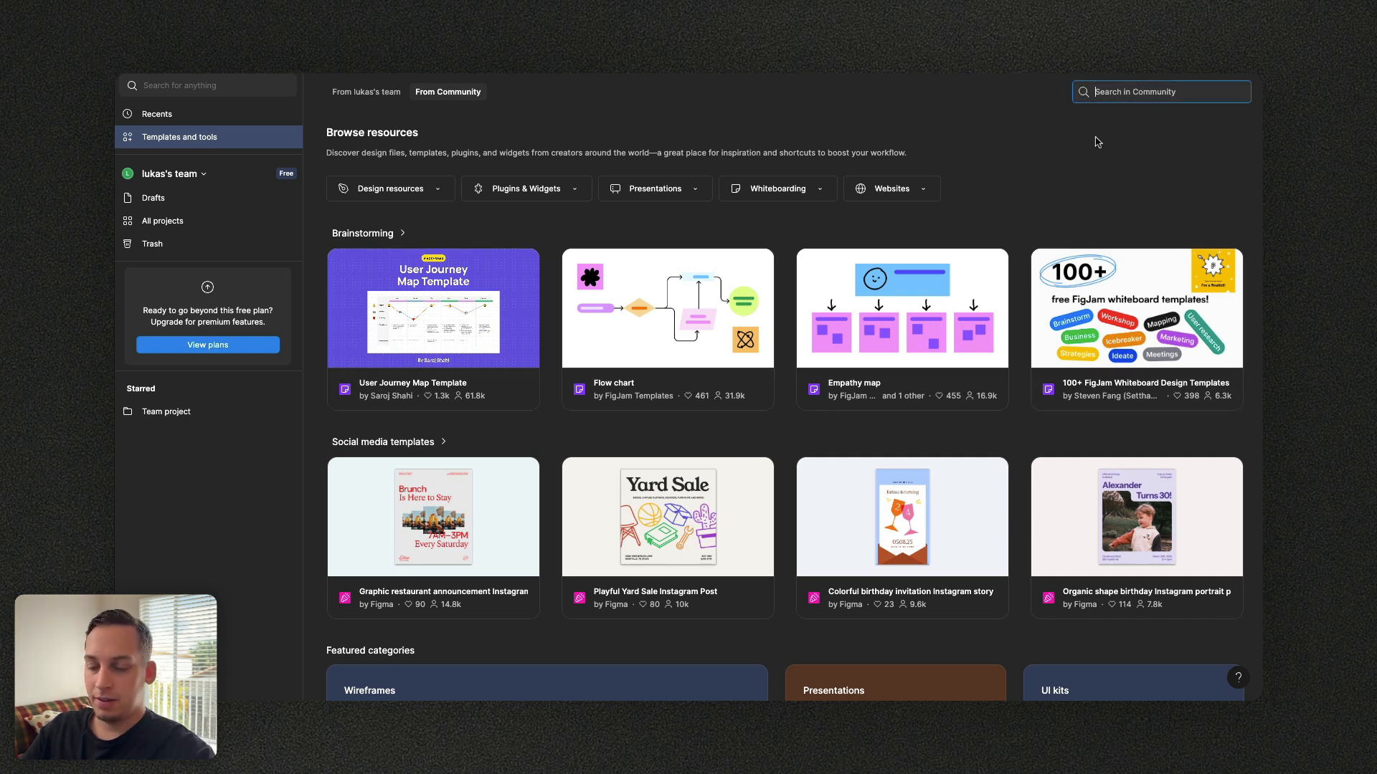
Search the Community for 'saas landing page' and bring up the SAAS Dashboard Landing Page UI Design template
text(saas lar)
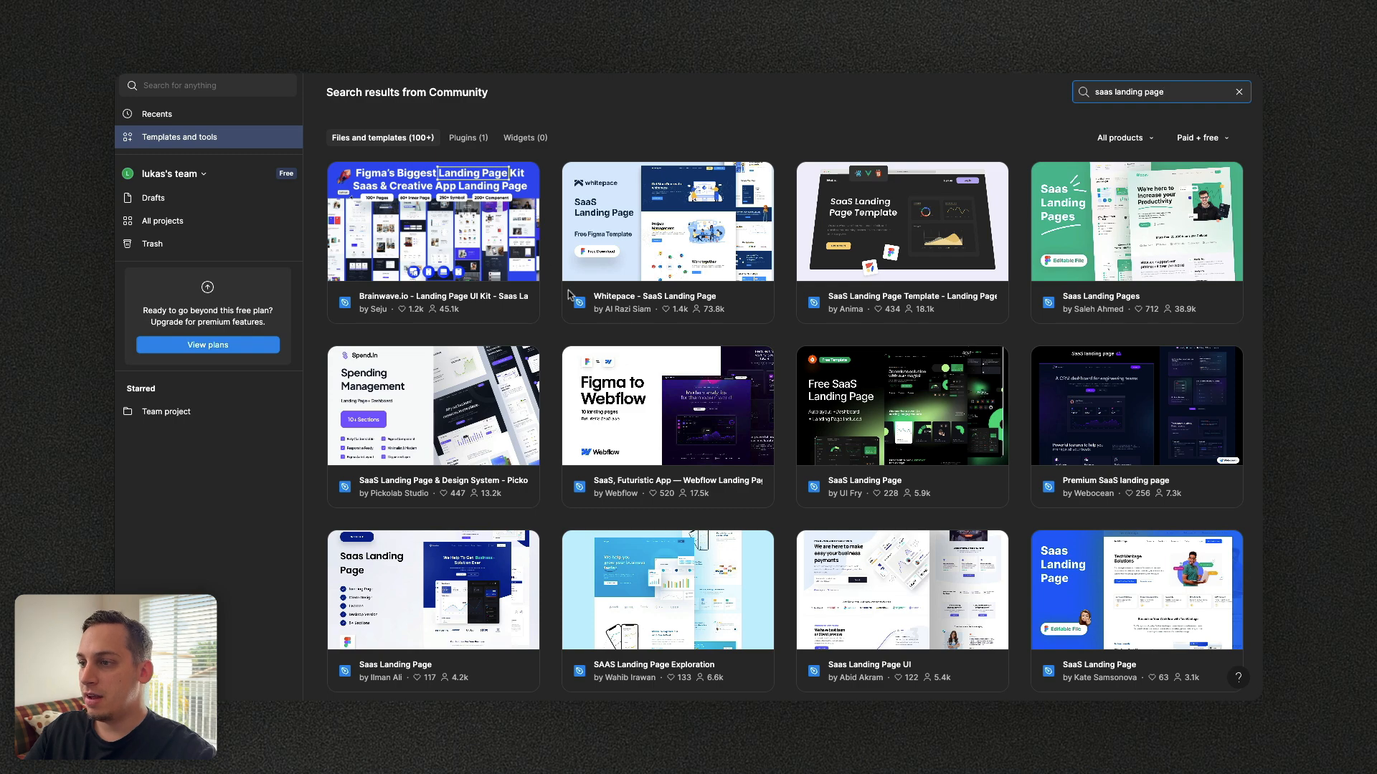
scroll(down, 3)
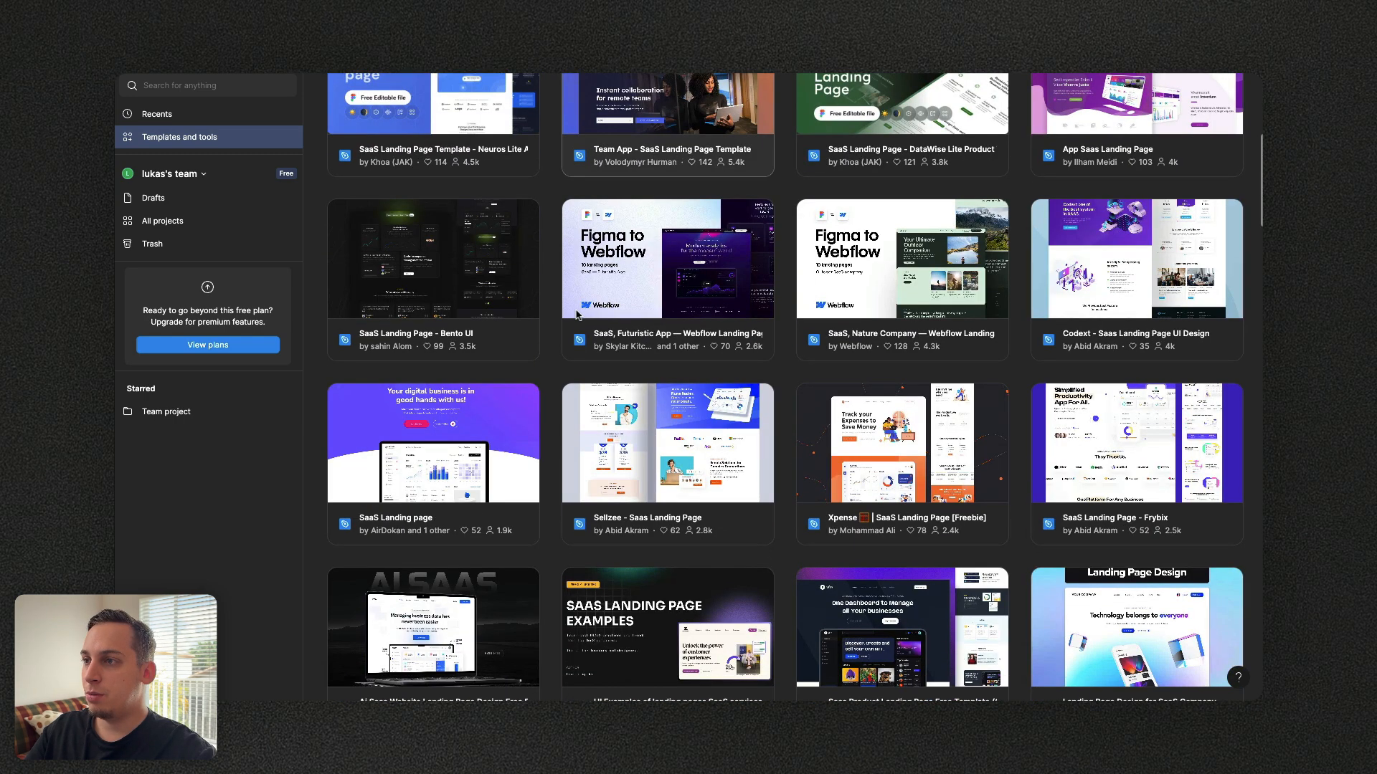
scroll(down, 3)
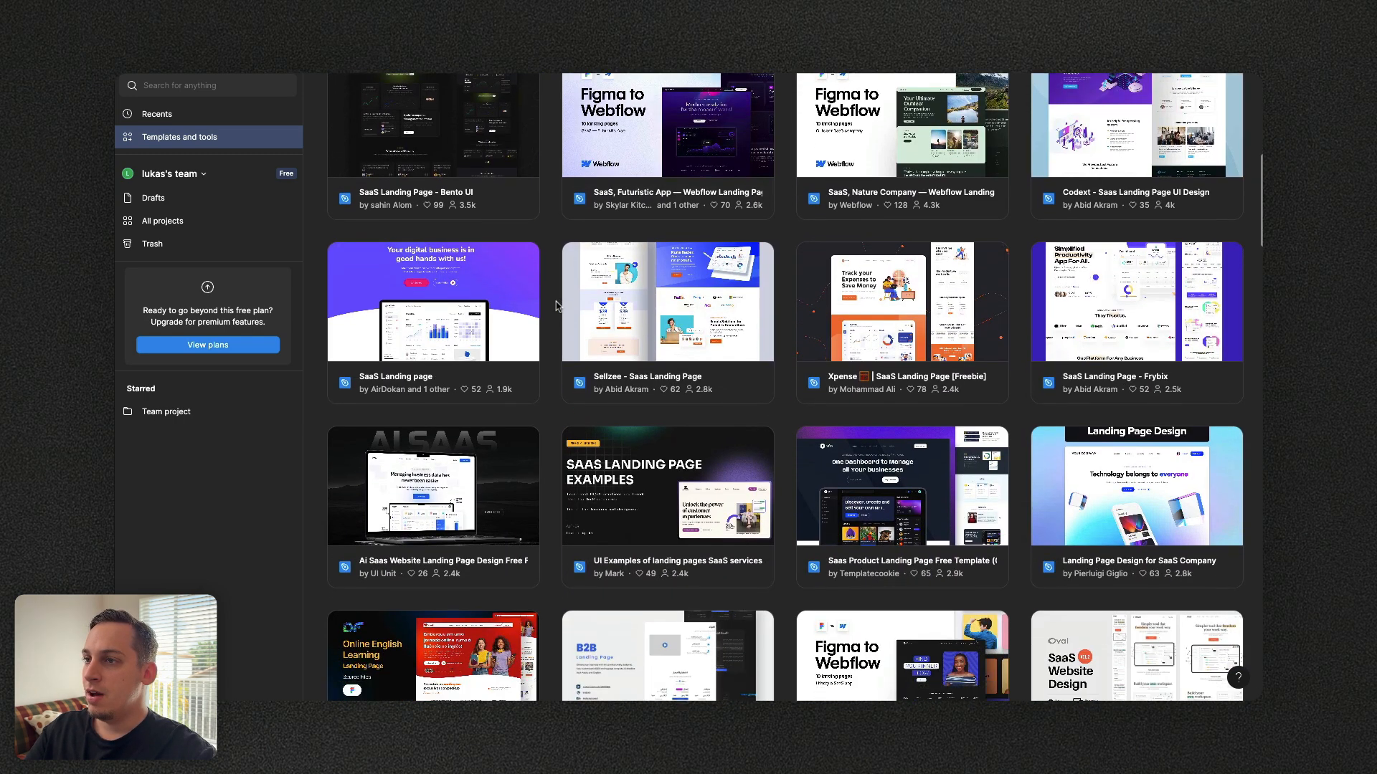
scroll(down, 3)
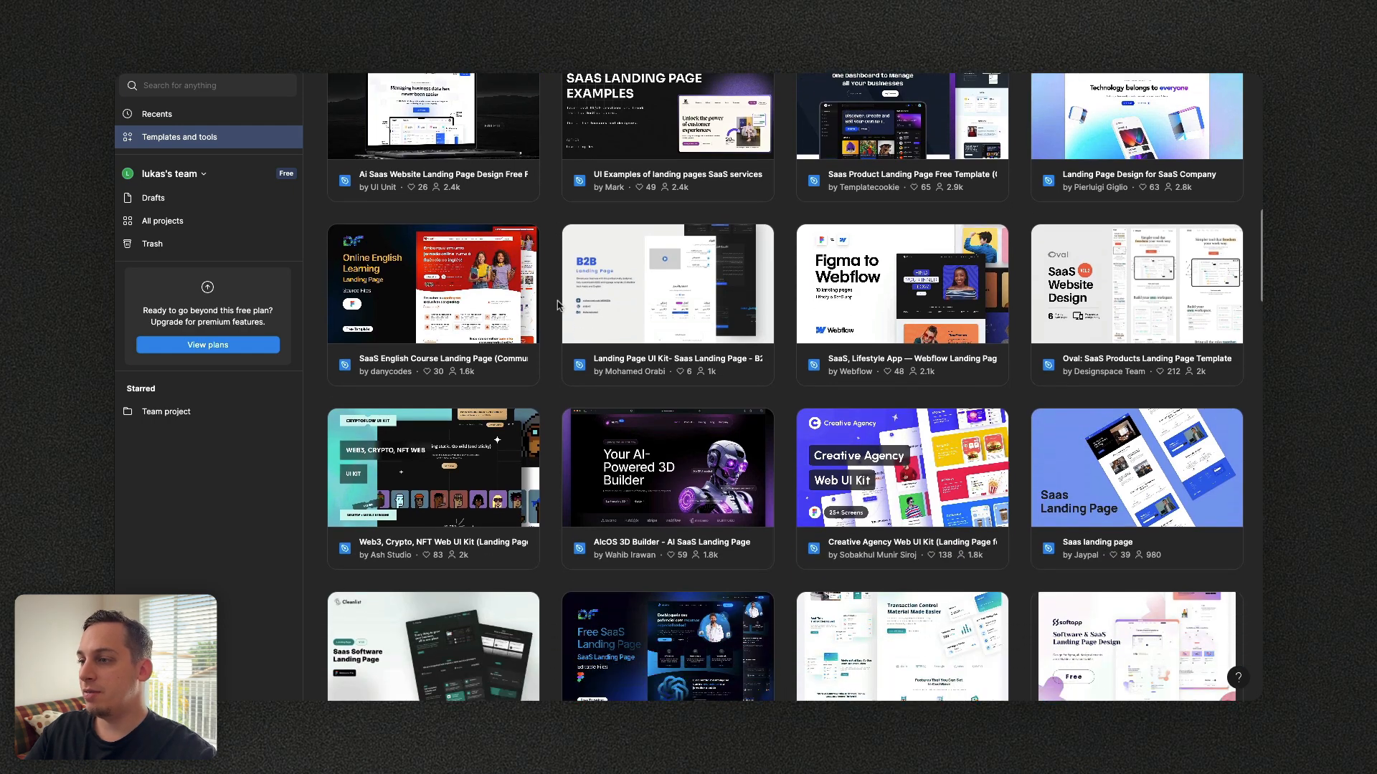
scroll(down, 3)
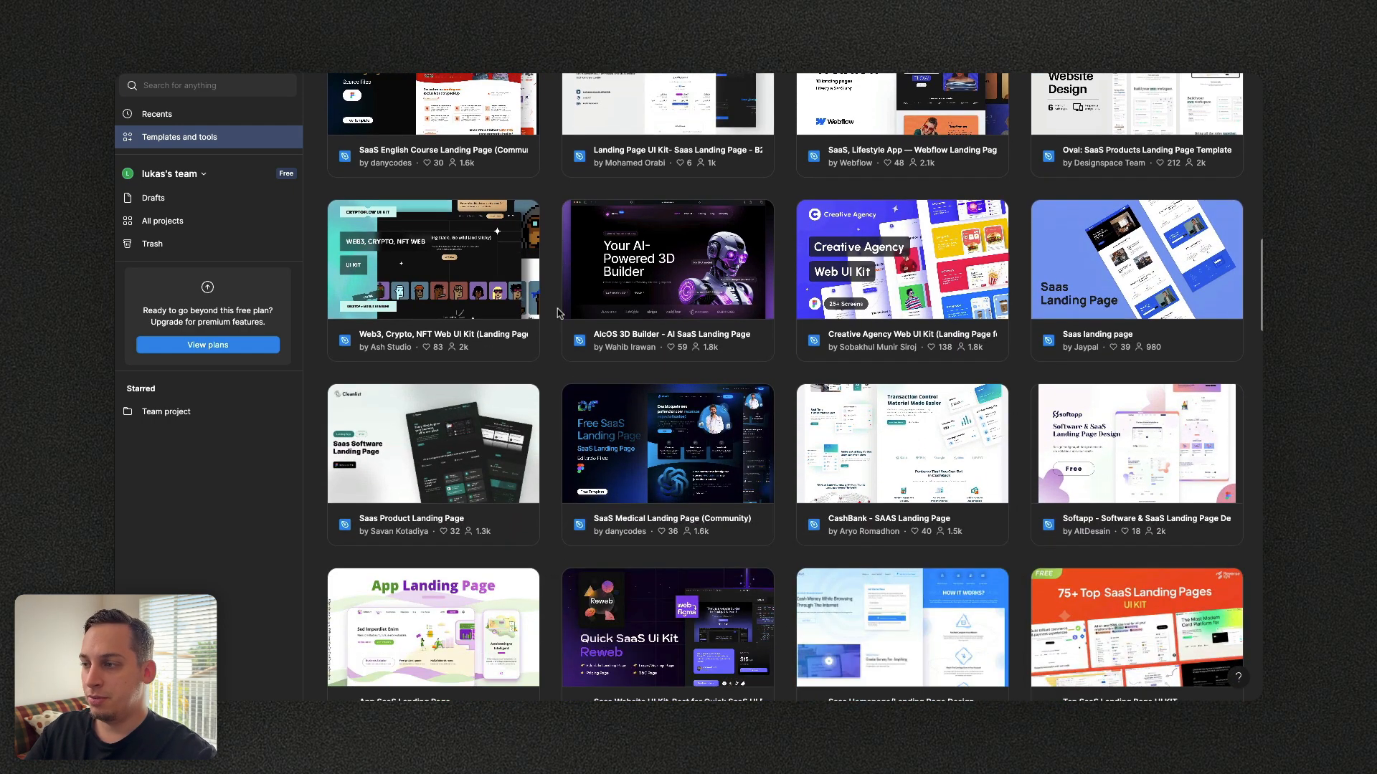
scroll(down, 3)
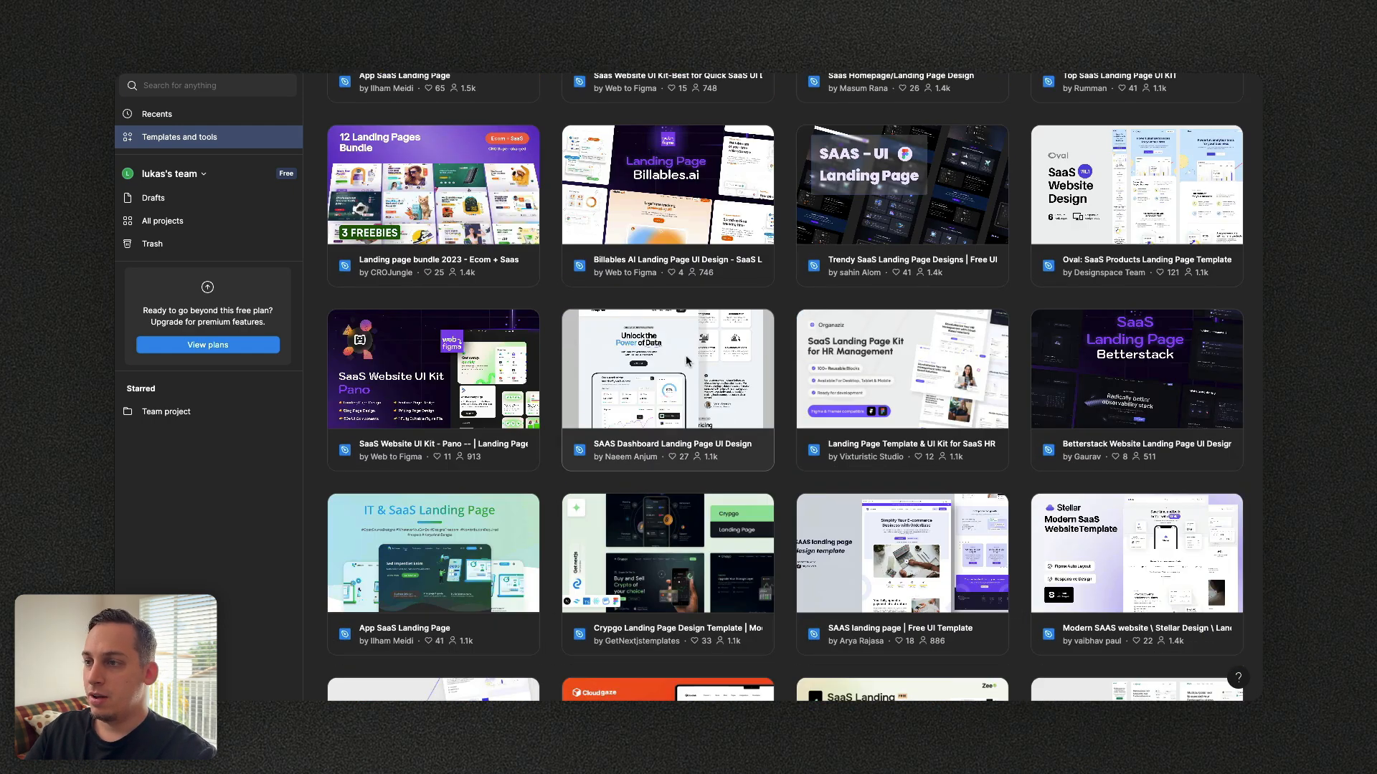
click(665, 368)
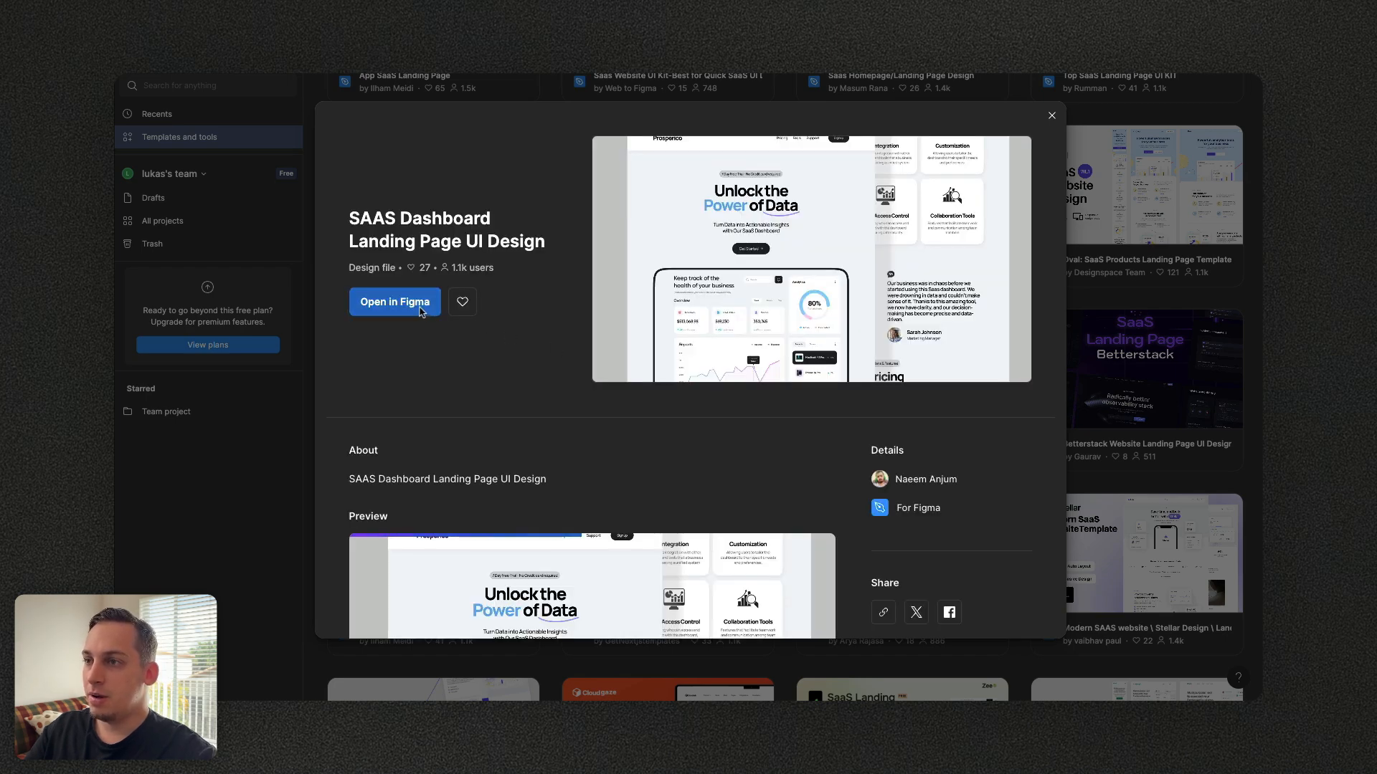
Open the template as an editable design file and inspect the hero's dashboard frame and subheading text
click(394, 301)
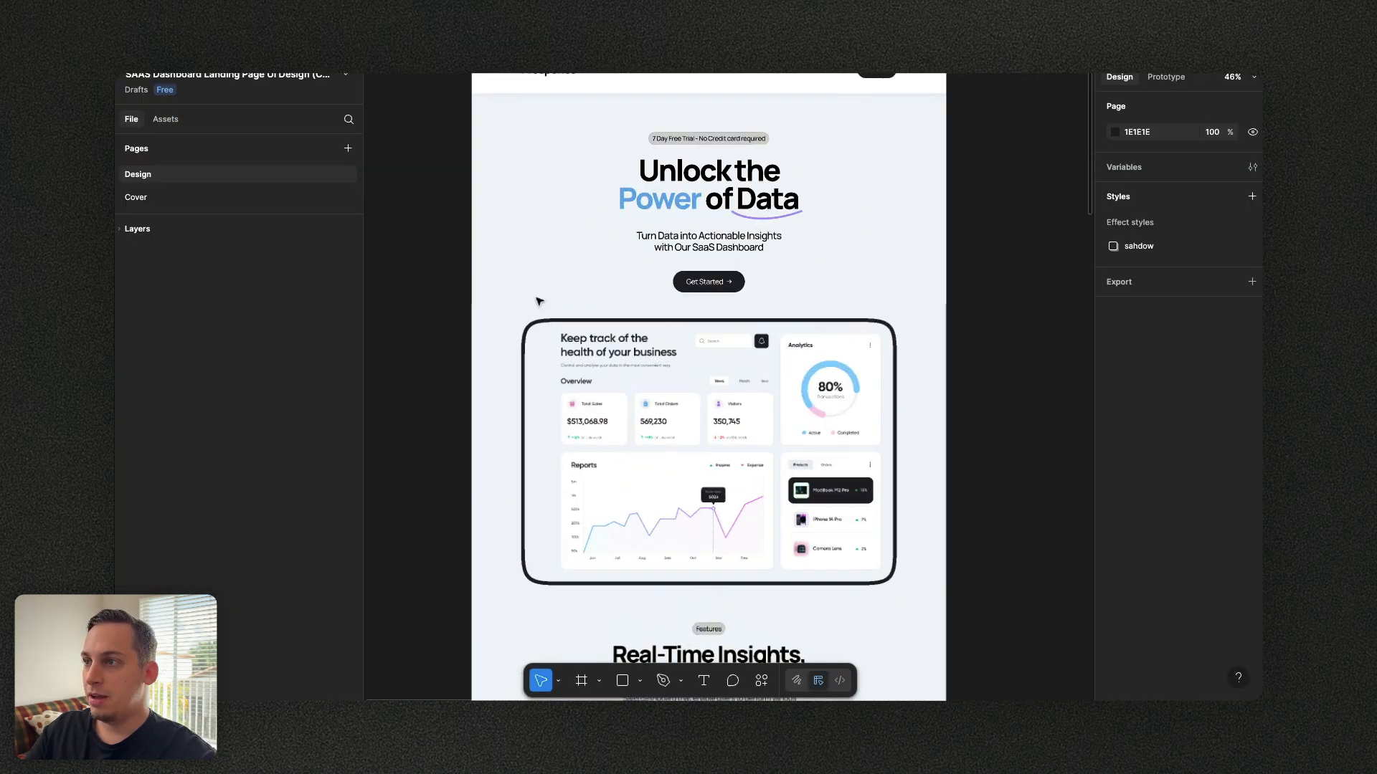
click(705, 453)
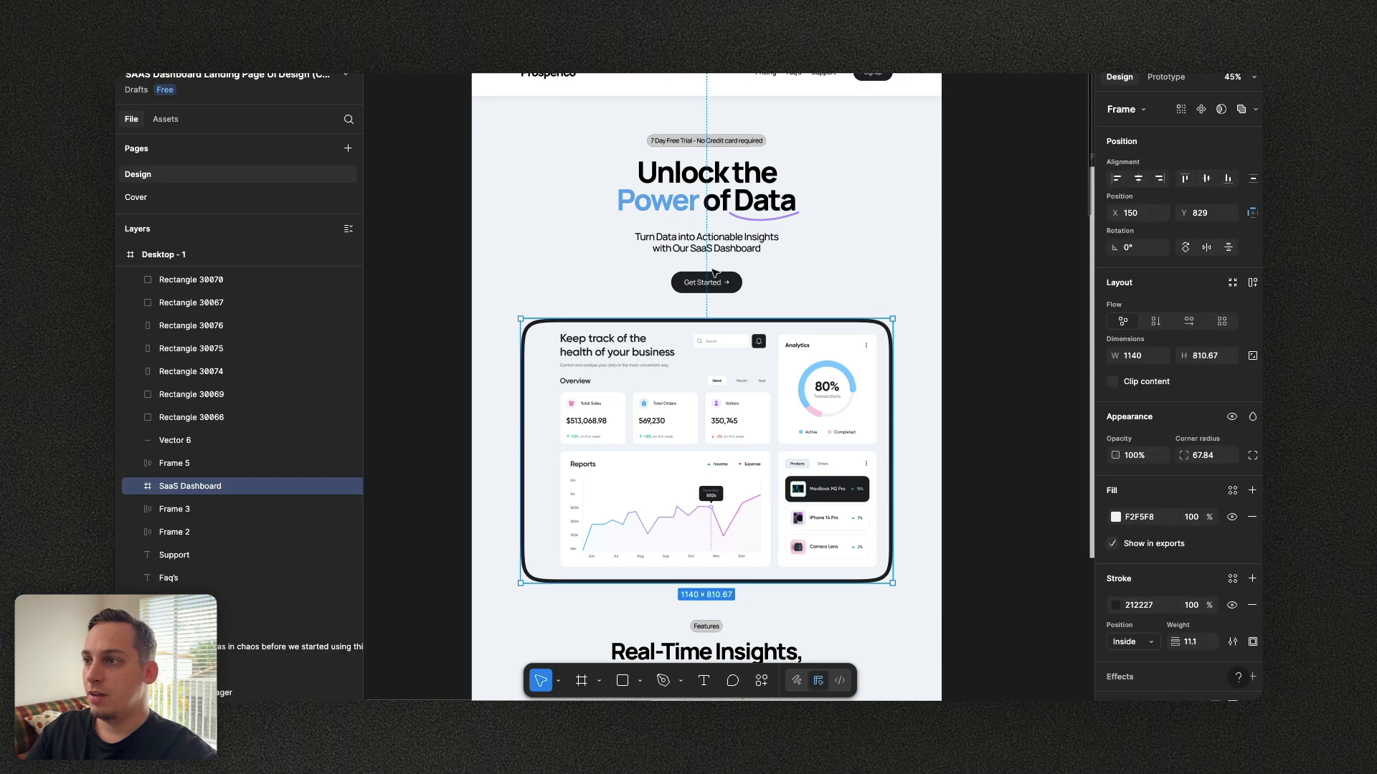
click(705, 242)
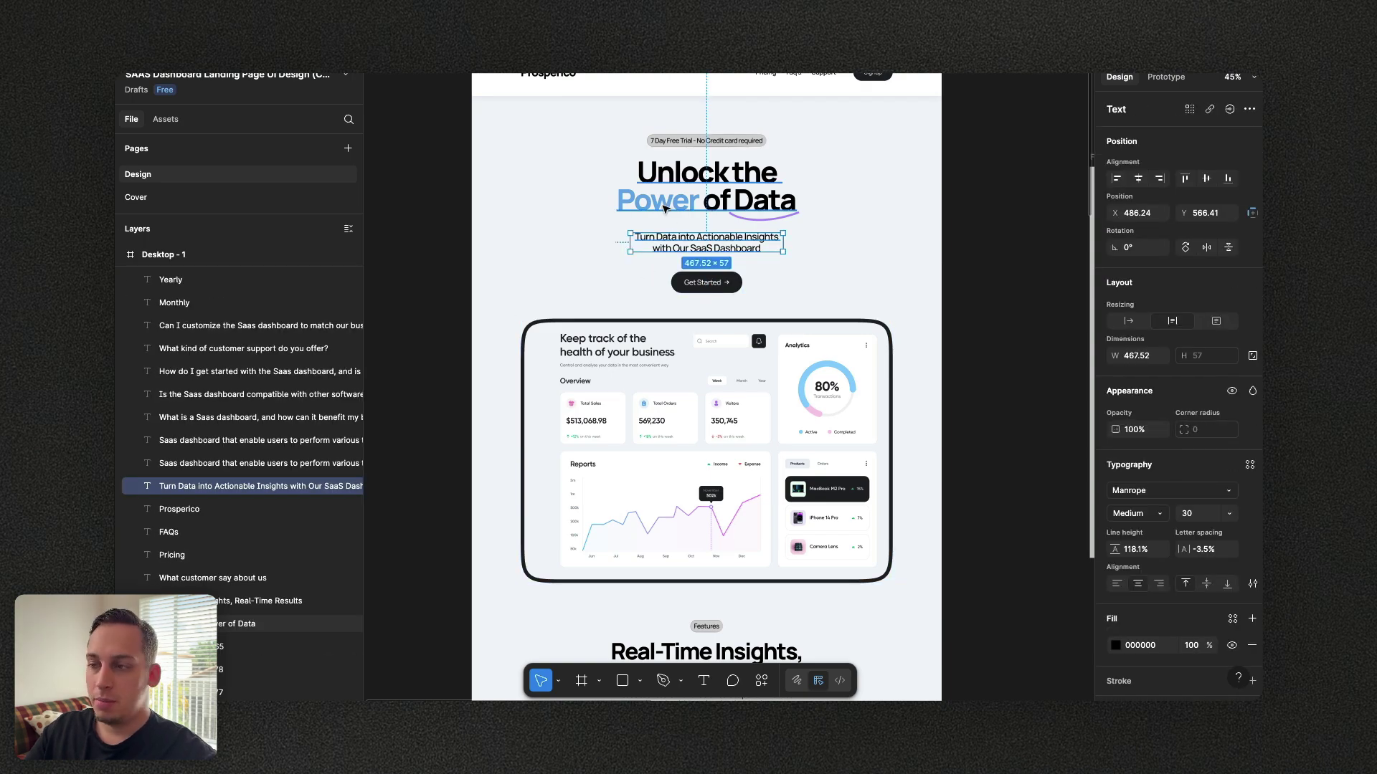
scroll(down, 3)
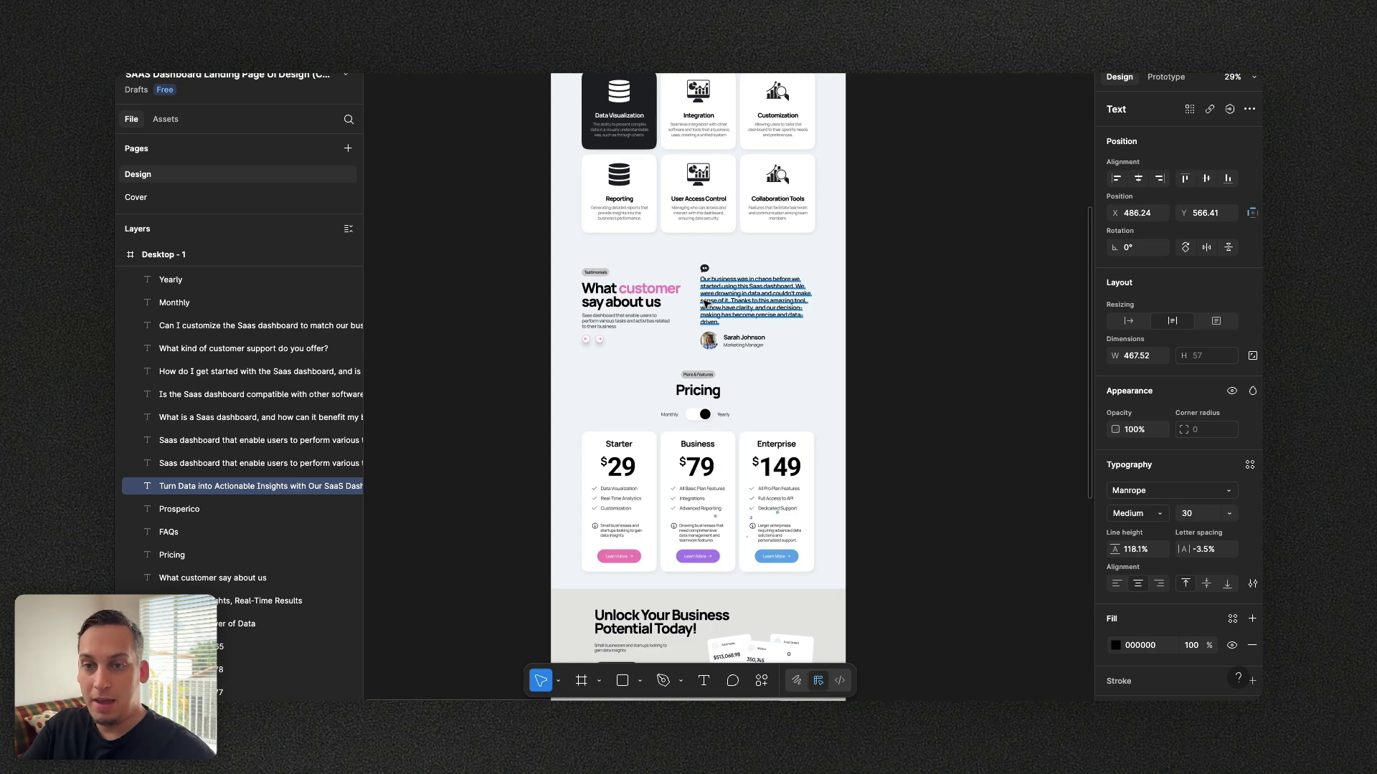
scroll(up, 3)
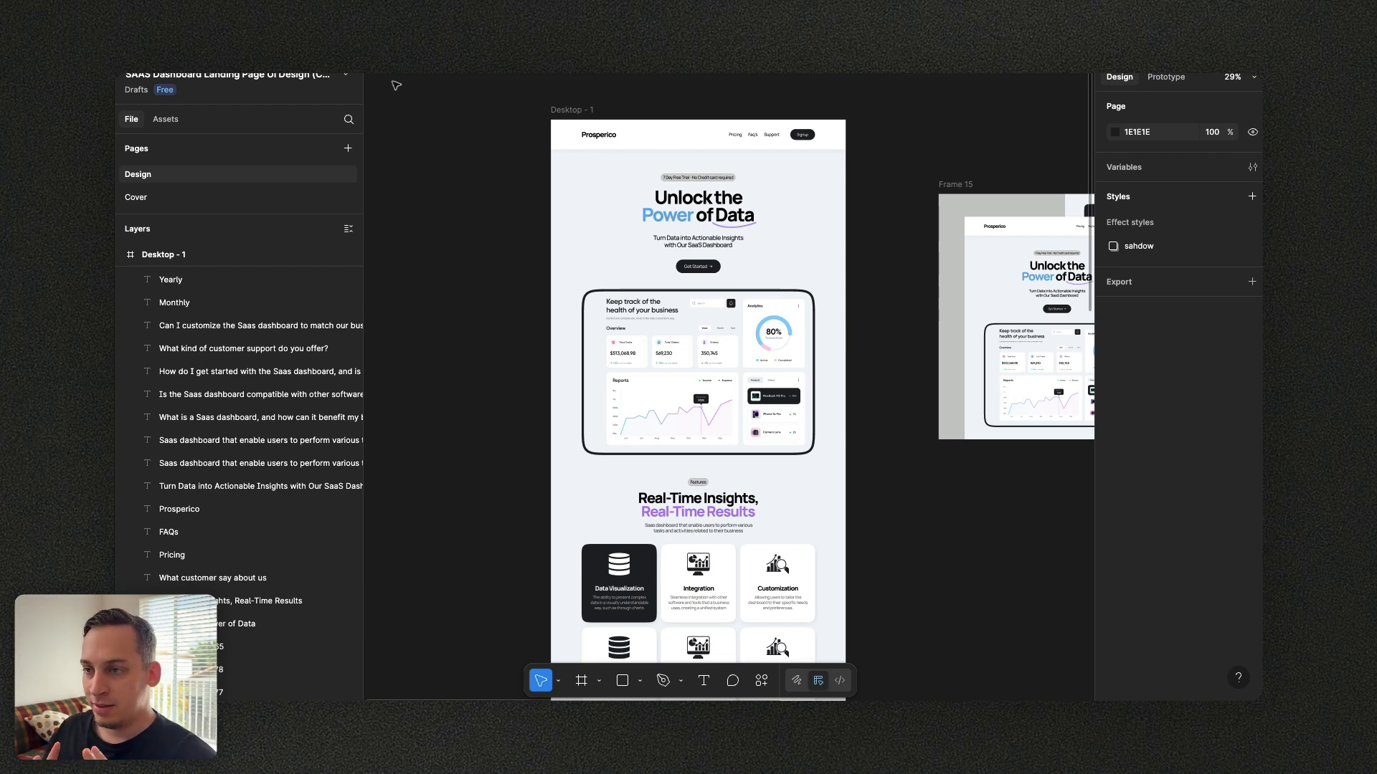
mouse_move(673, 106)
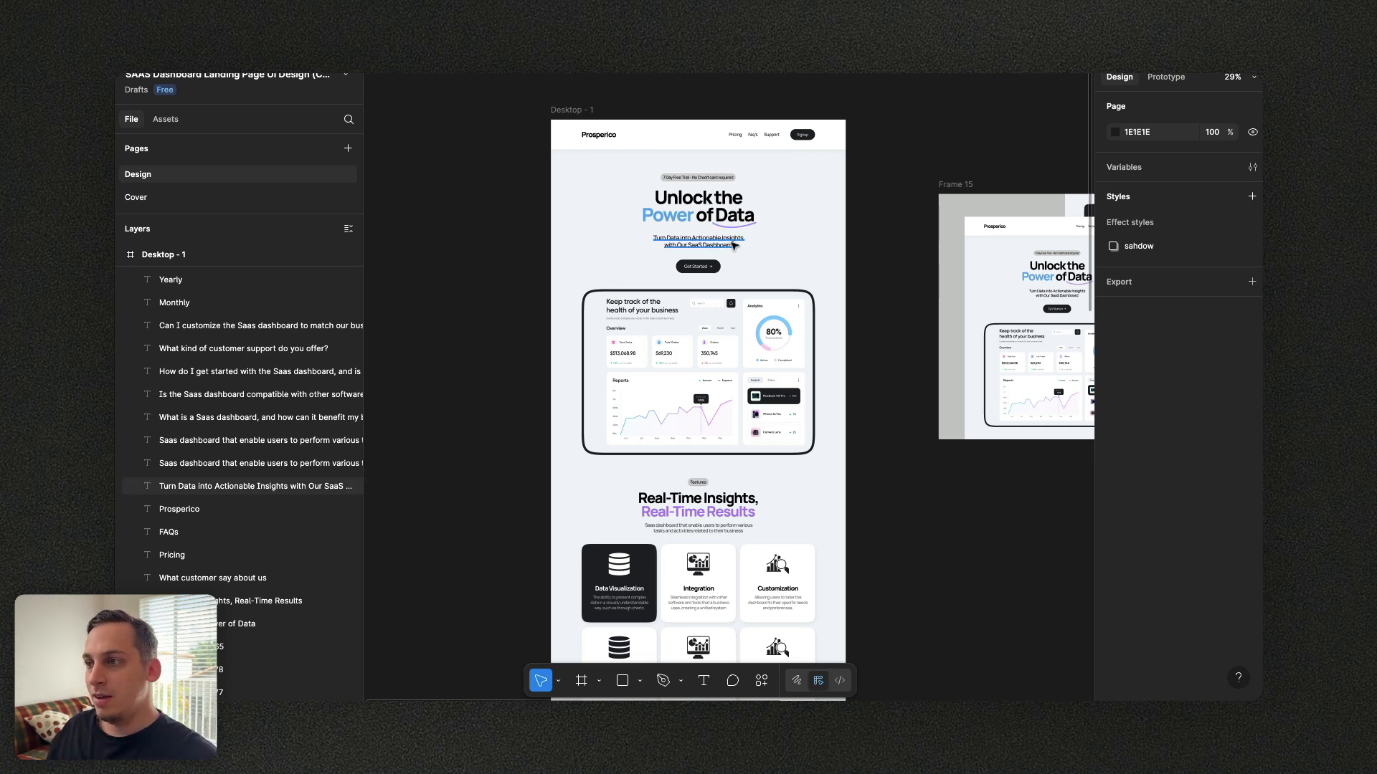
Scroll the template canvas down and back up through the page sections
click(697, 371)
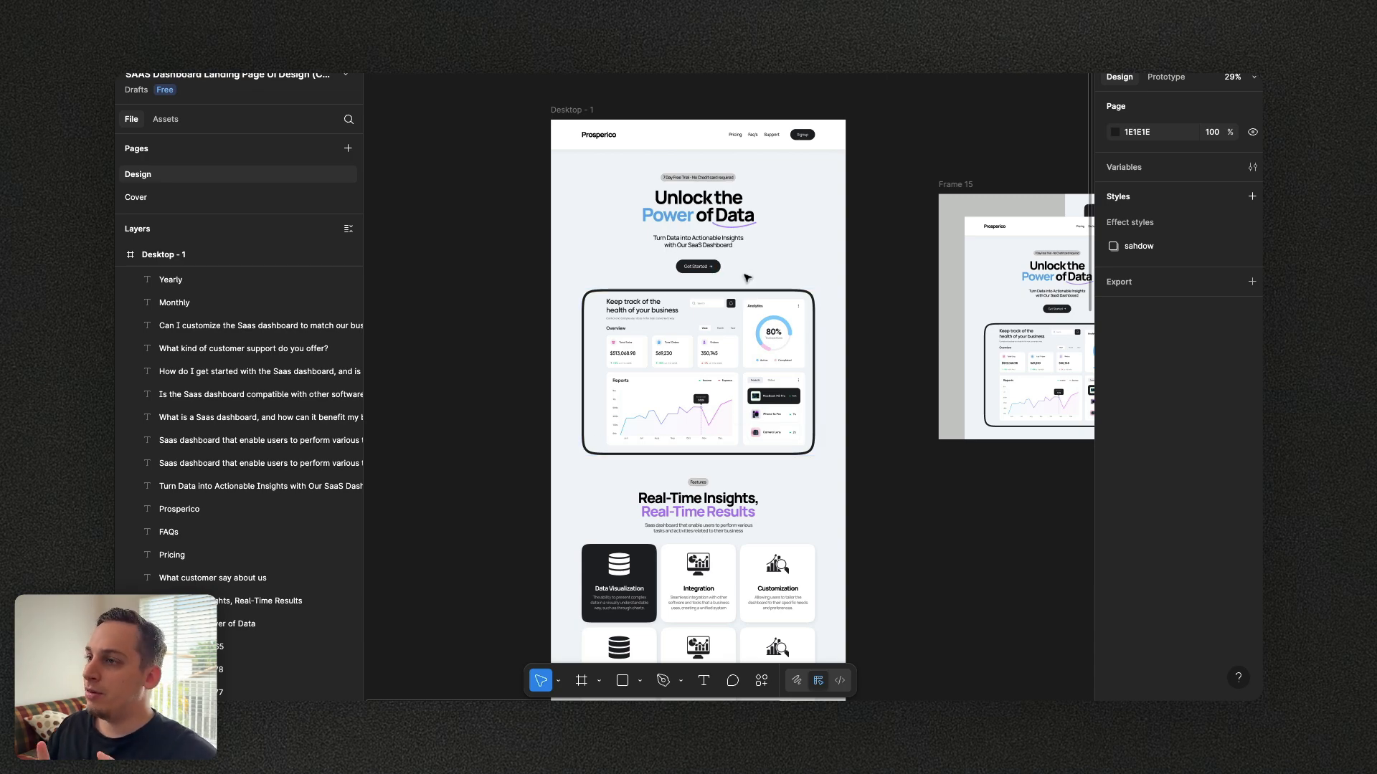
scroll(down, 3)
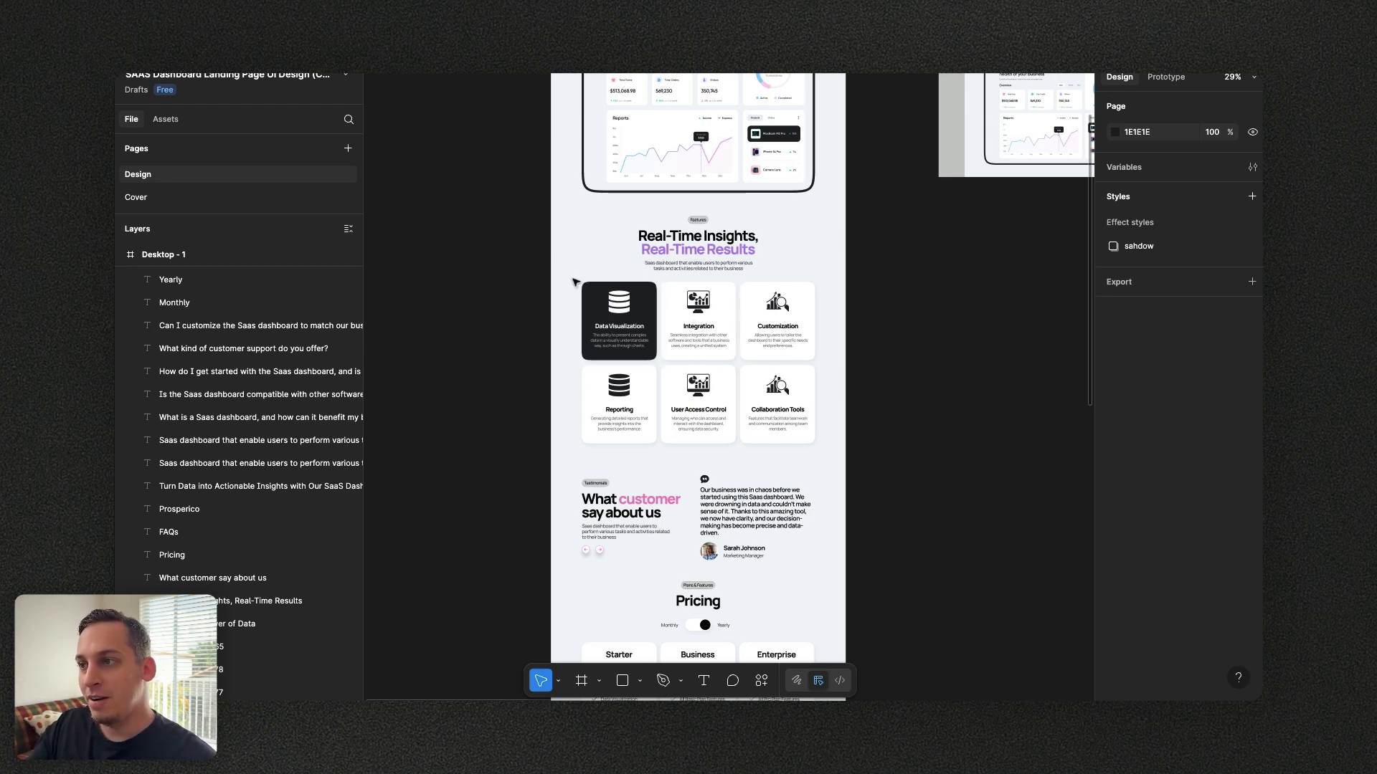
scroll(up, 3)
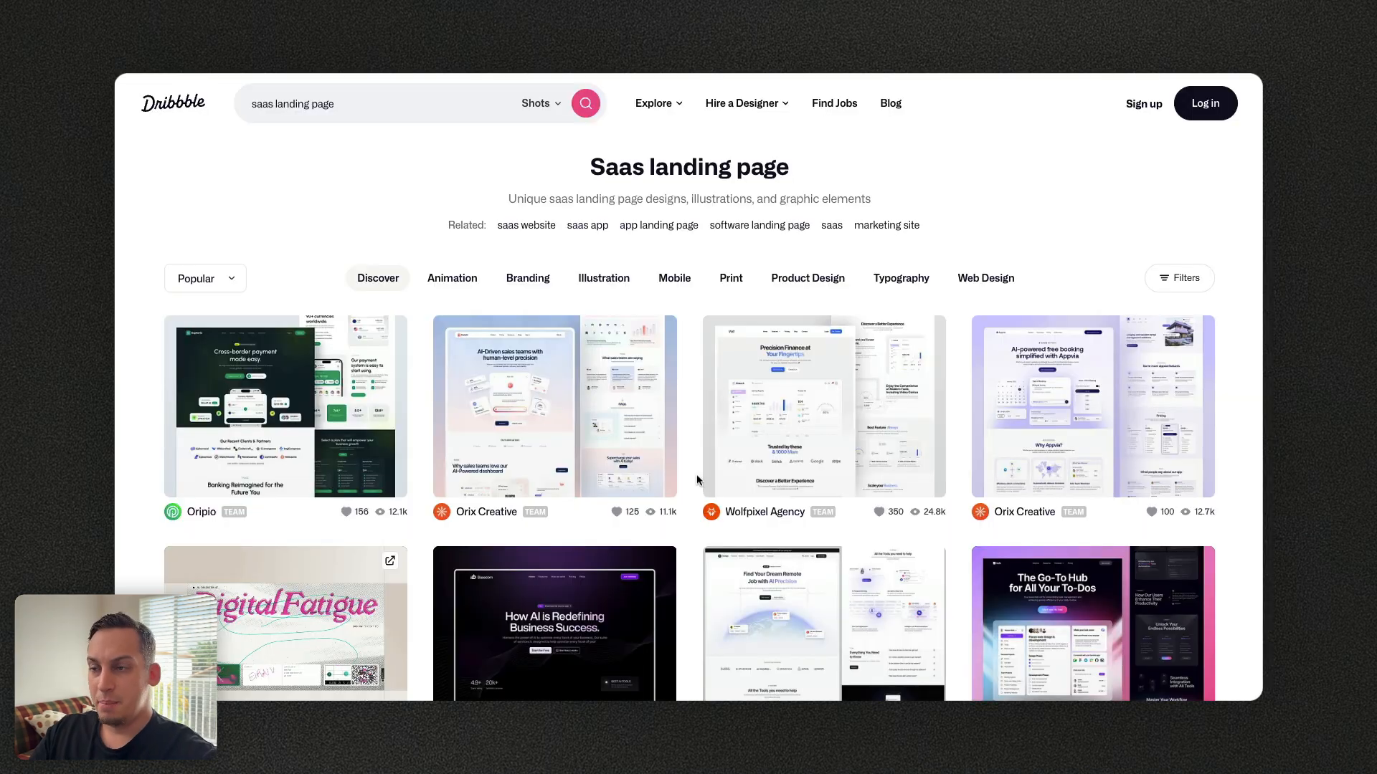
mouse_move(688, 475)
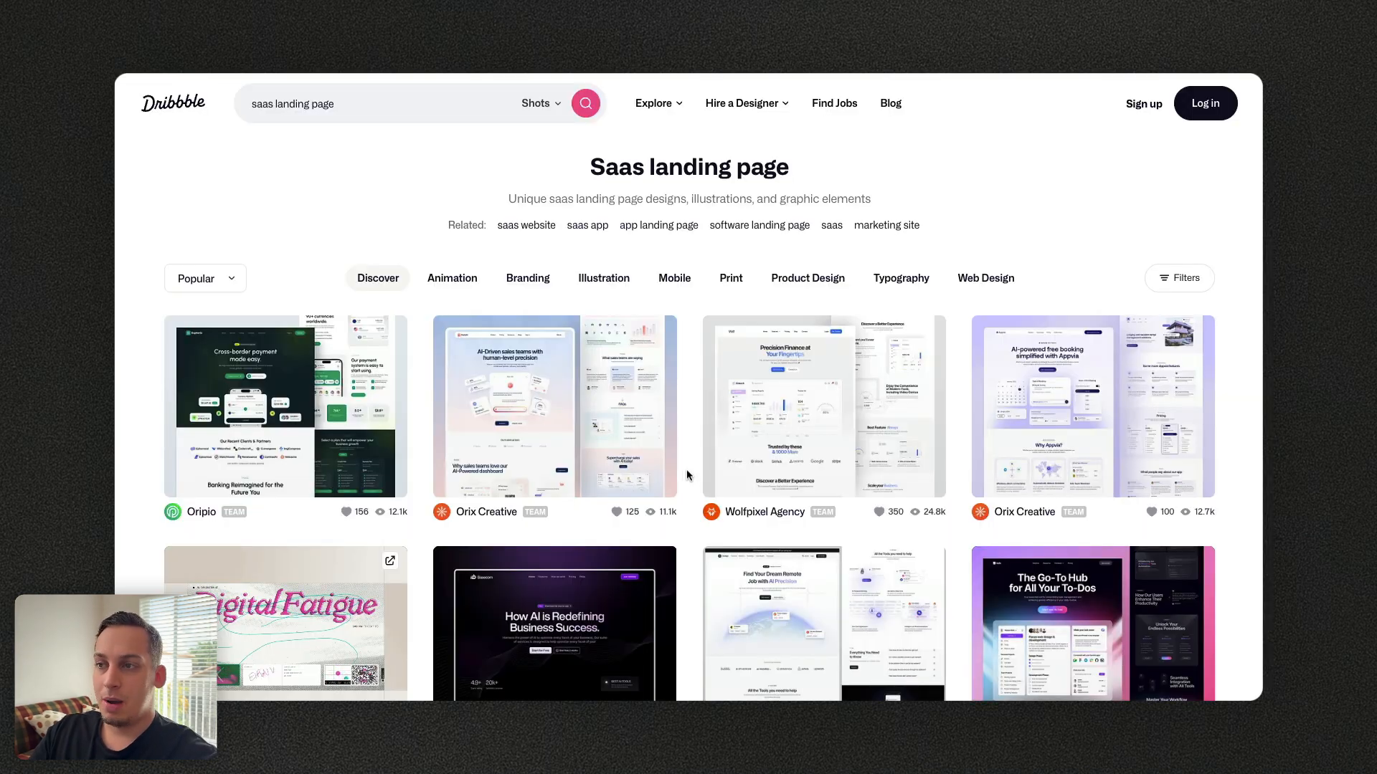
mouse_move(680, 472)
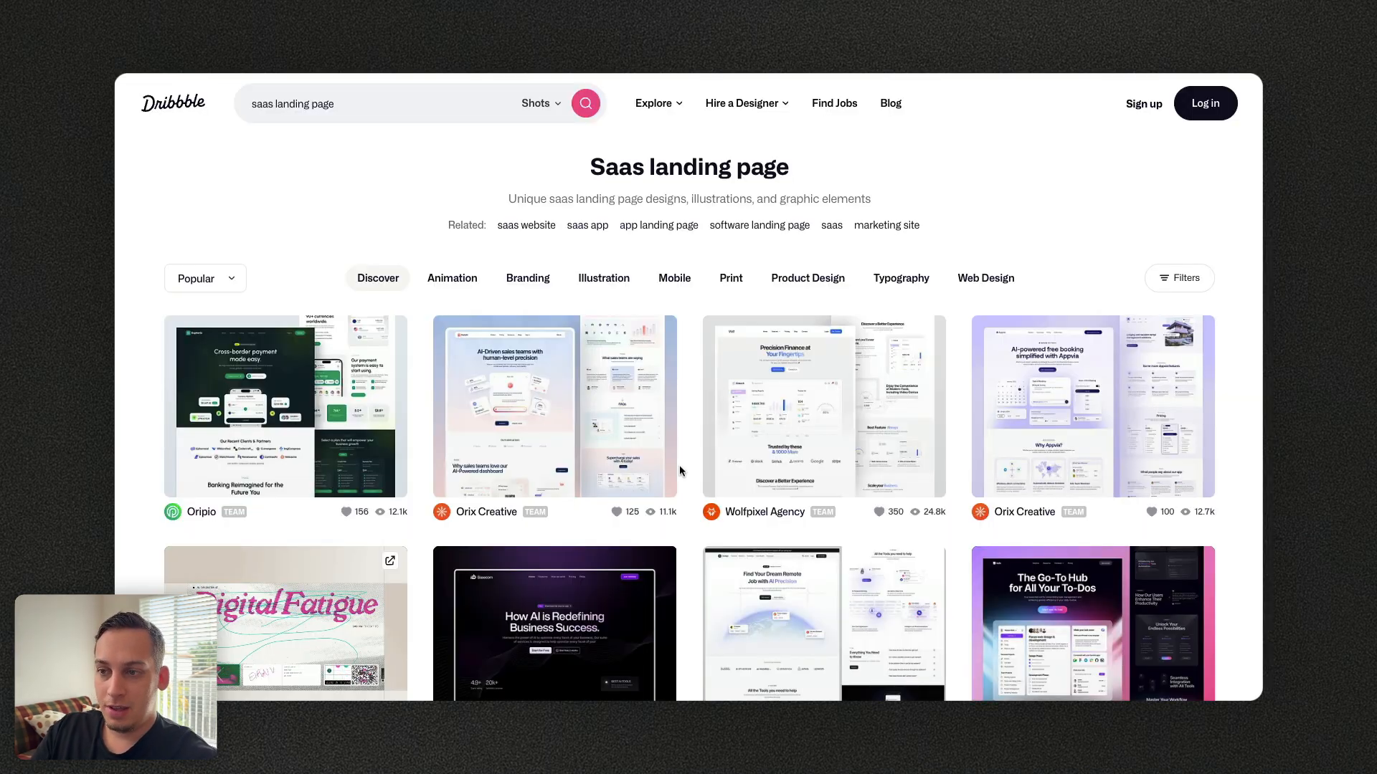
mouse_move(426, 180)
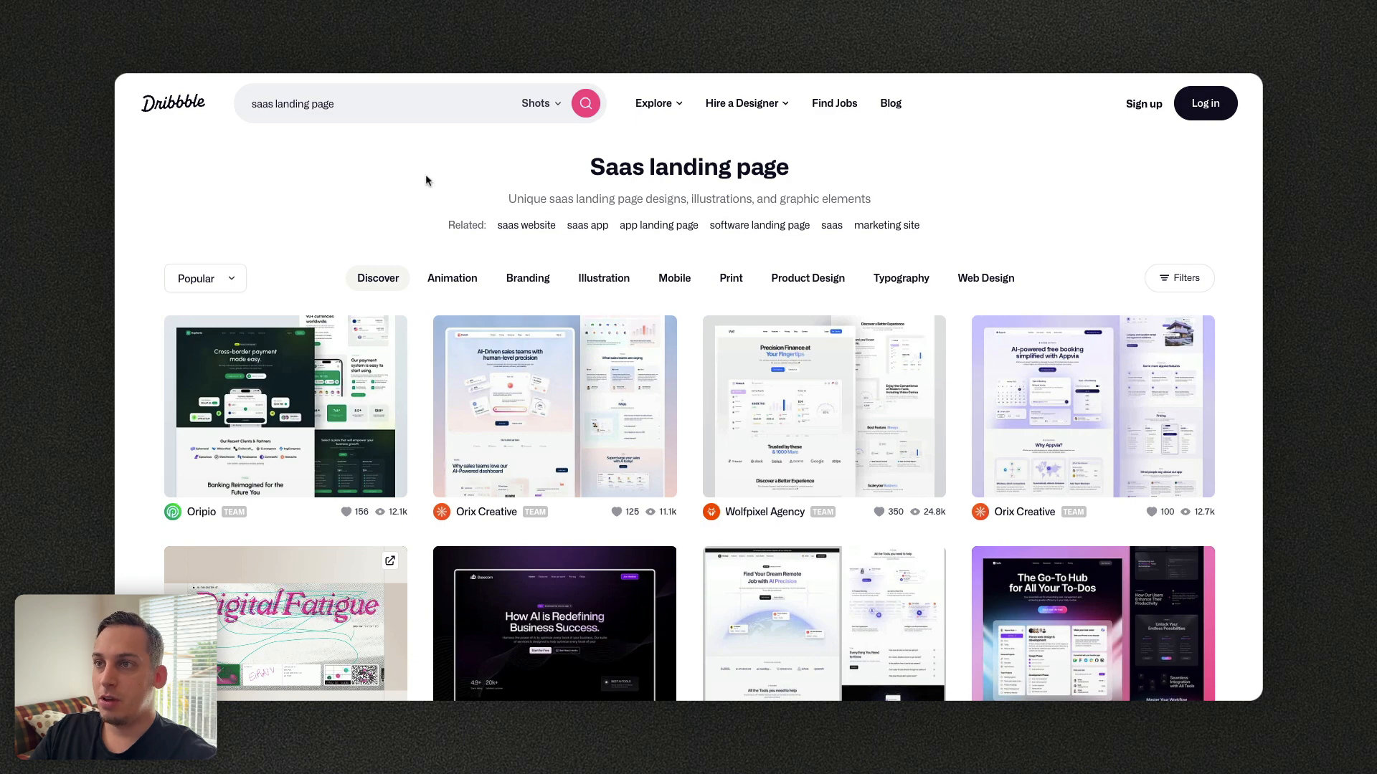
Refine the Dribbble search to 'saas landing page dark' and scroll through the results grid
click(368, 102)
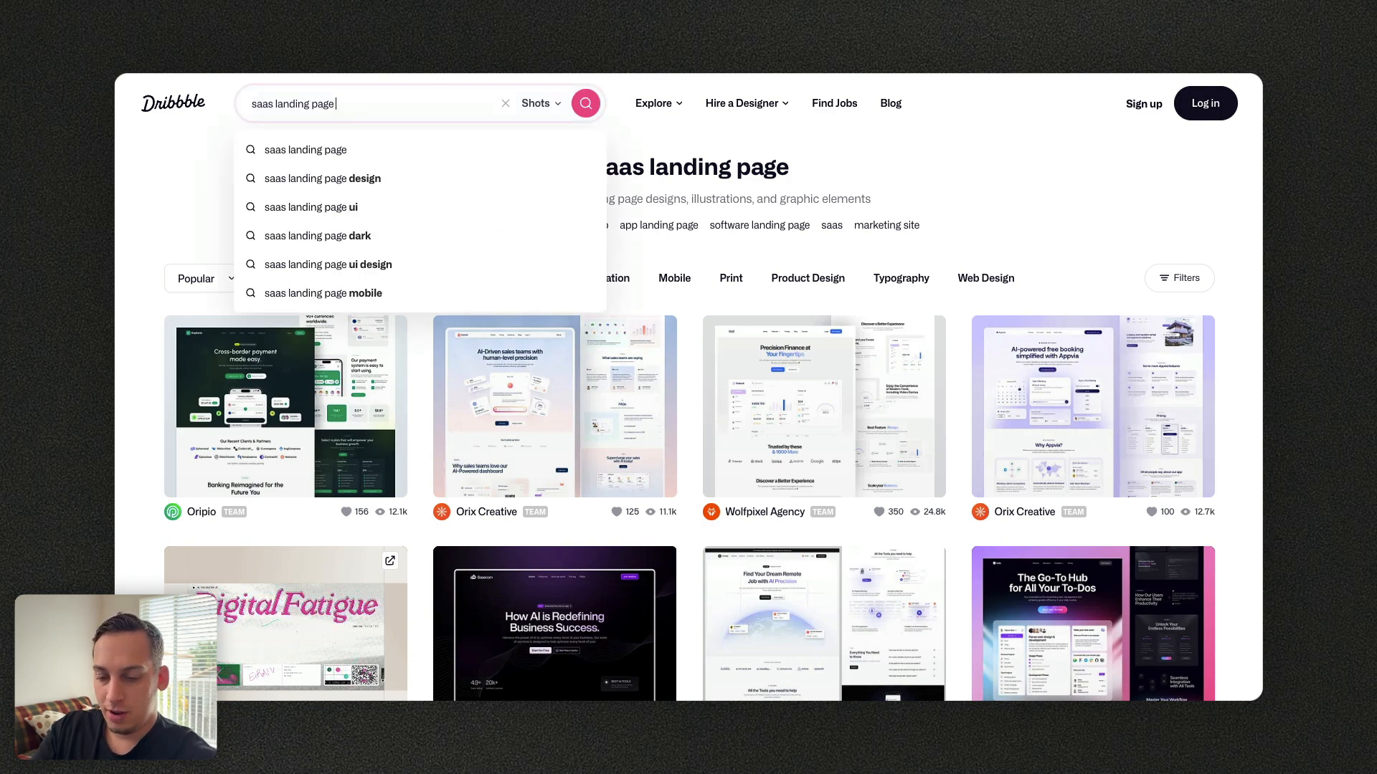
click(319, 235)
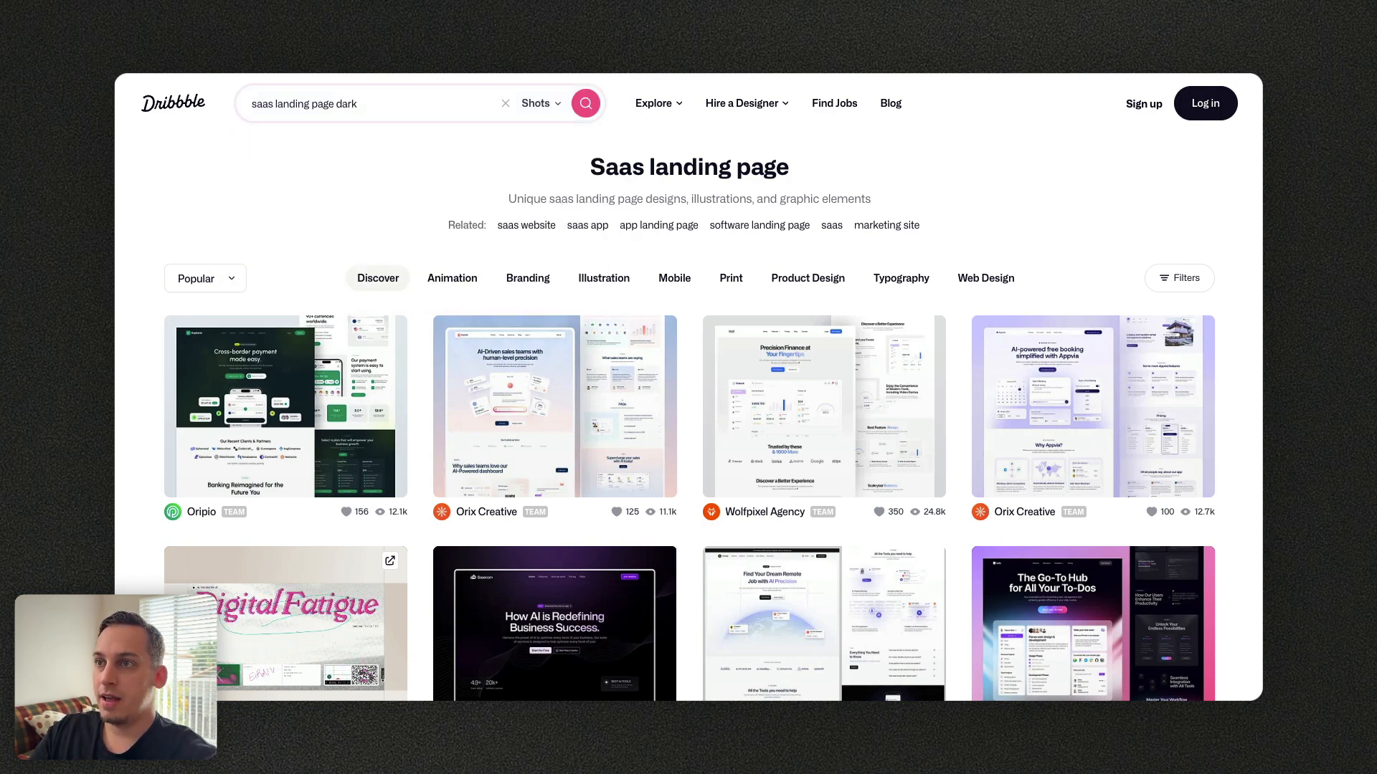
scroll(down, 3)
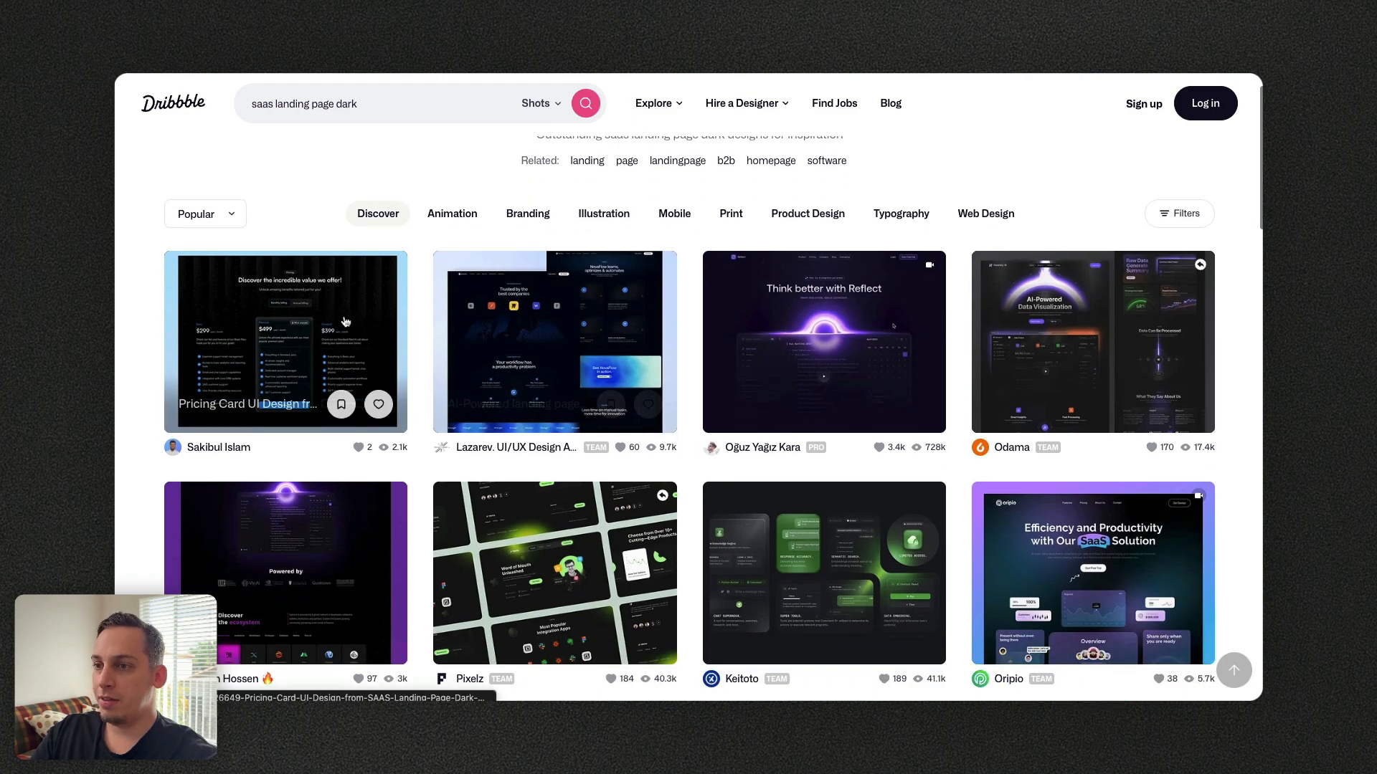
scroll(down, 3)
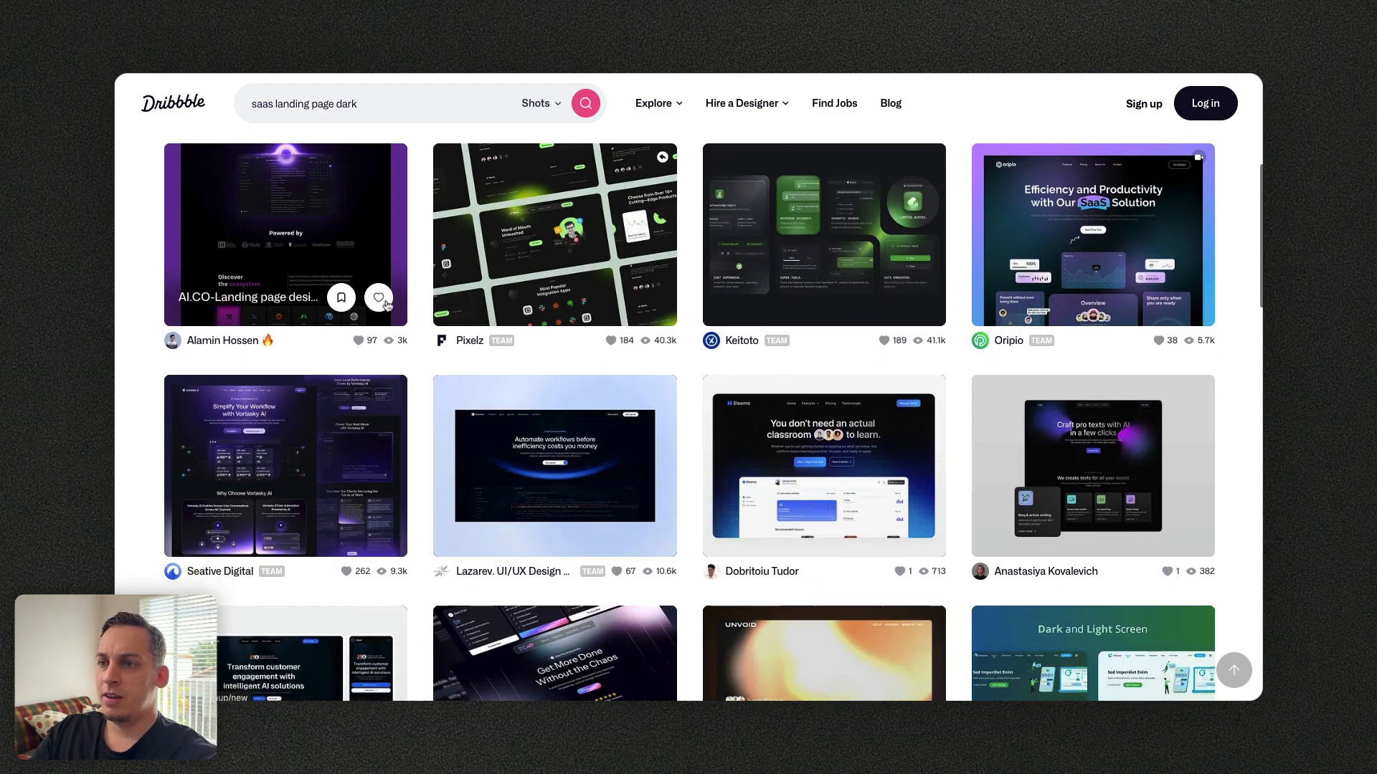
scroll(down, 3)
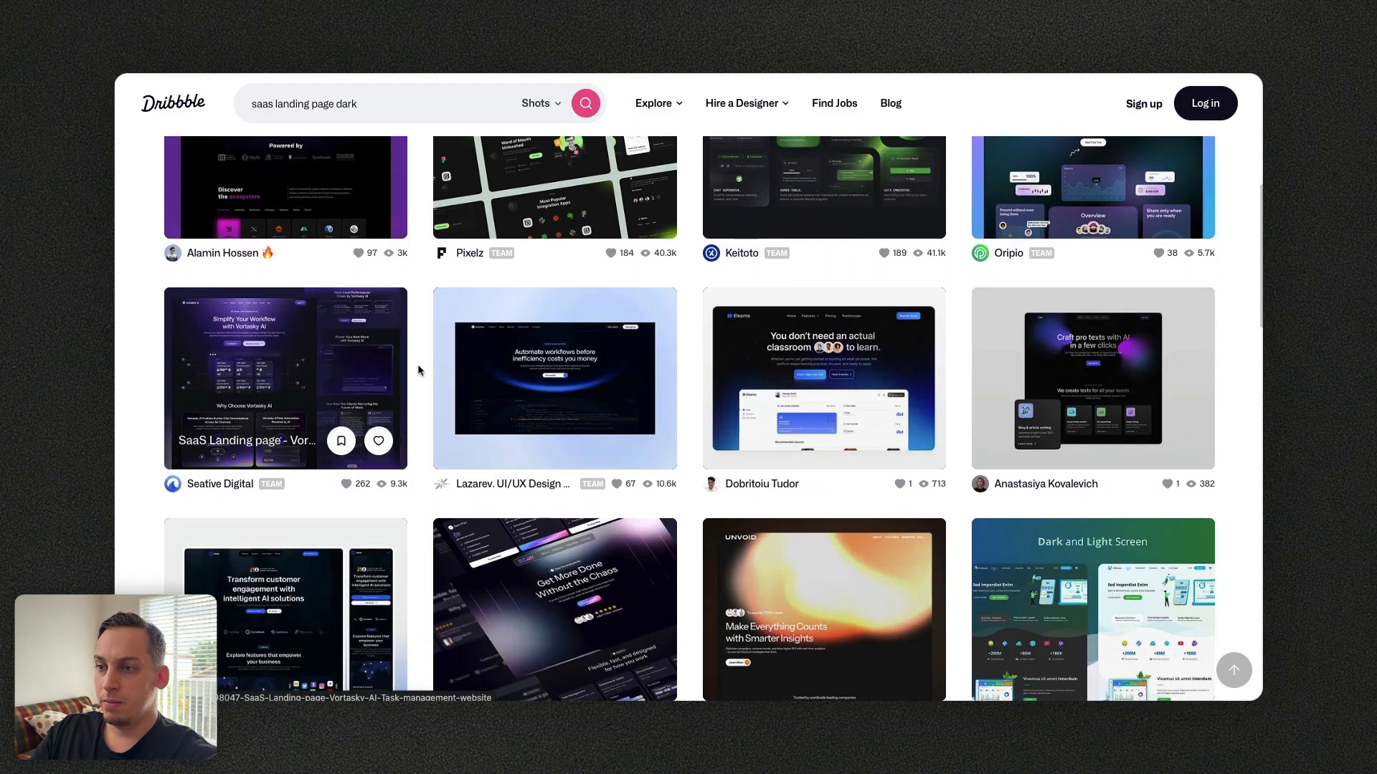
Review the 'Get More Done Without the Chaos' SaaS Framer landing page shot top to bottom, then leave it
click(555, 609)
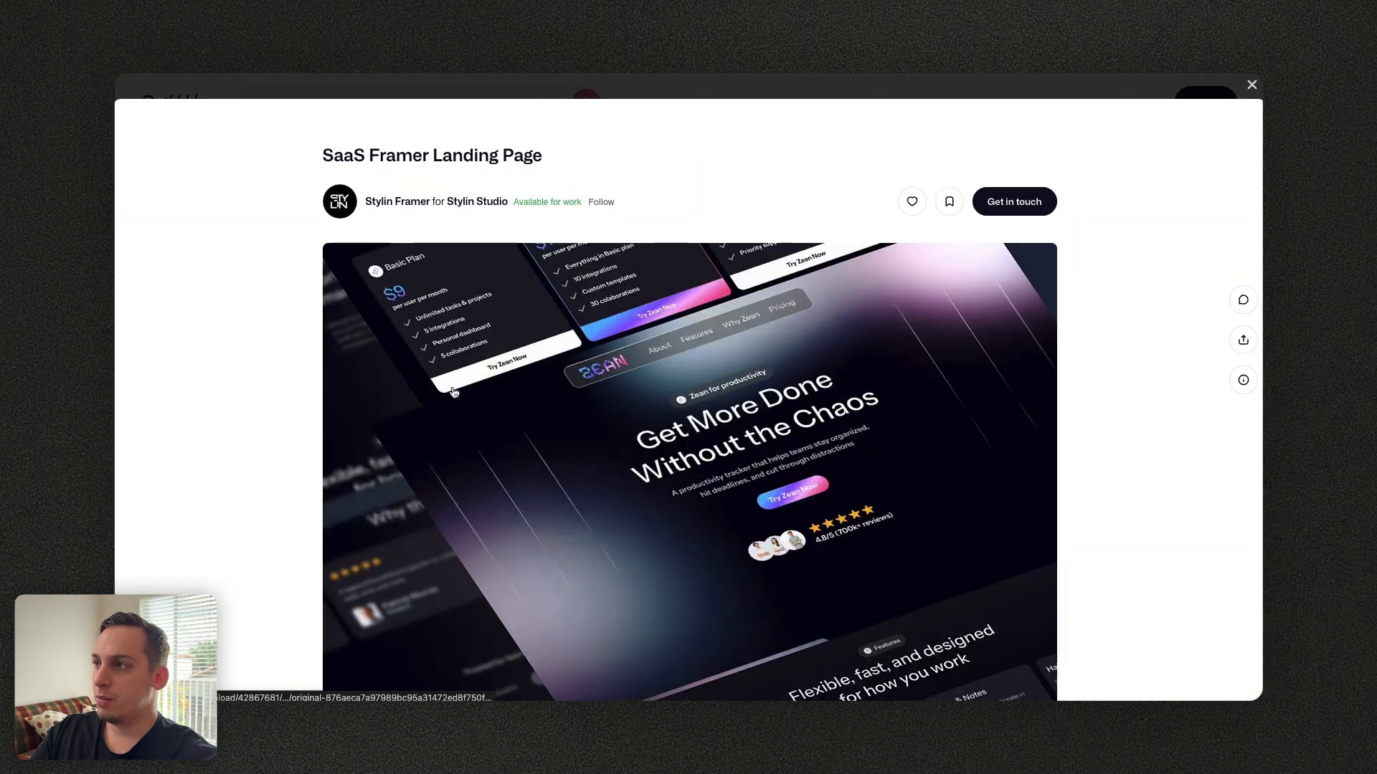
scroll(down, 3)
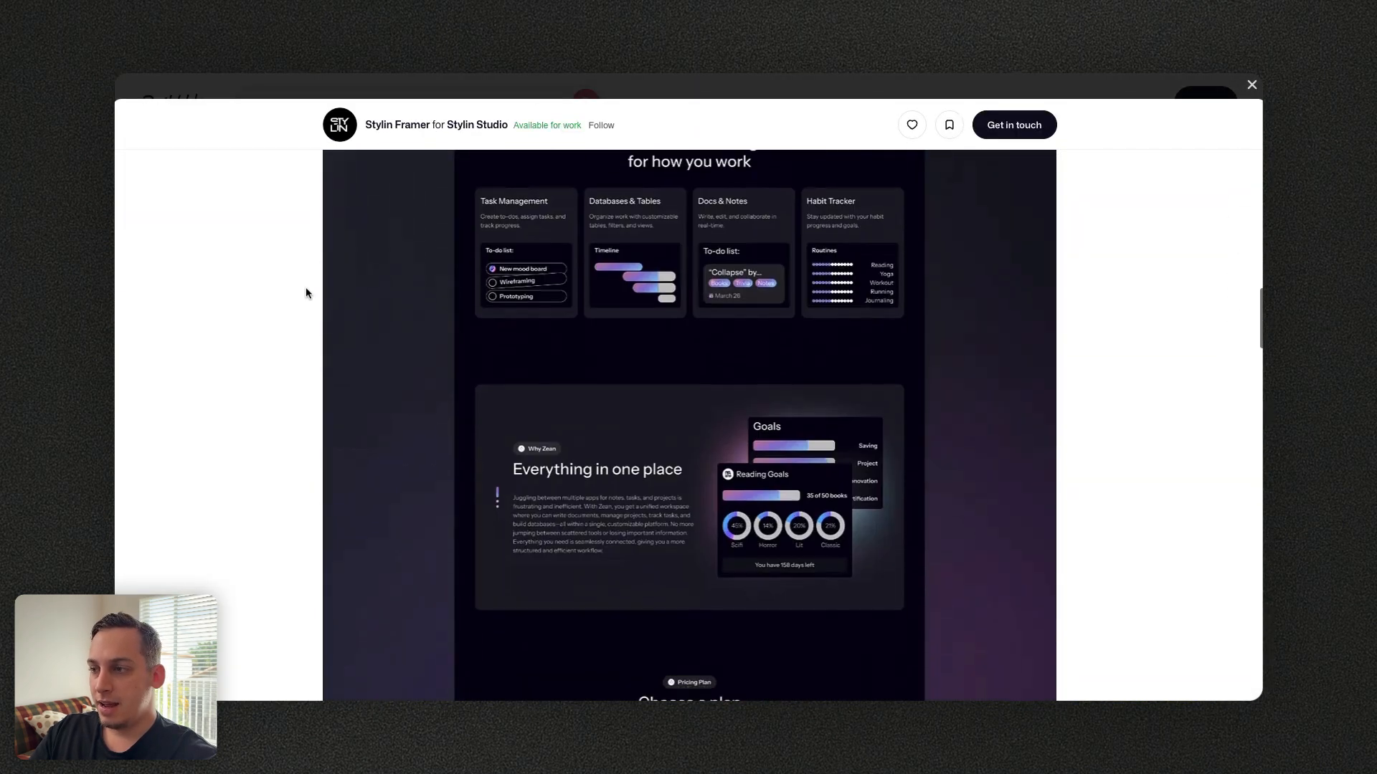
scroll(down, 3)
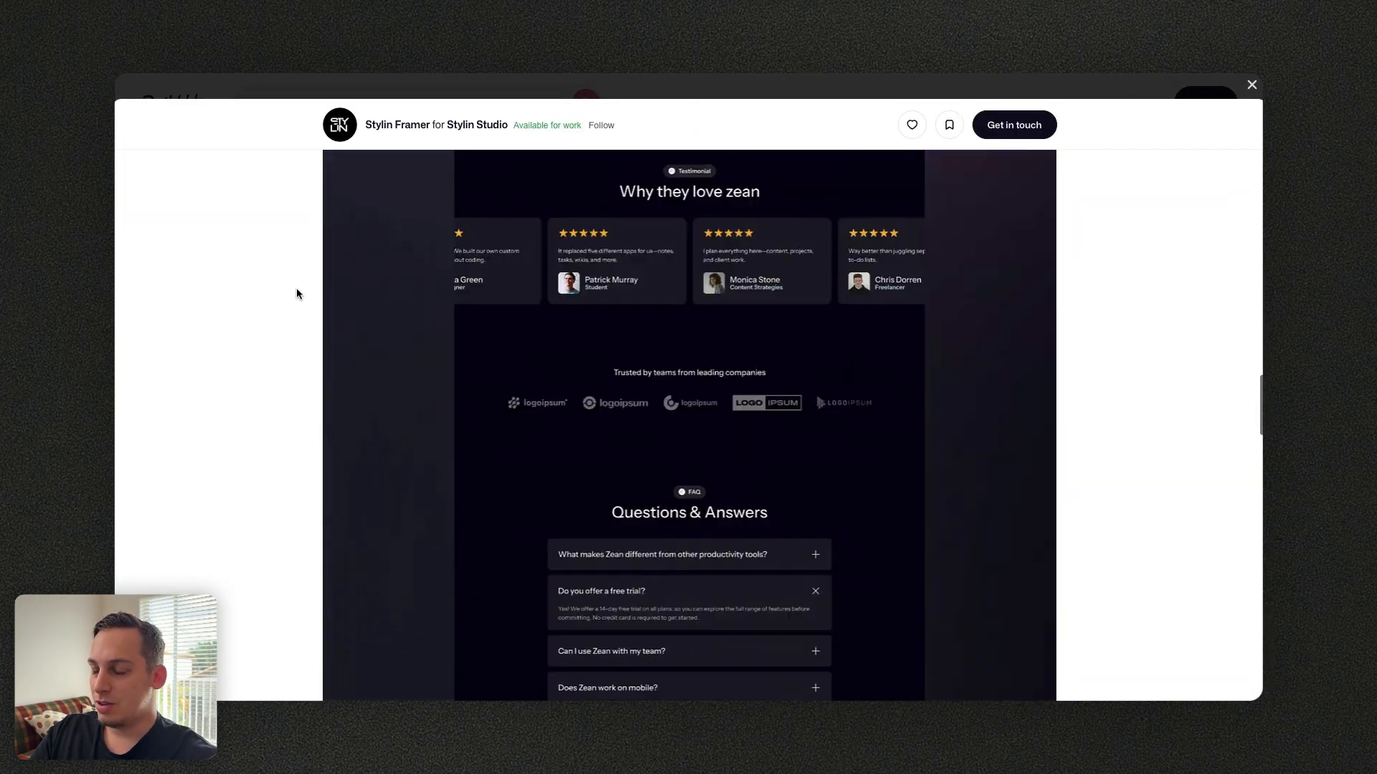
scroll(down, 3)
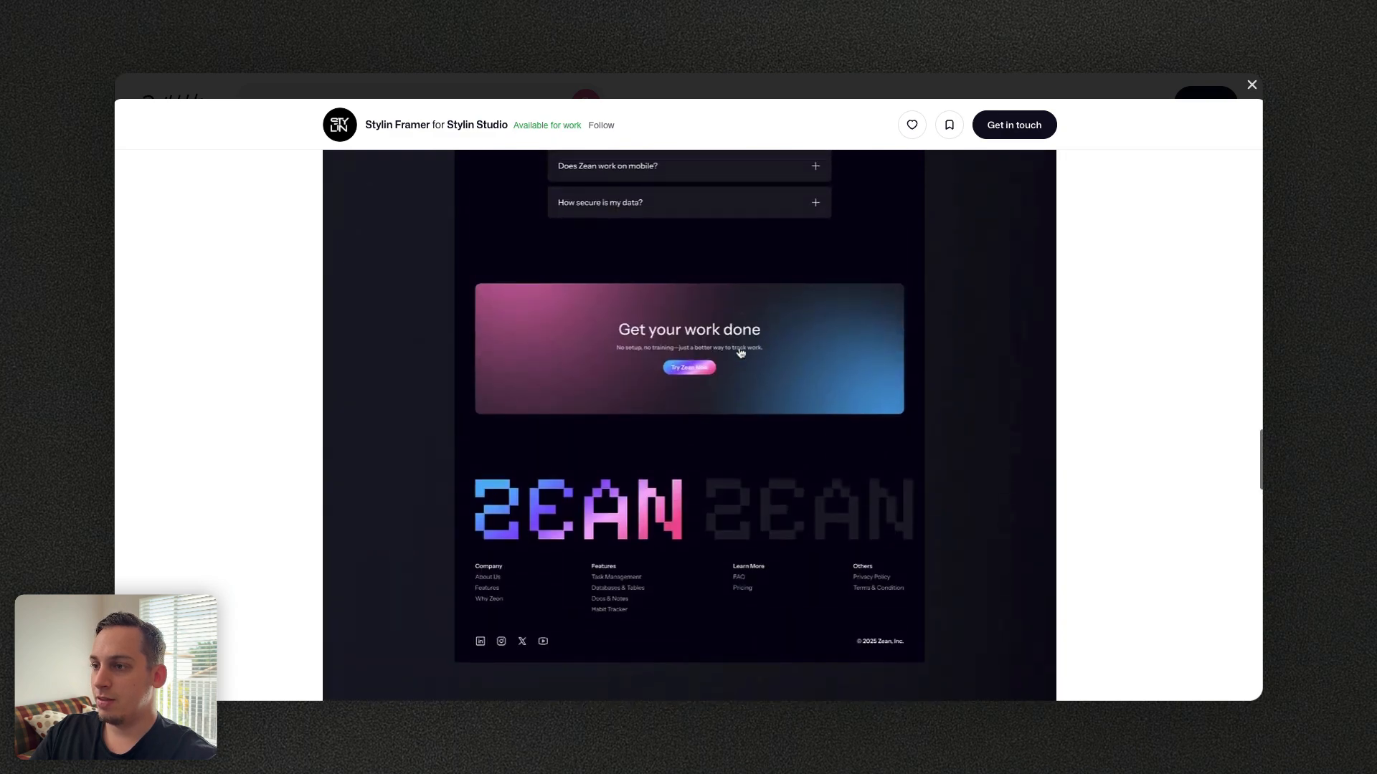
scroll(up, 3)
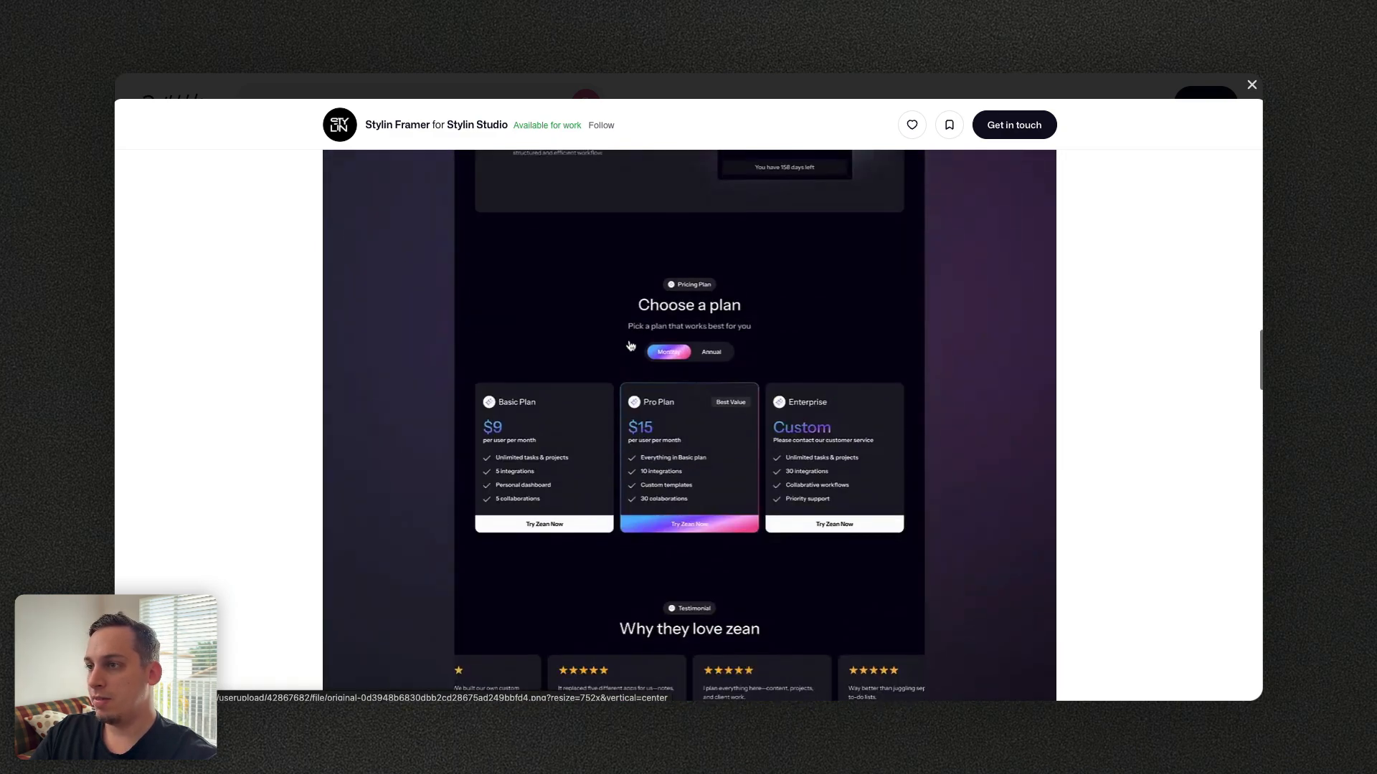
scroll(up, 3)
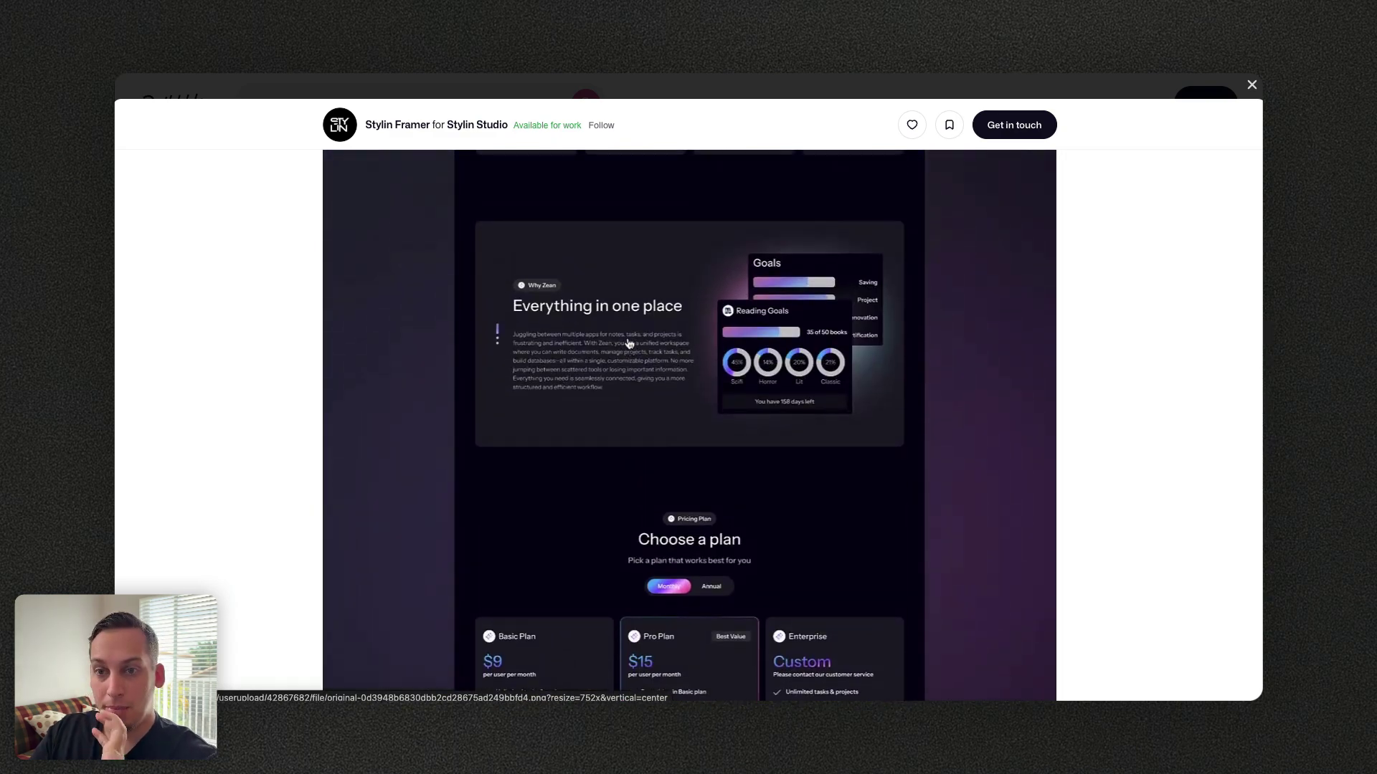
click(1251, 84)
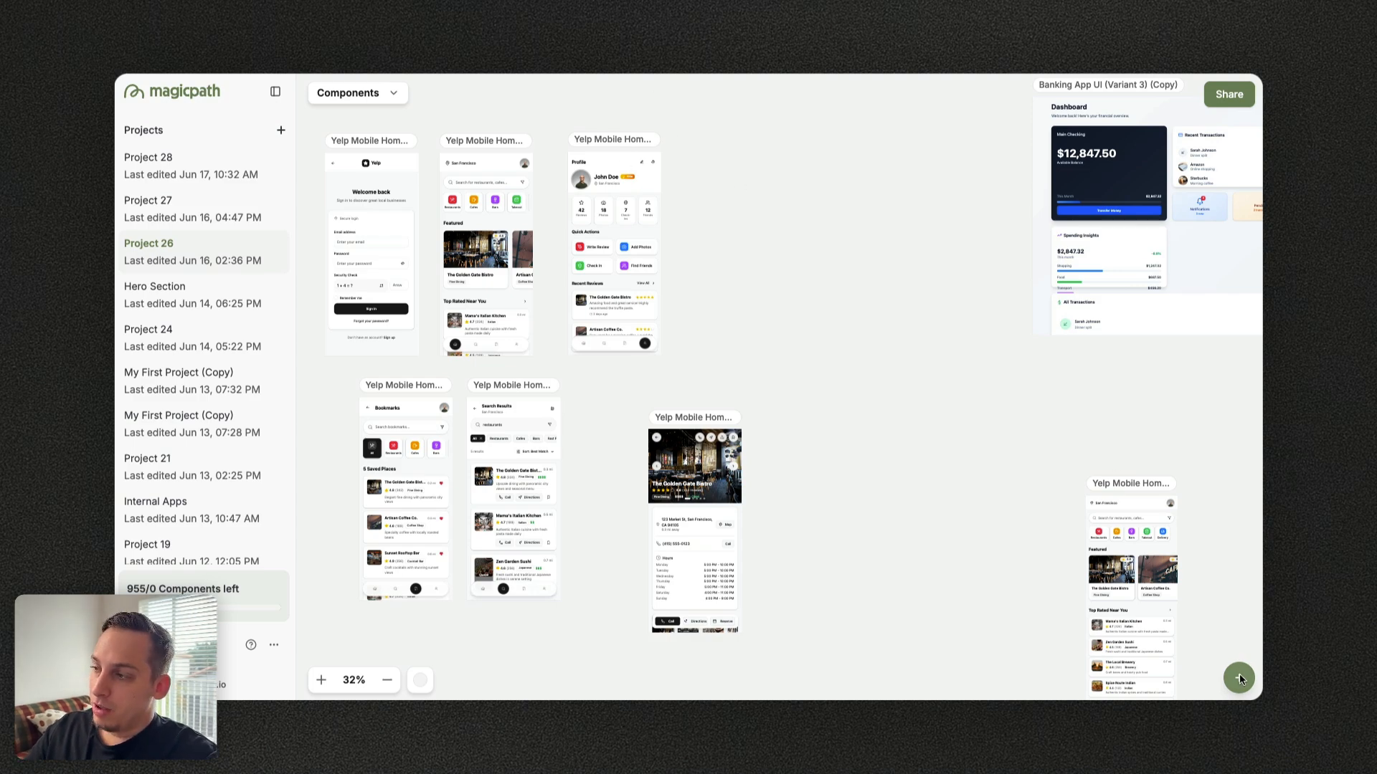
Select the Yelp Mobile Homepage screen on the Project 26 canvas and start styling its elements
click(1239, 677)
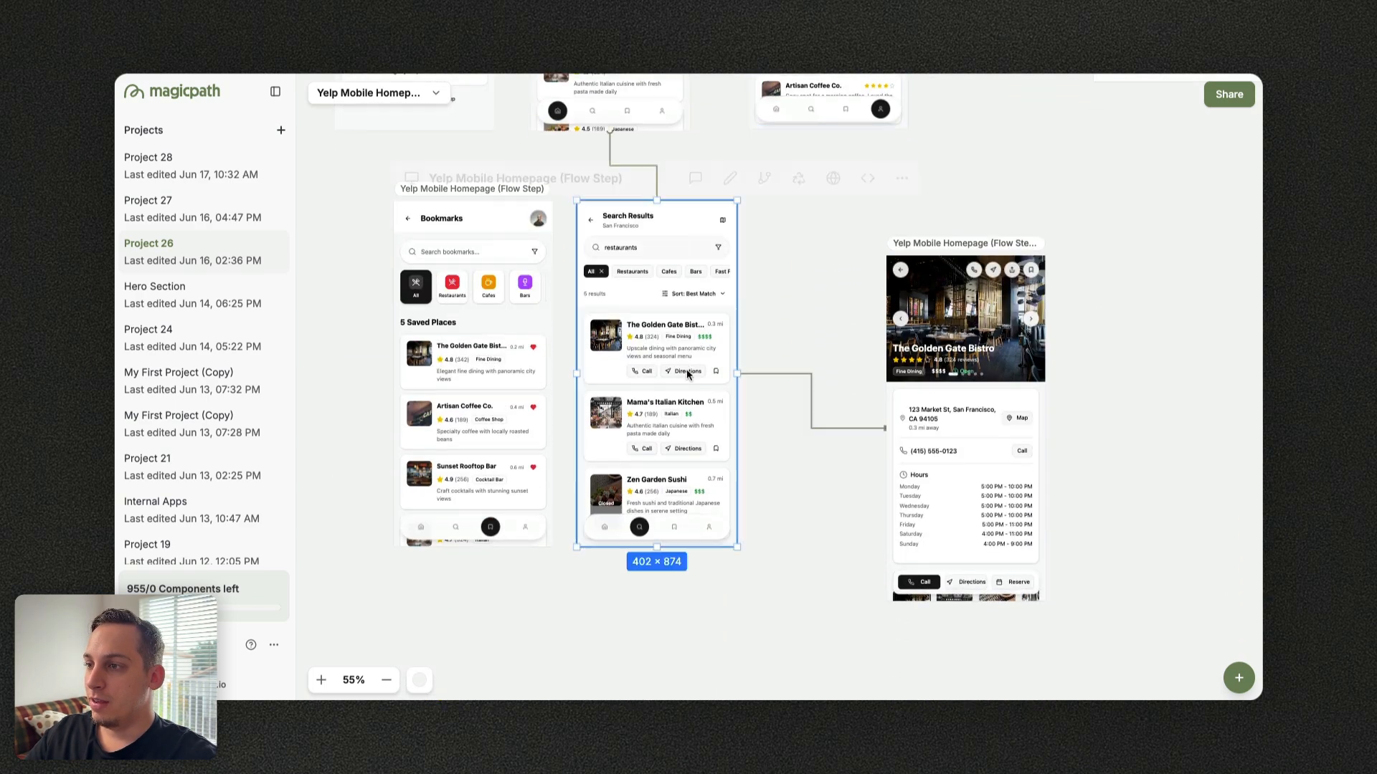
click(473, 378)
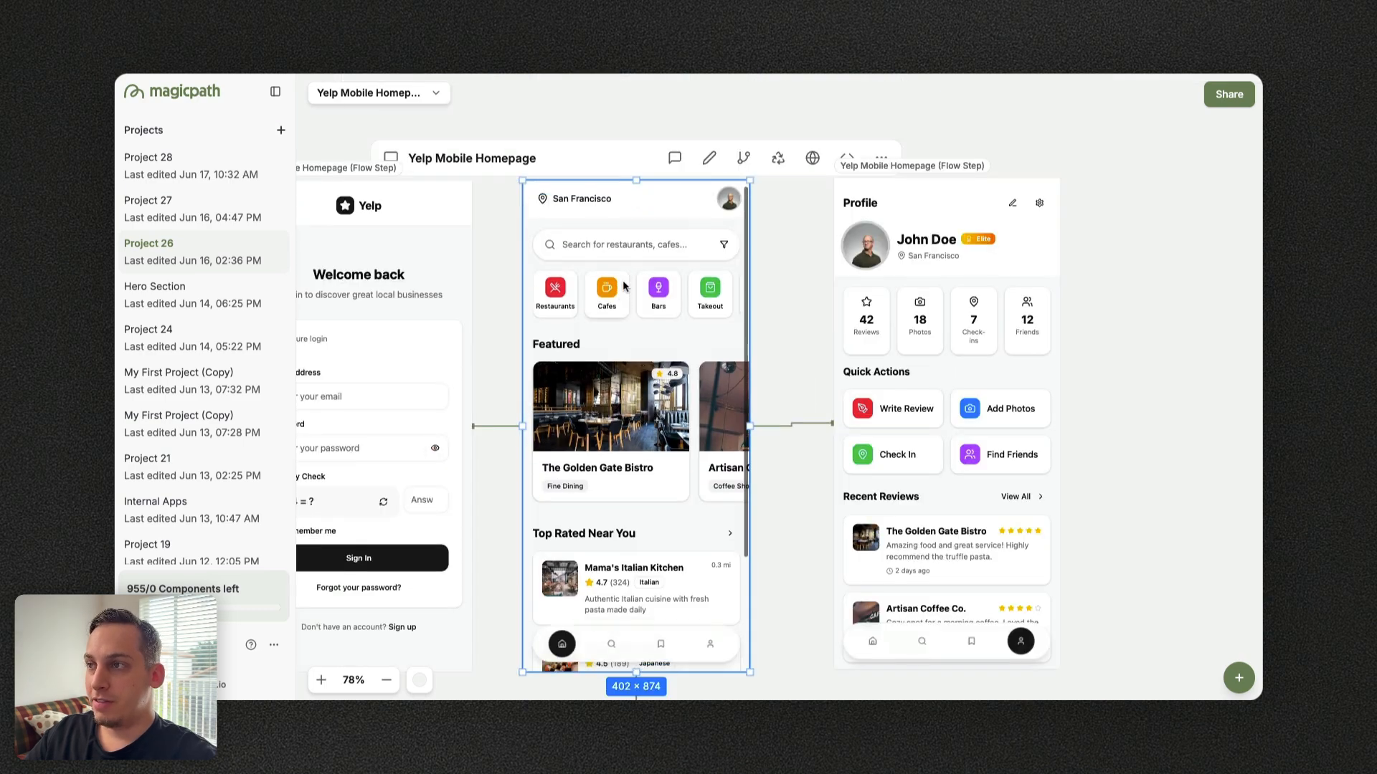
click(708, 158)
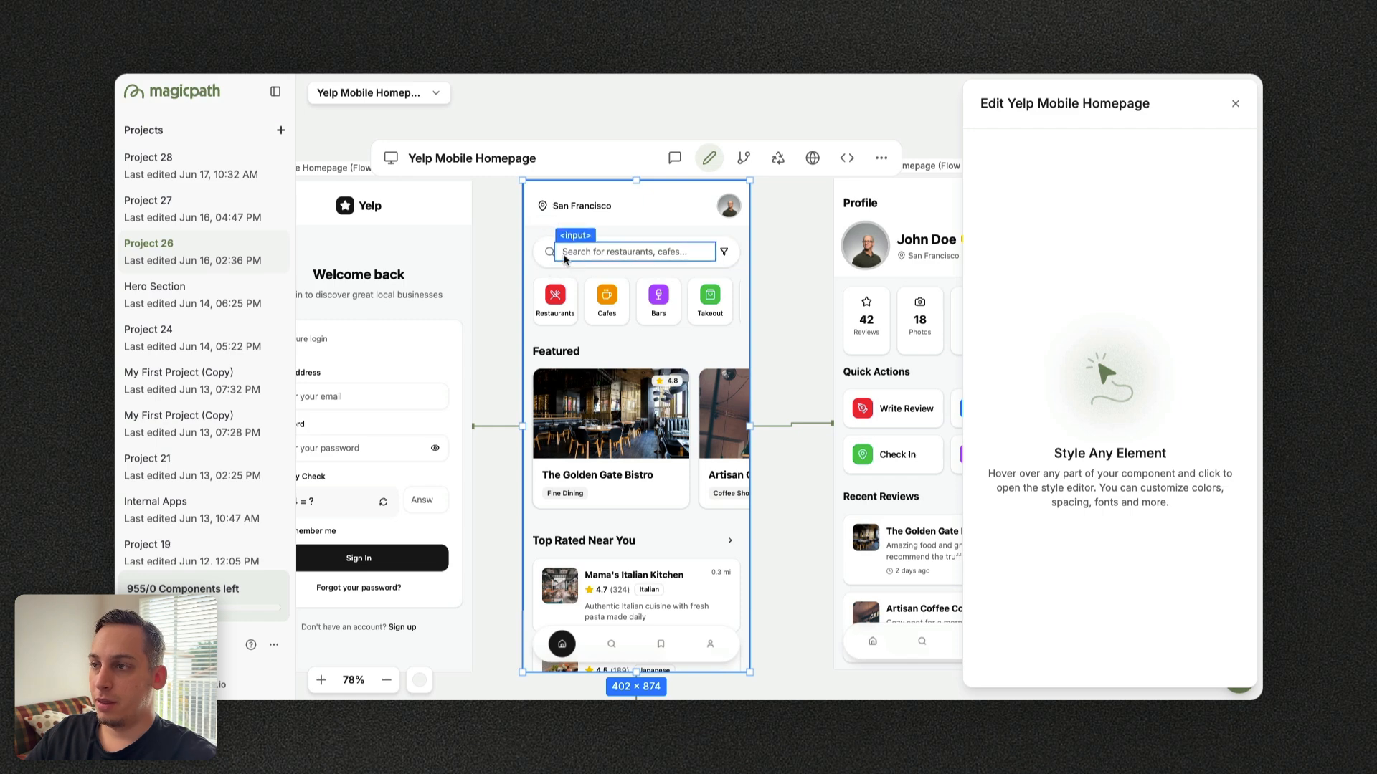
mouse_move(548, 267)
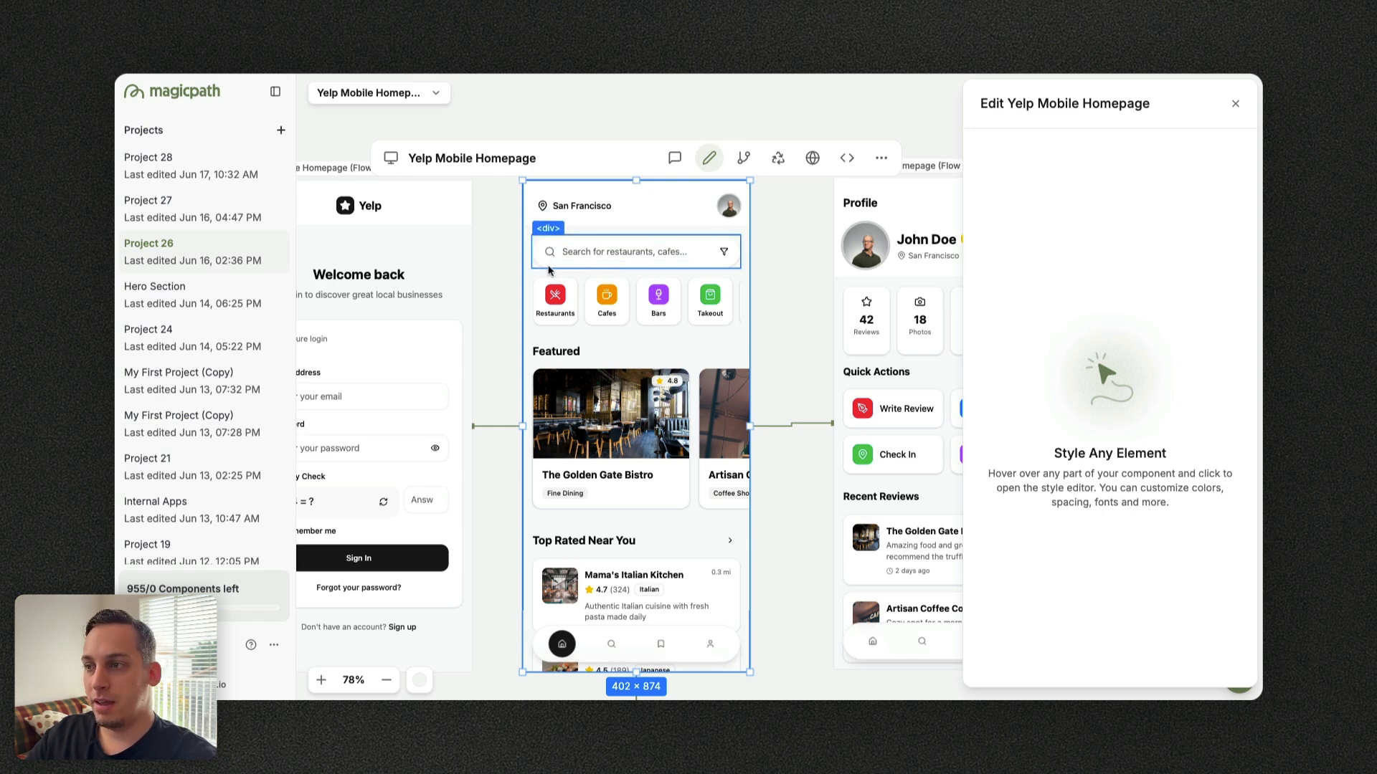
mouse_move(561, 267)
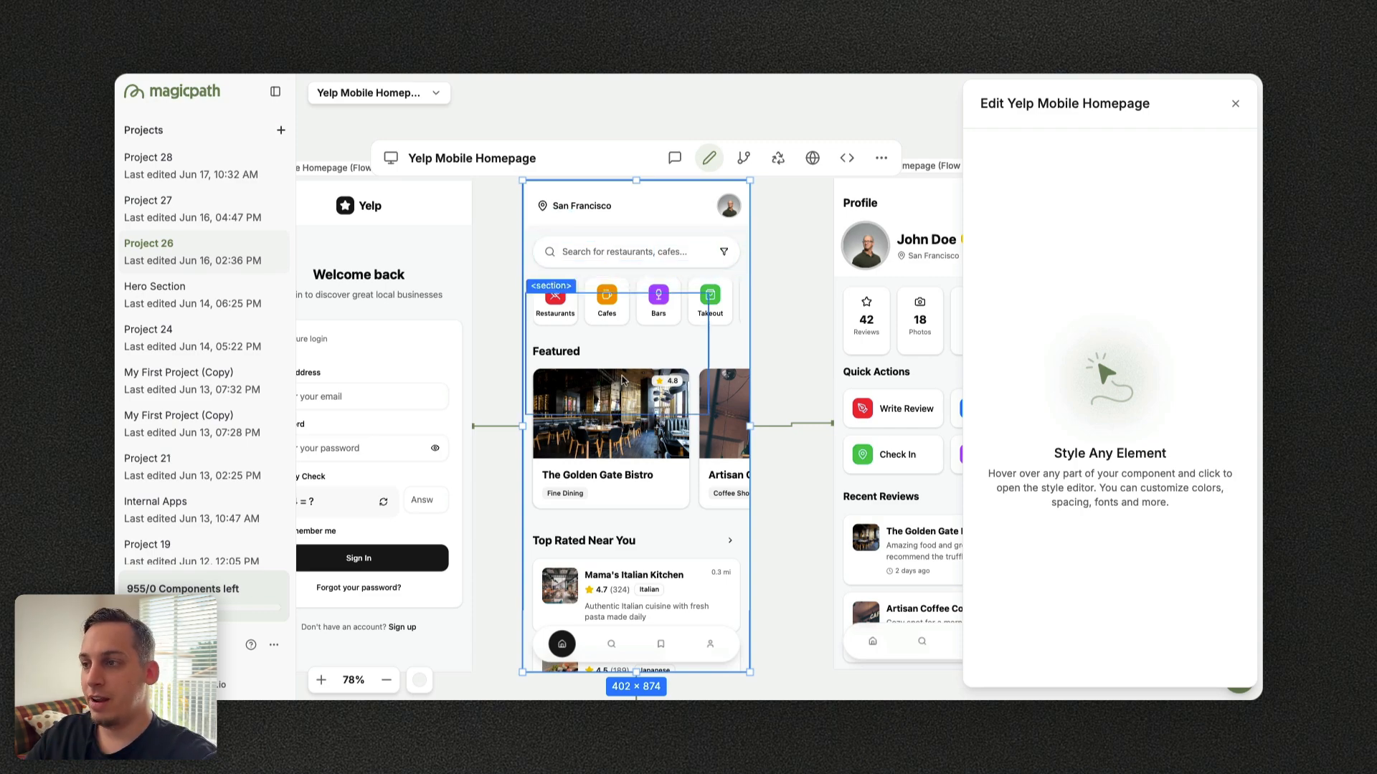
click(1235, 102)
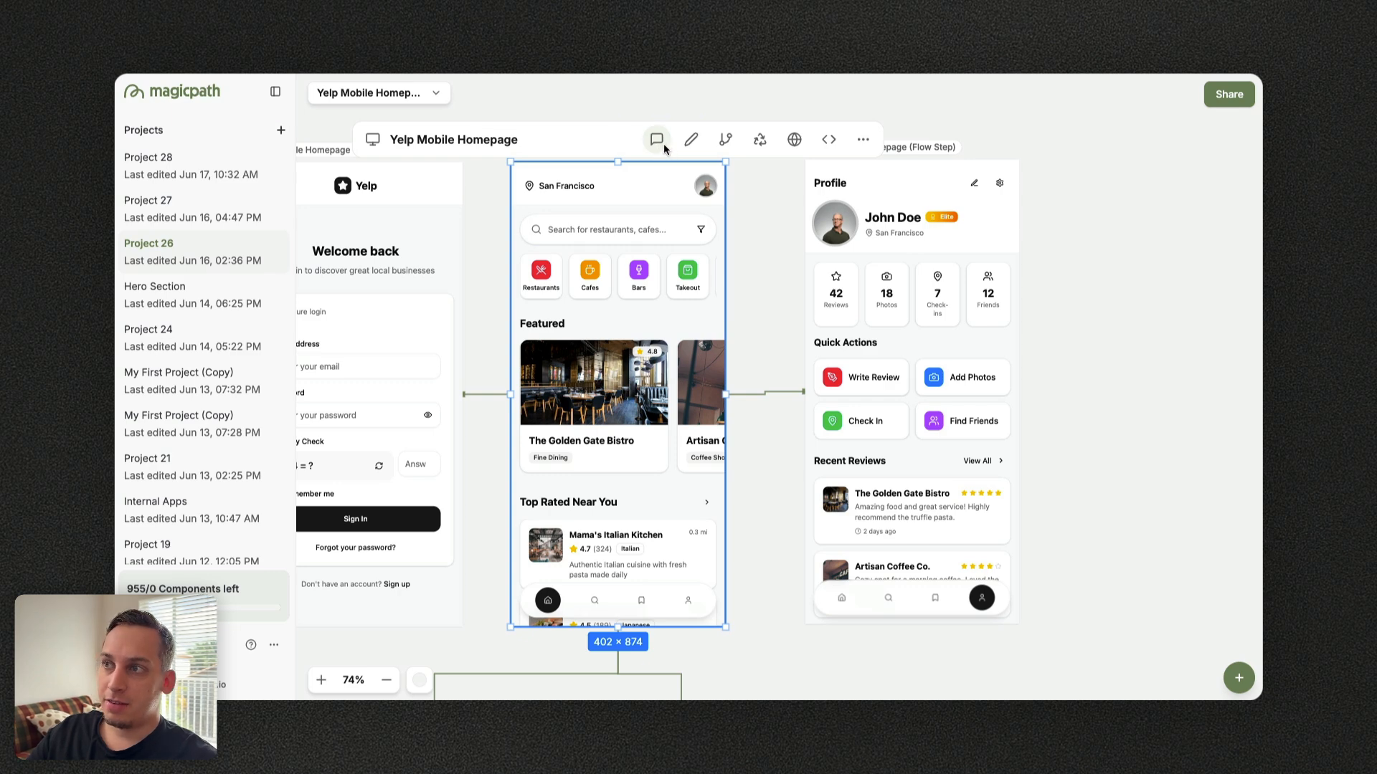
click(656, 140)
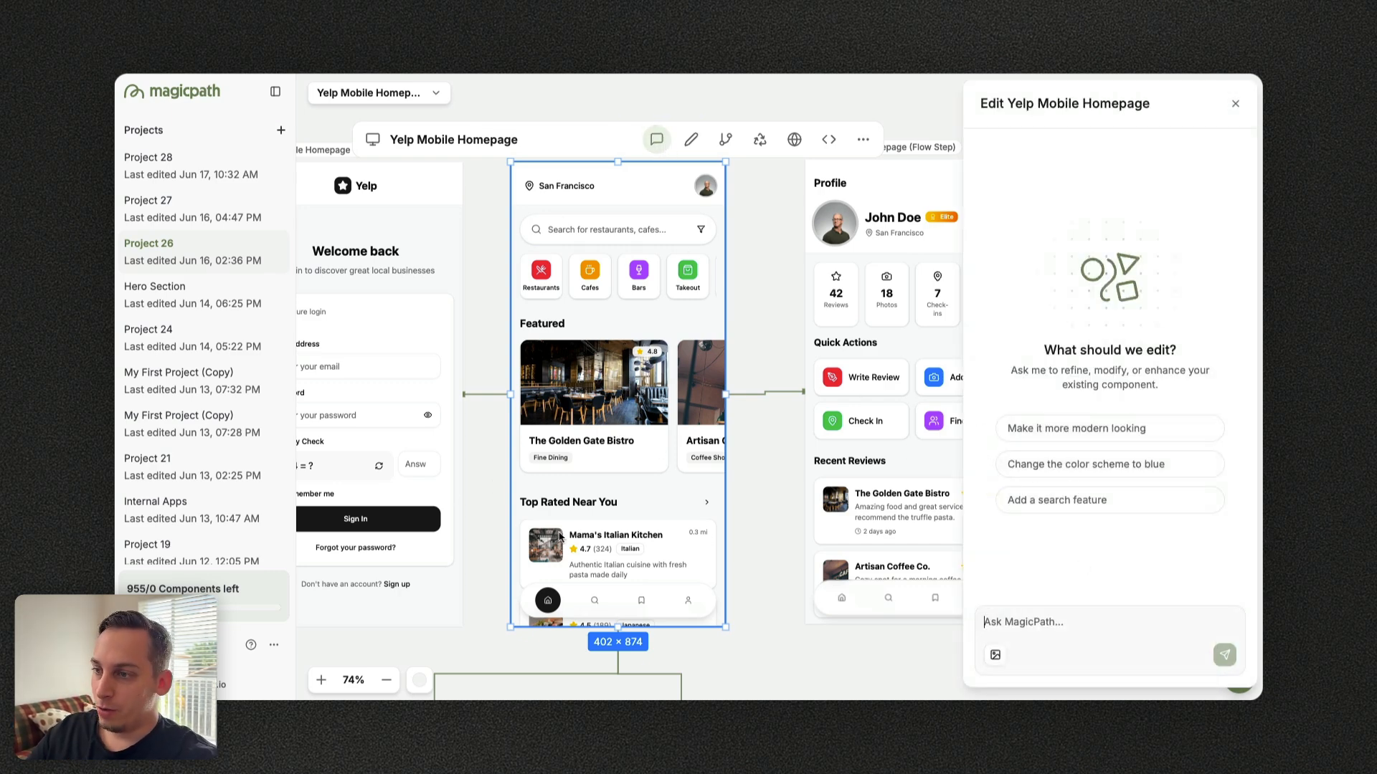
click(689, 140)
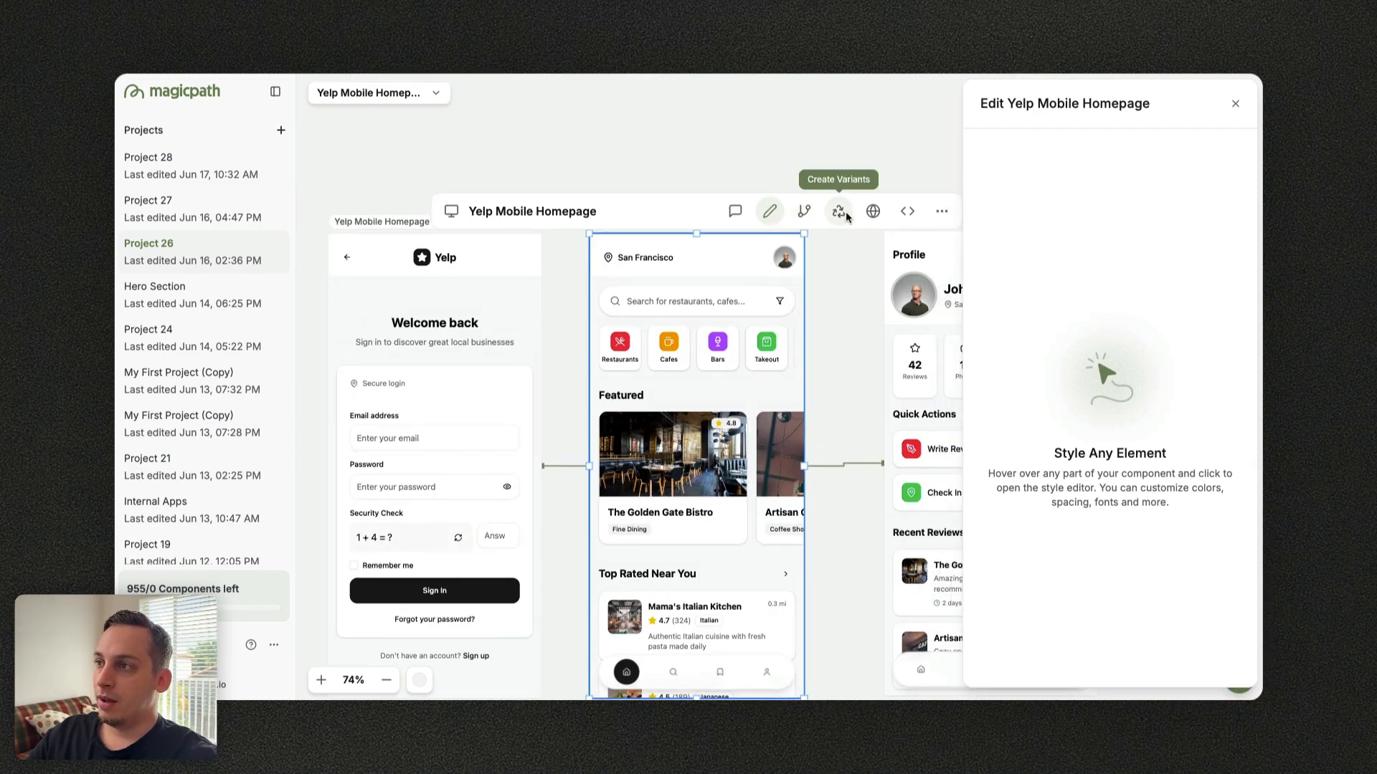
Scroll the canvas back toward the Yelp Mobile Homepage screen flow
scroll(down, 3)
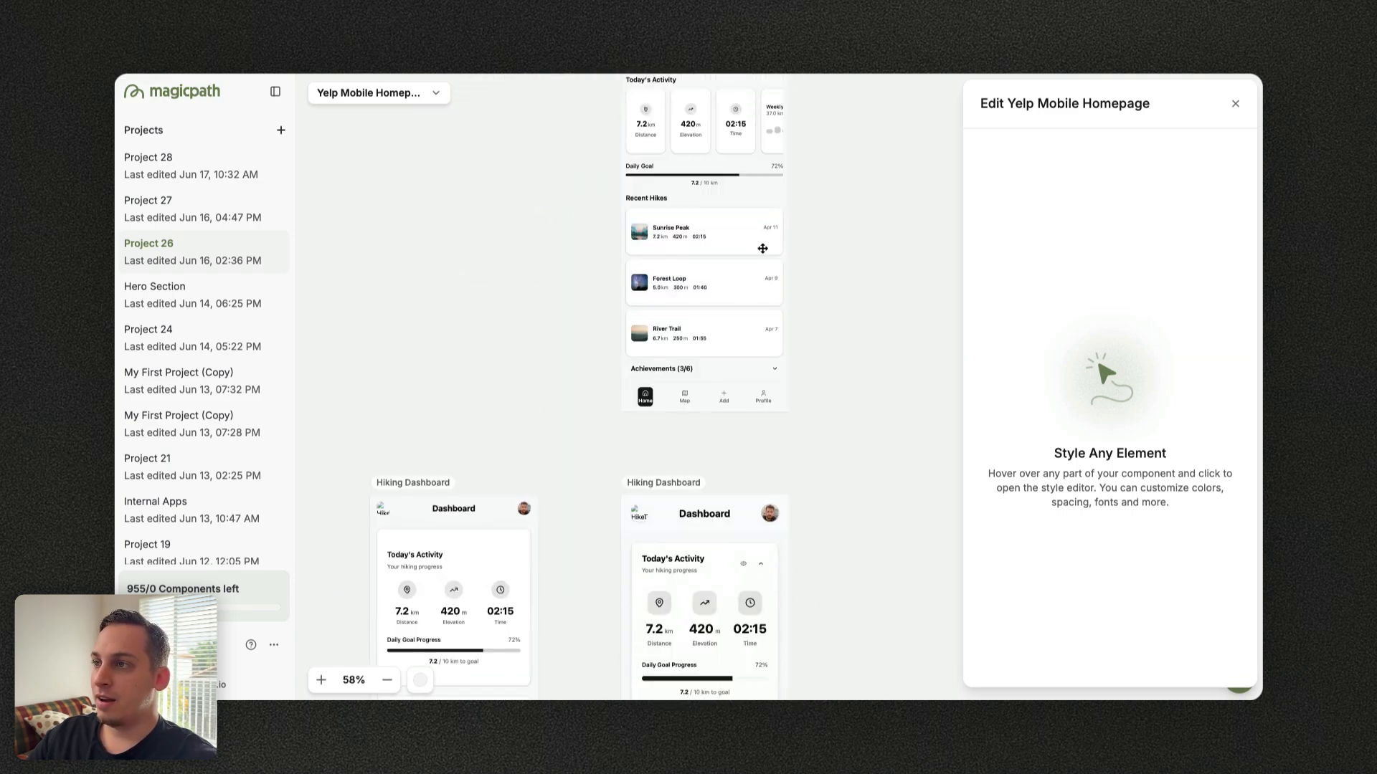
scroll(down, 3)
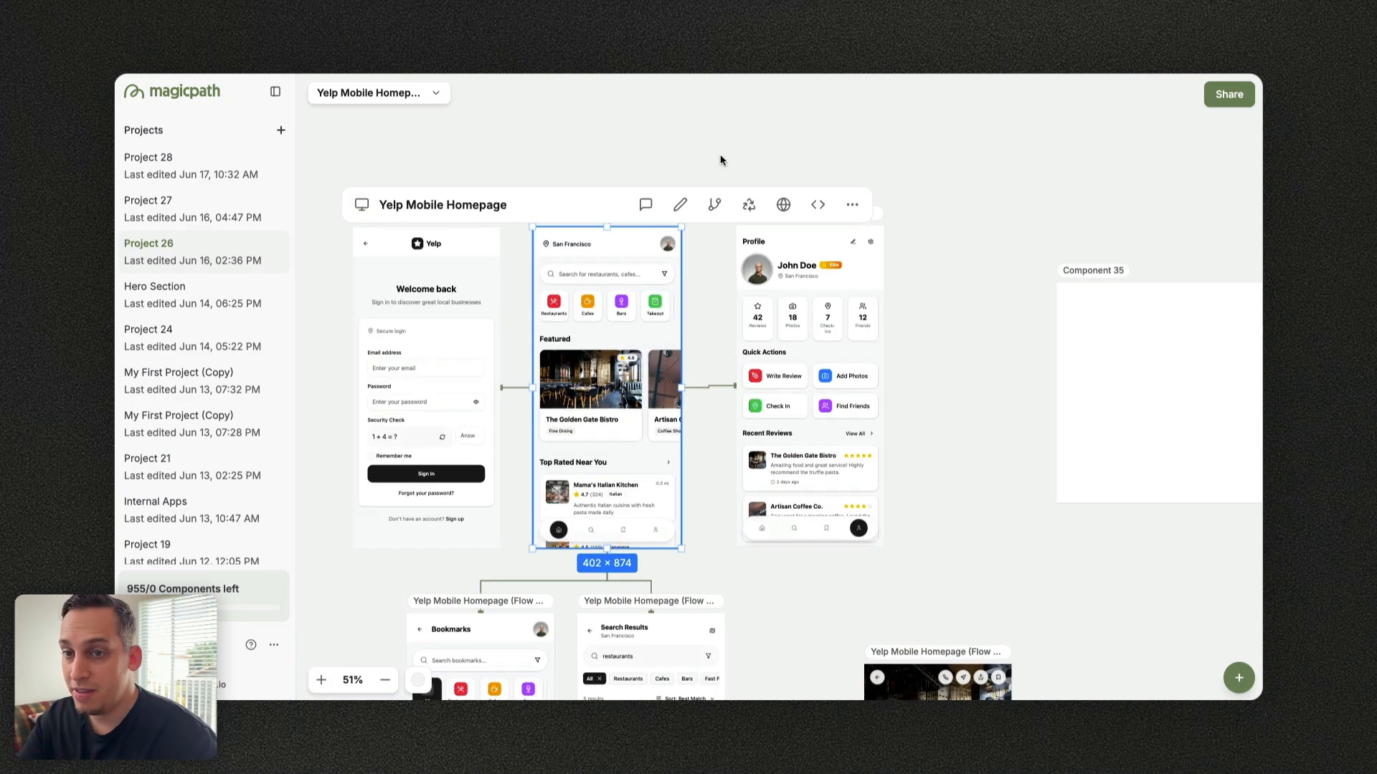
mouse_move(660, 237)
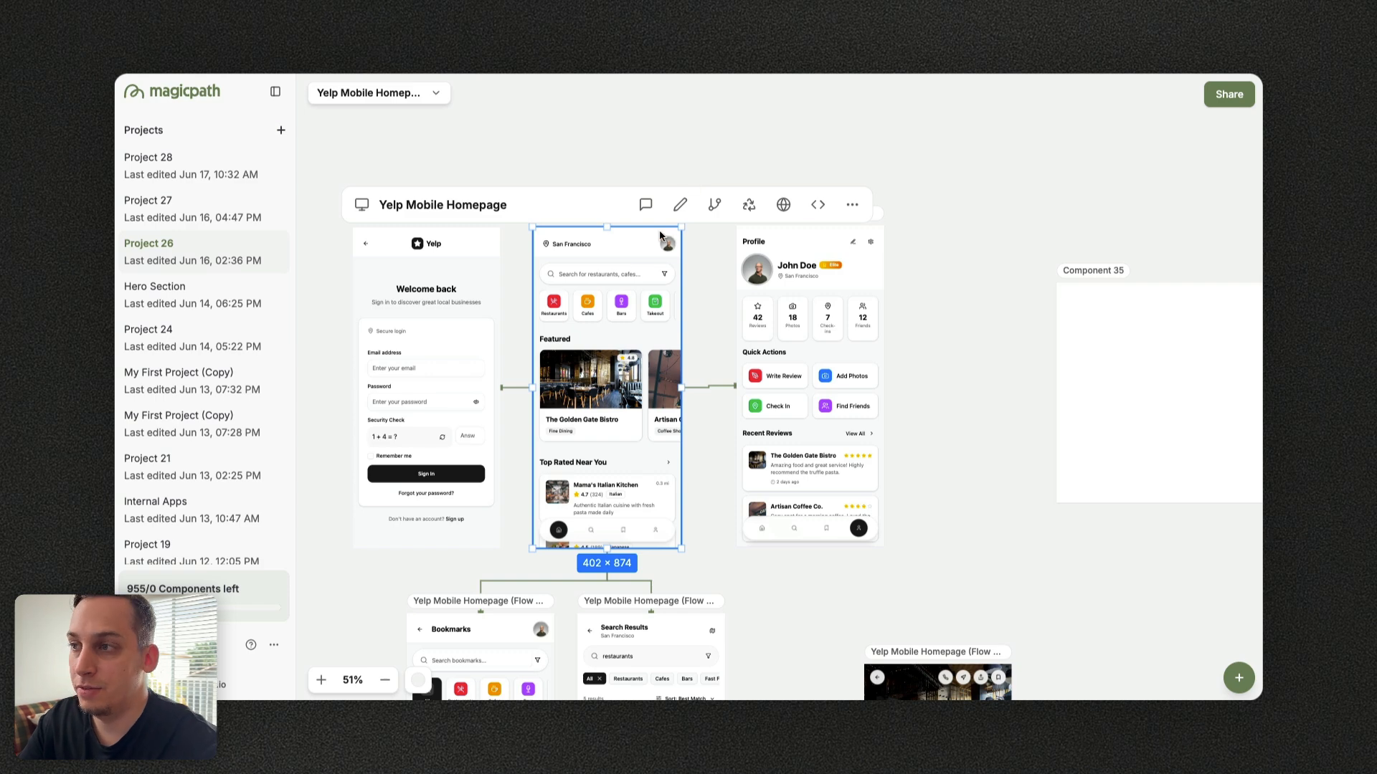
mouse_move(782, 205)
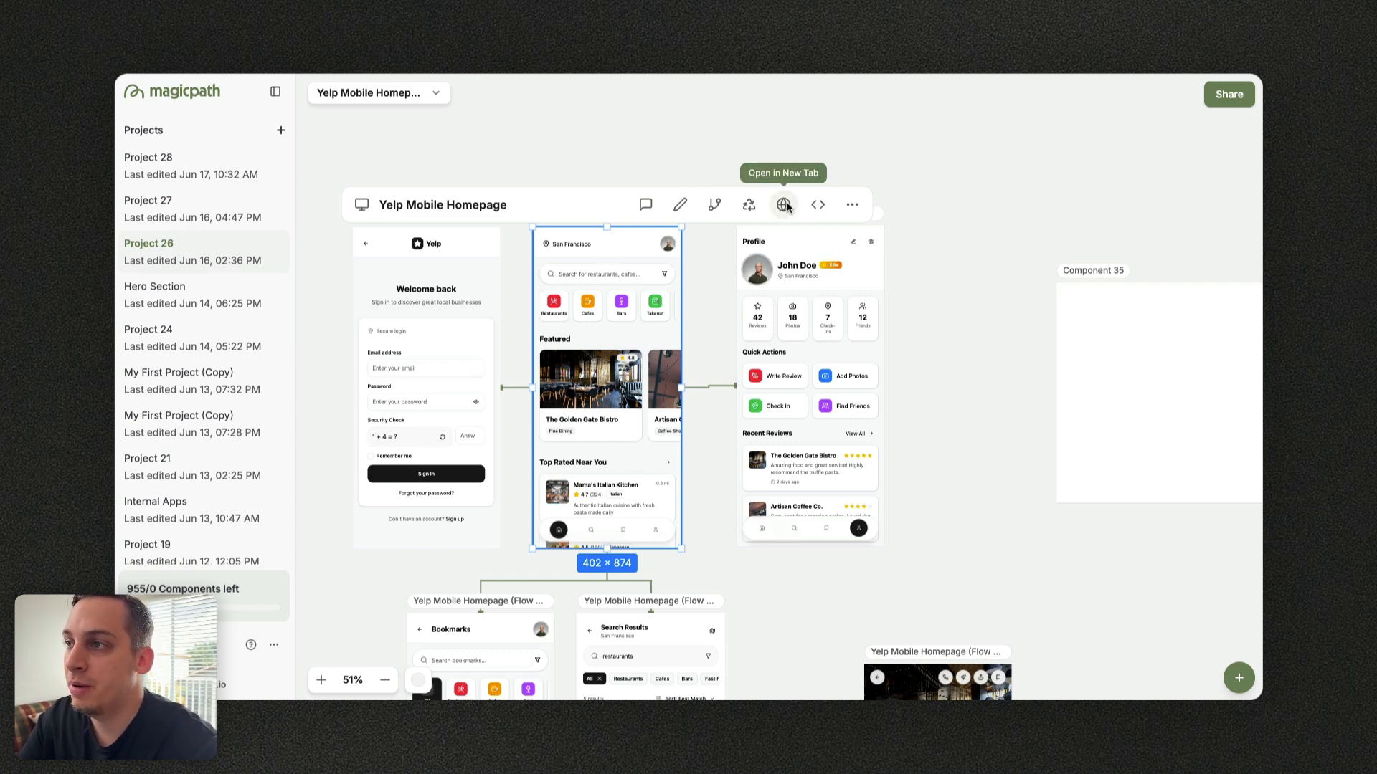
mouse_move(771, 183)
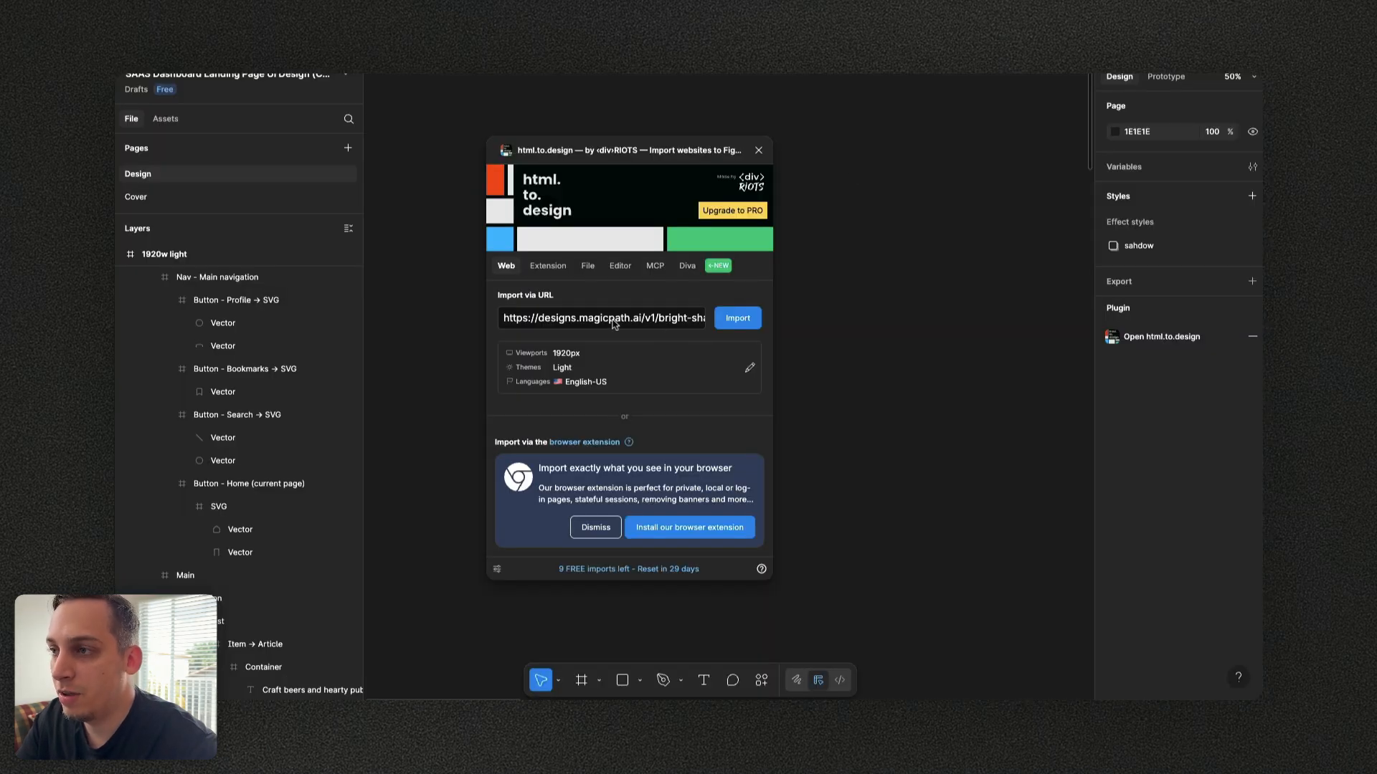
mouse_move(664, 314)
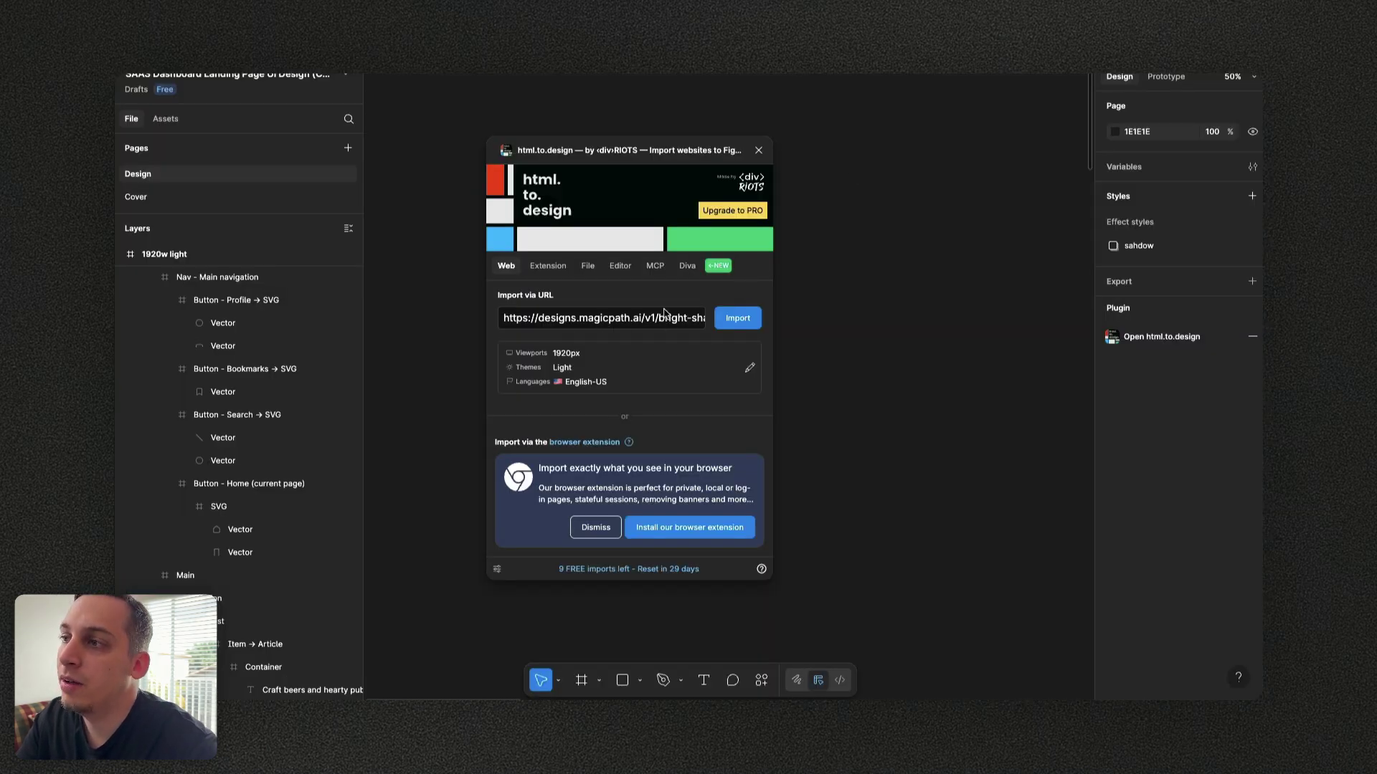
Import the pasted MagicPath page link through html.to.design
click(758, 150)
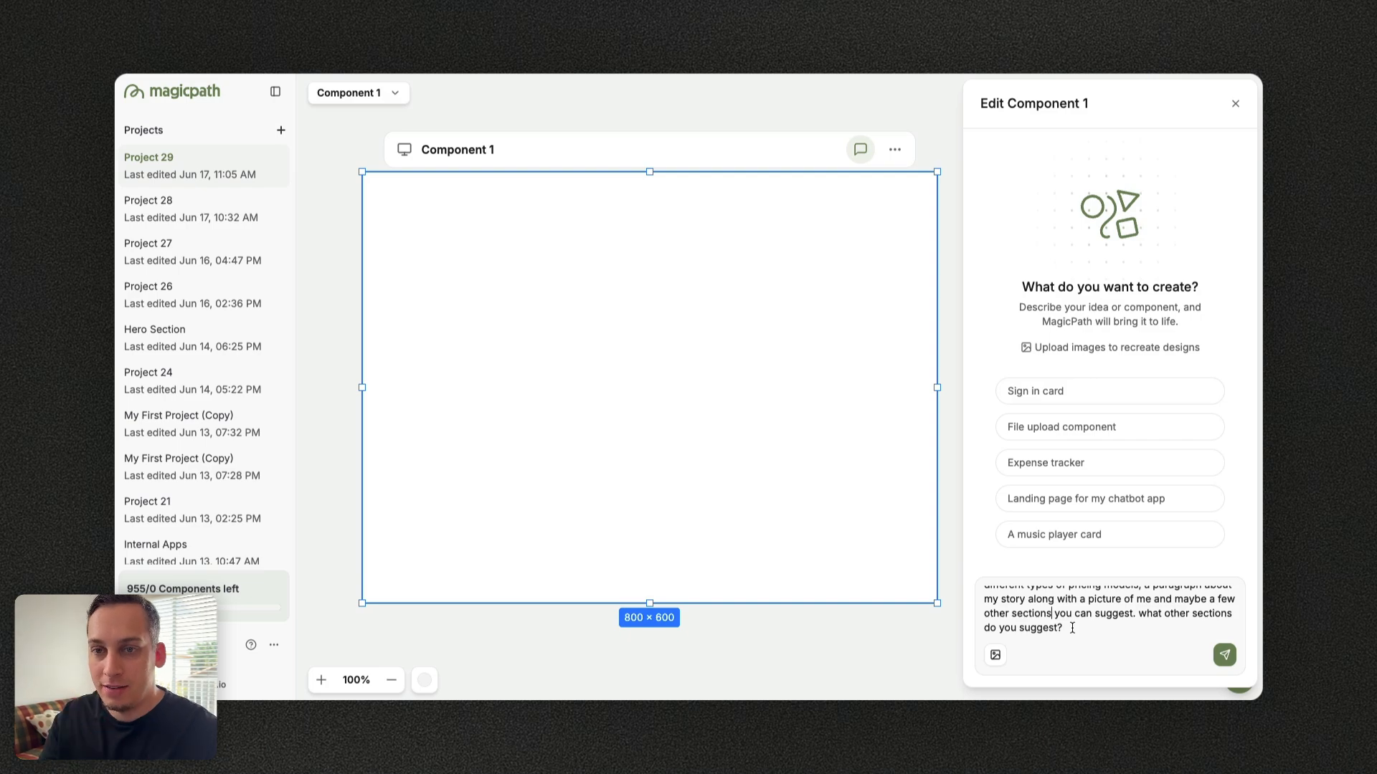
mouse_move(1009, 647)
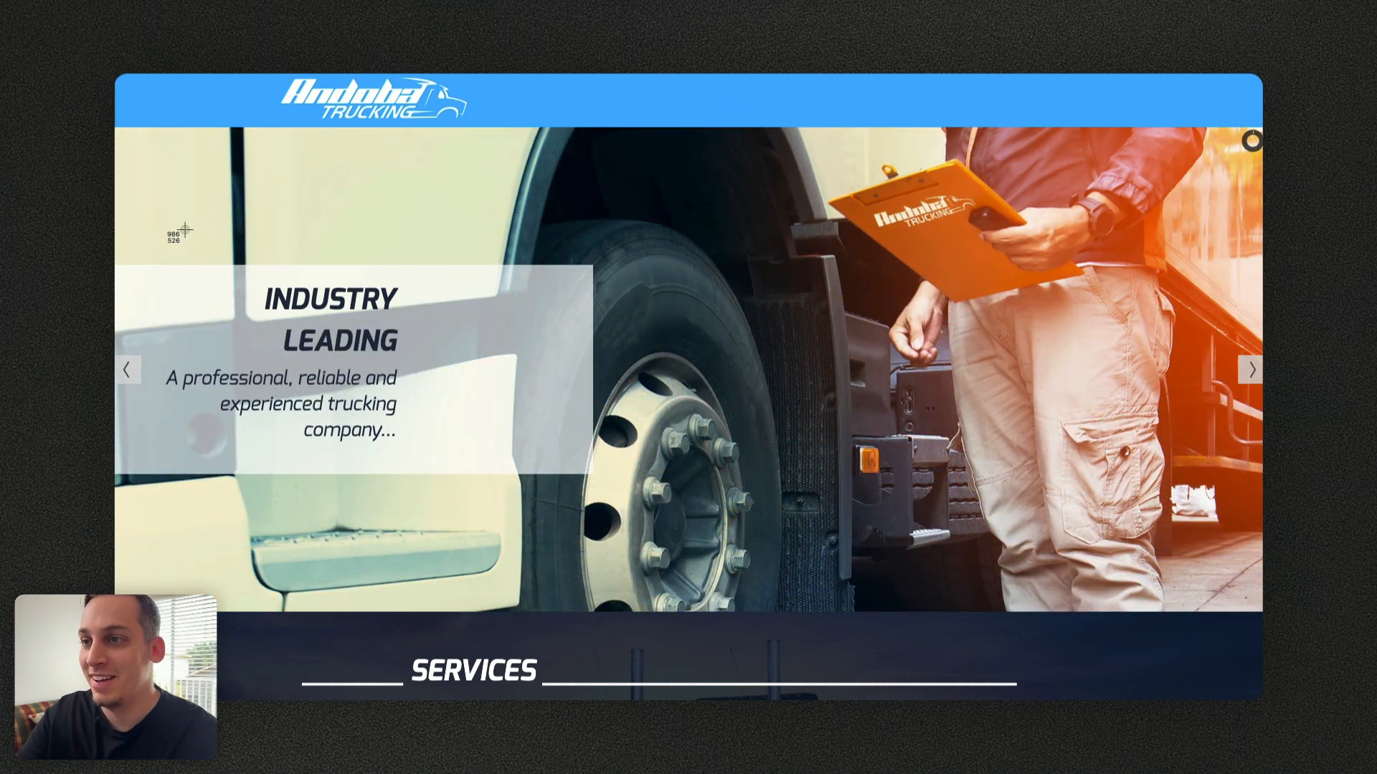
mouse_move(119, 81)
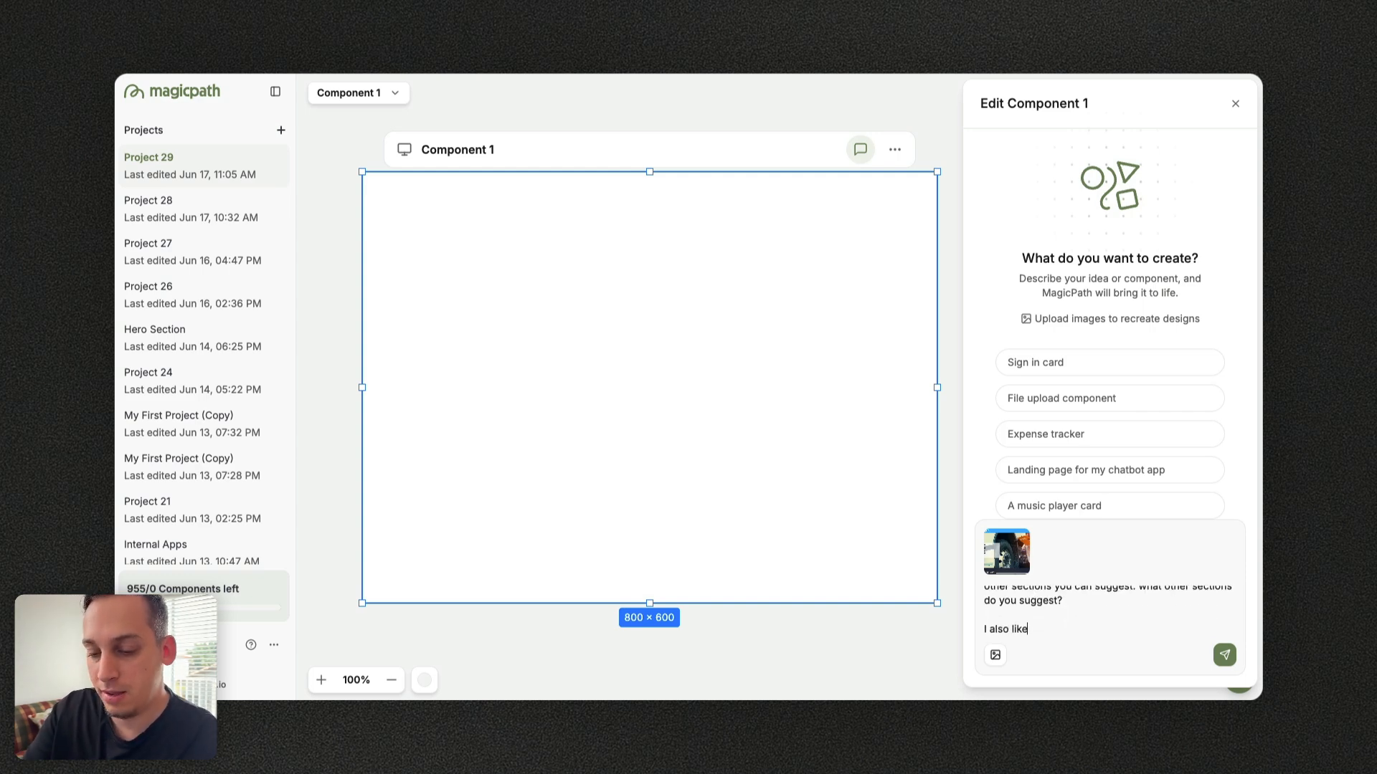
Ask the assistant about the reference image's colour scheme for the trucking site and send it with the image
text(the color)
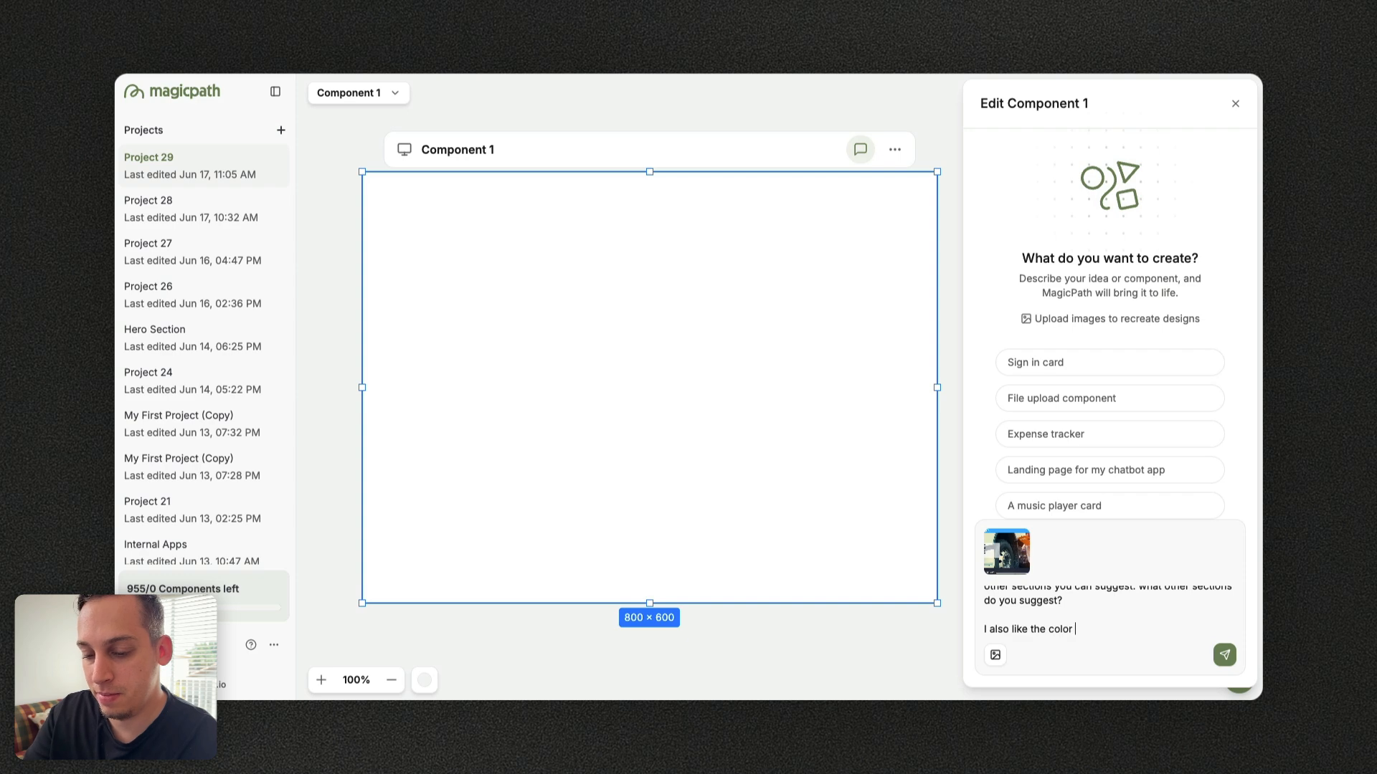
text(scheme of the im)
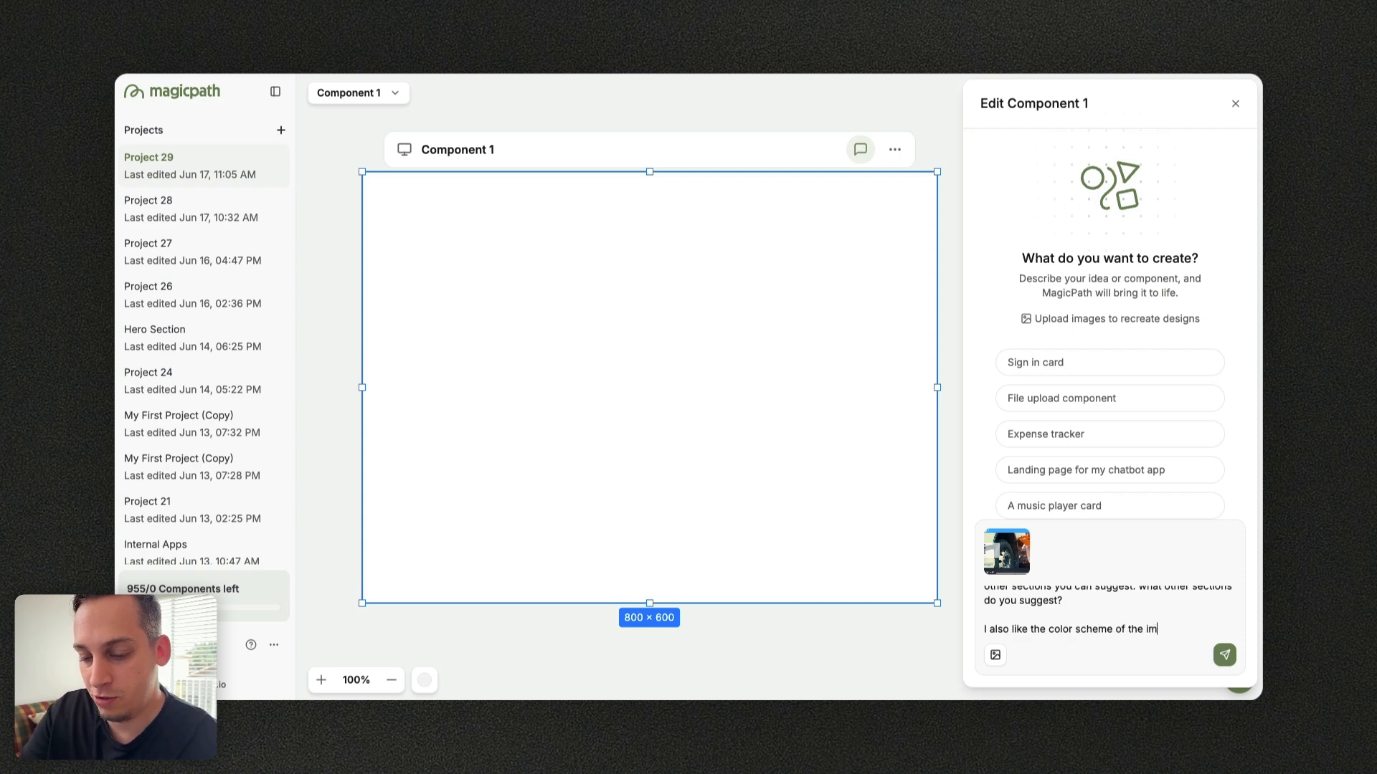
text(age reference I added to this c)
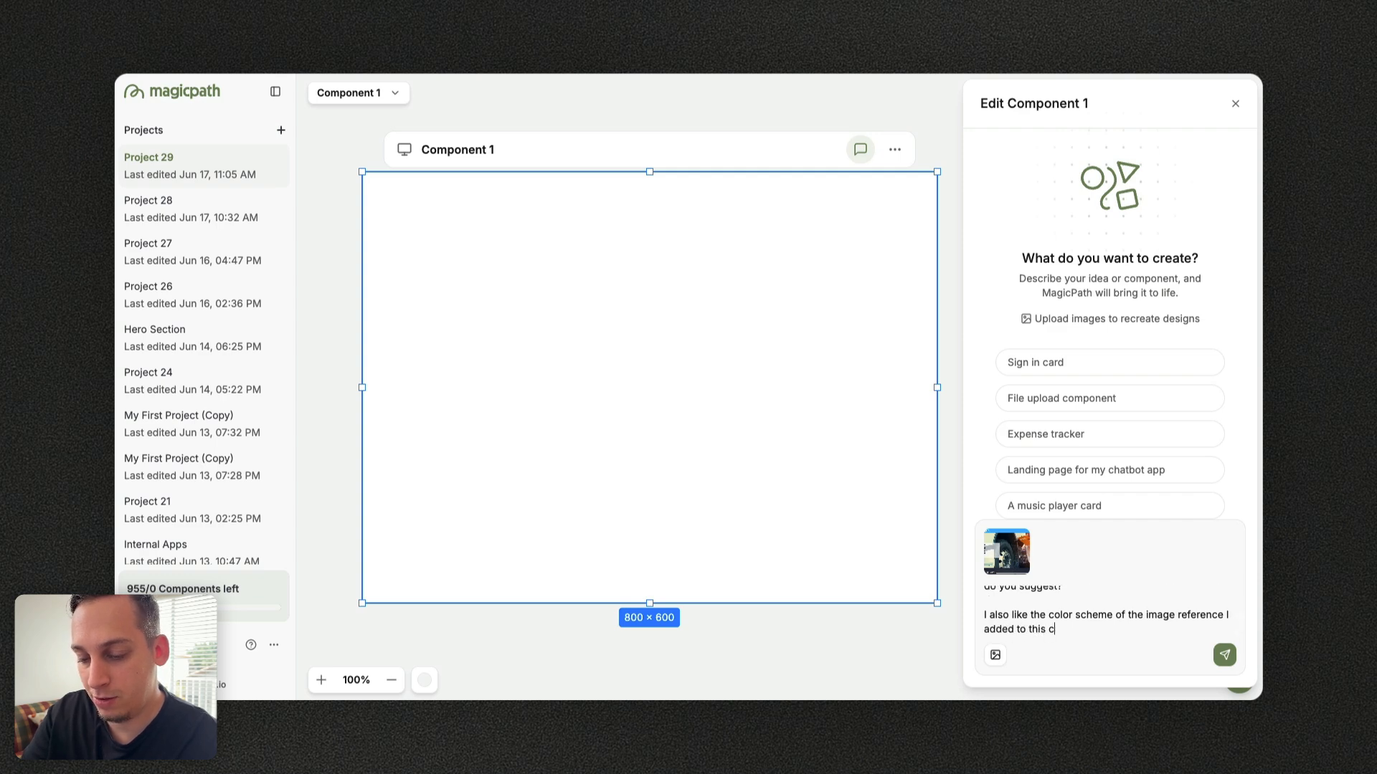
text(hat. What do you think)
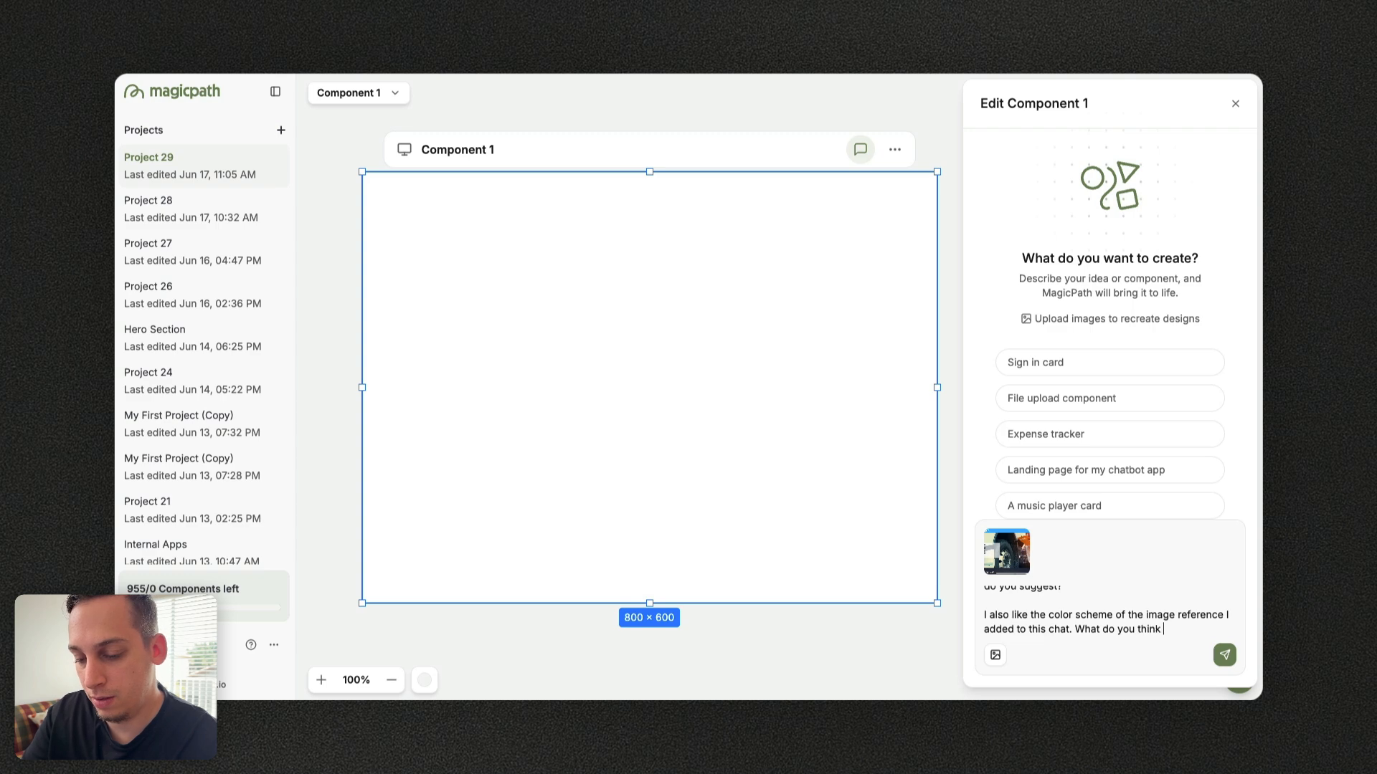
text(of the)
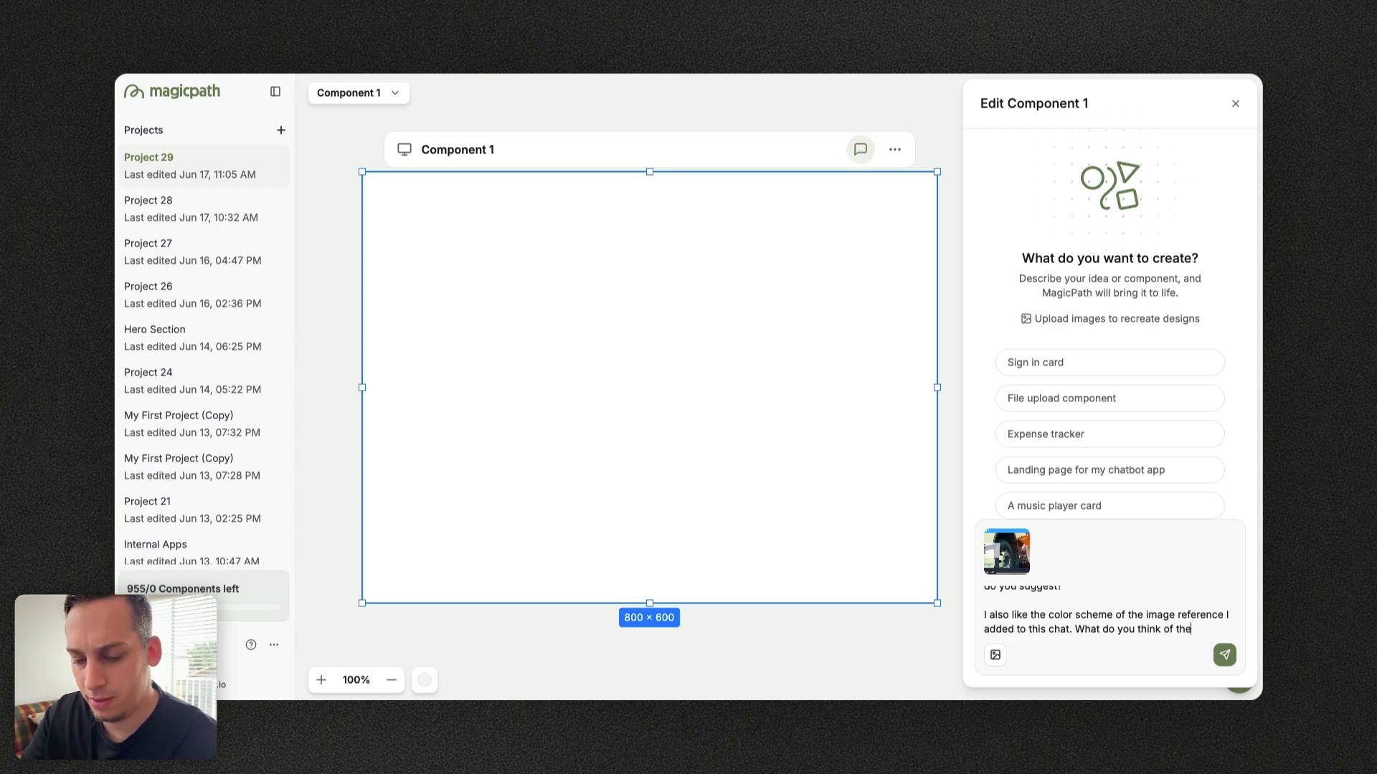
text(color scheme)
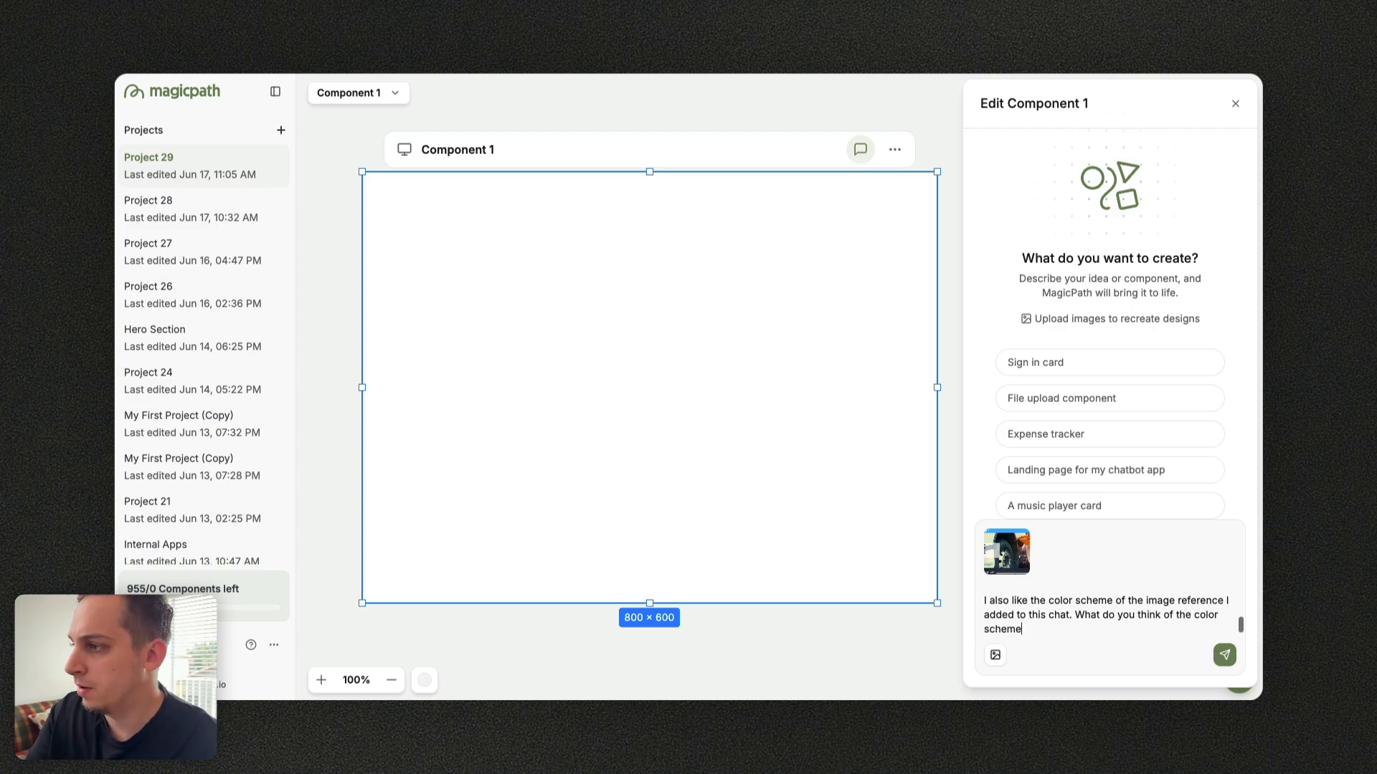
click(1224, 655)
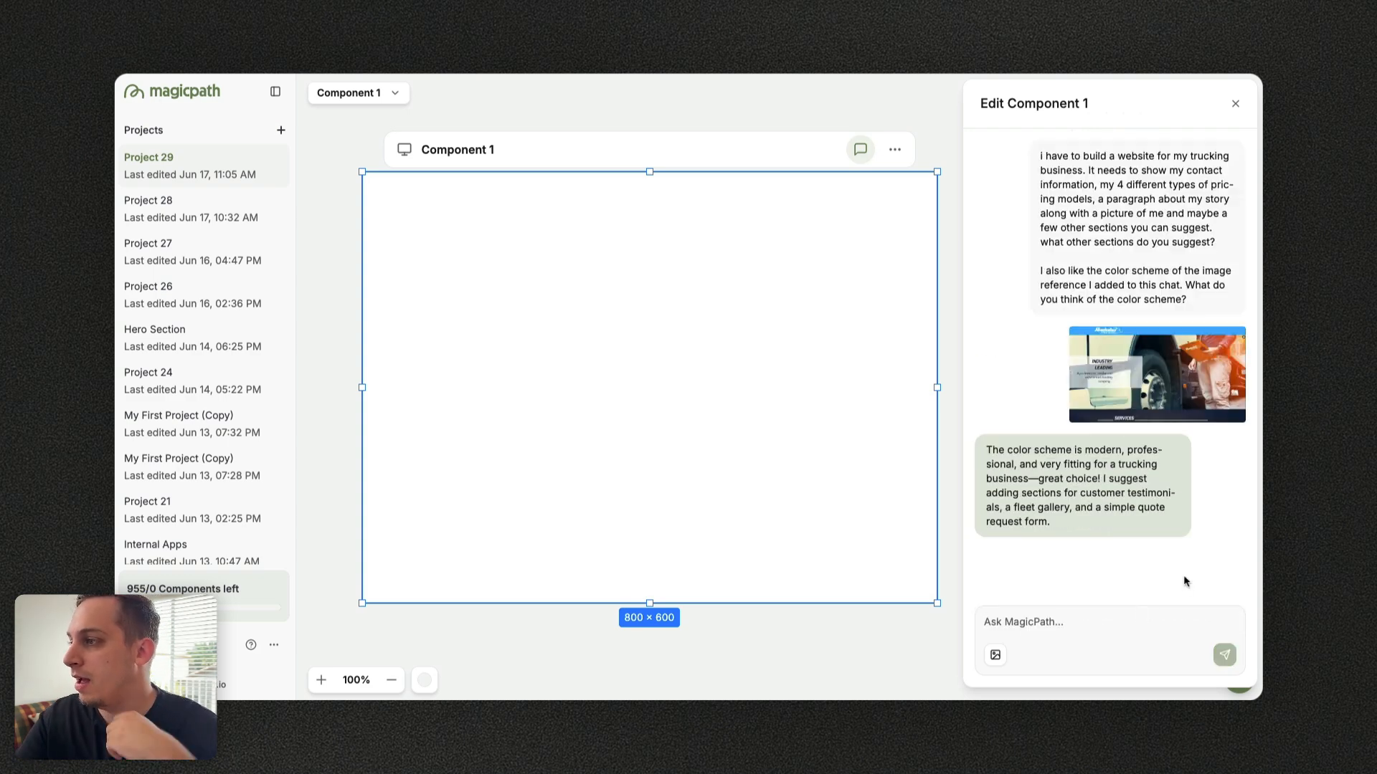
mouse_move(1115, 454)
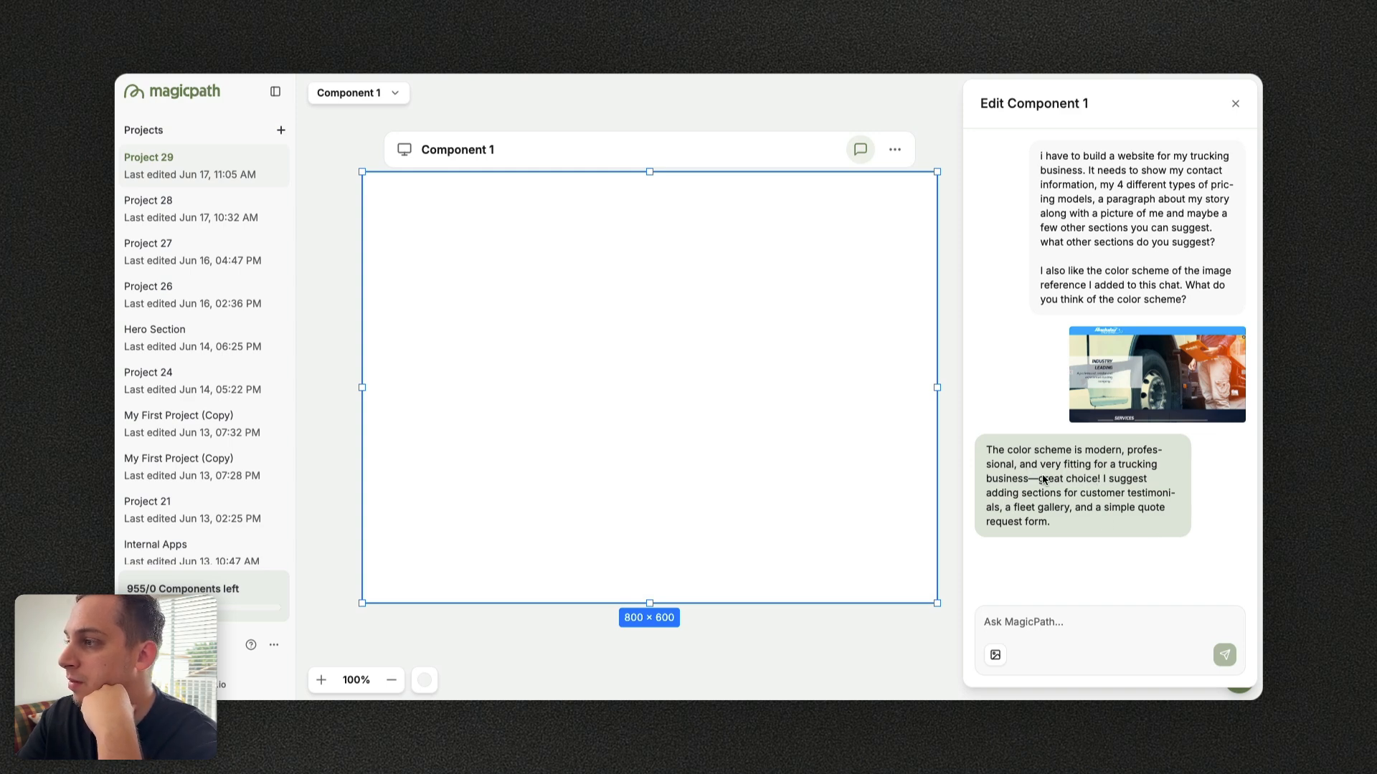
mouse_move(1095, 487)
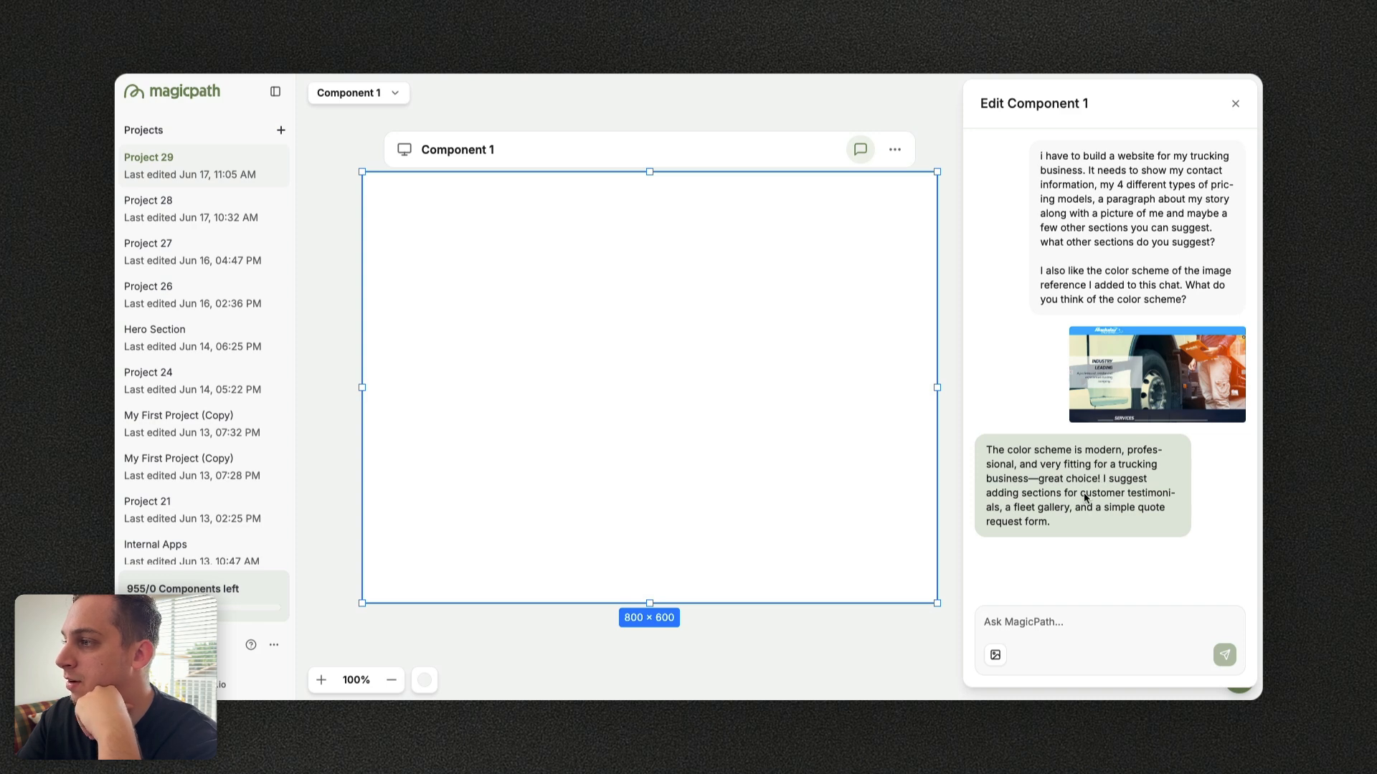
mouse_move(1072, 511)
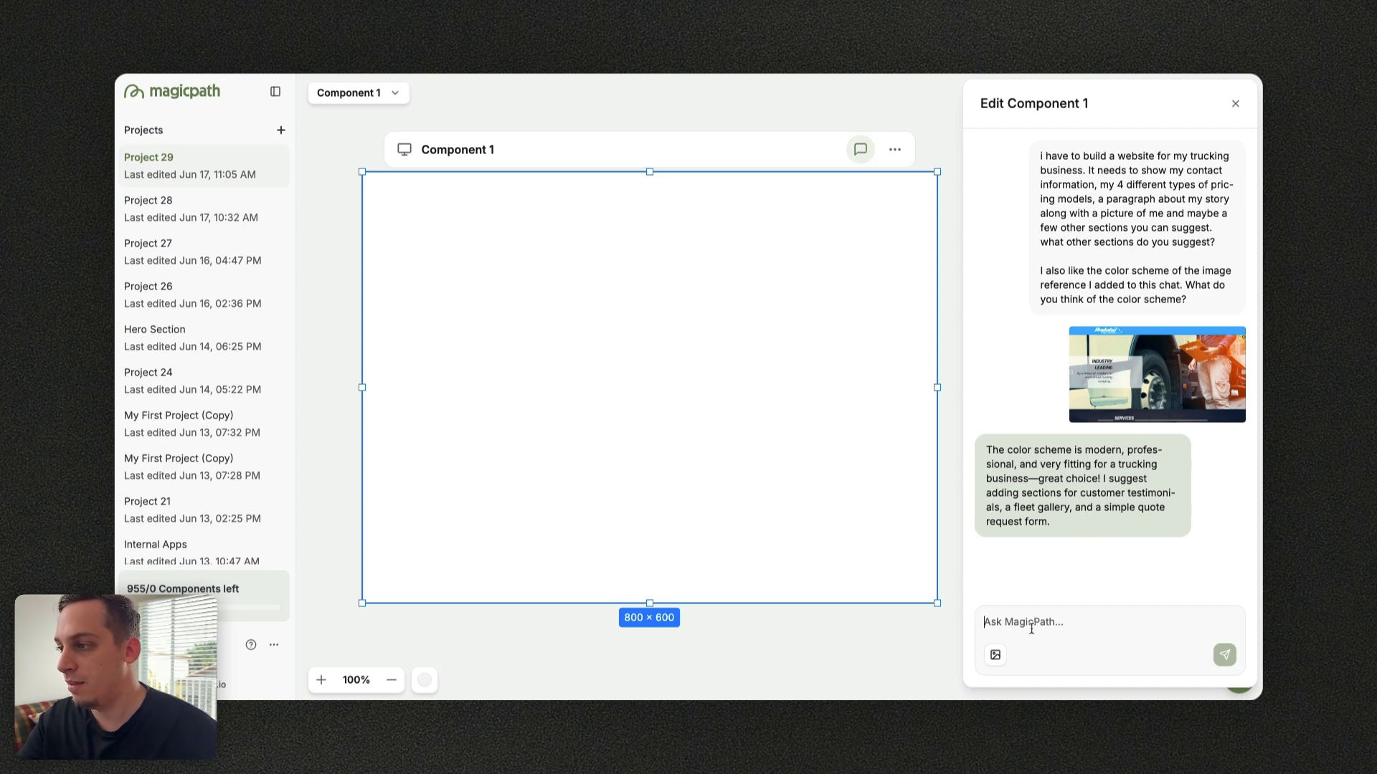
Ask the assistant to confirm the colour scheme to be used before building
text(before we design, c)
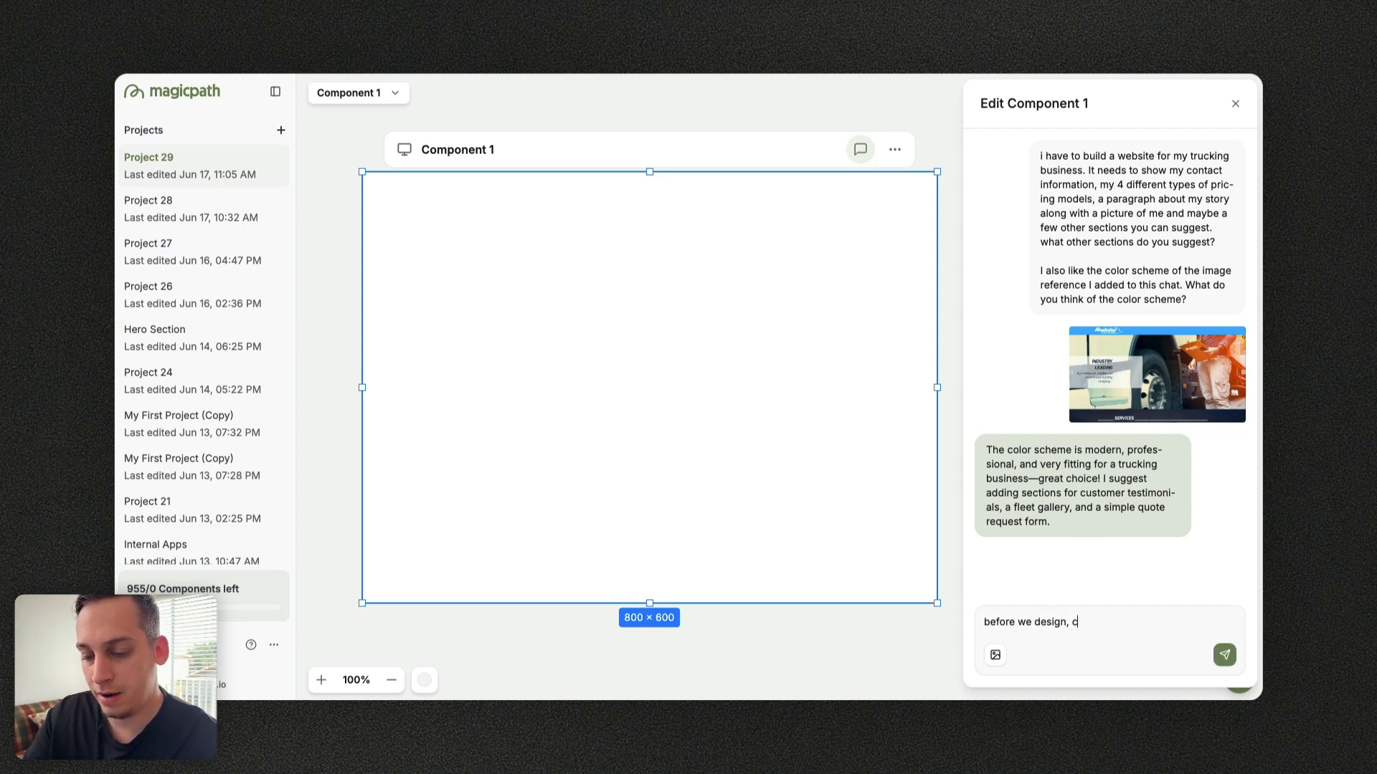
text(an you confirm)
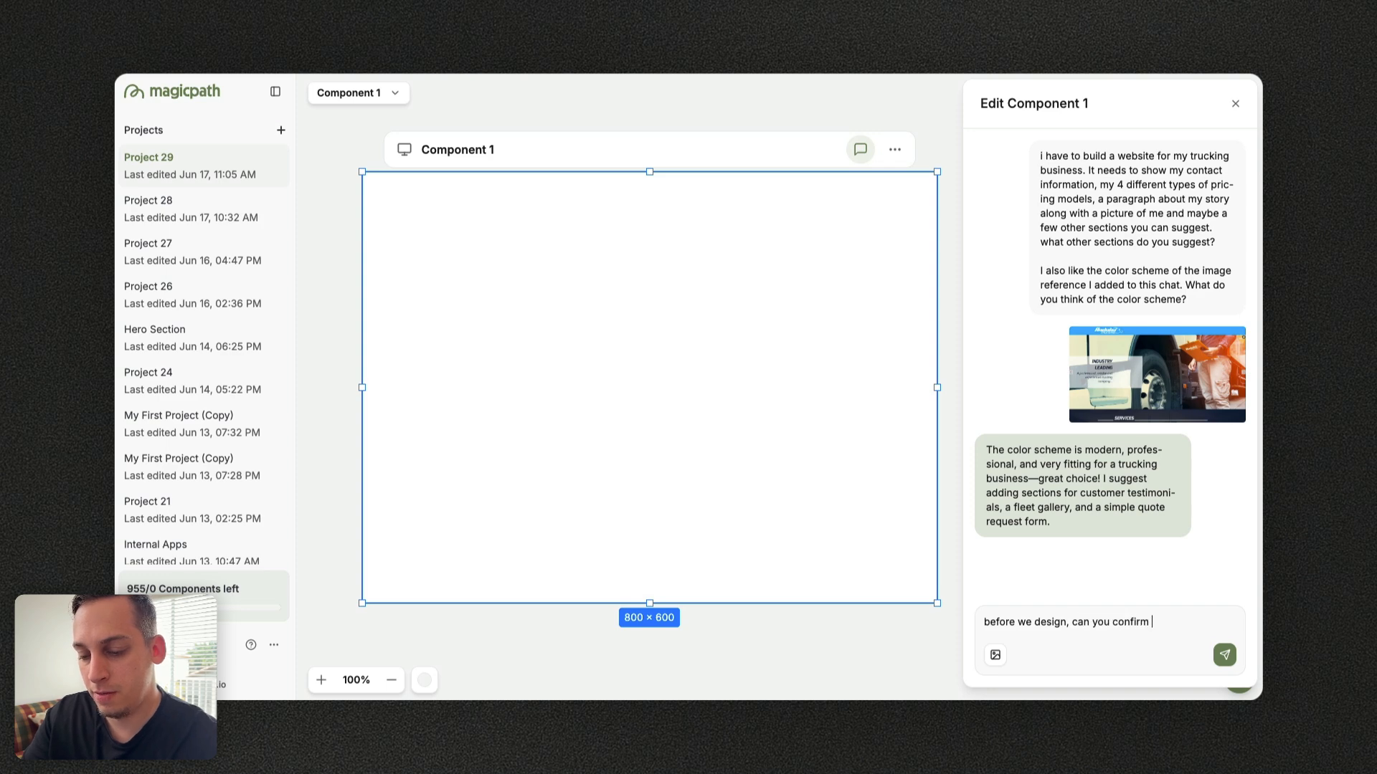
text(to me the color)
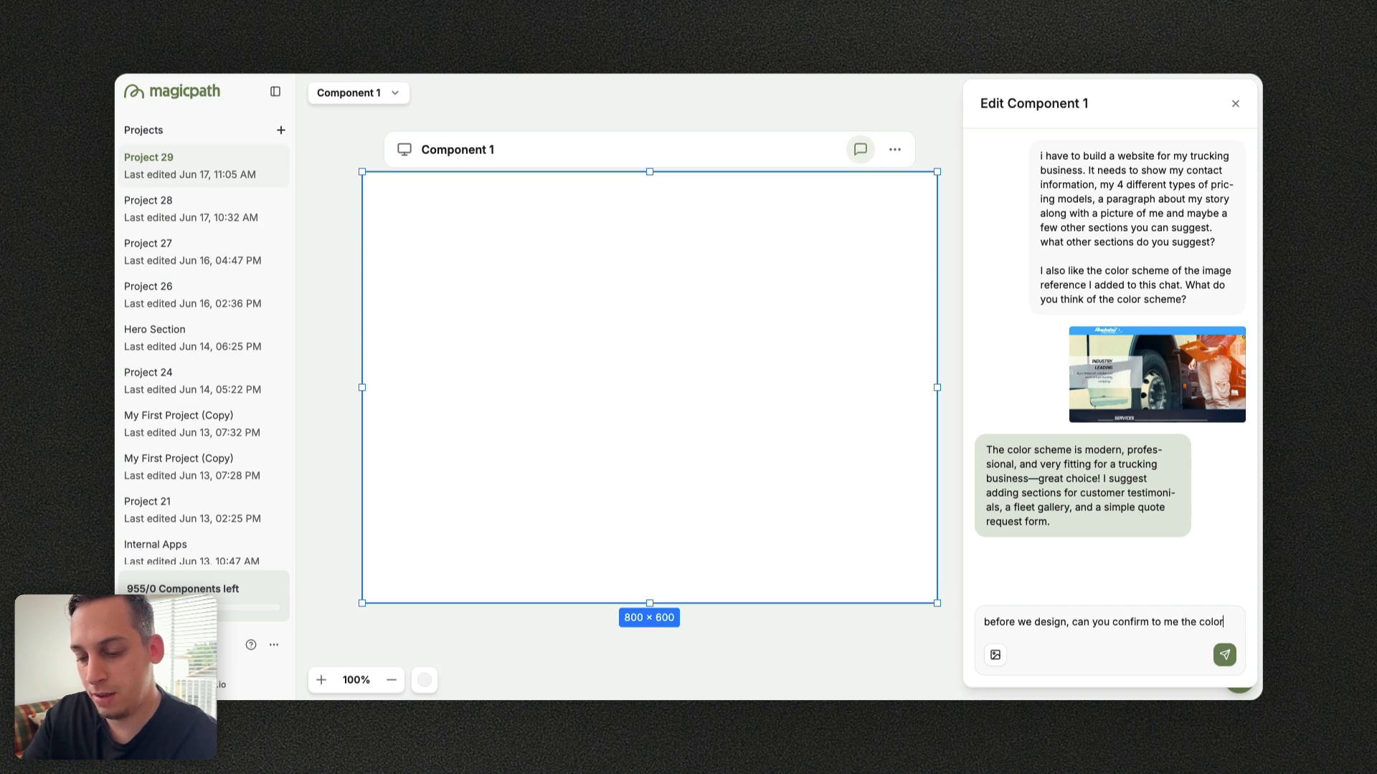
text(scheme we w)
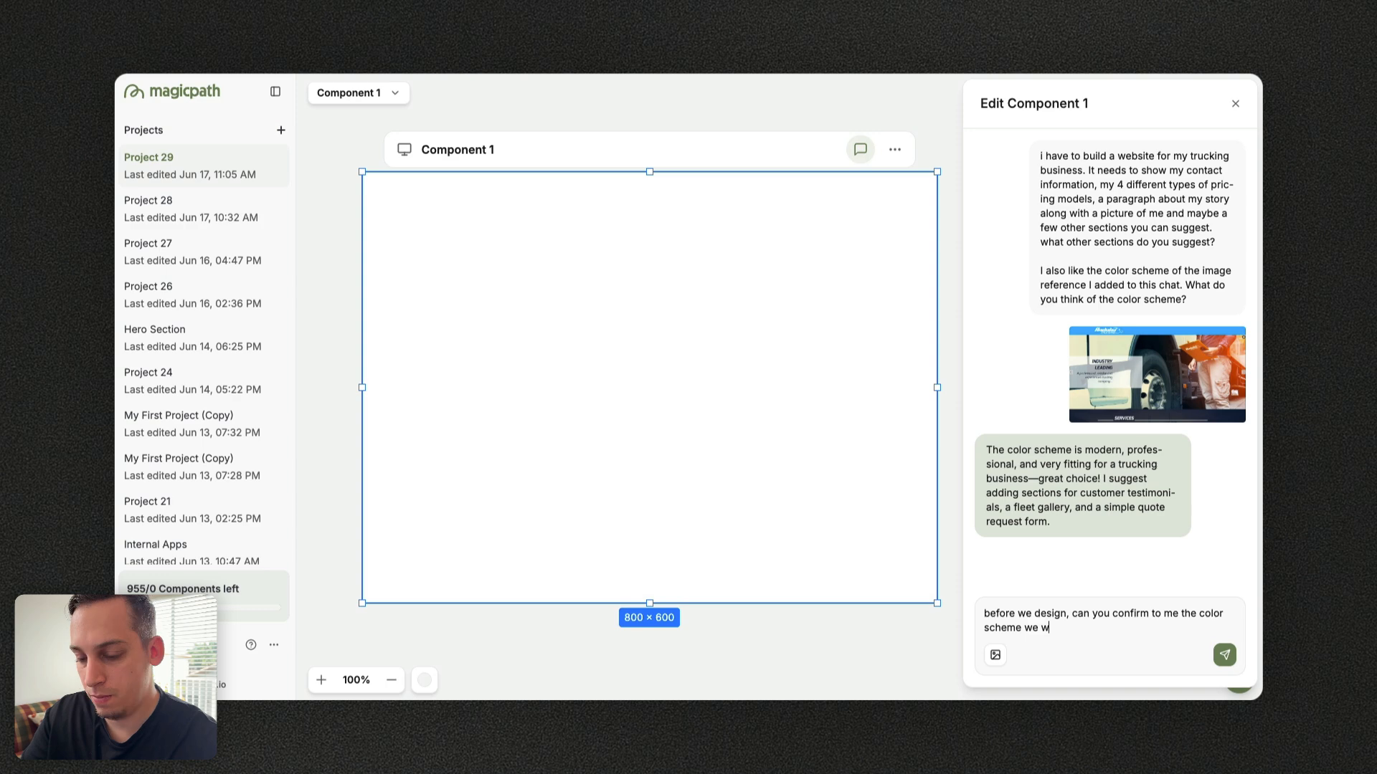
text(ill be using)
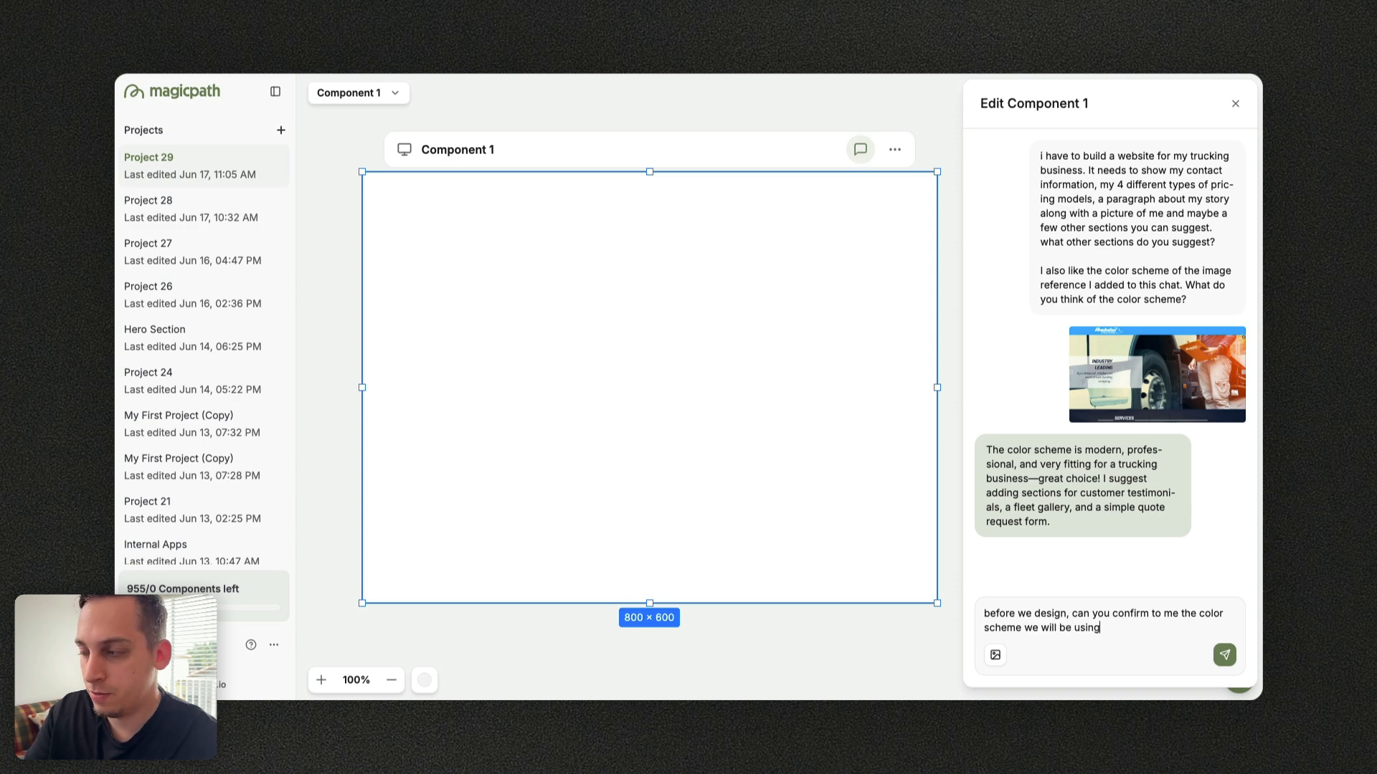
click(1223, 654)
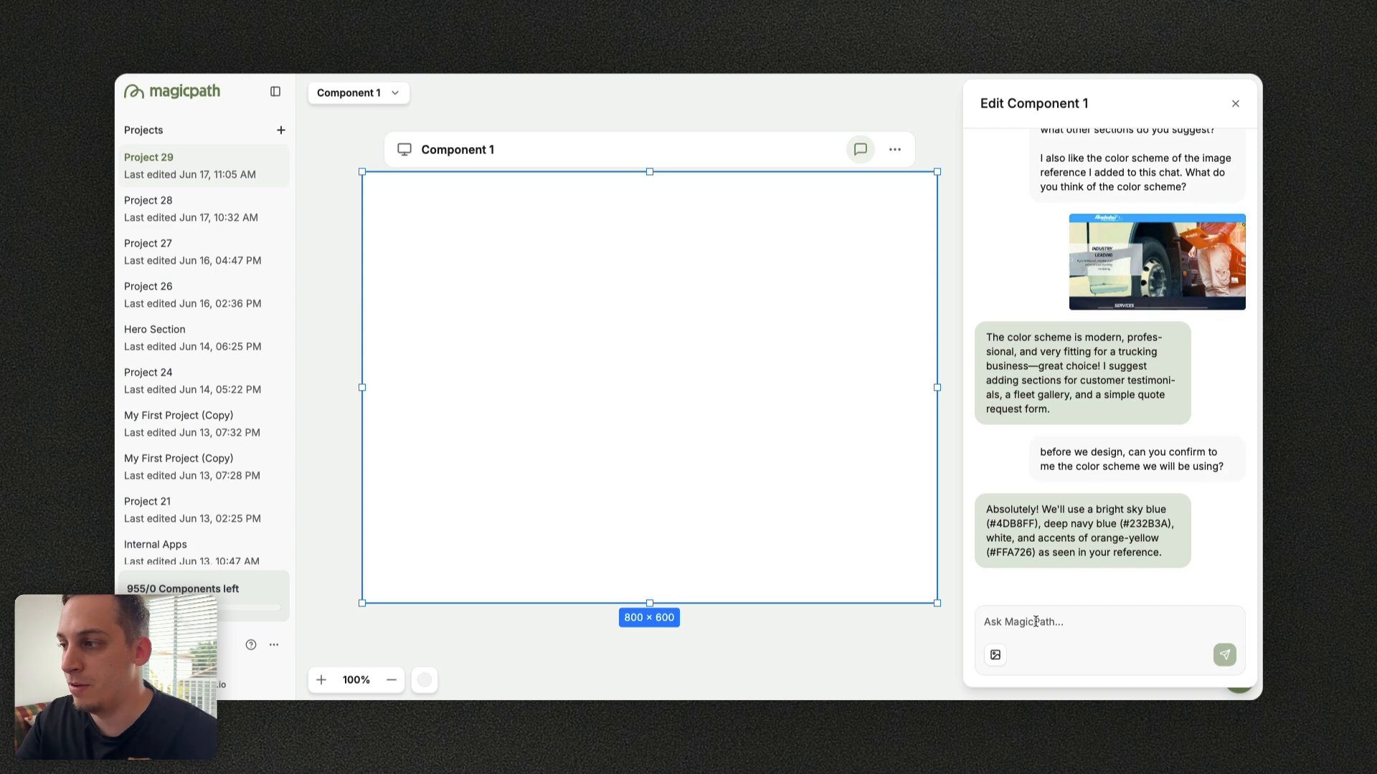
Request white primary, navy blue footer and sky blue navbar, ask for other suggestions, then begin the go-ahead reply
text(ok, per)
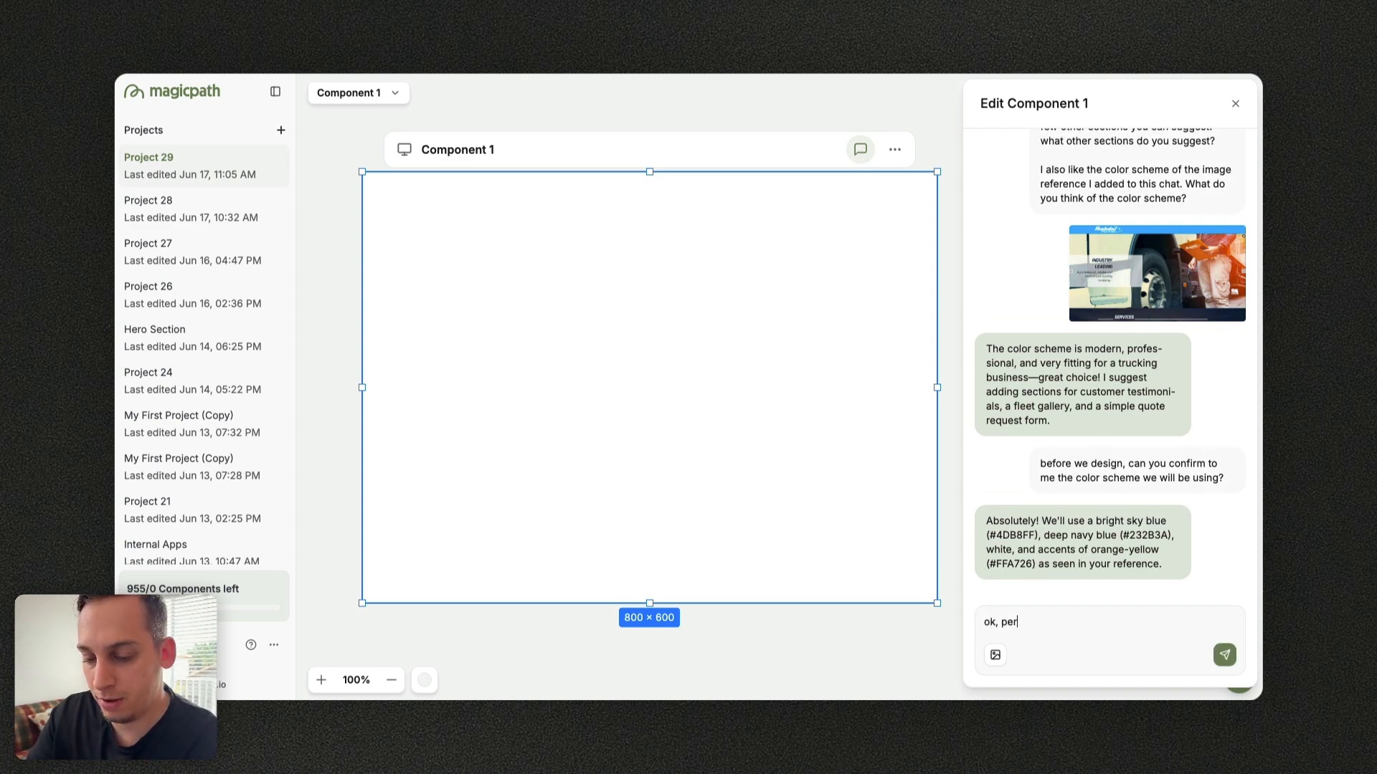
text(fect. I w)
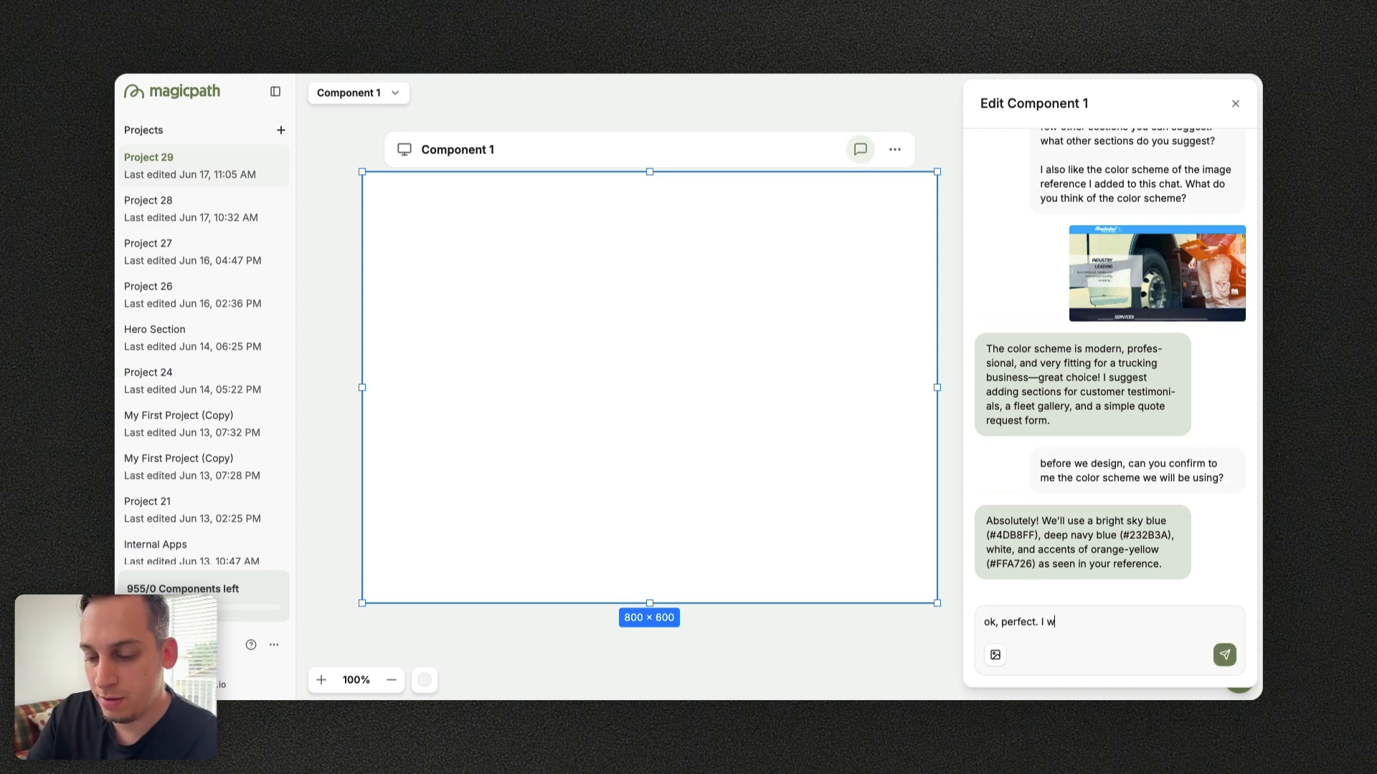
text(ant white)
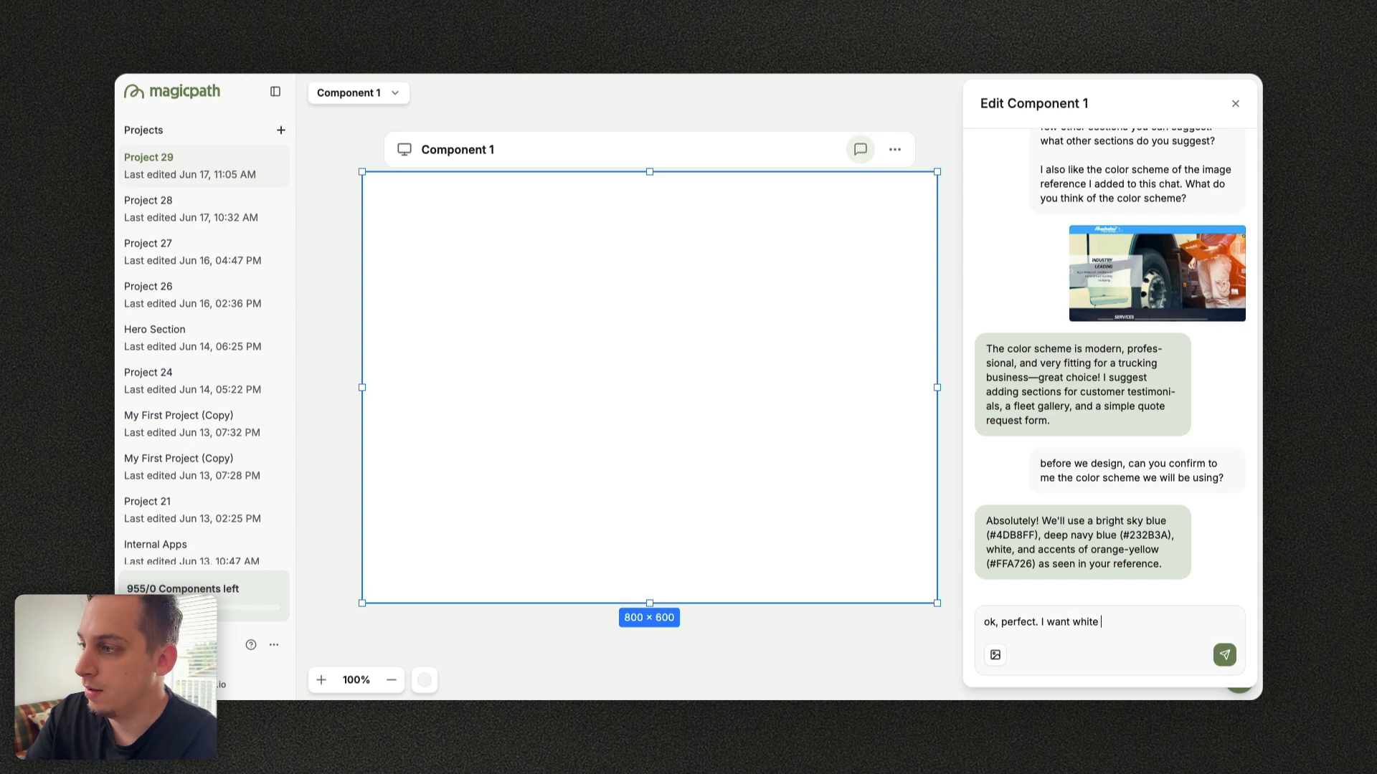
text(to be the)
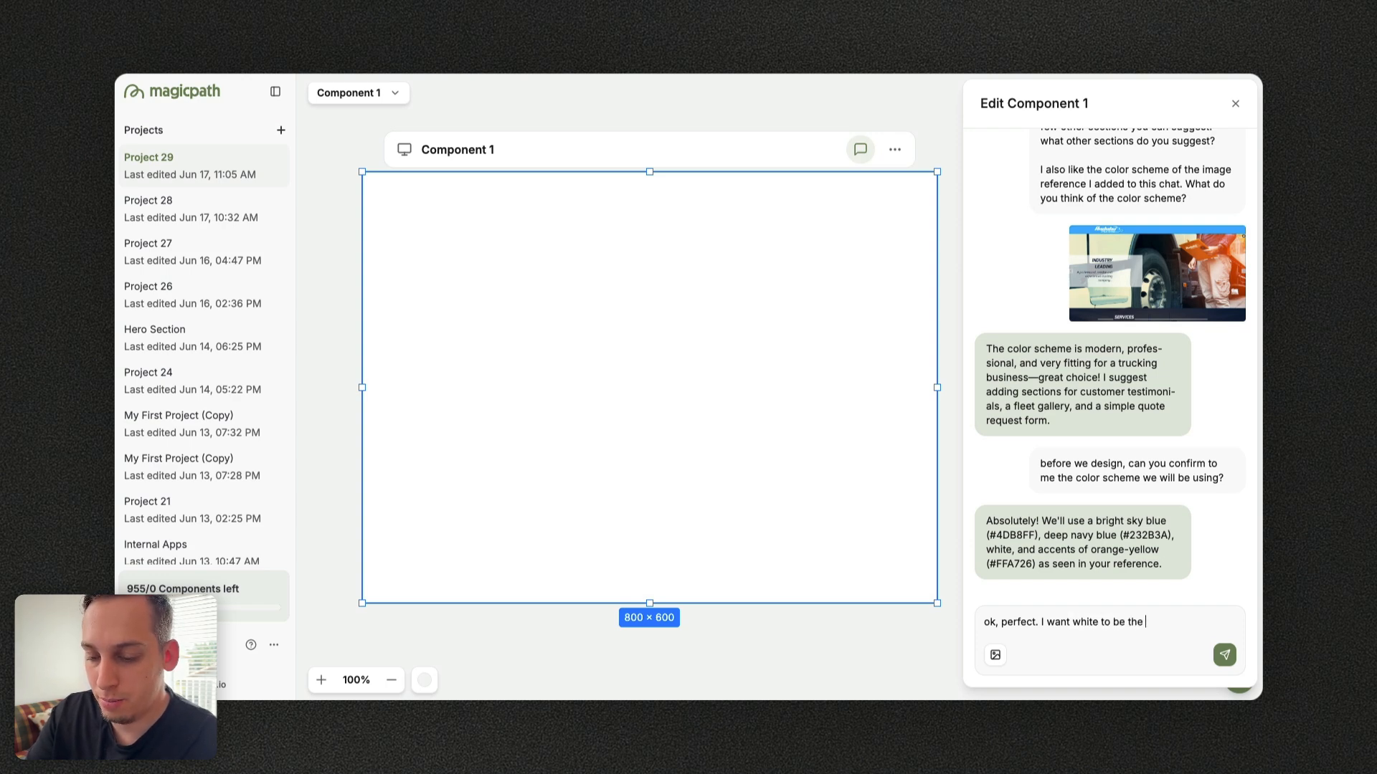
text(primary color a)
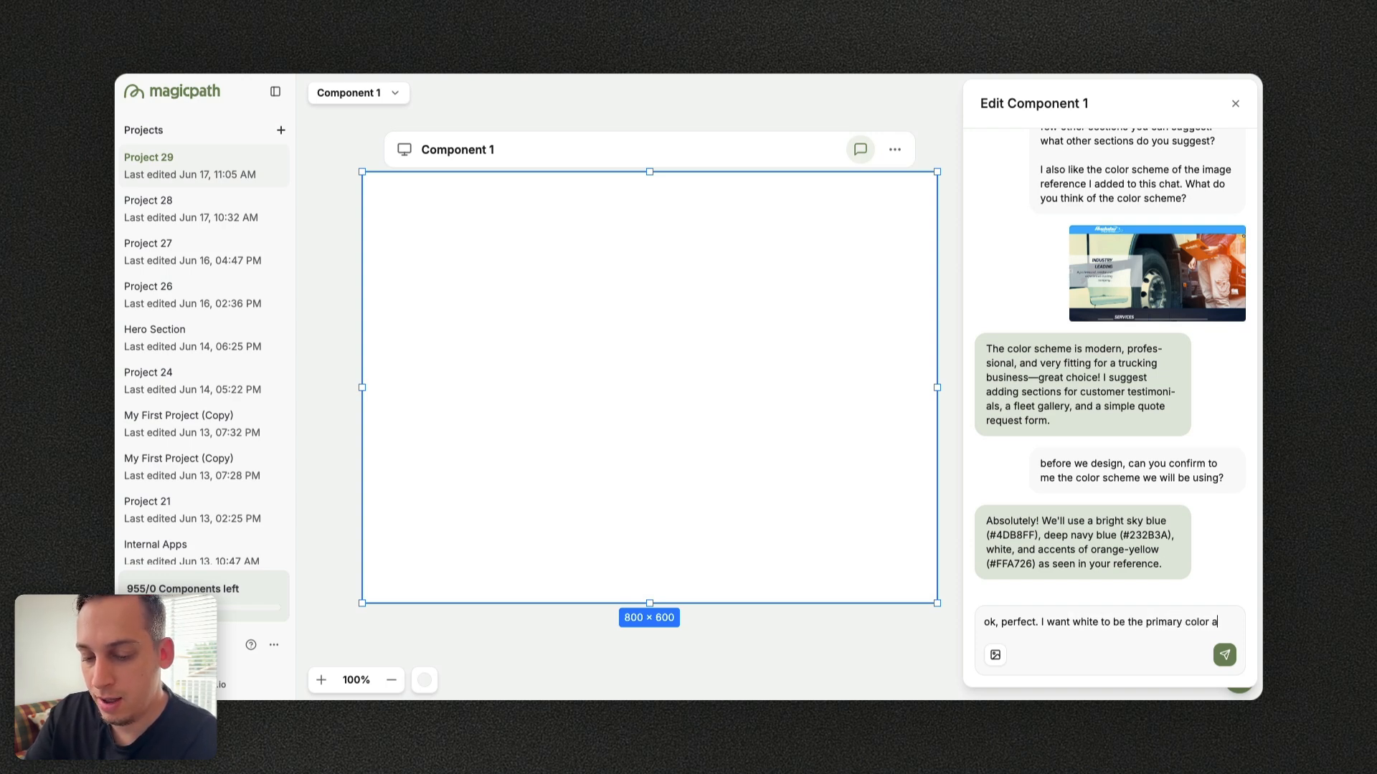
text(nd)
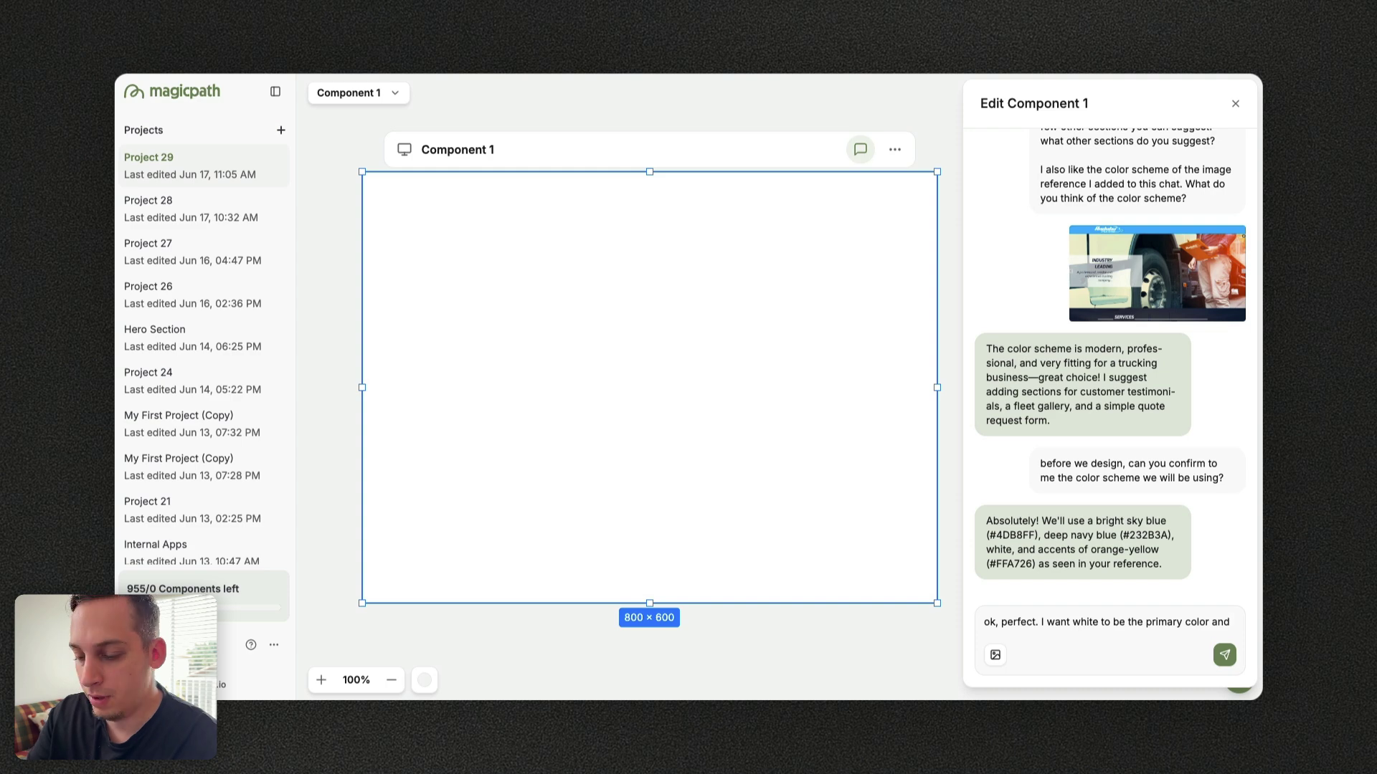
text(i want the f)
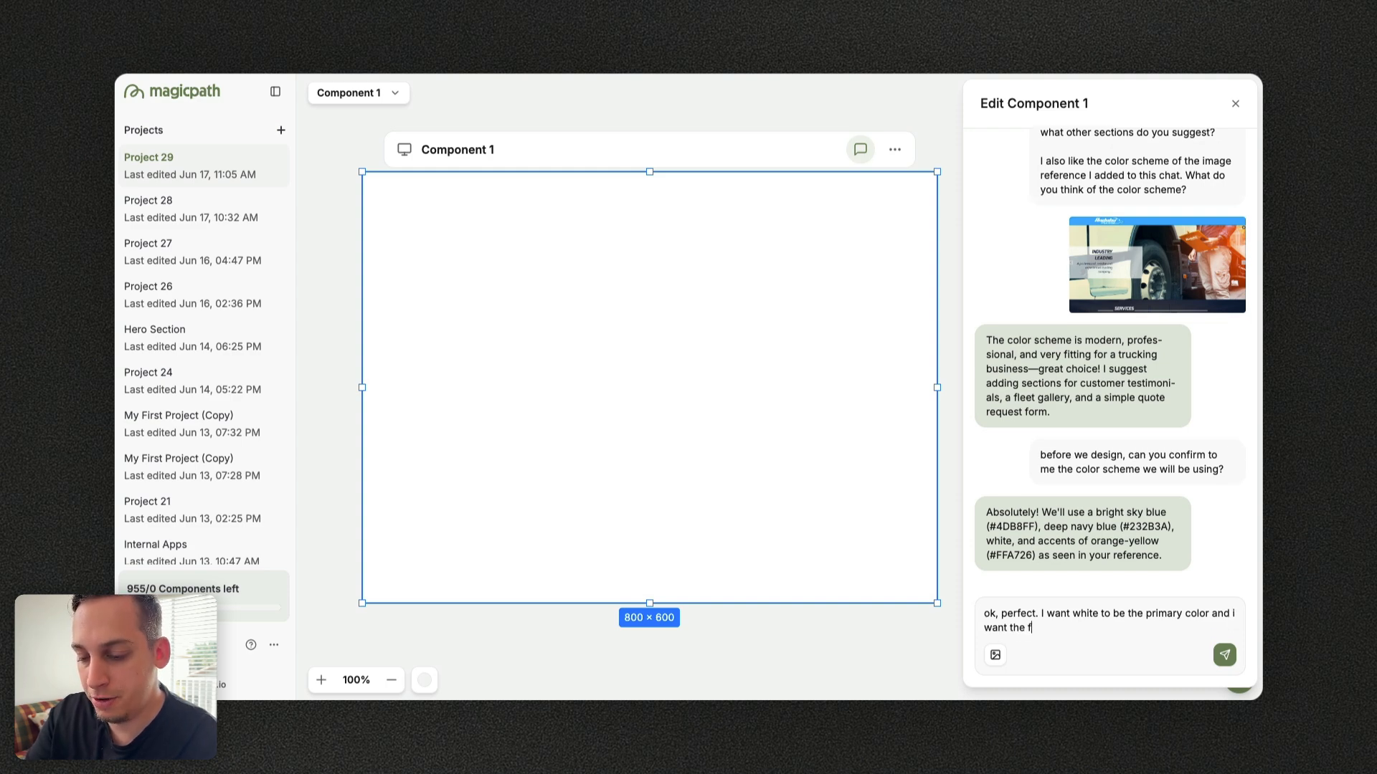
text(ooter to be n)
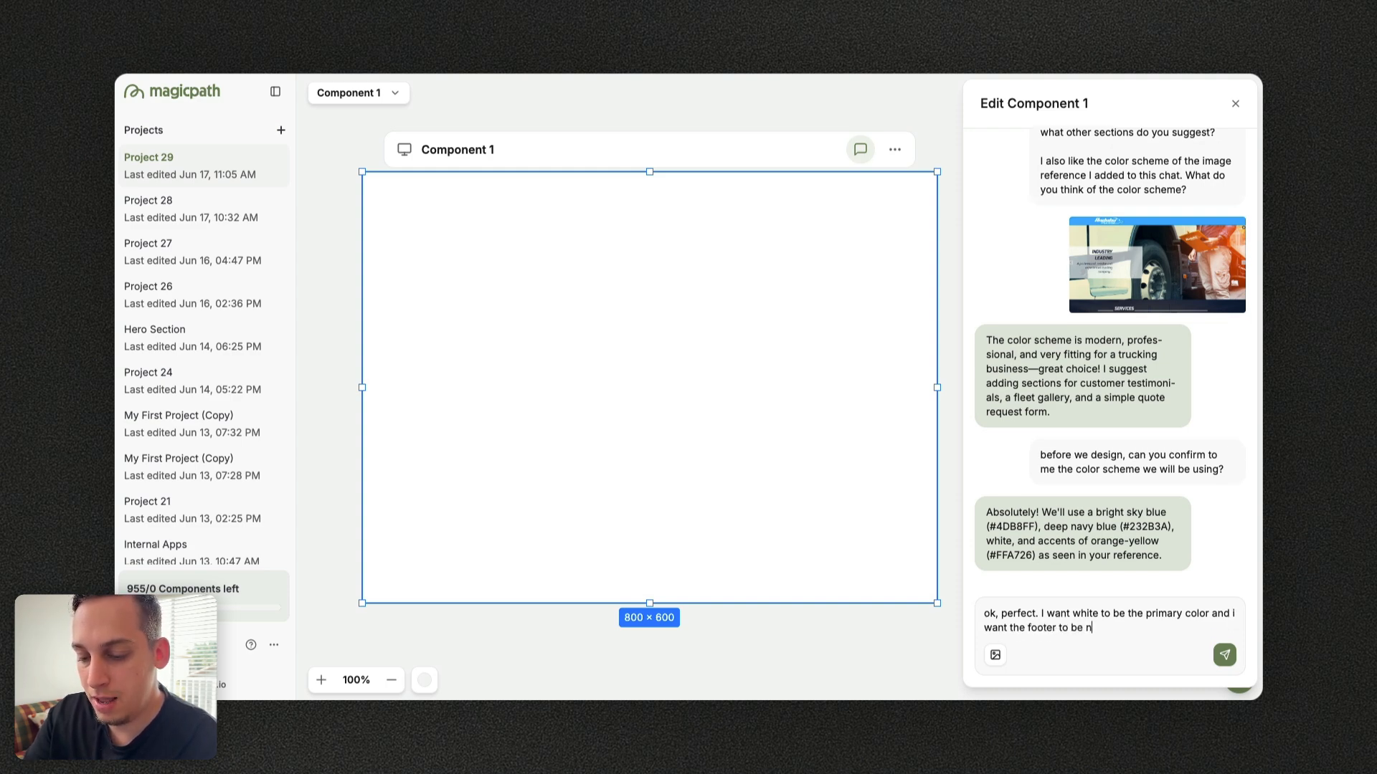
text(avy blue)
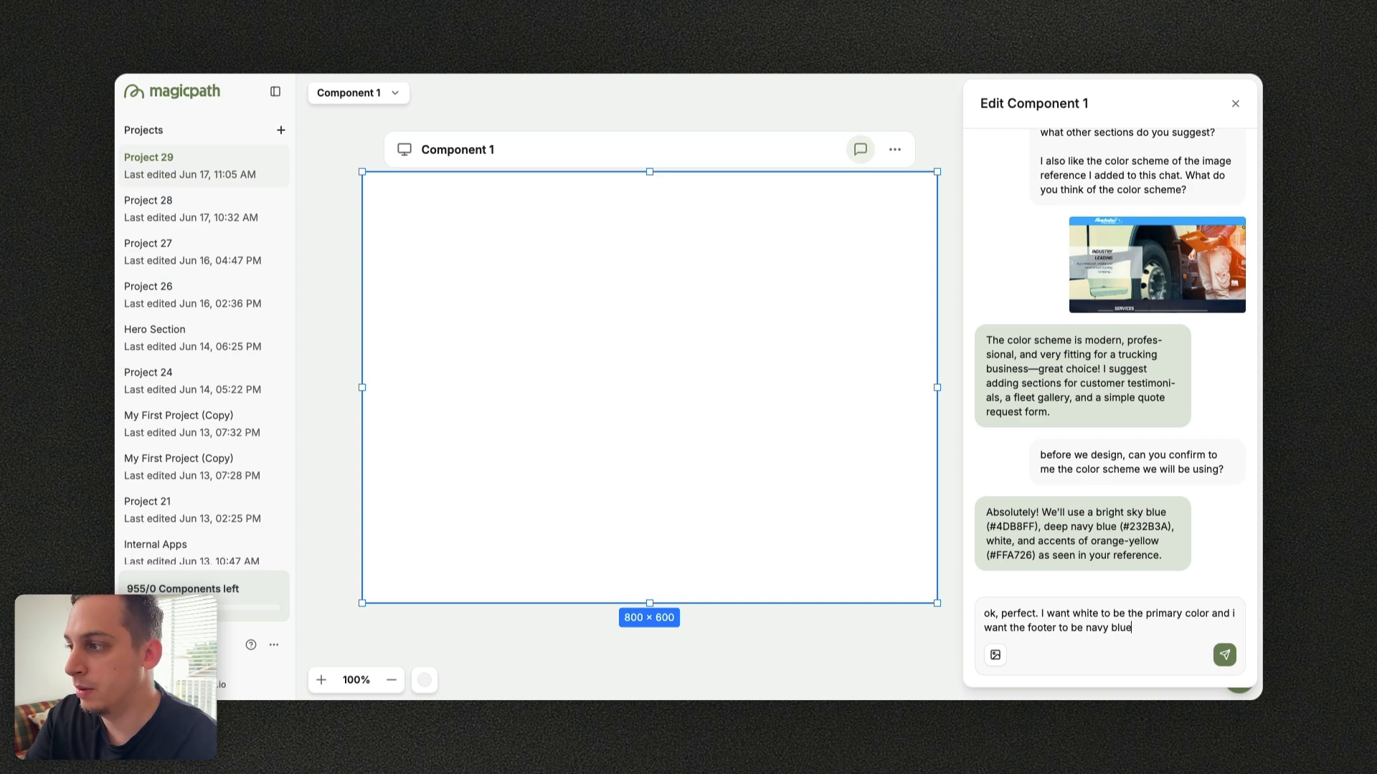
text(and i want the navbar to b)
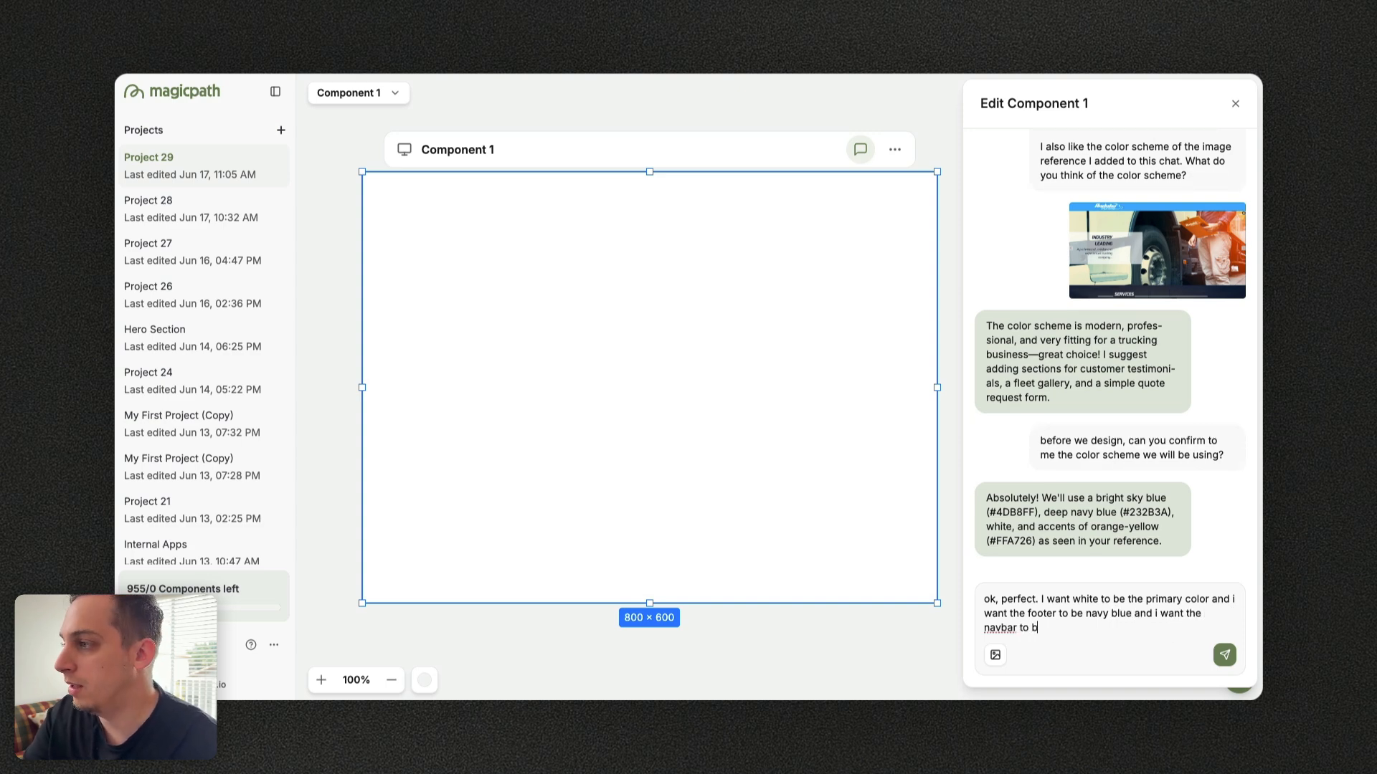
text(e sky blu)
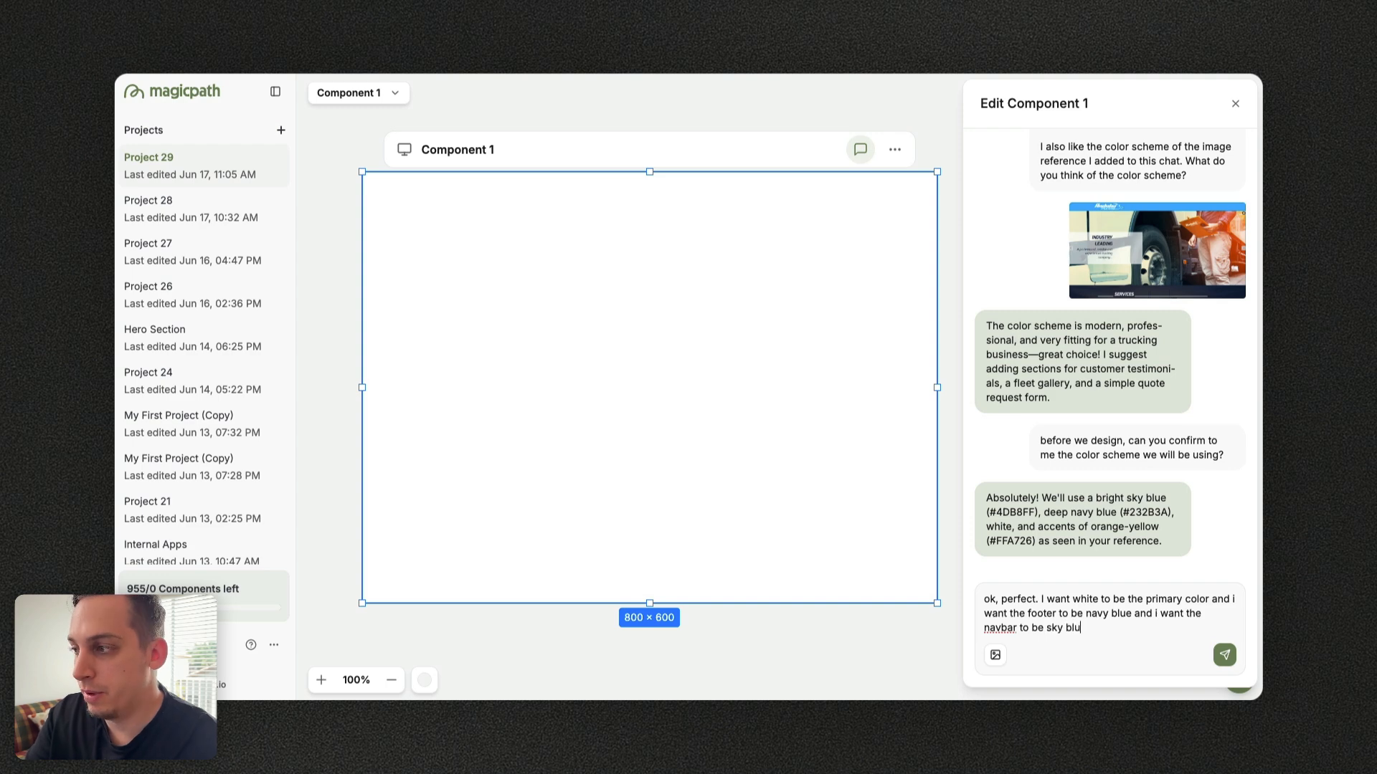
text(e.)
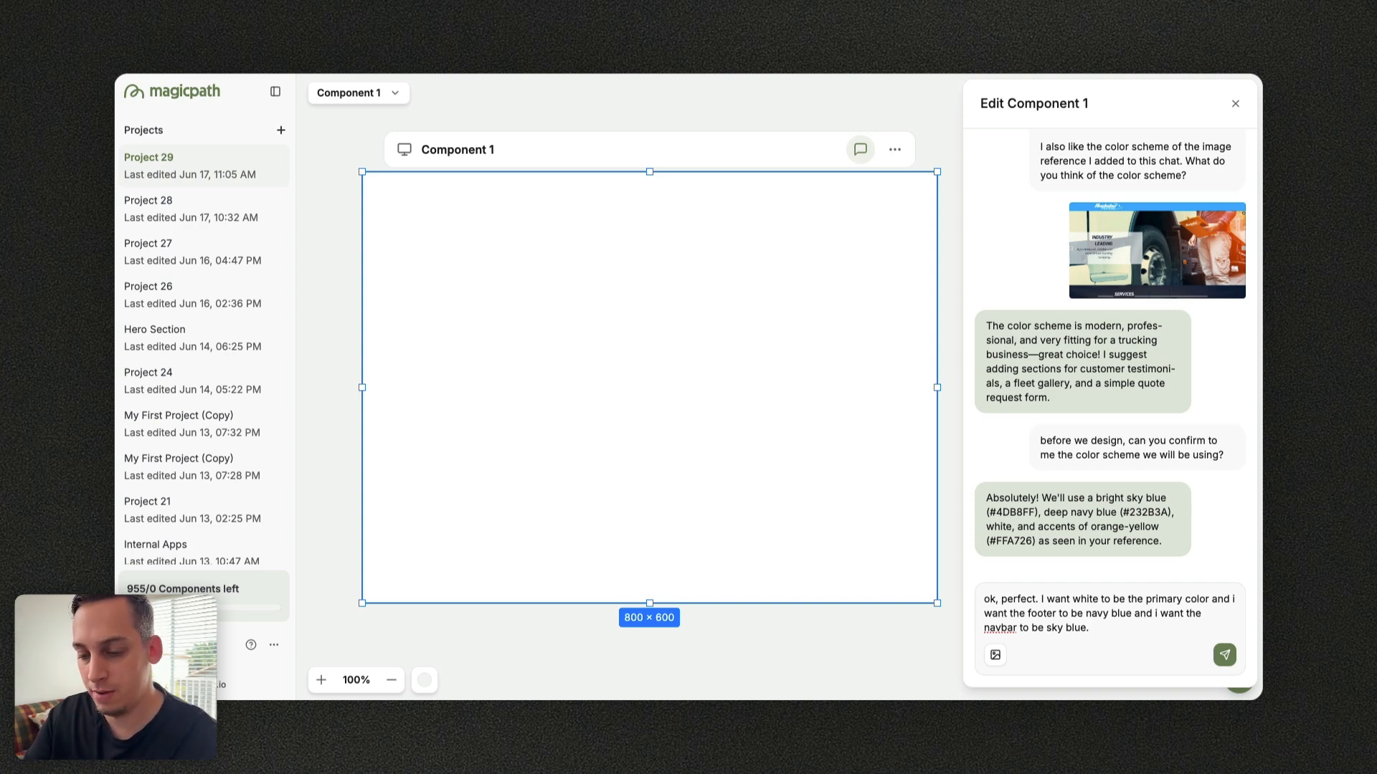
text(any o)
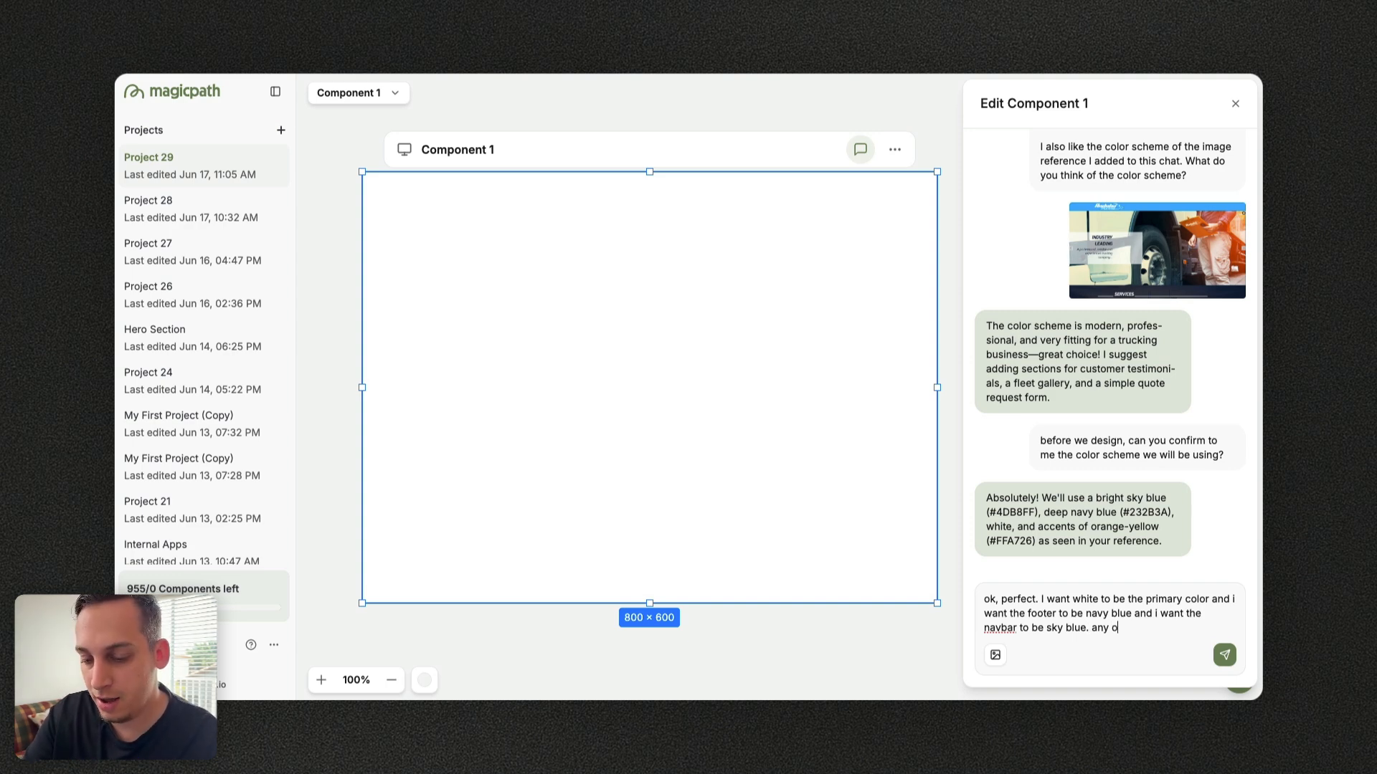
text(ther suggesti)
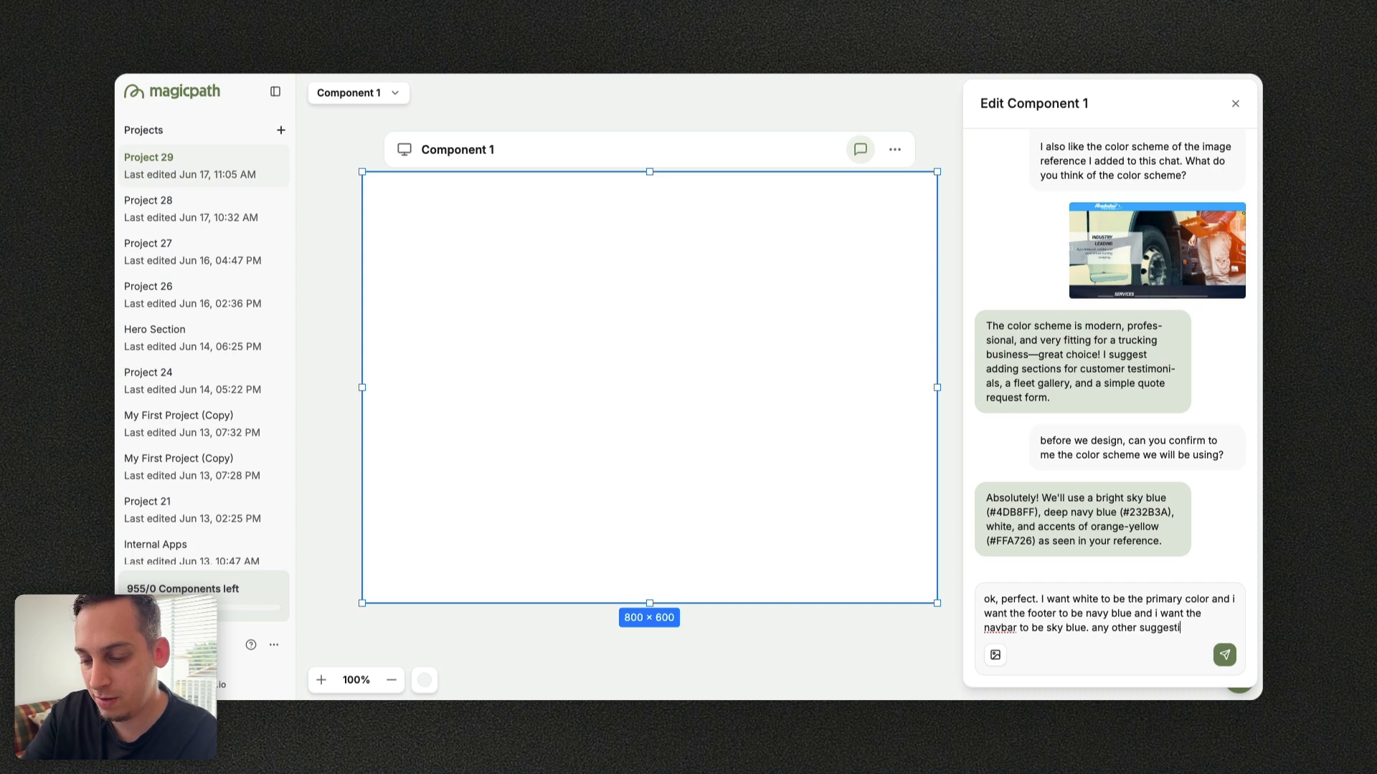
click(1224, 655)
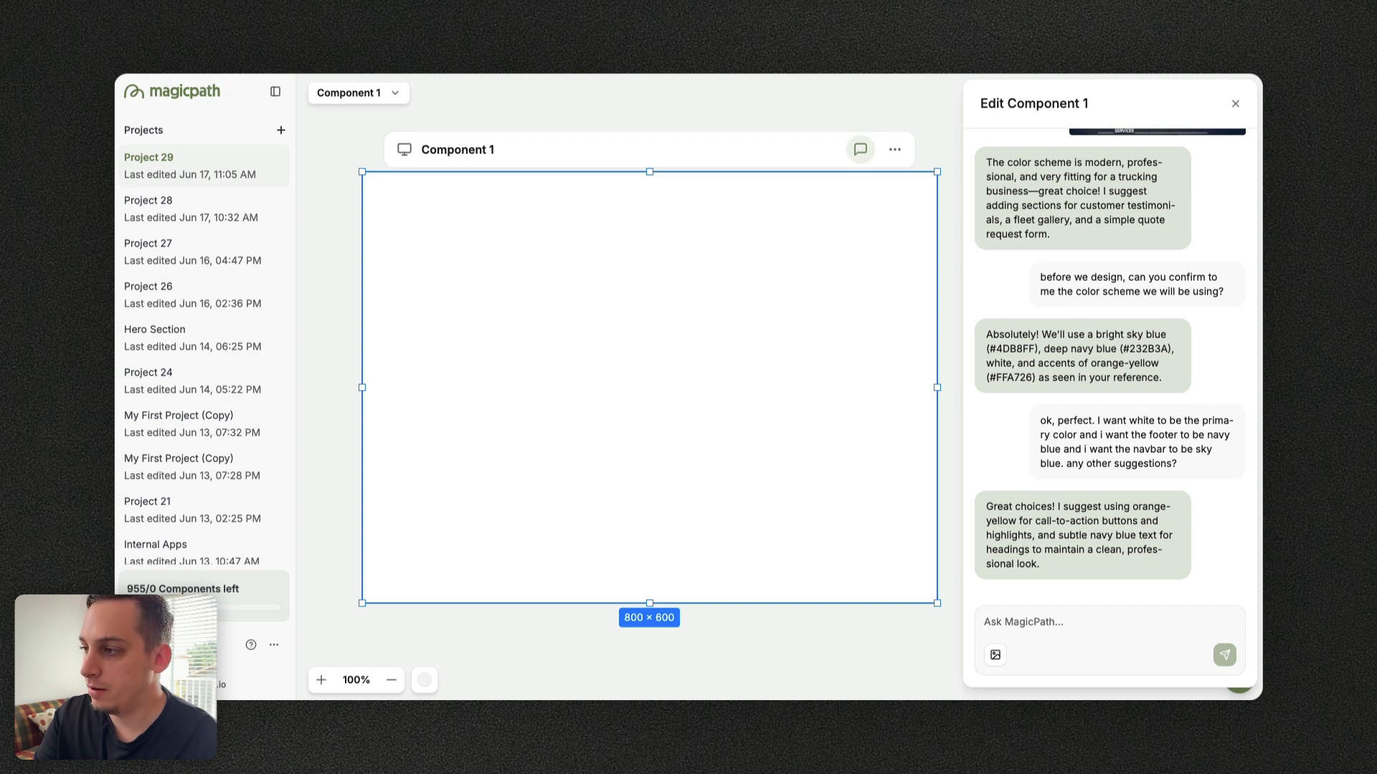
text(lets)
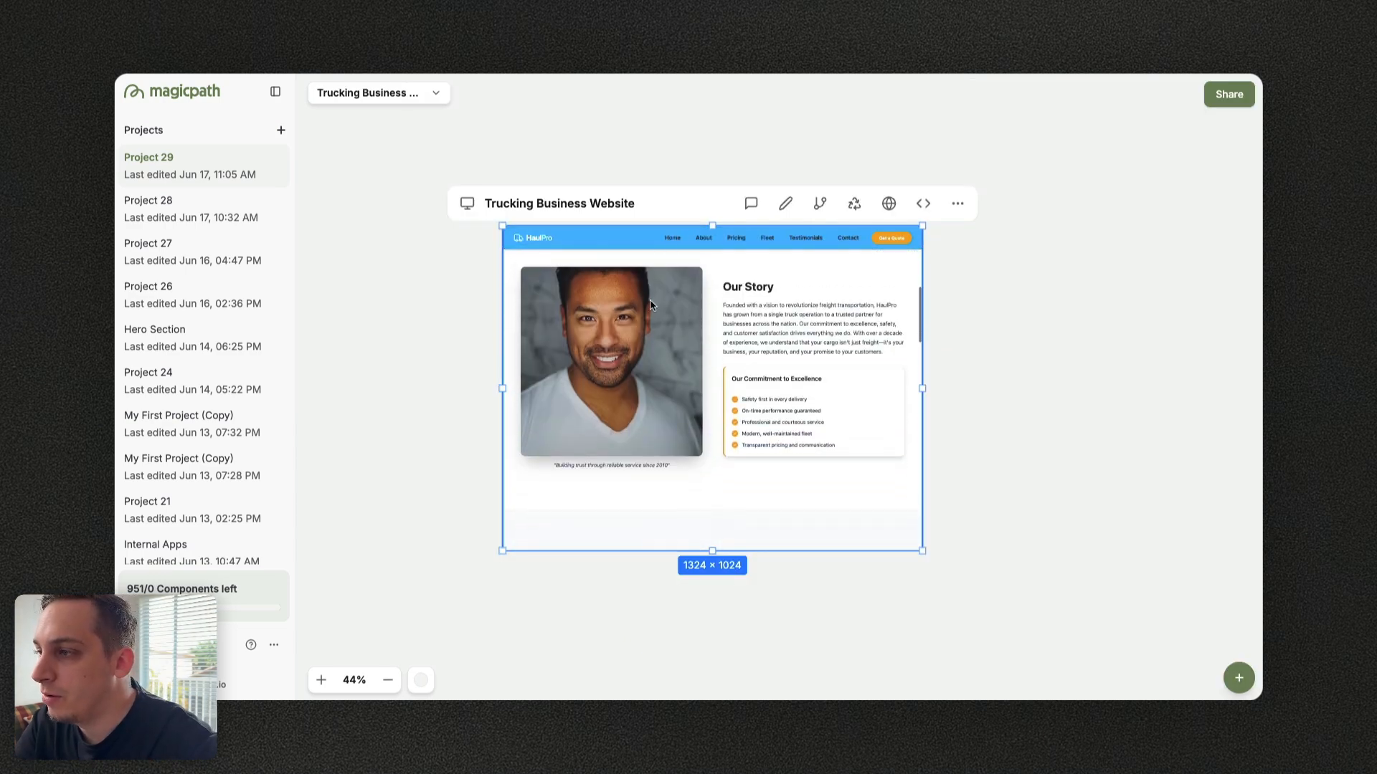
scroll(down, 3)
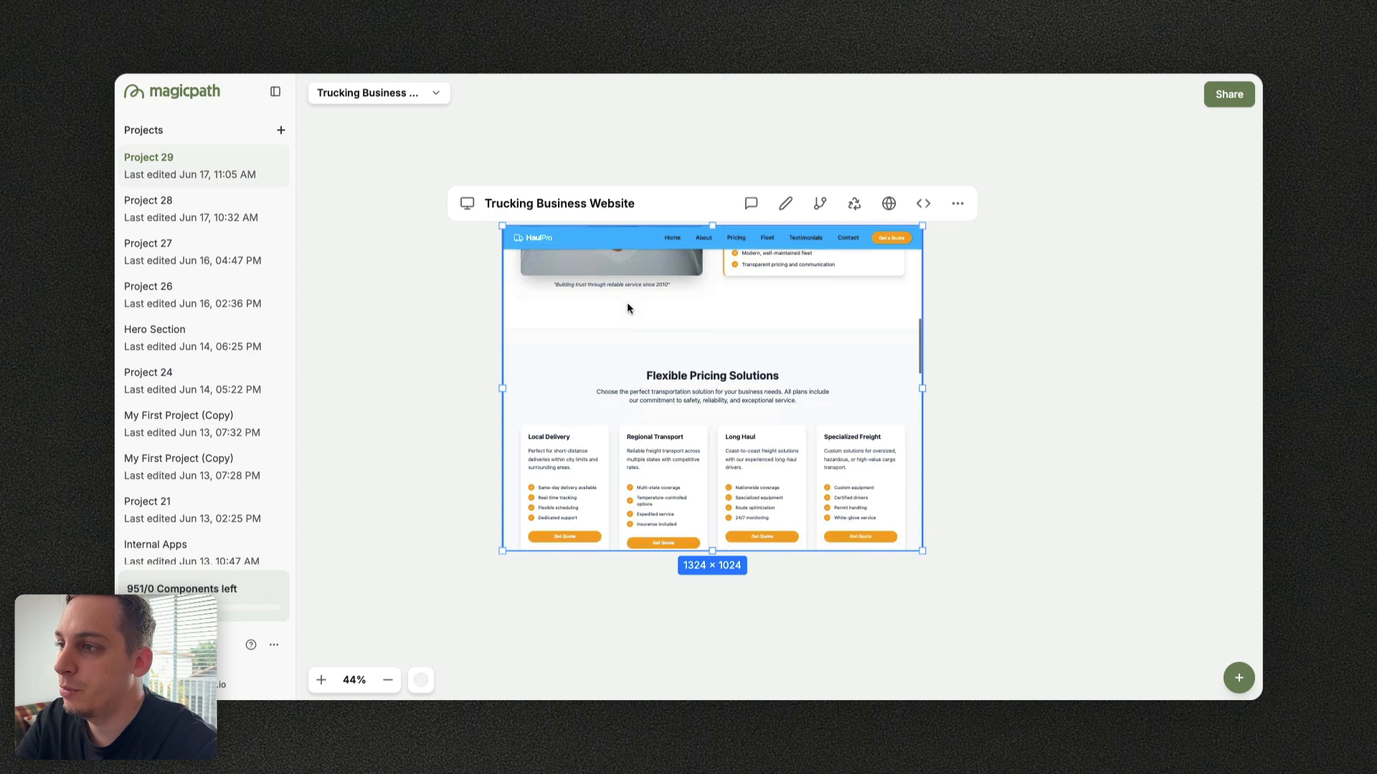
scroll(down, 3)
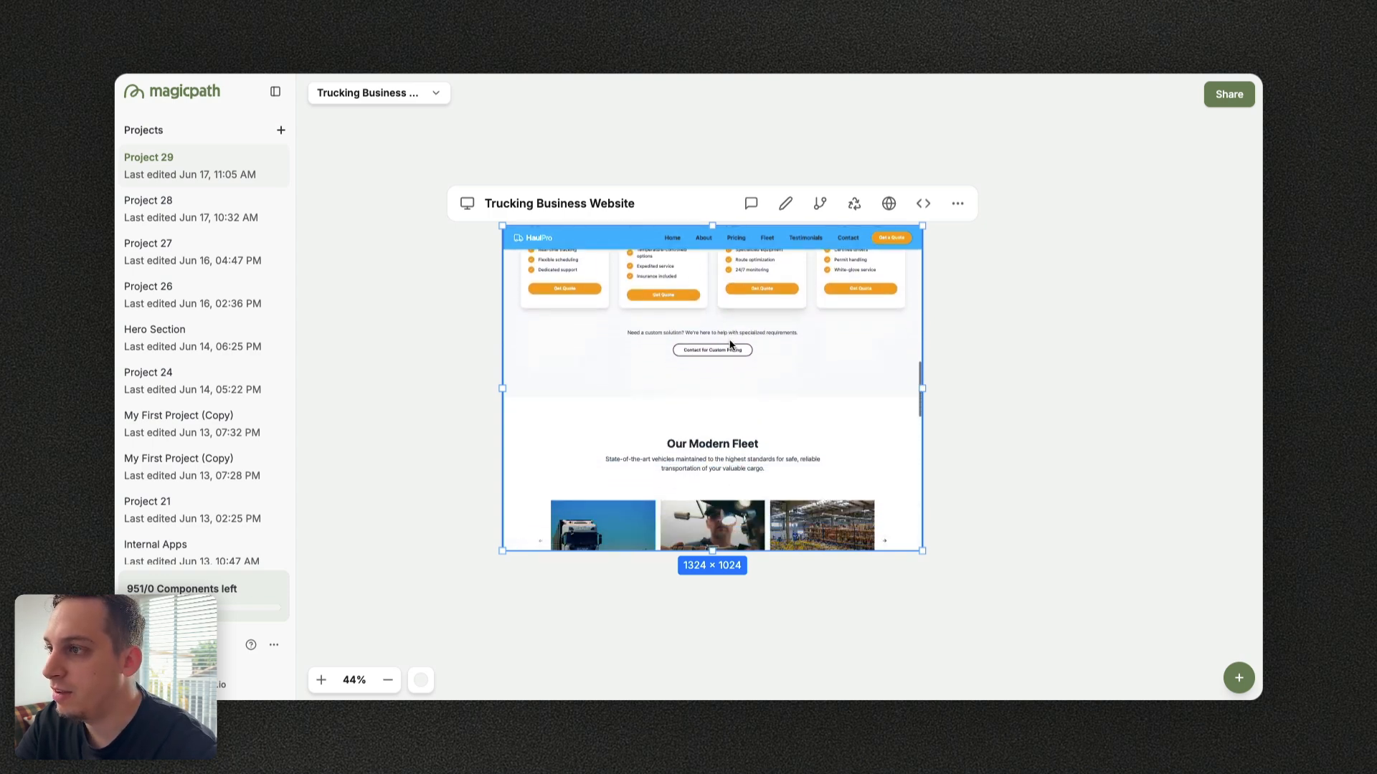
scroll(down, 3)
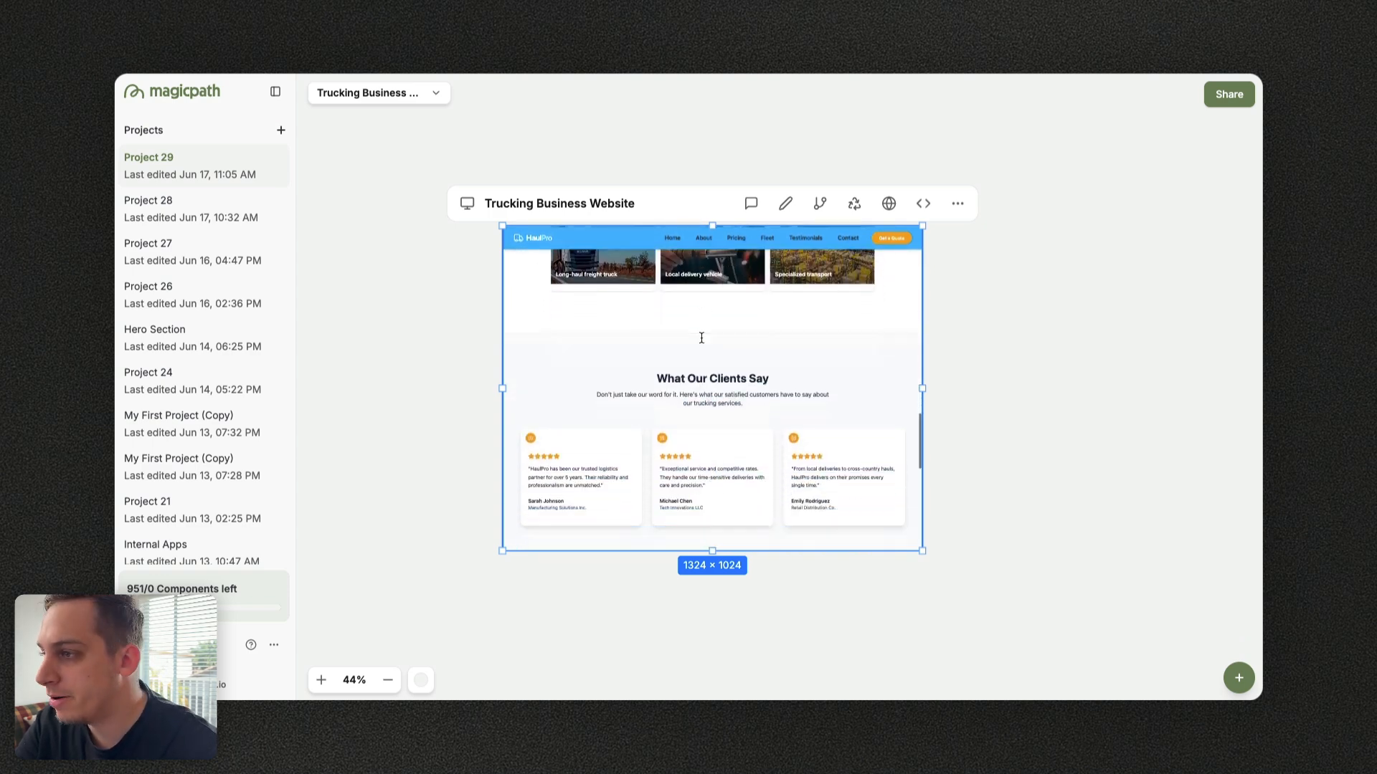
scroll(down, 3)
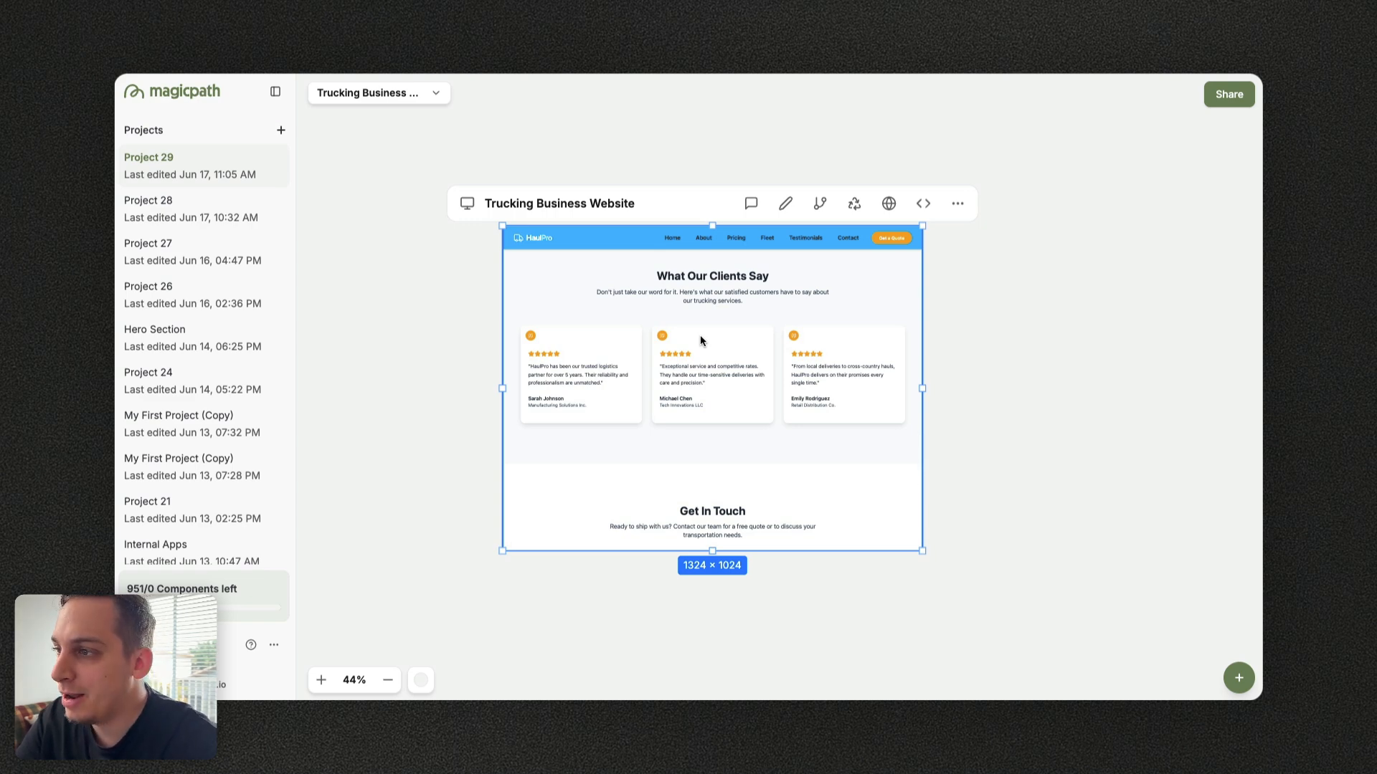
scroll(down, 3)
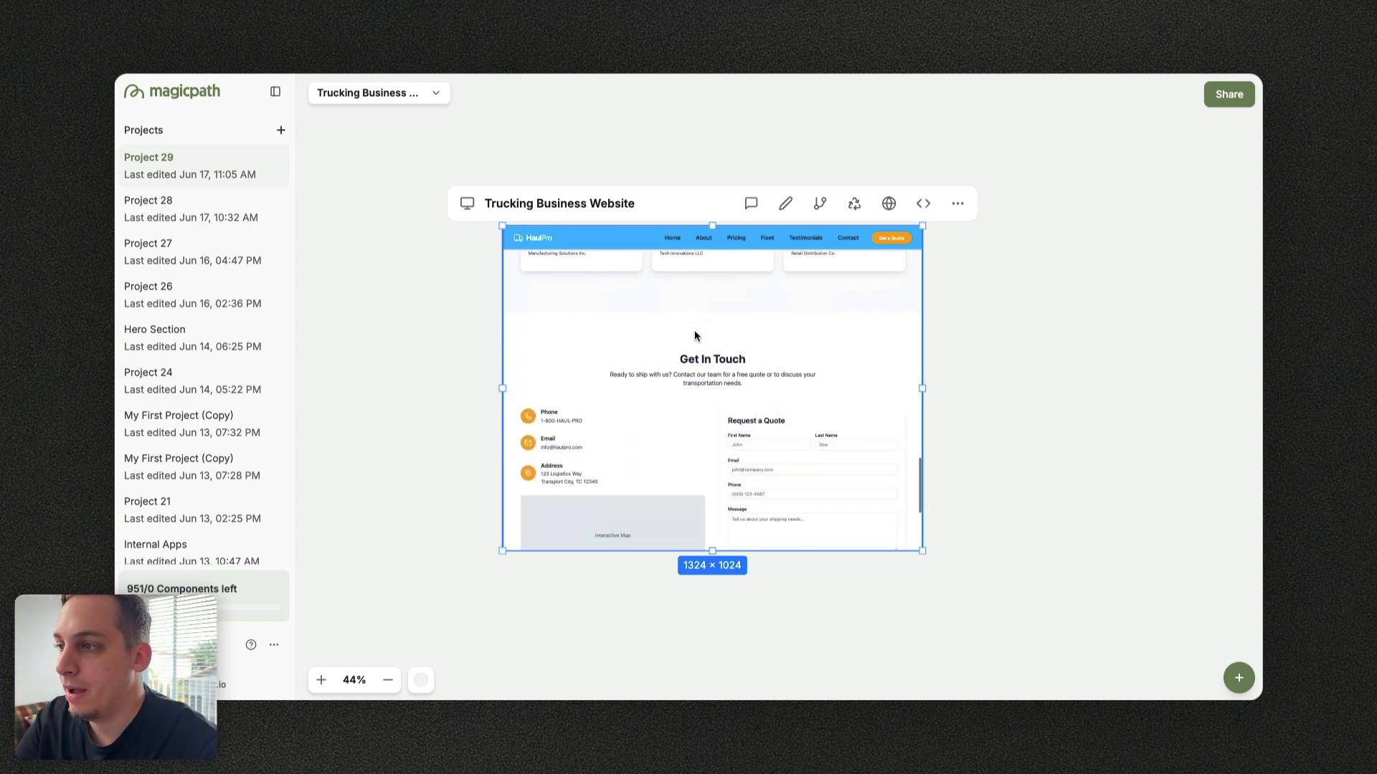
scroll(down, 3)
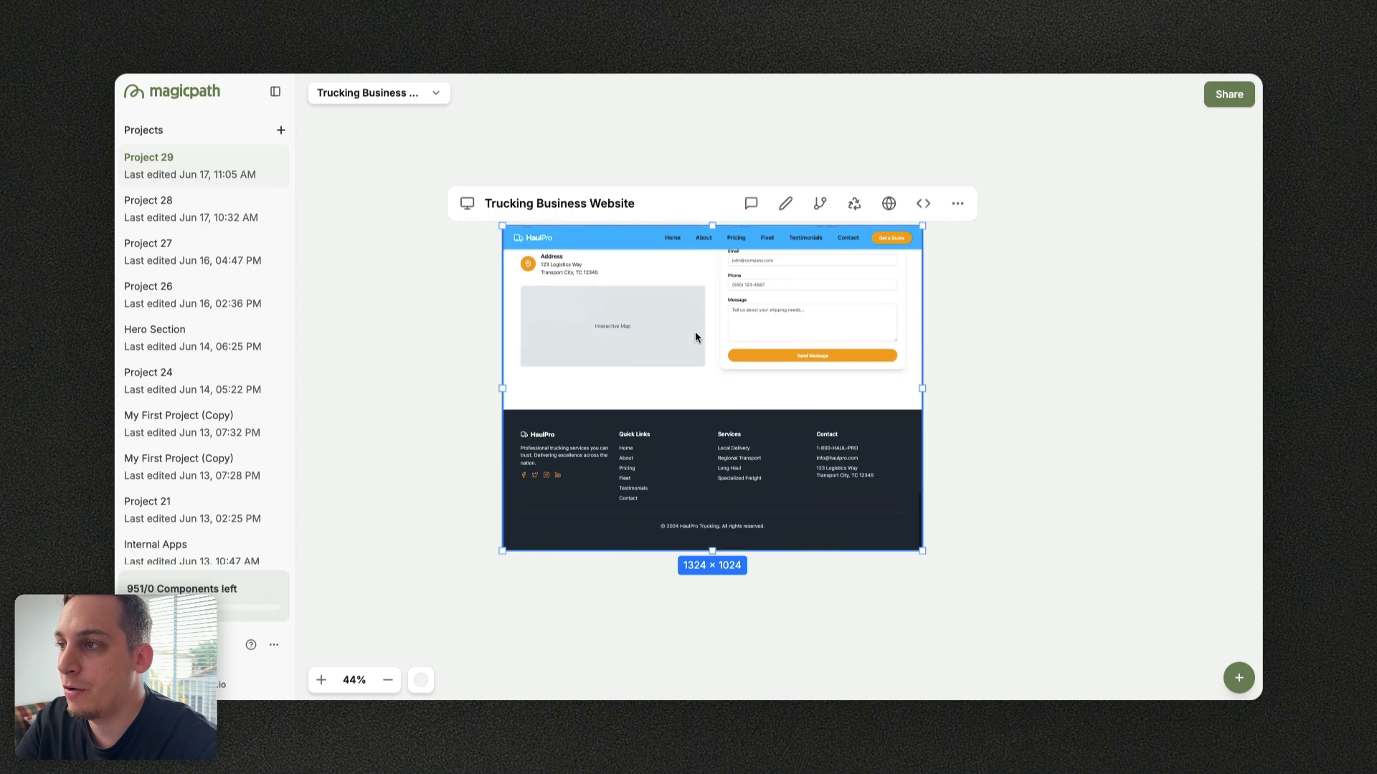
mouse_move(703, 341)
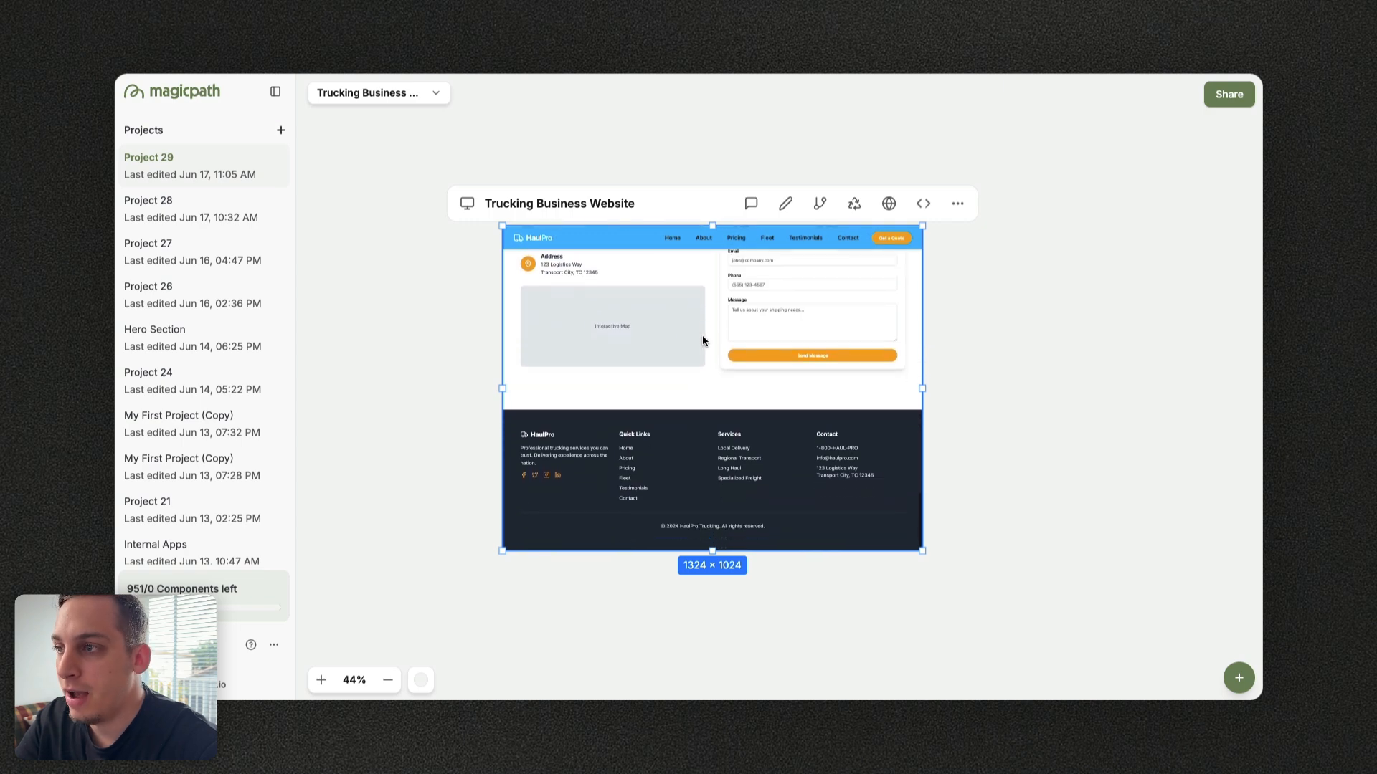
mouse_move(614, 498)
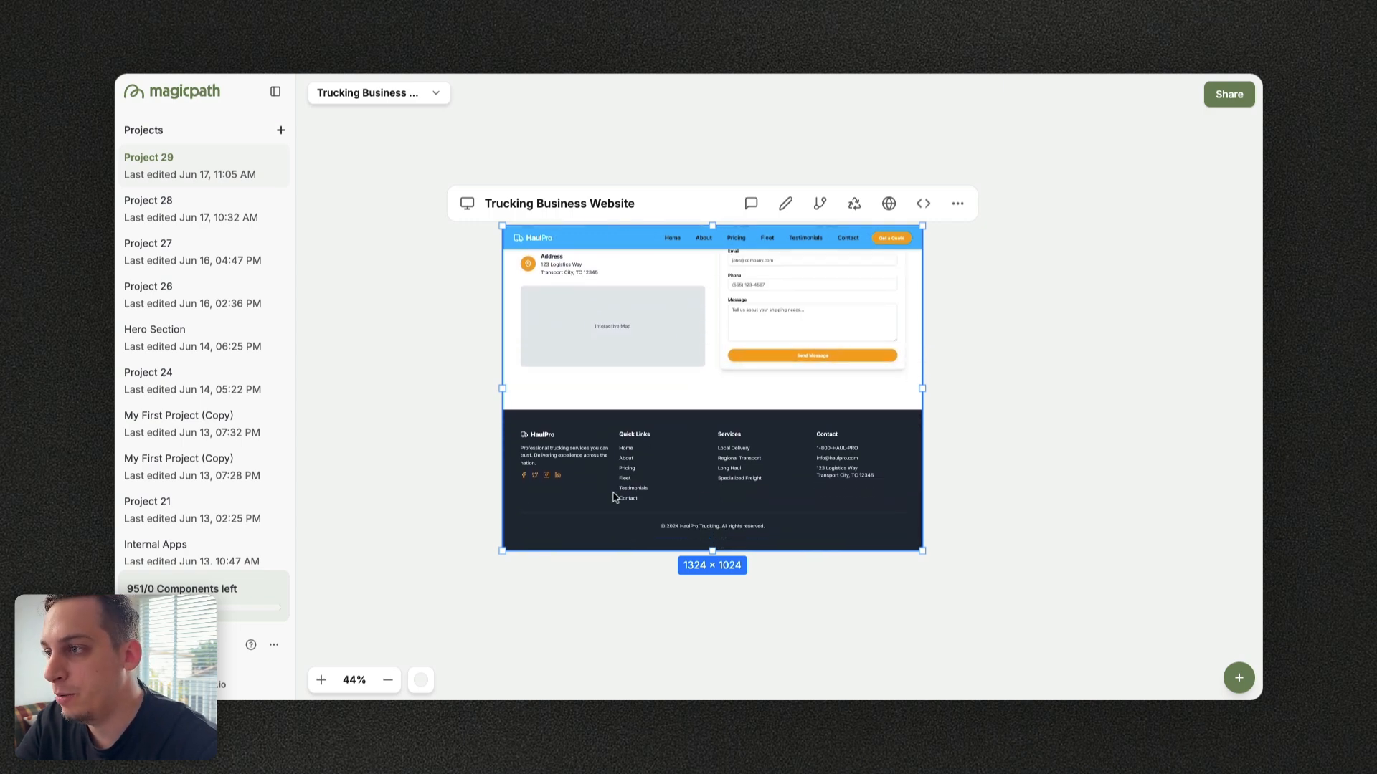
click(321, 680)
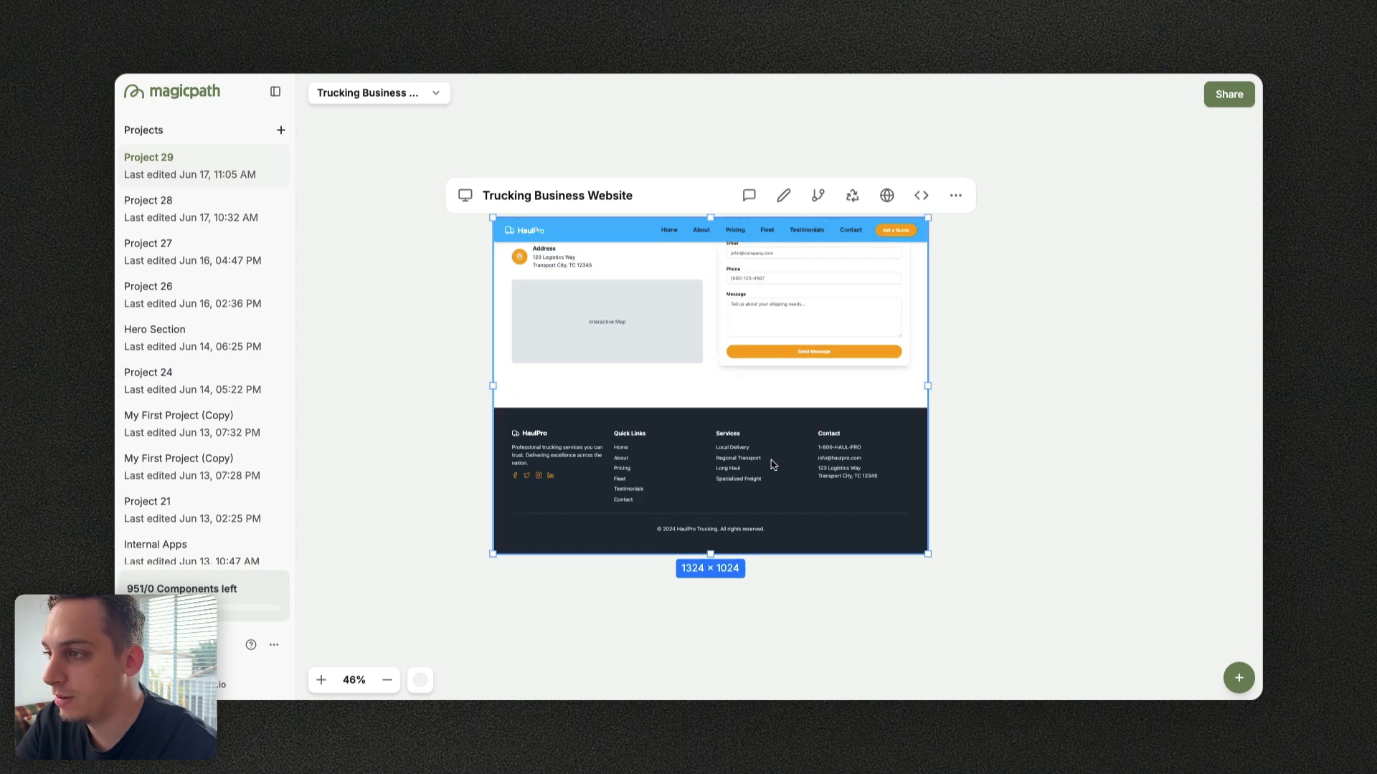
click(321, 680)
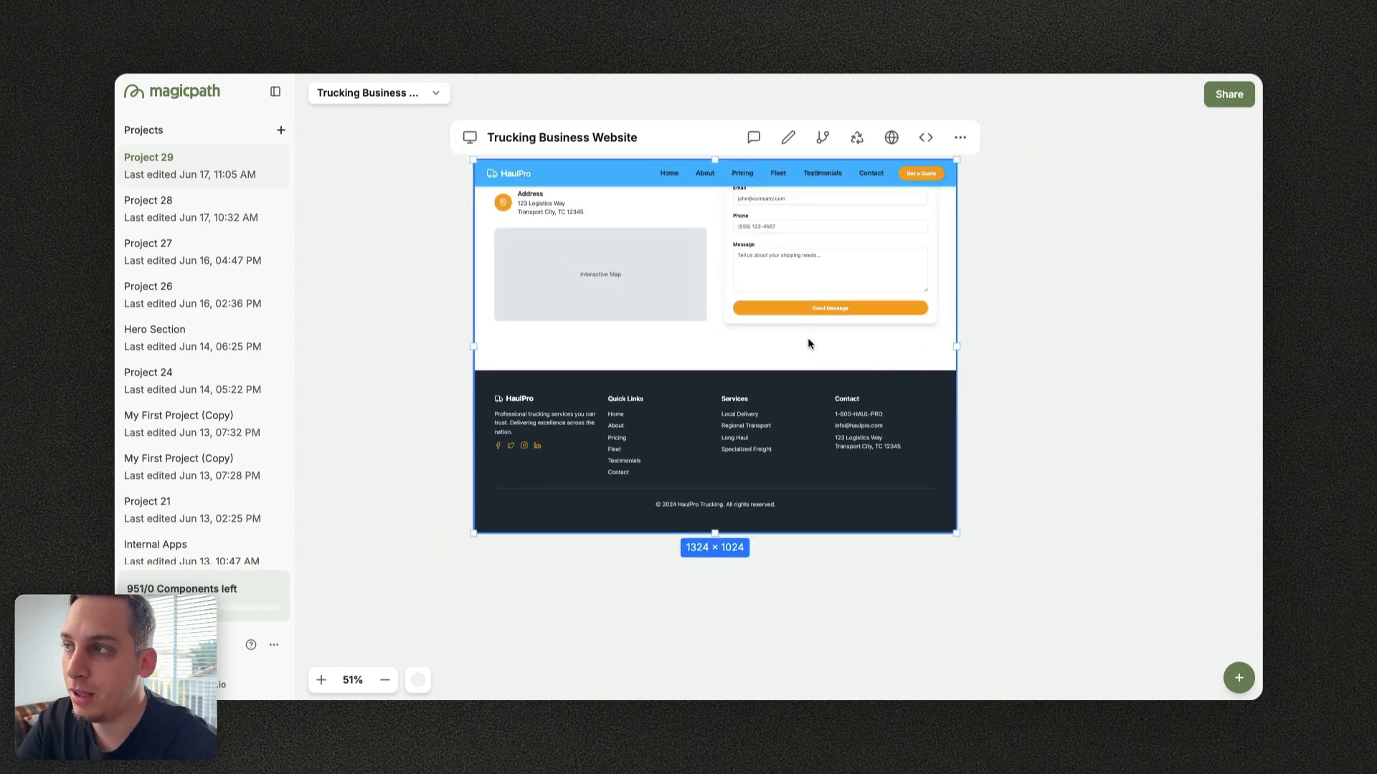
mouse_move(777, 332)
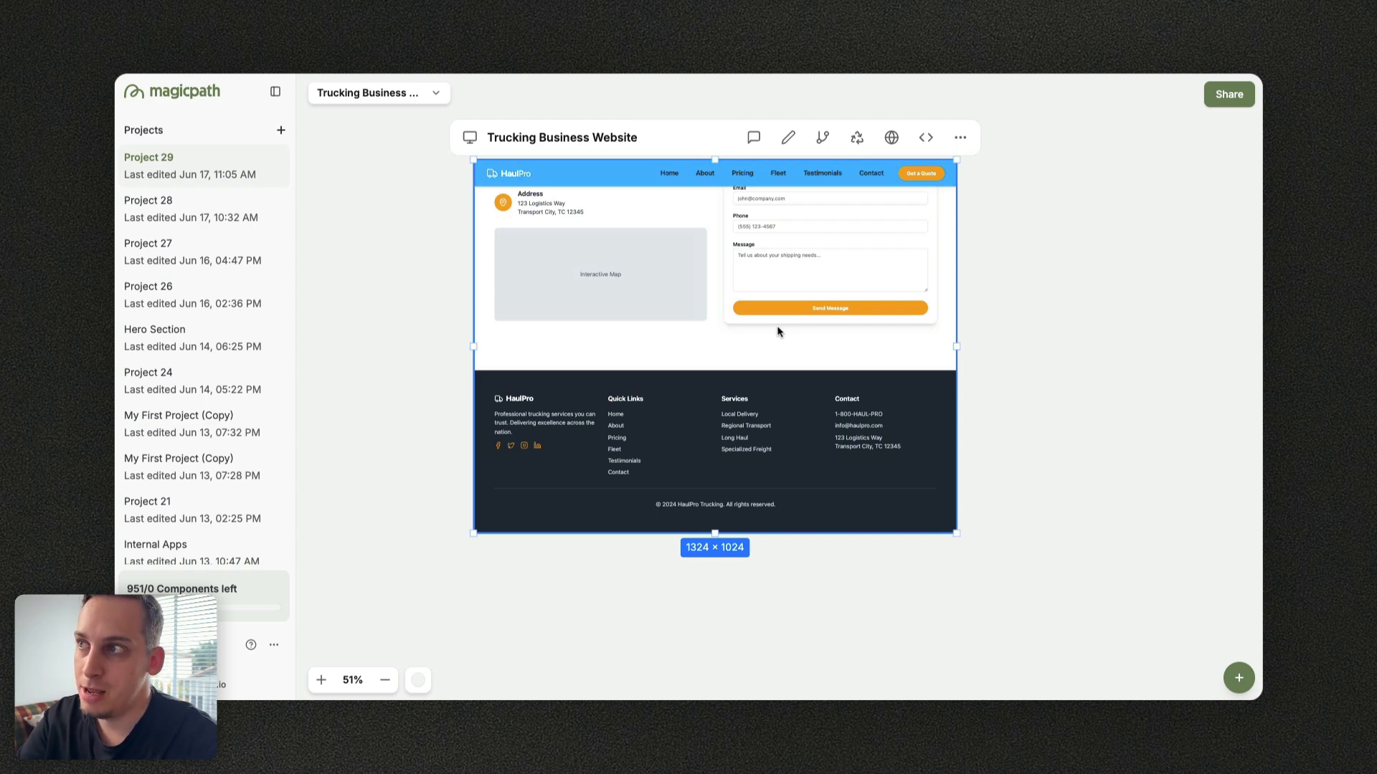
mouse_move(856, 137)
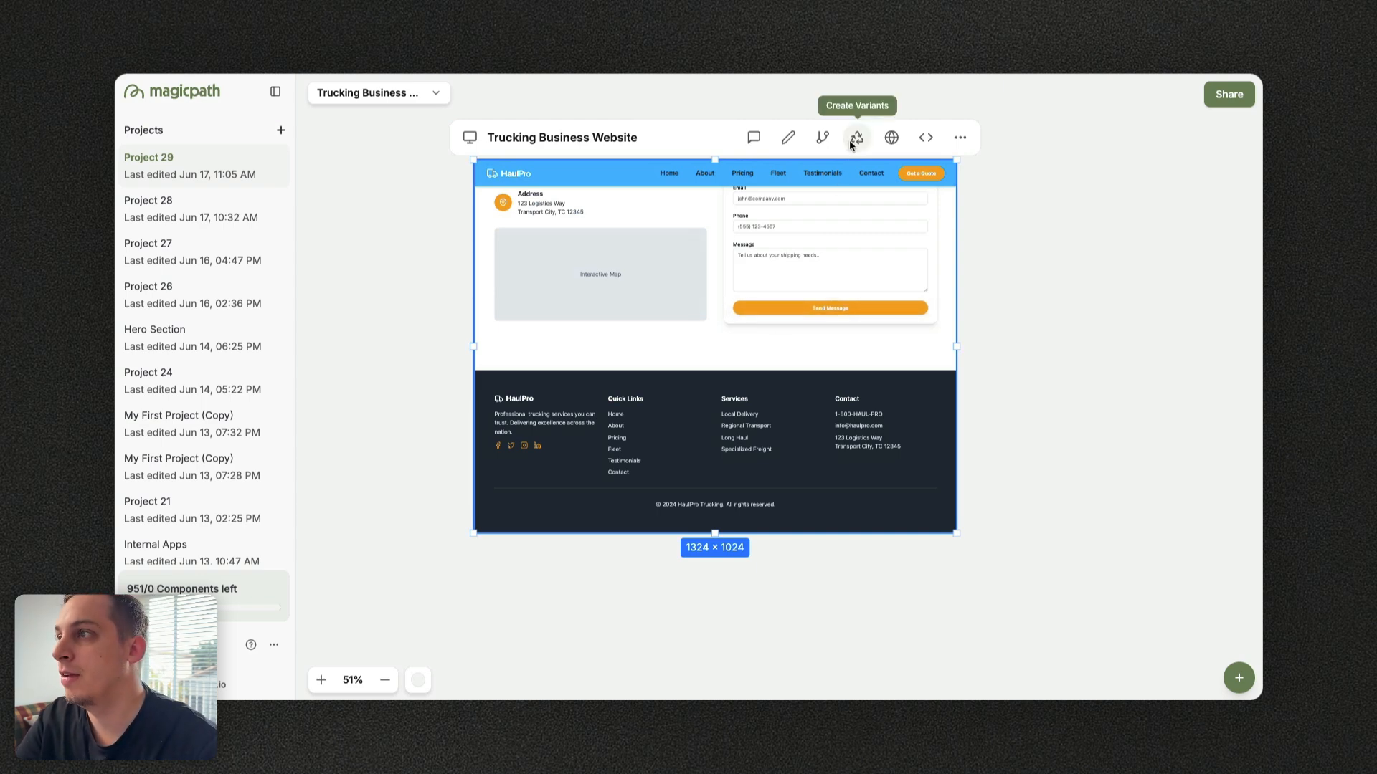
Request variants via Create Variants: keep the color scheme, make the design modern-looking, award-winning and beautiful
click(855, 137)
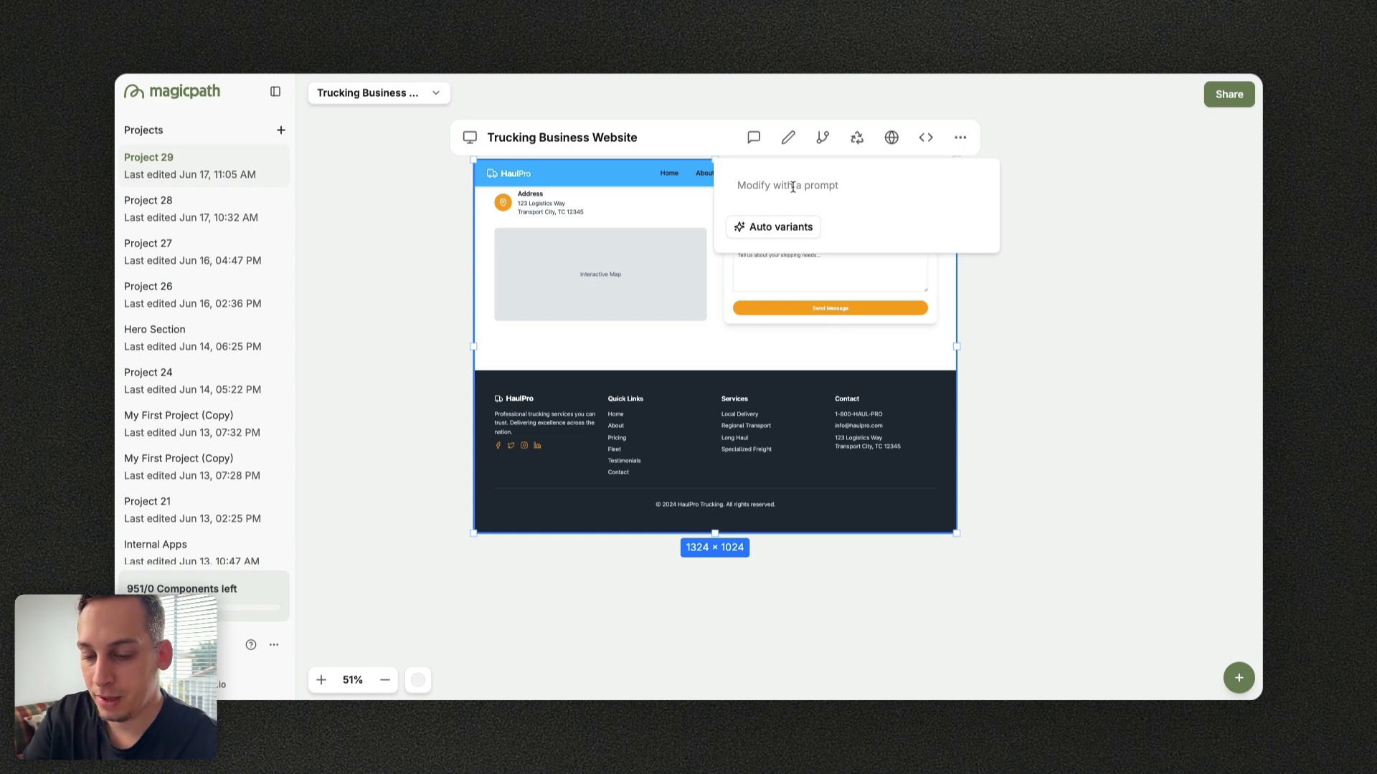
text(lets keep)
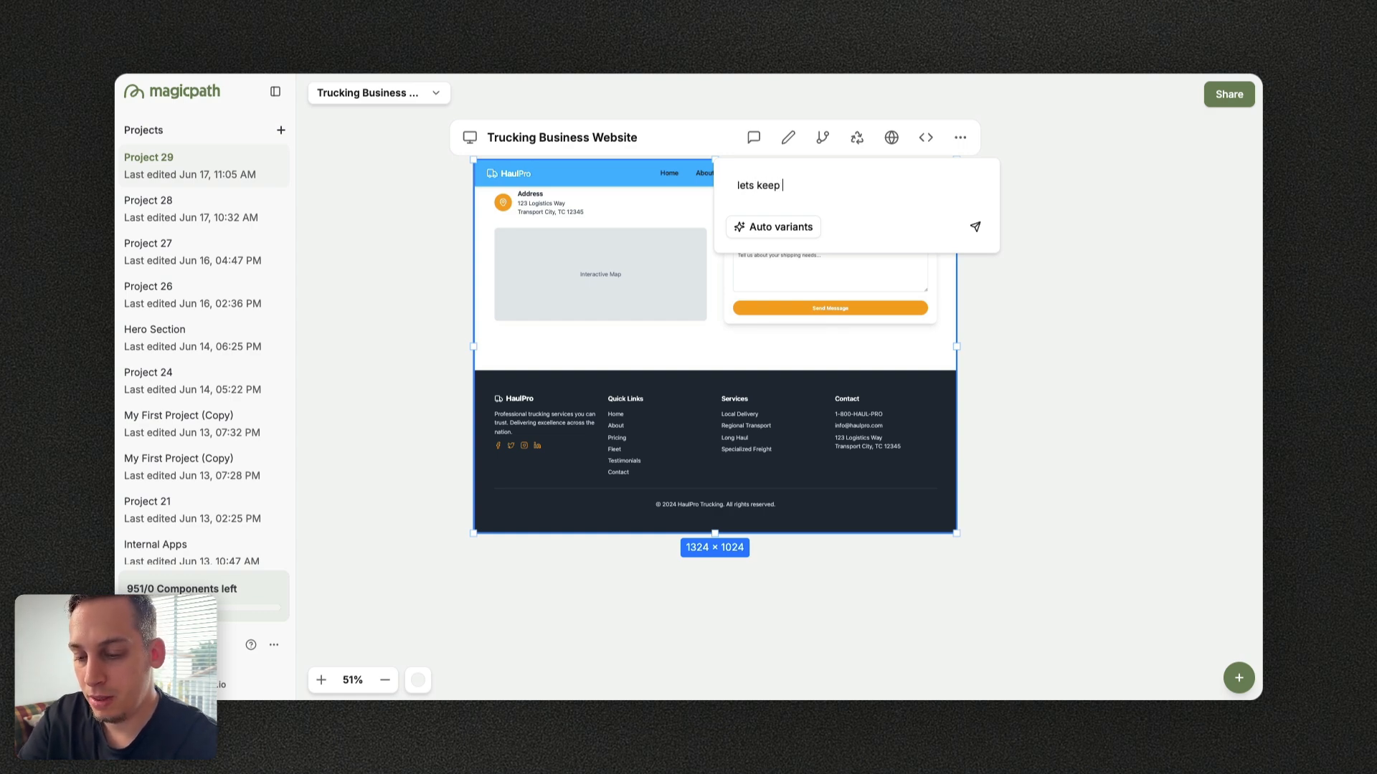
text(the color sche)
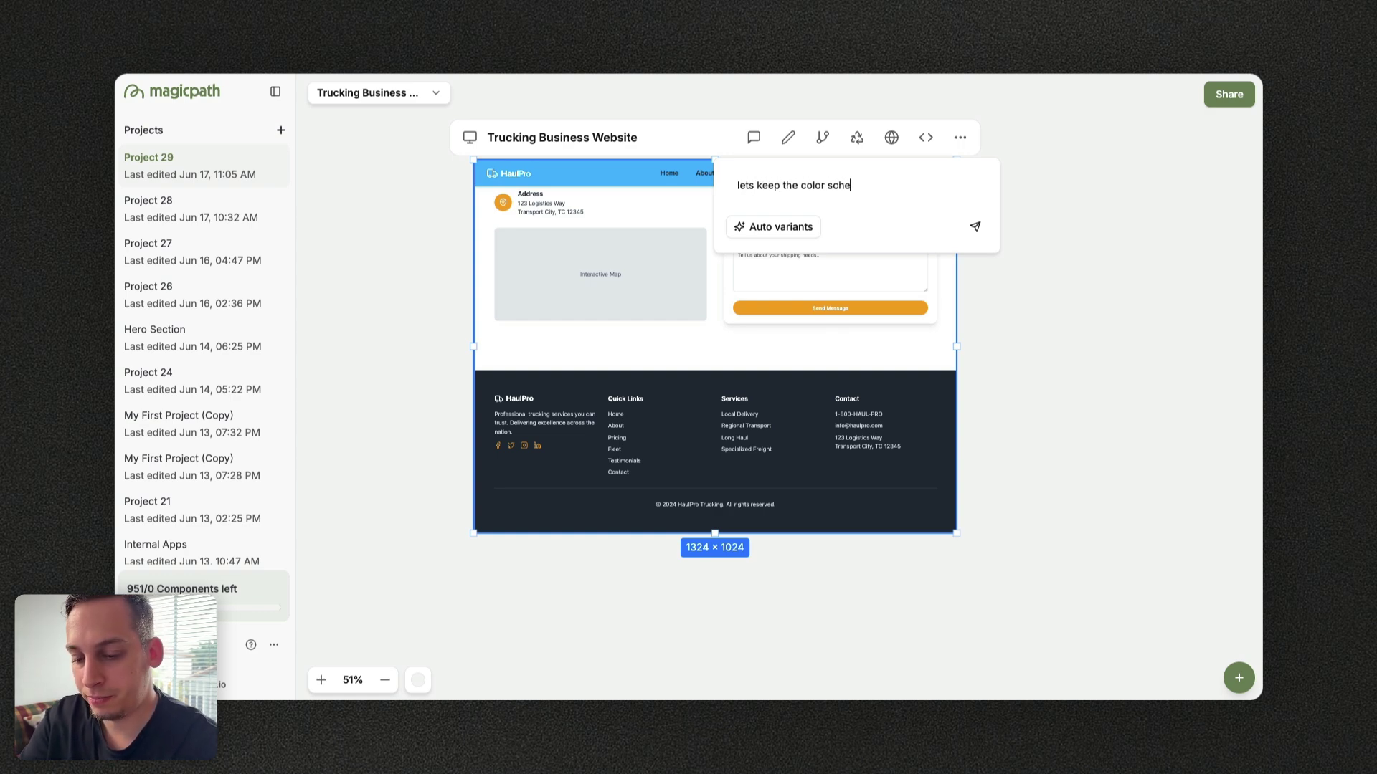
text(me, but lets)
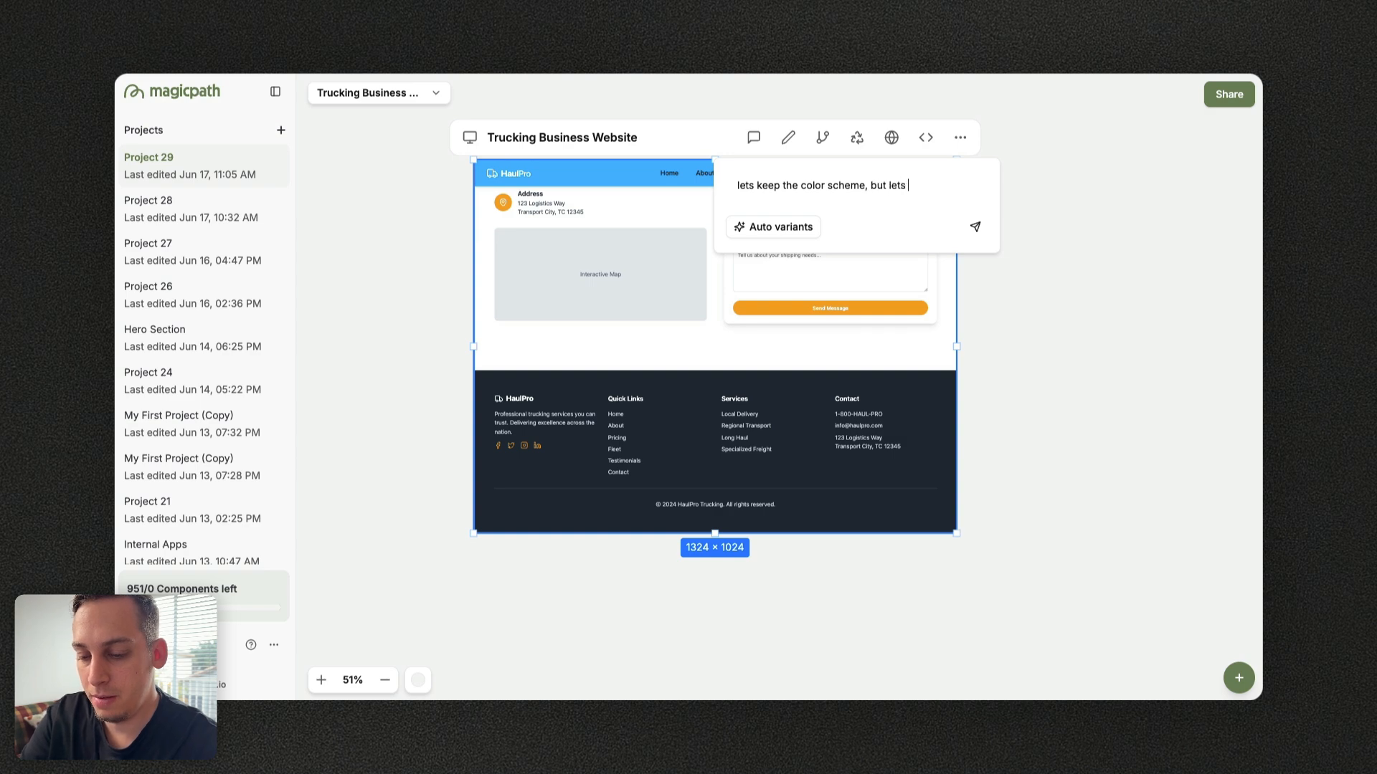
text(make the design)
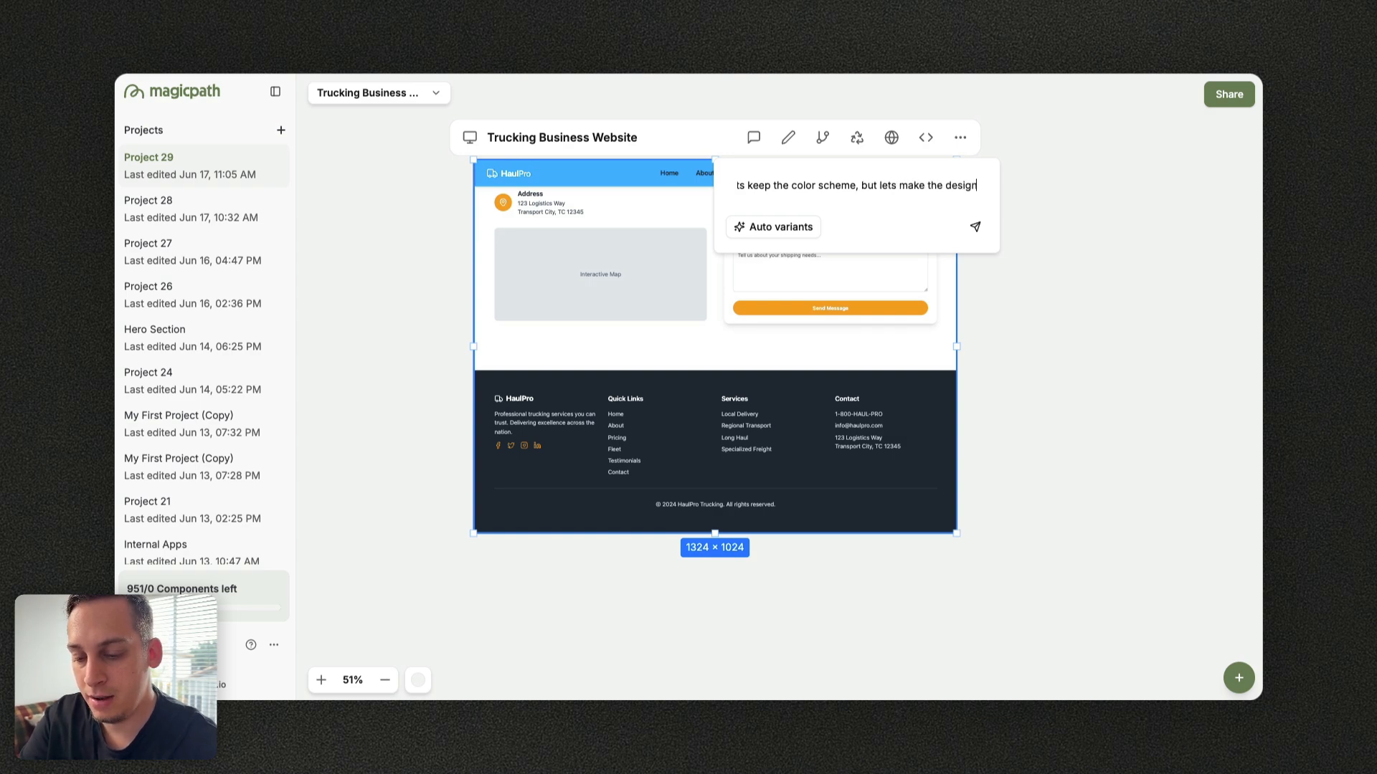
text(modern-)
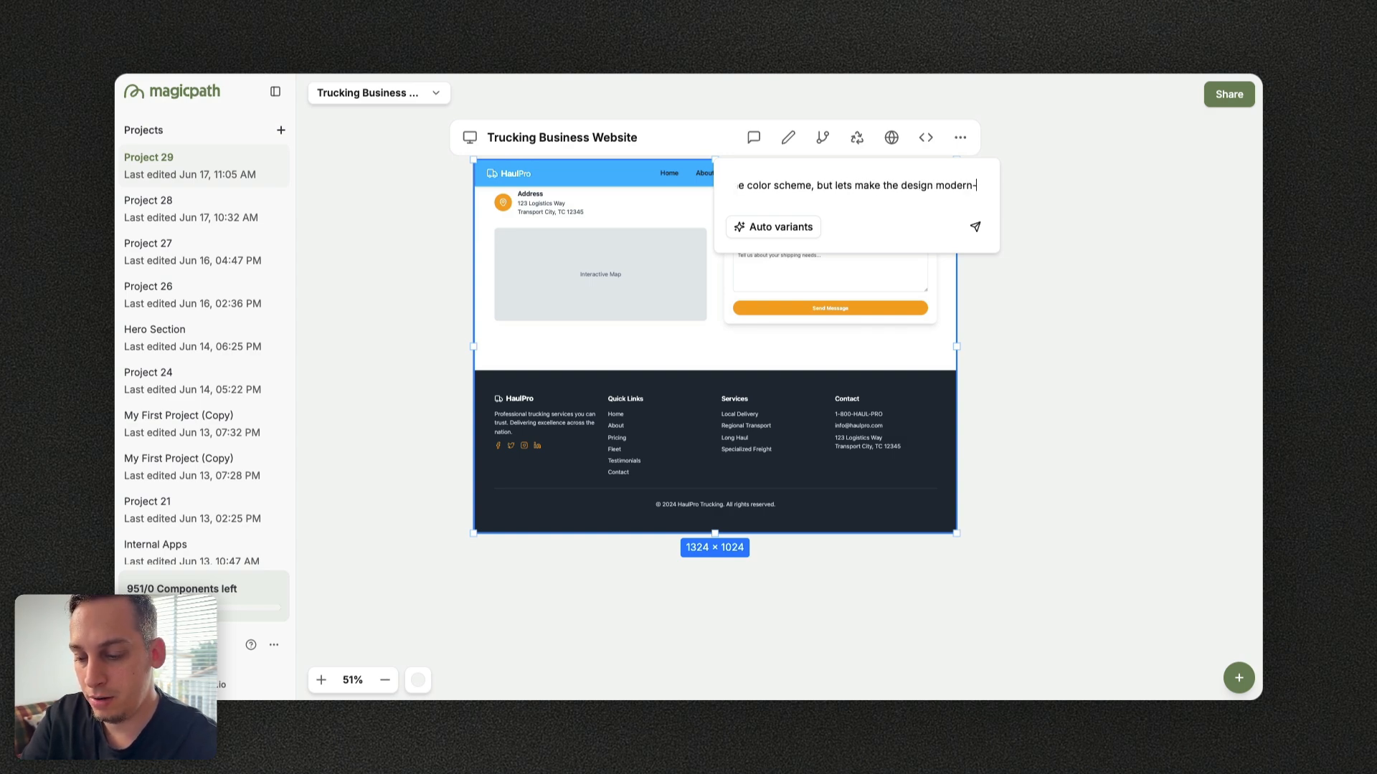
text(looking and)
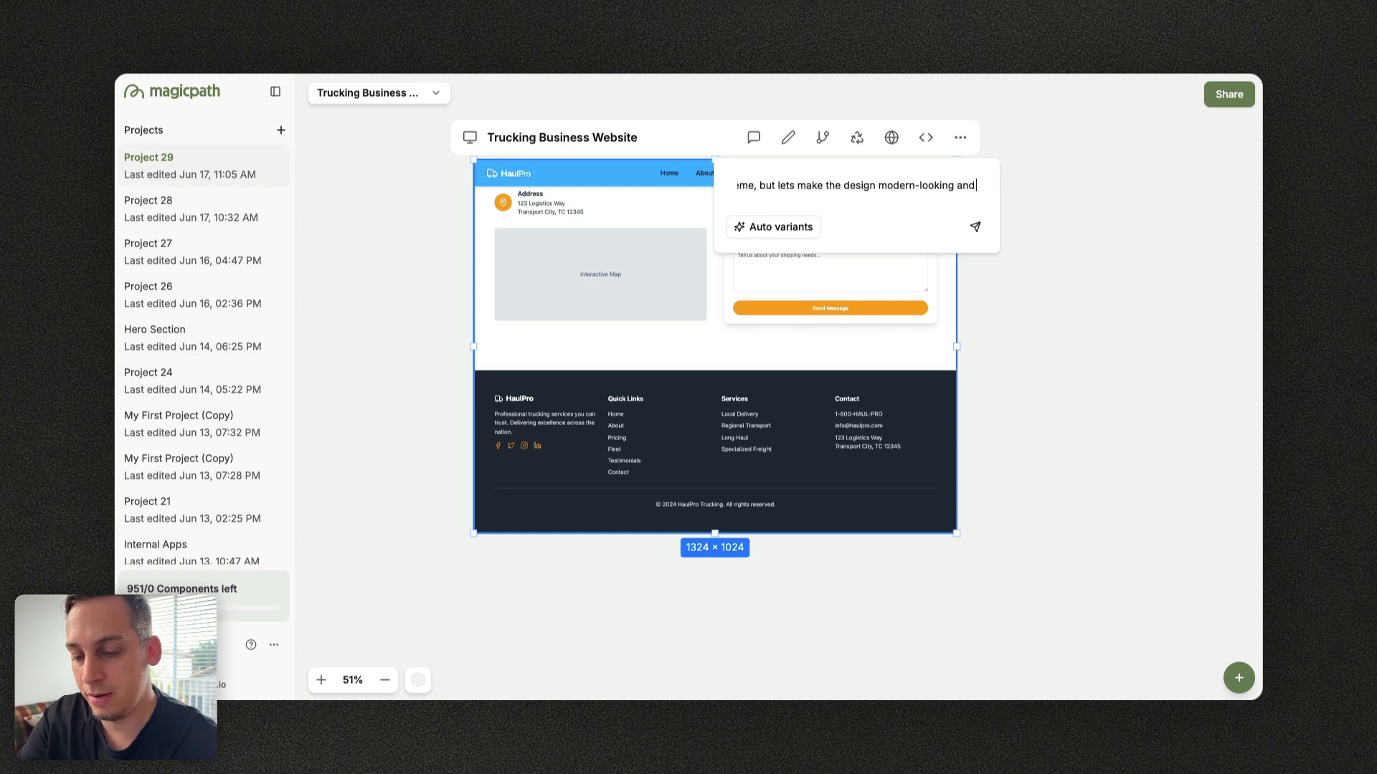
text(award-wi)
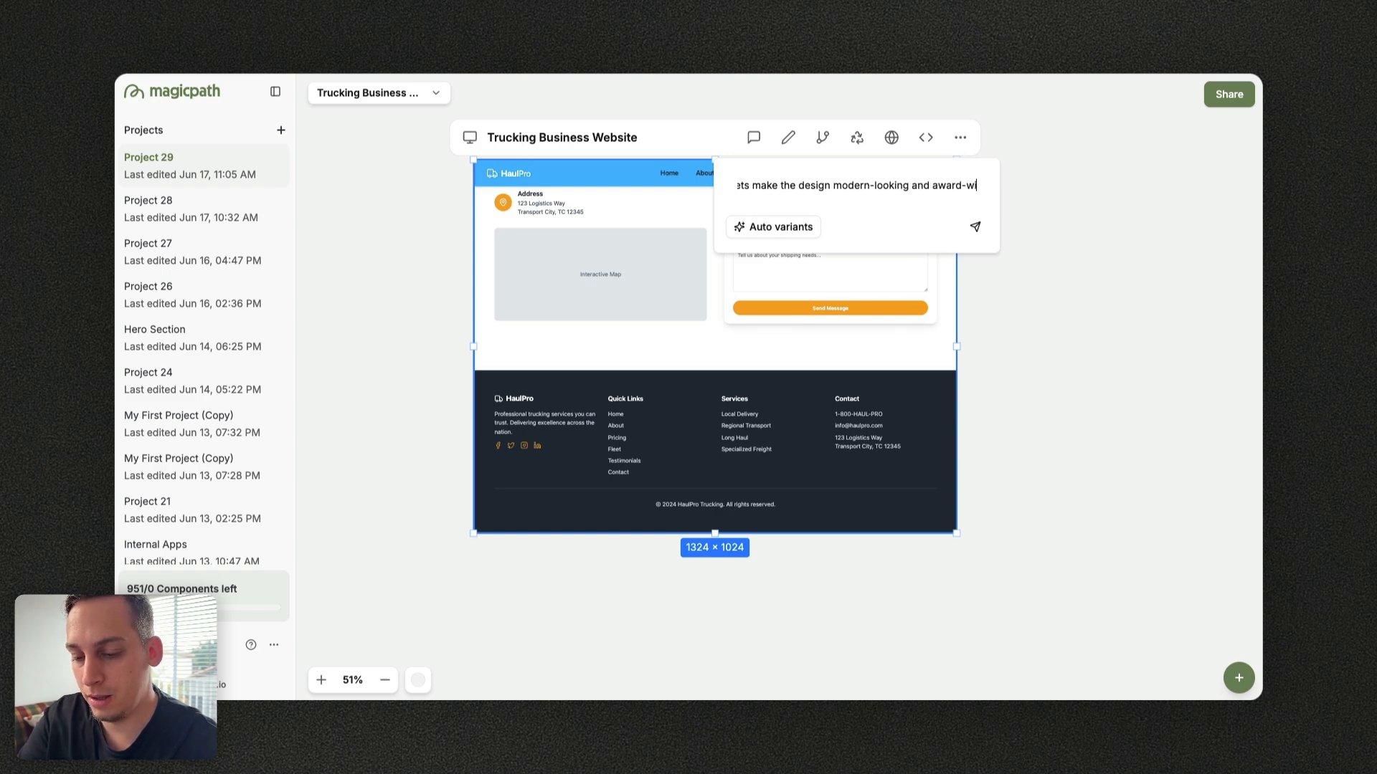
text(. make it bea)
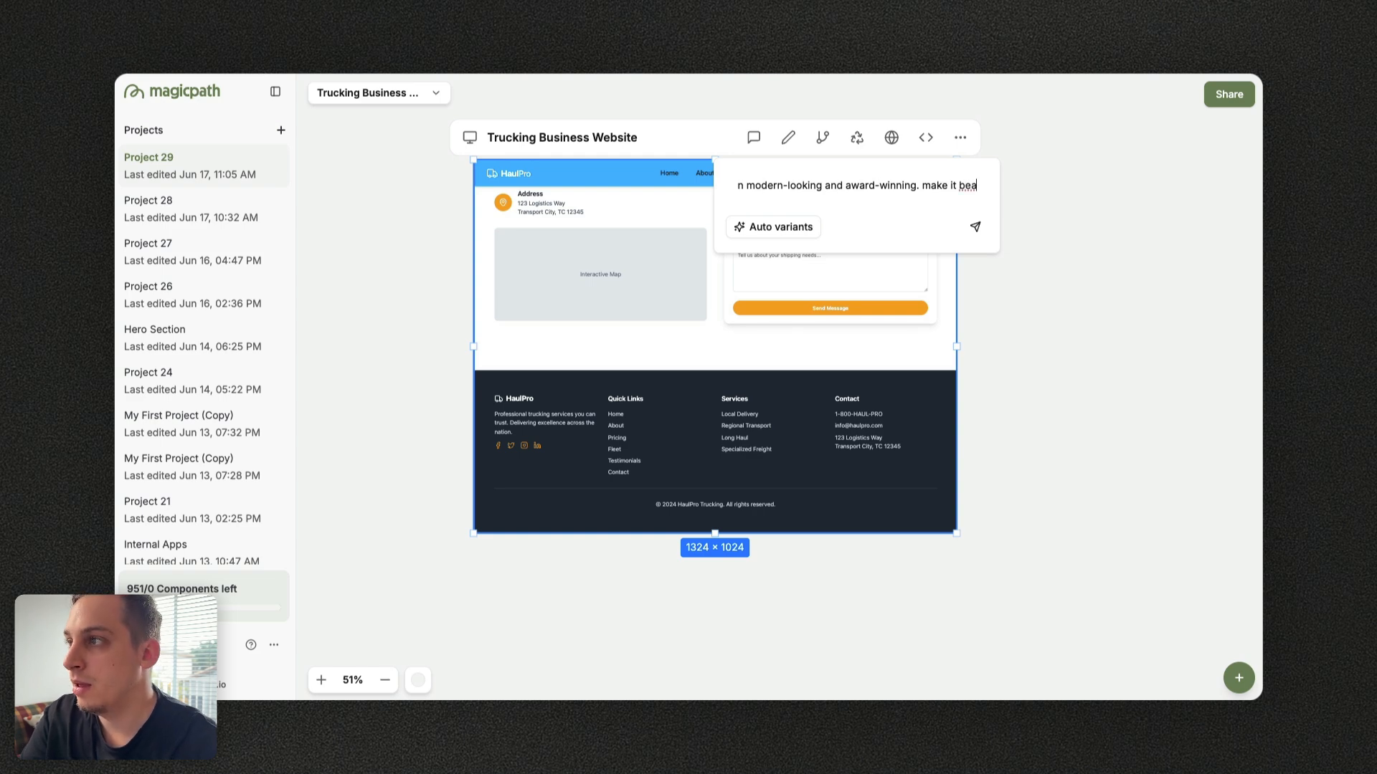
text(utiful)
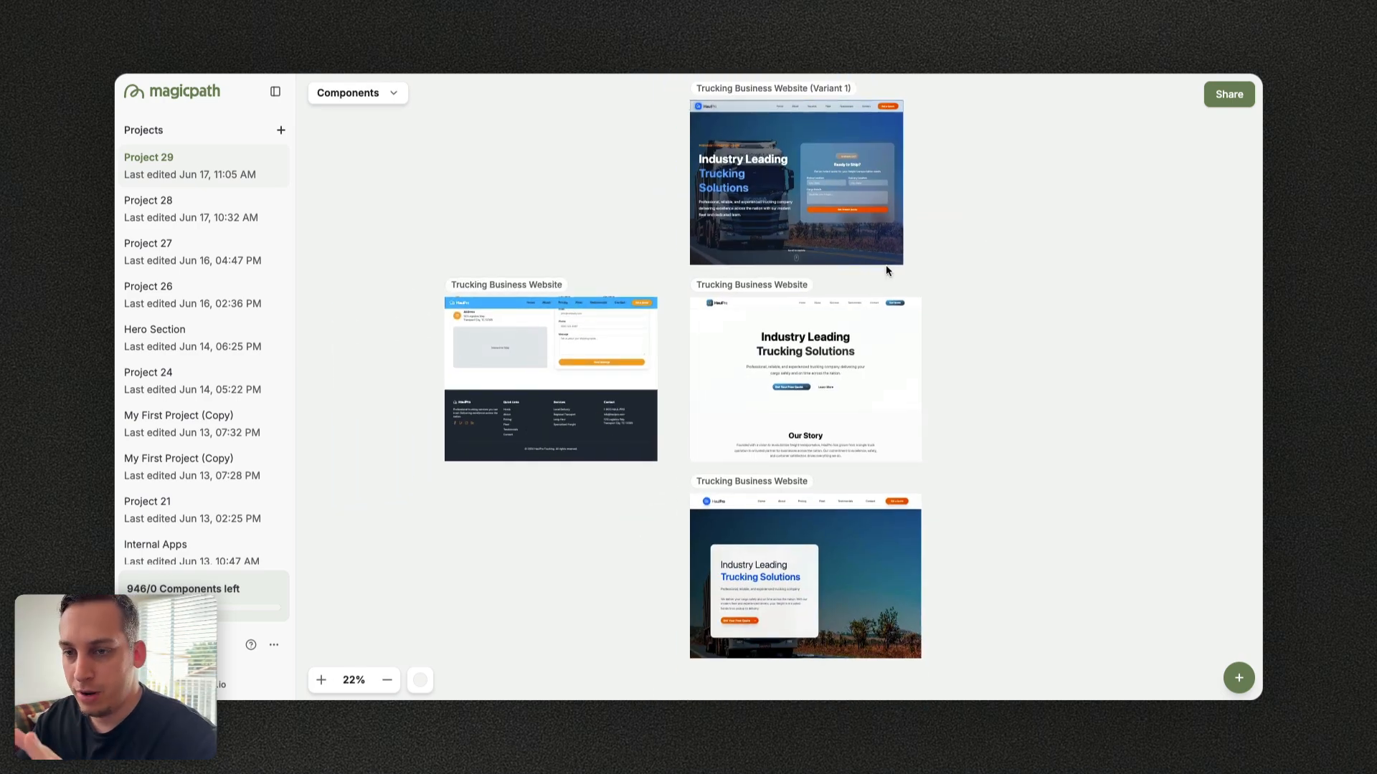
scroll(down, 3)
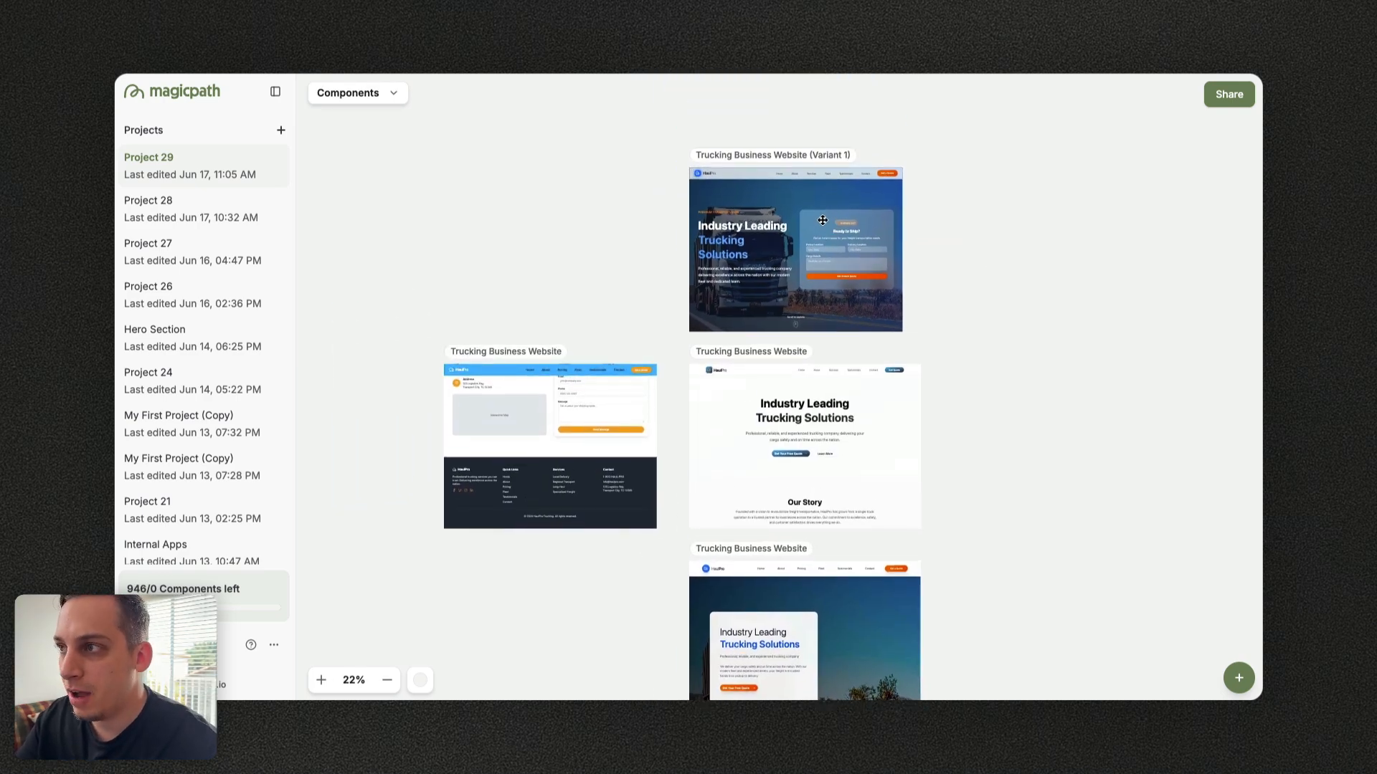
click(321, 680)
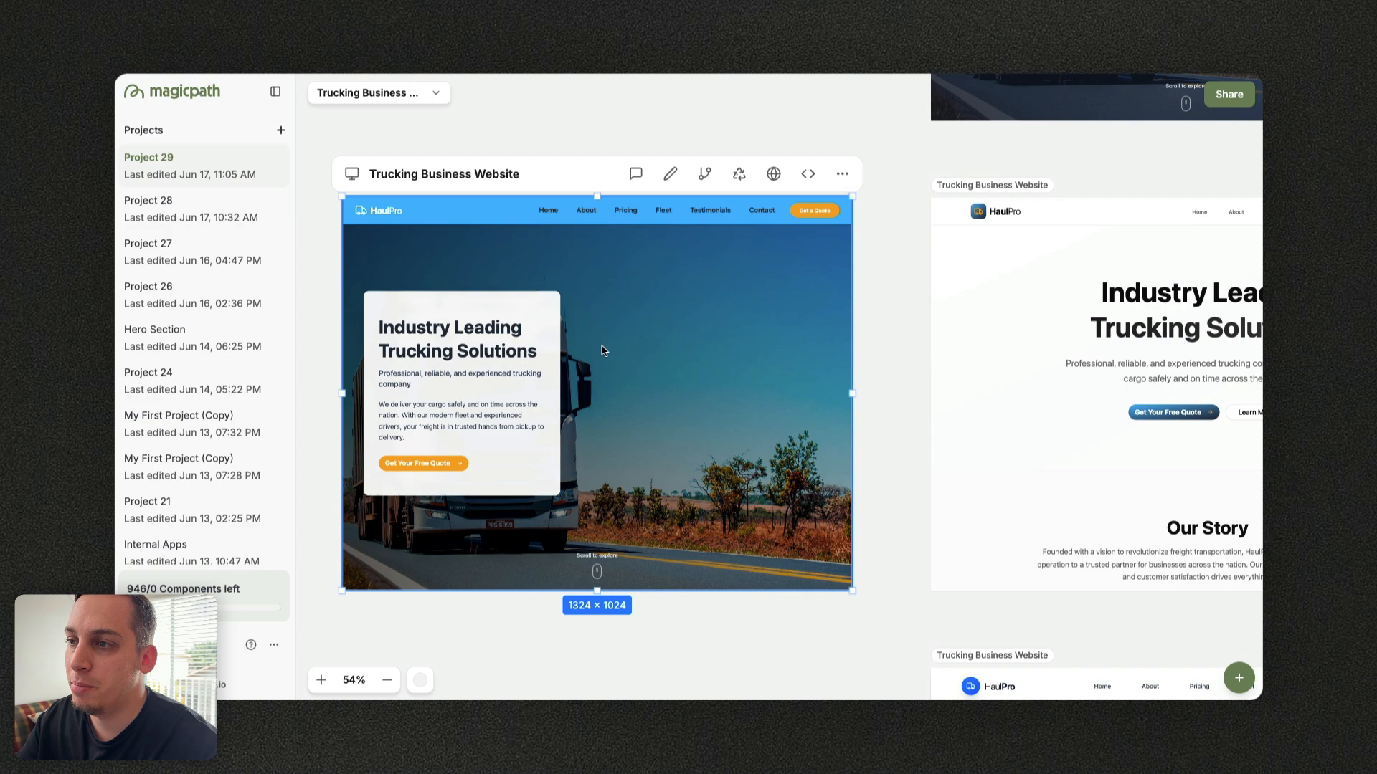
mouse_move(655, 397)
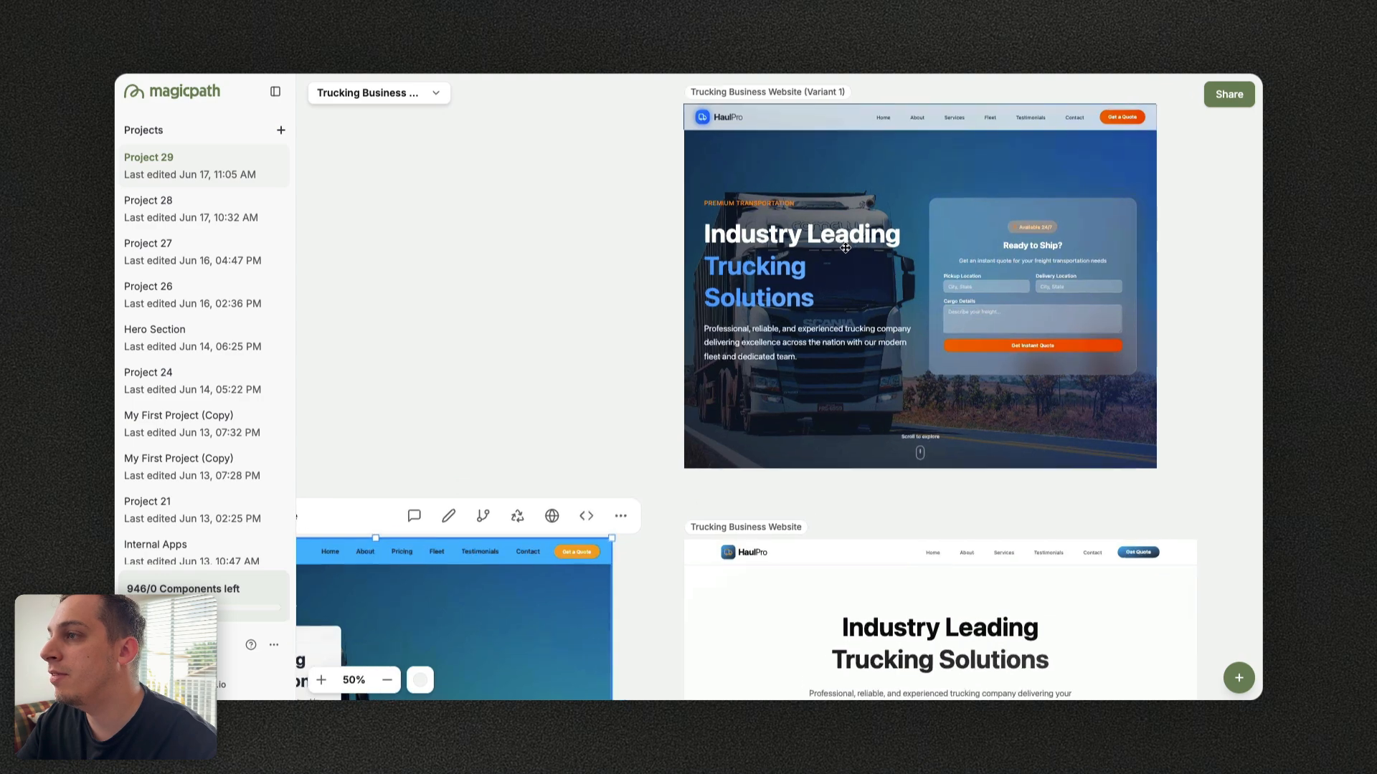
click(320, 680)
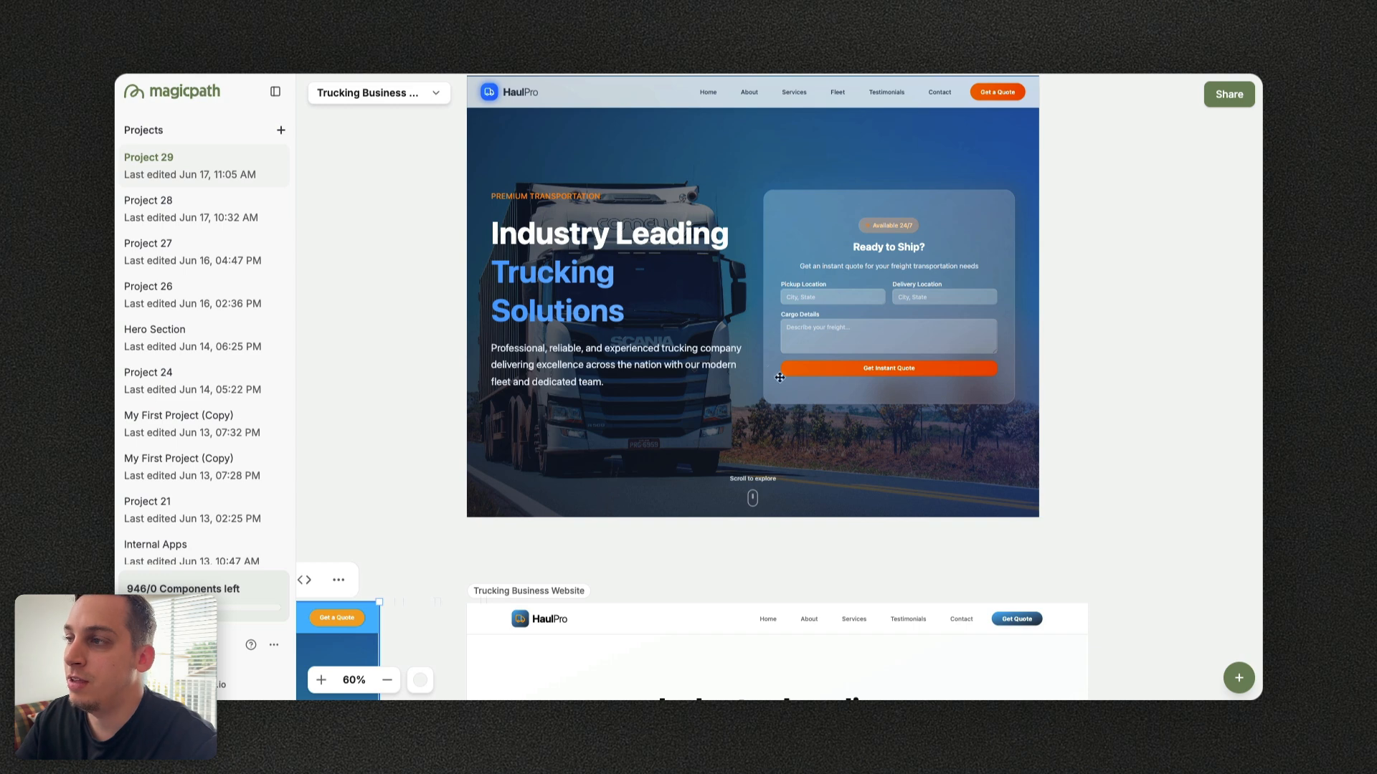
mouse_move(851, 308)
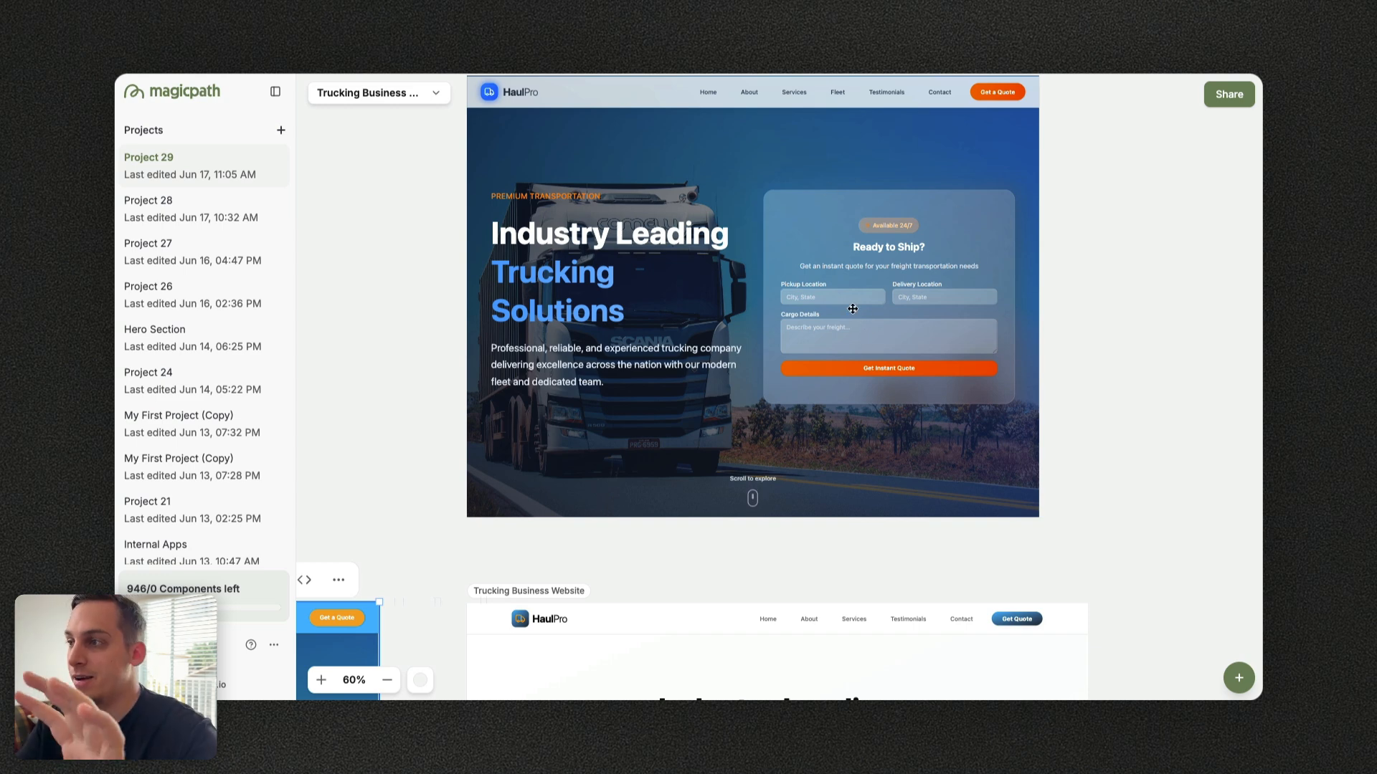
mouse_move(862, 224)
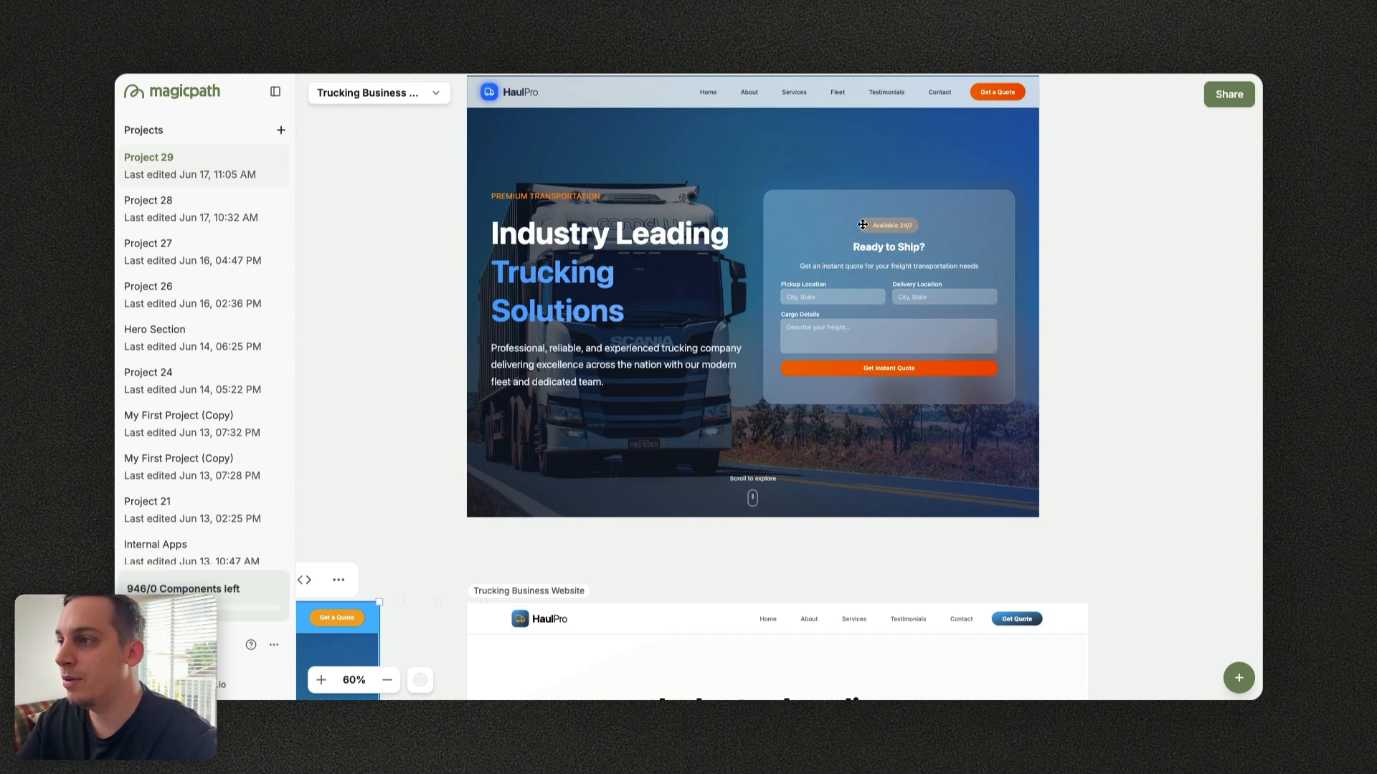
scroll(up, 3)
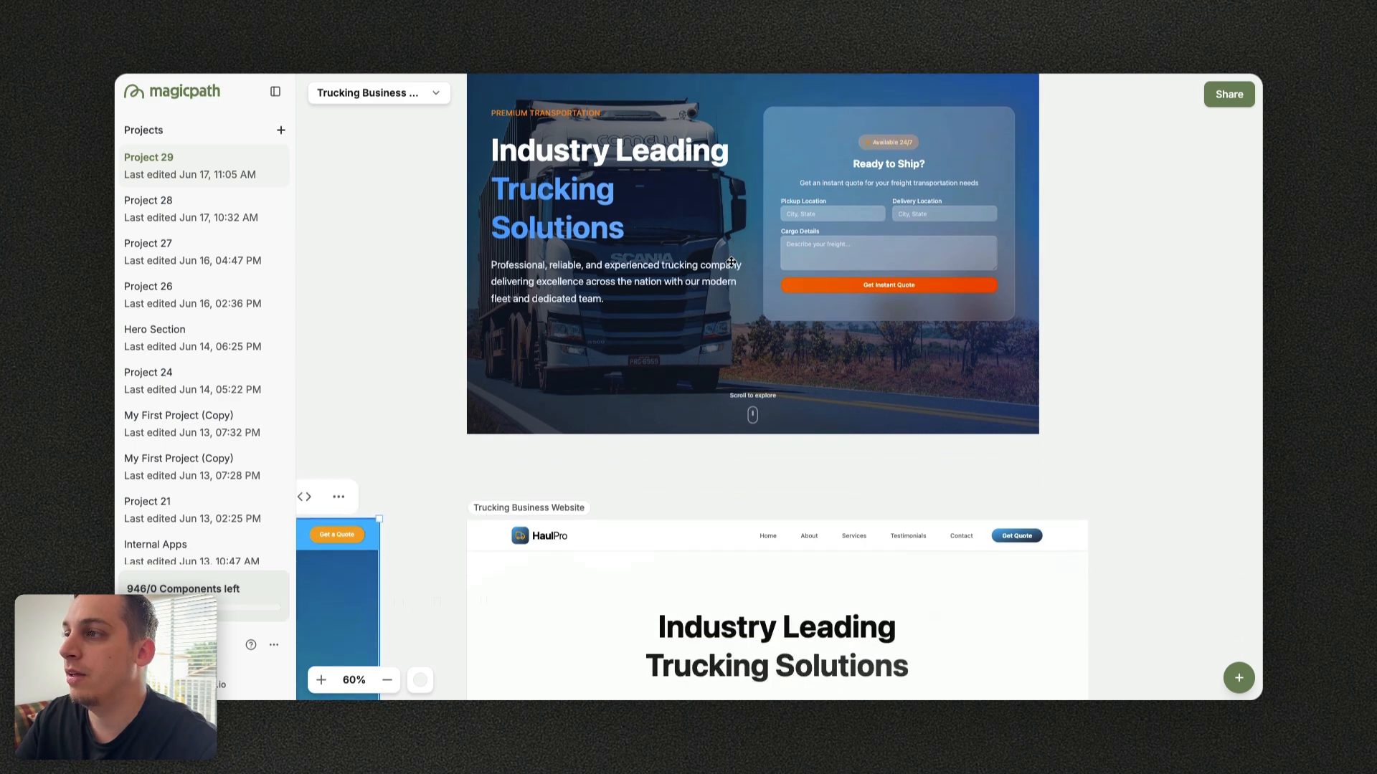
click(751, 254)
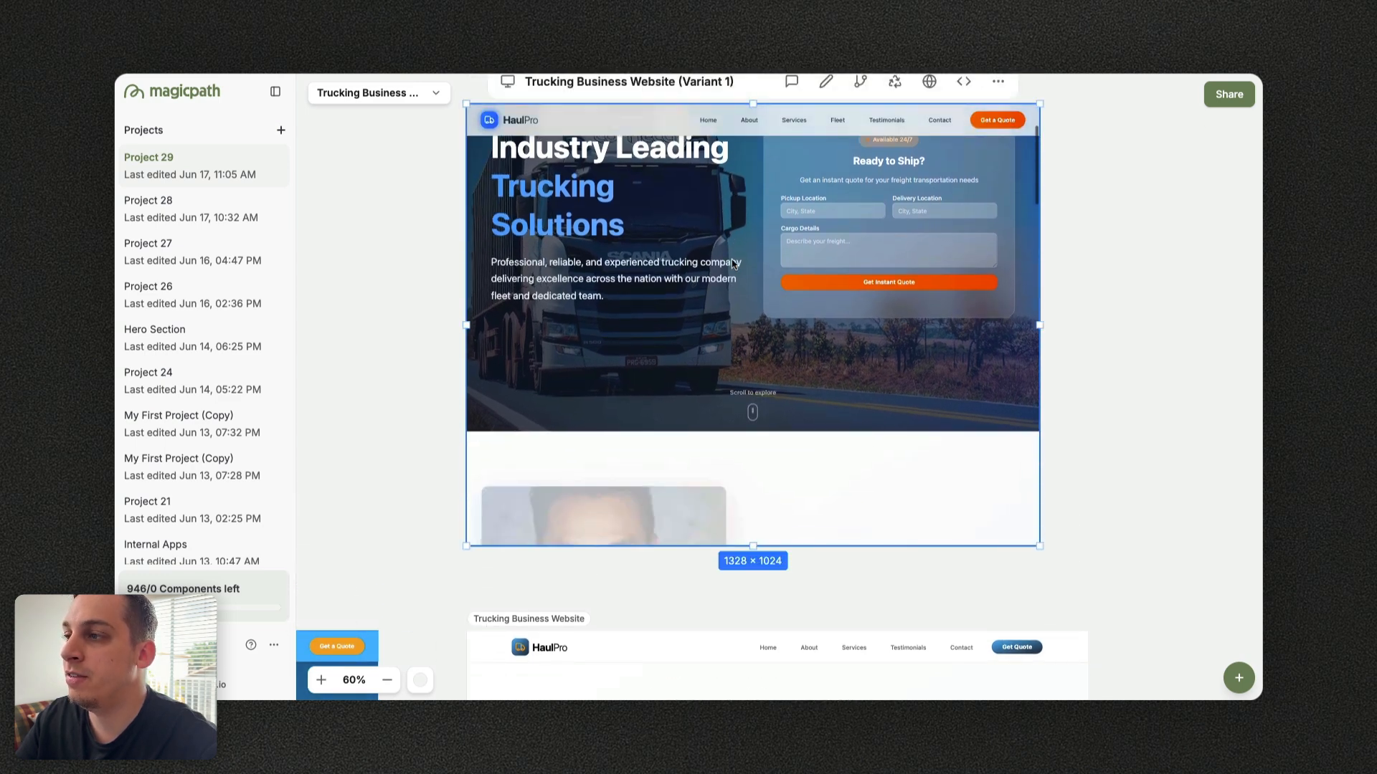
scroll(down, 3)
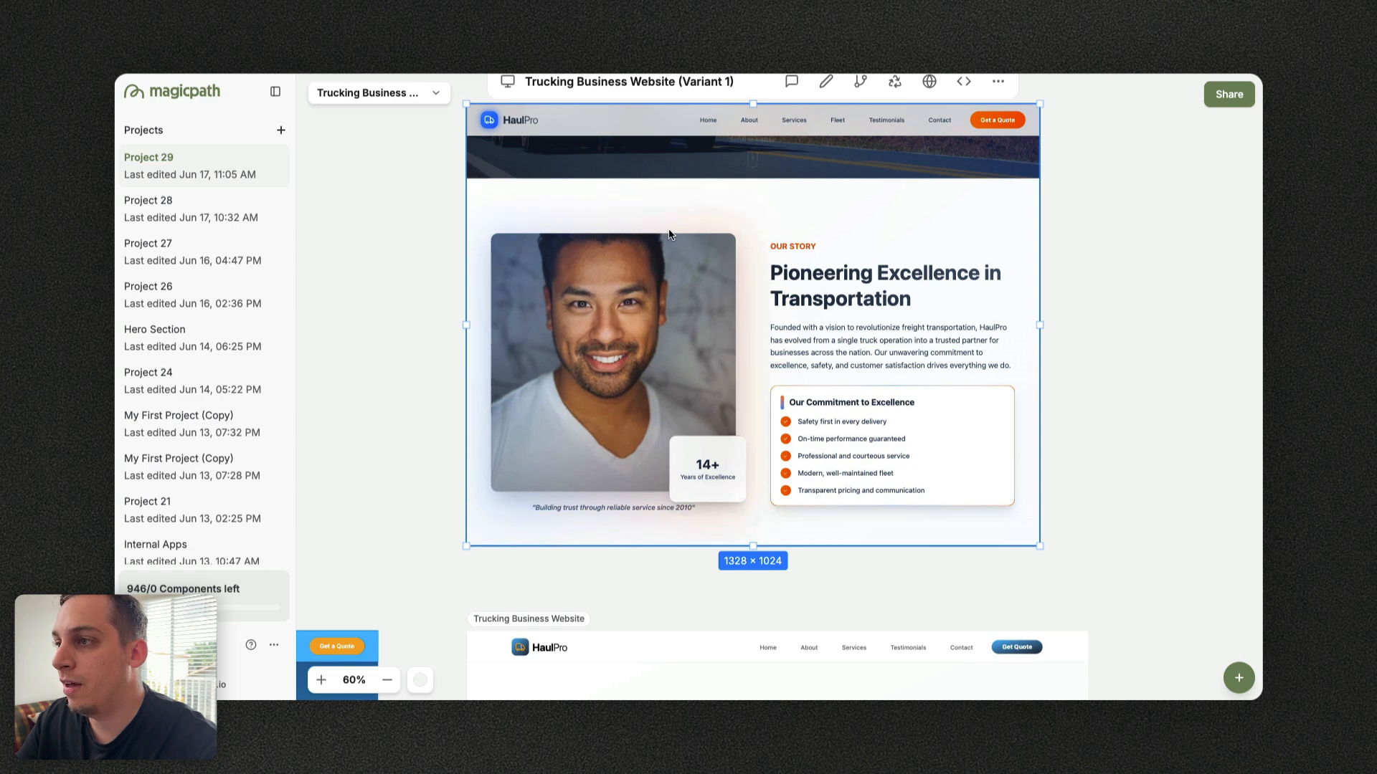
mouse_move(579, 371)
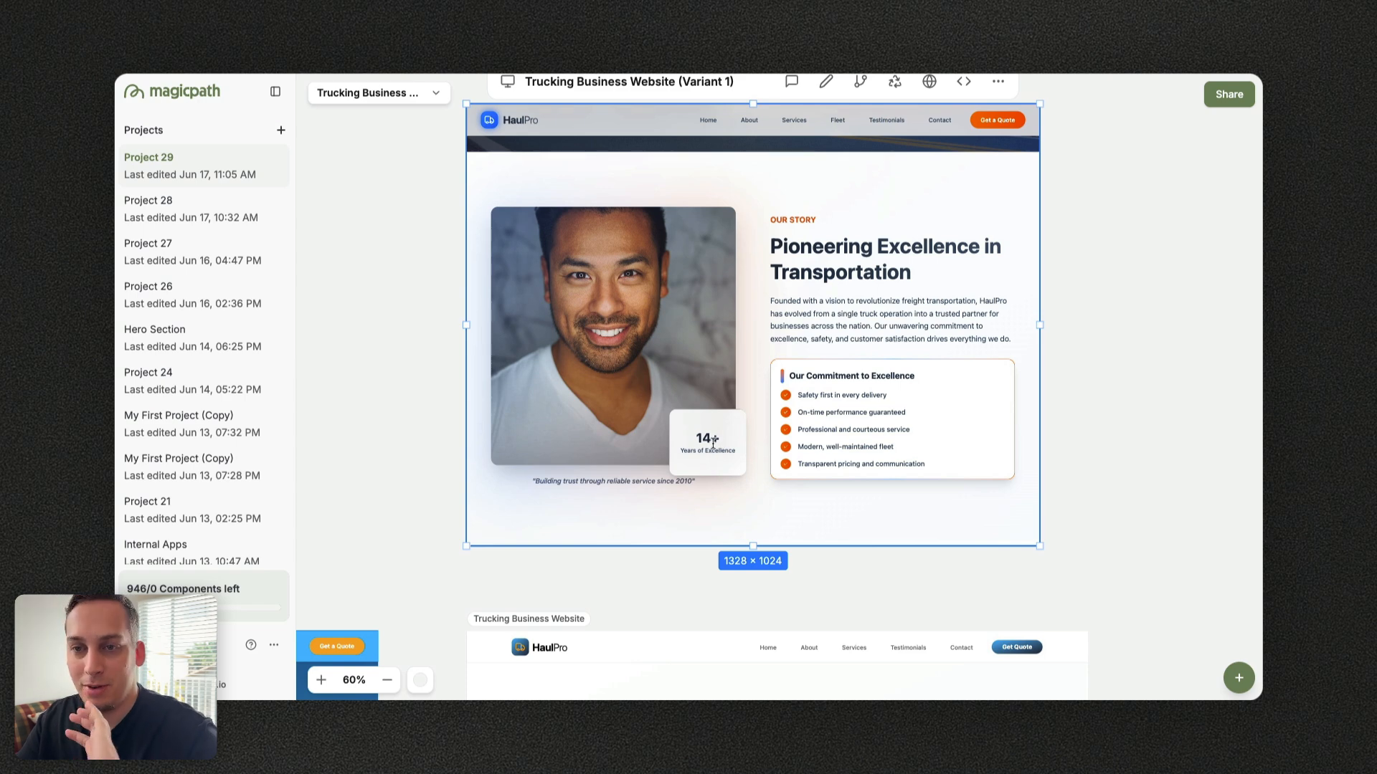
scroll(up, 3)
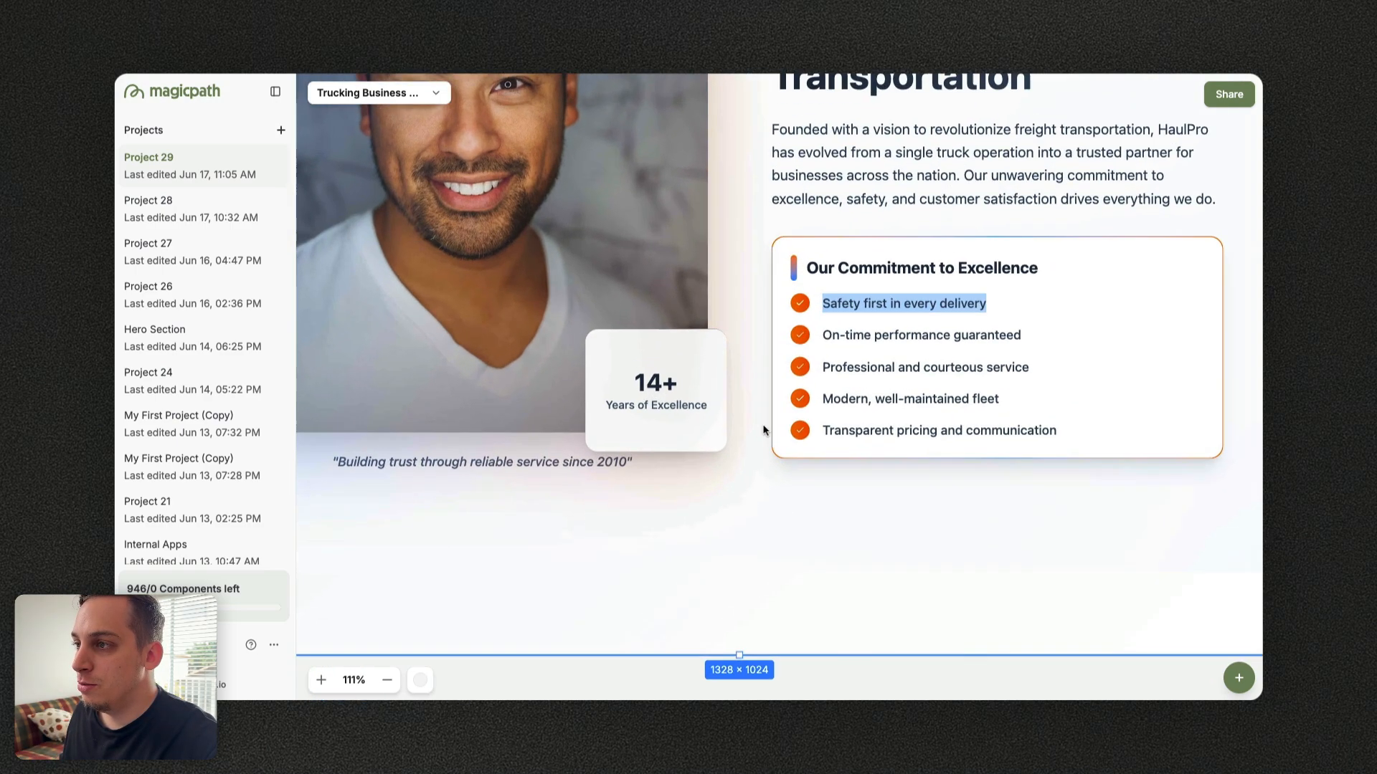
click(320, 680)
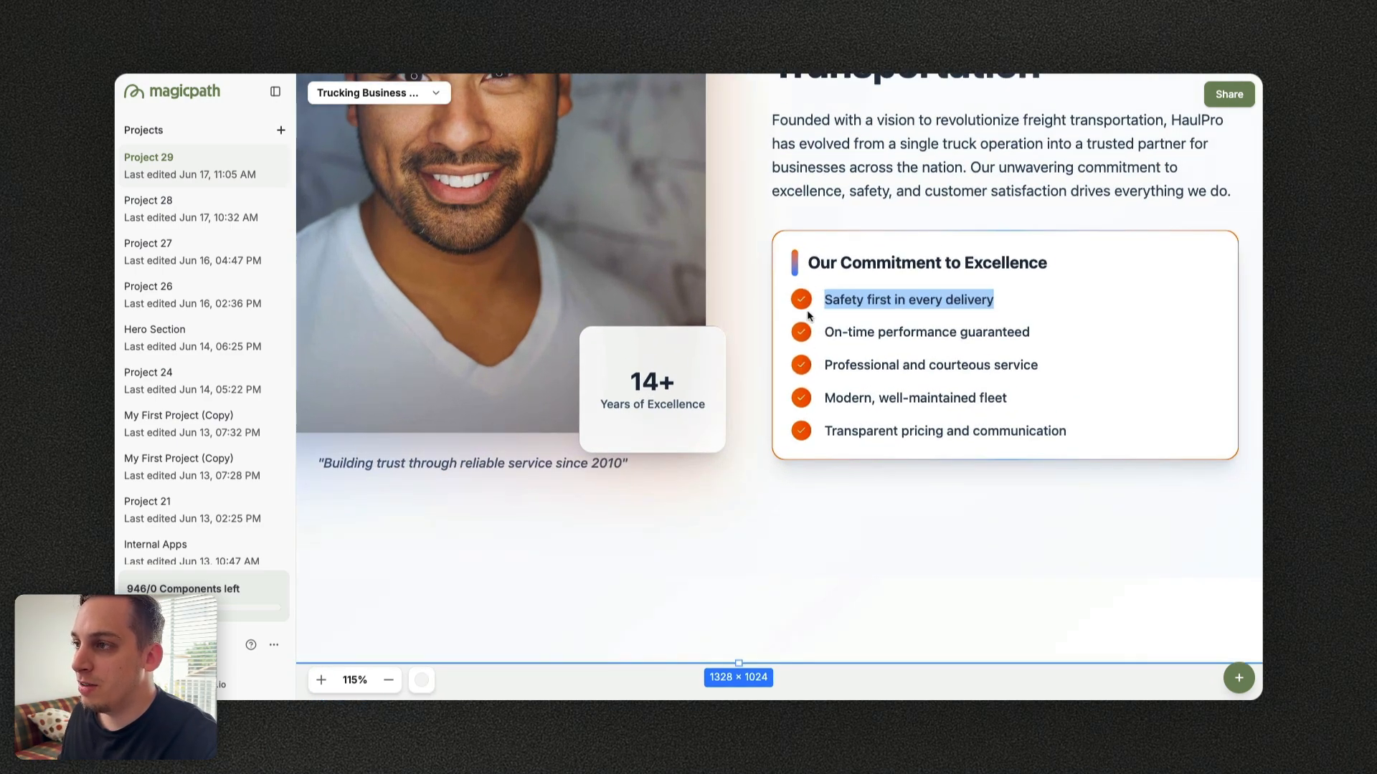
mouse_move(803, 378)
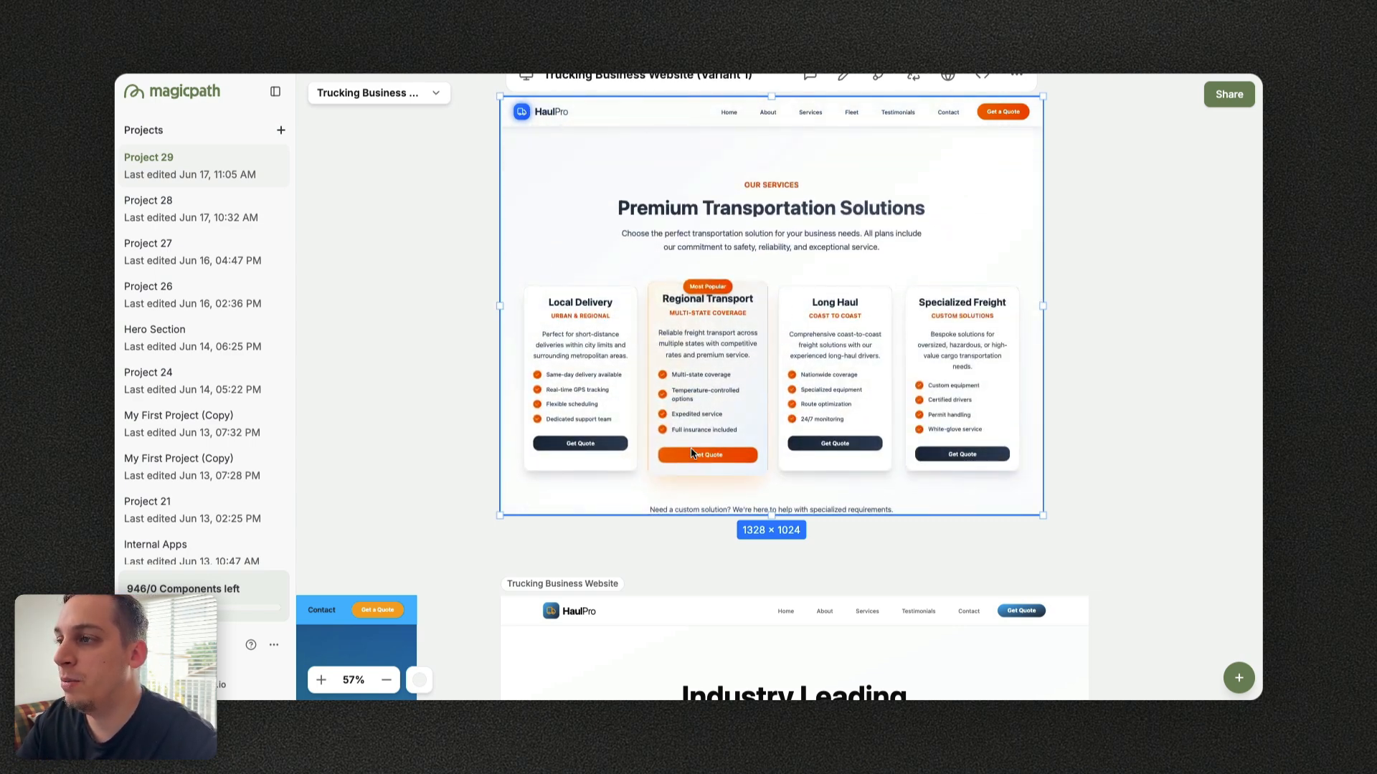
mouse_move(773, 368)
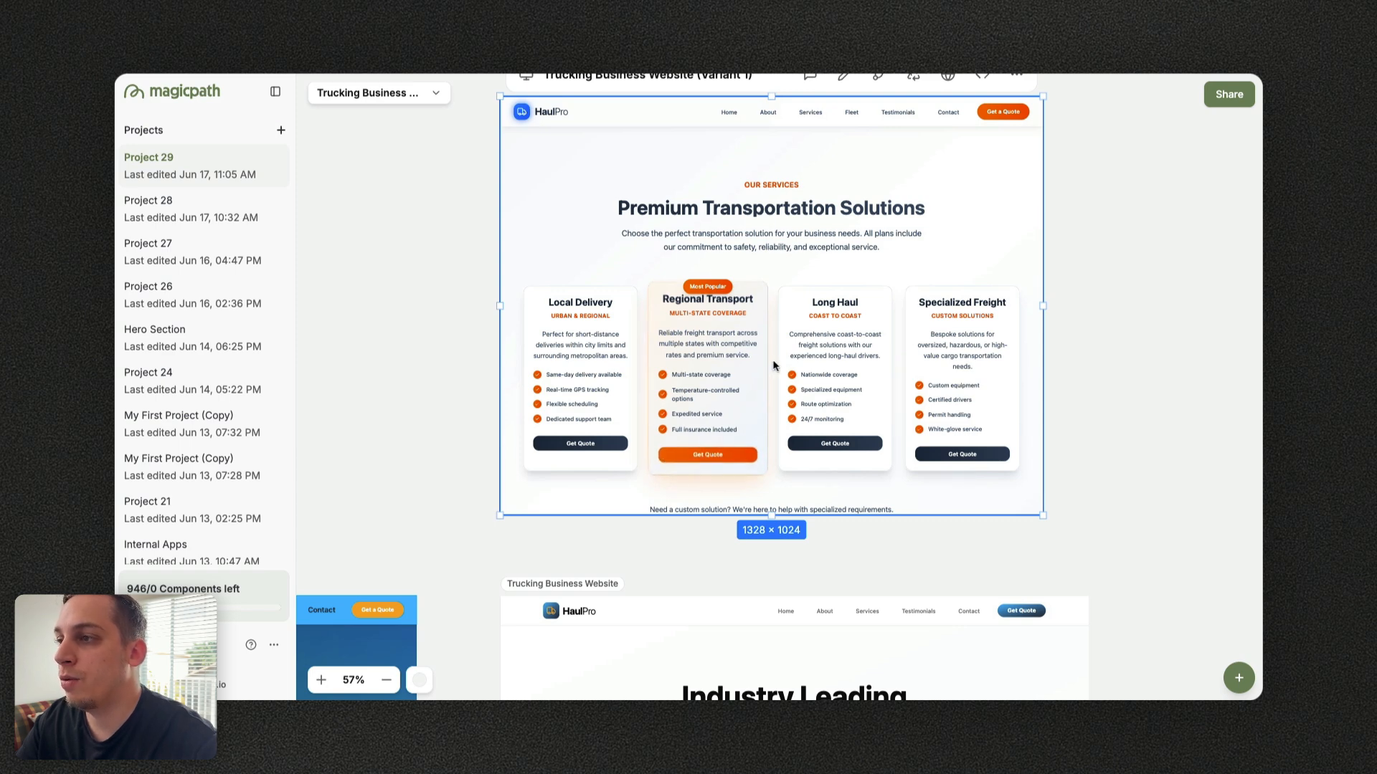
scroll(down, 3)
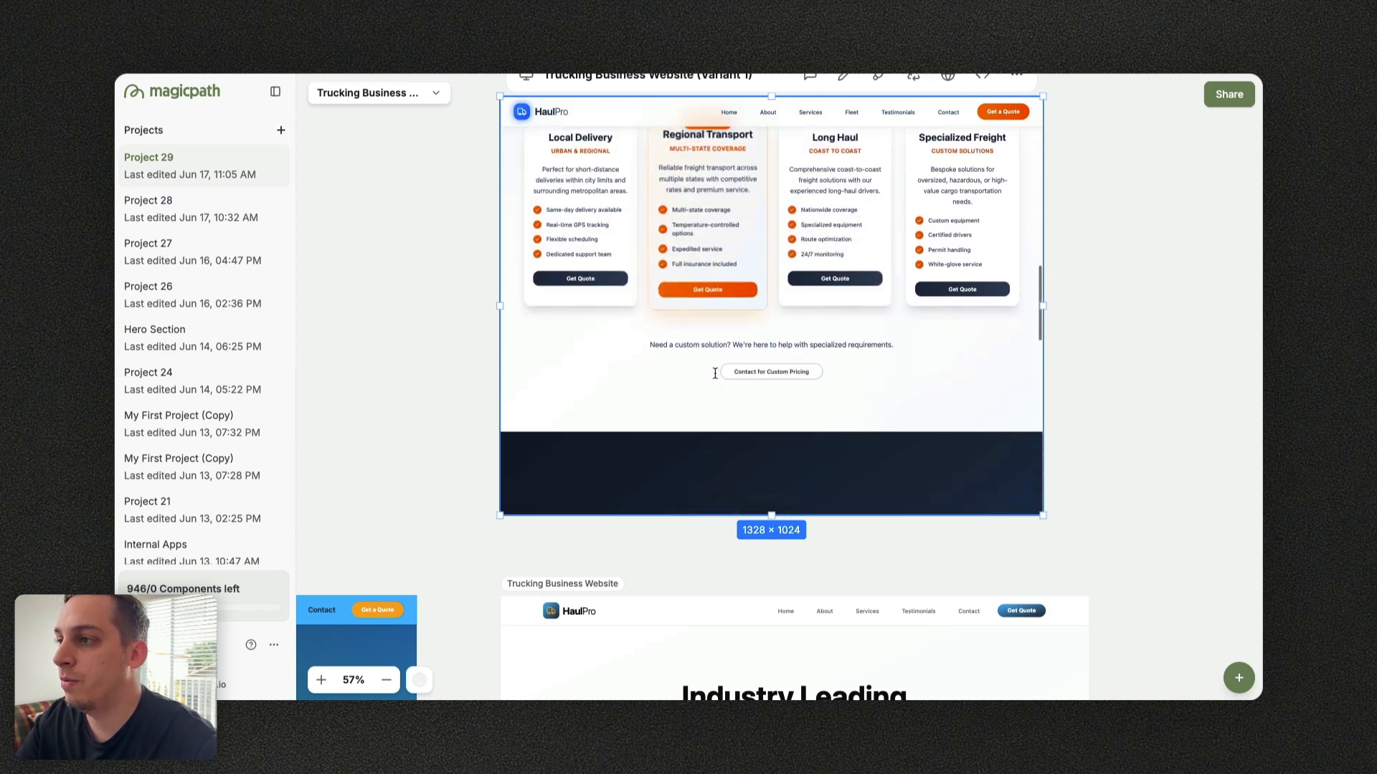
scroll(up, 3)
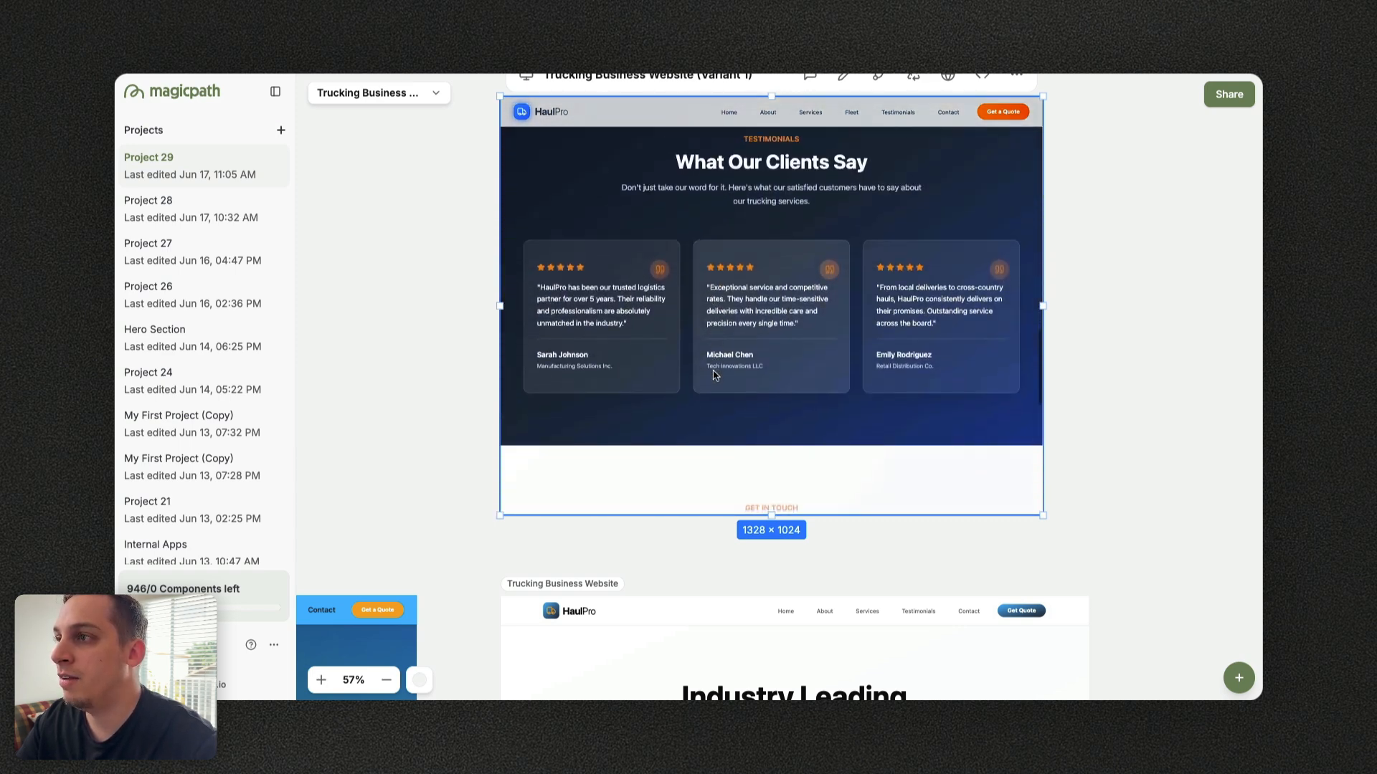
scroll(down, 3)
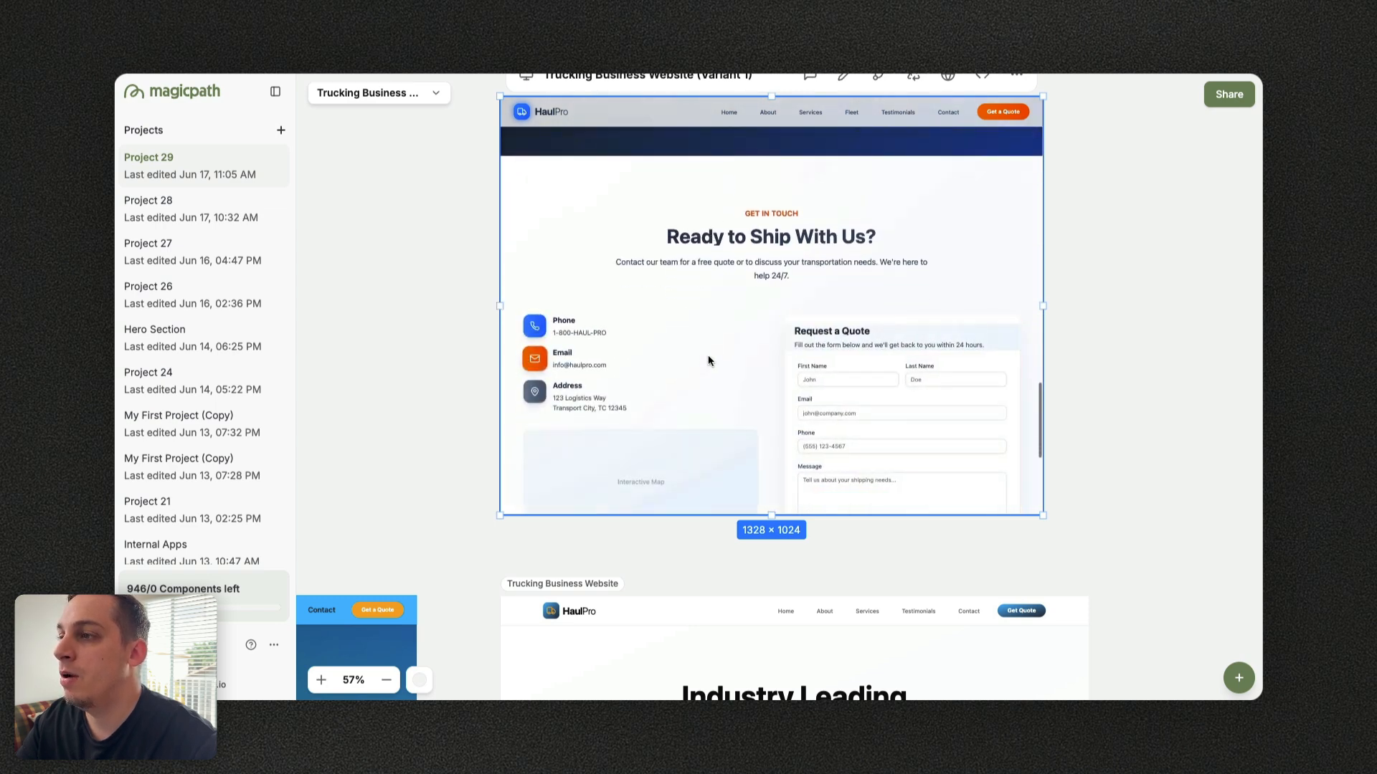
scroll(down, 3)
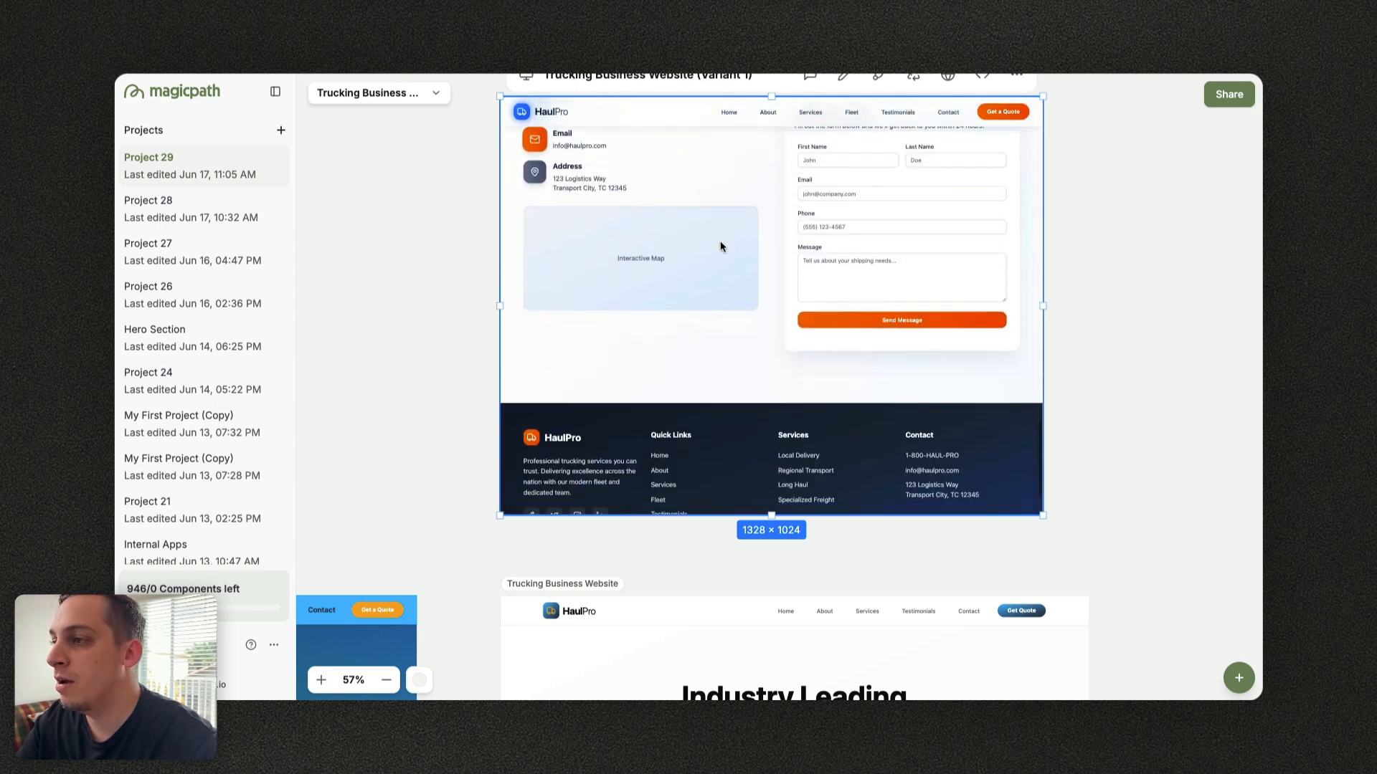
scroll(down, 3)
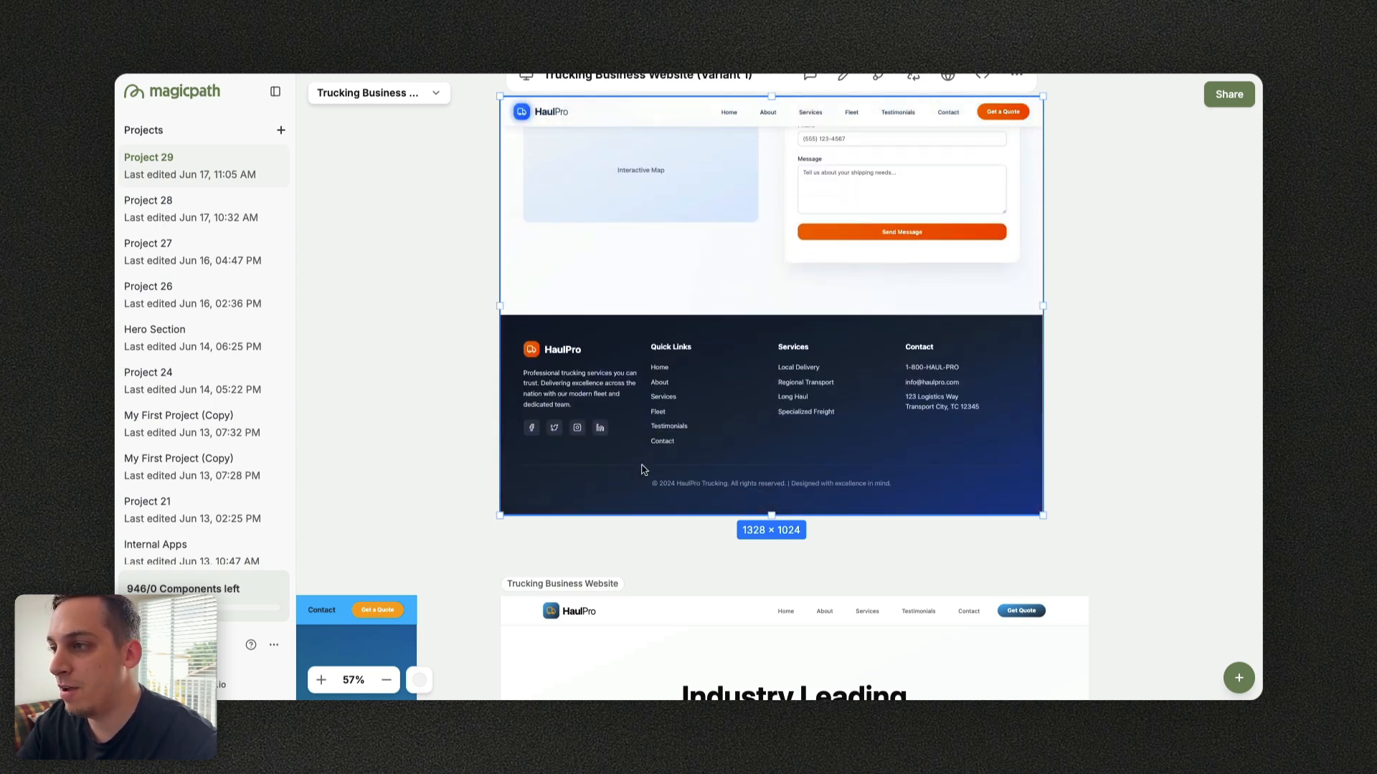
mouse_move(951, 465)
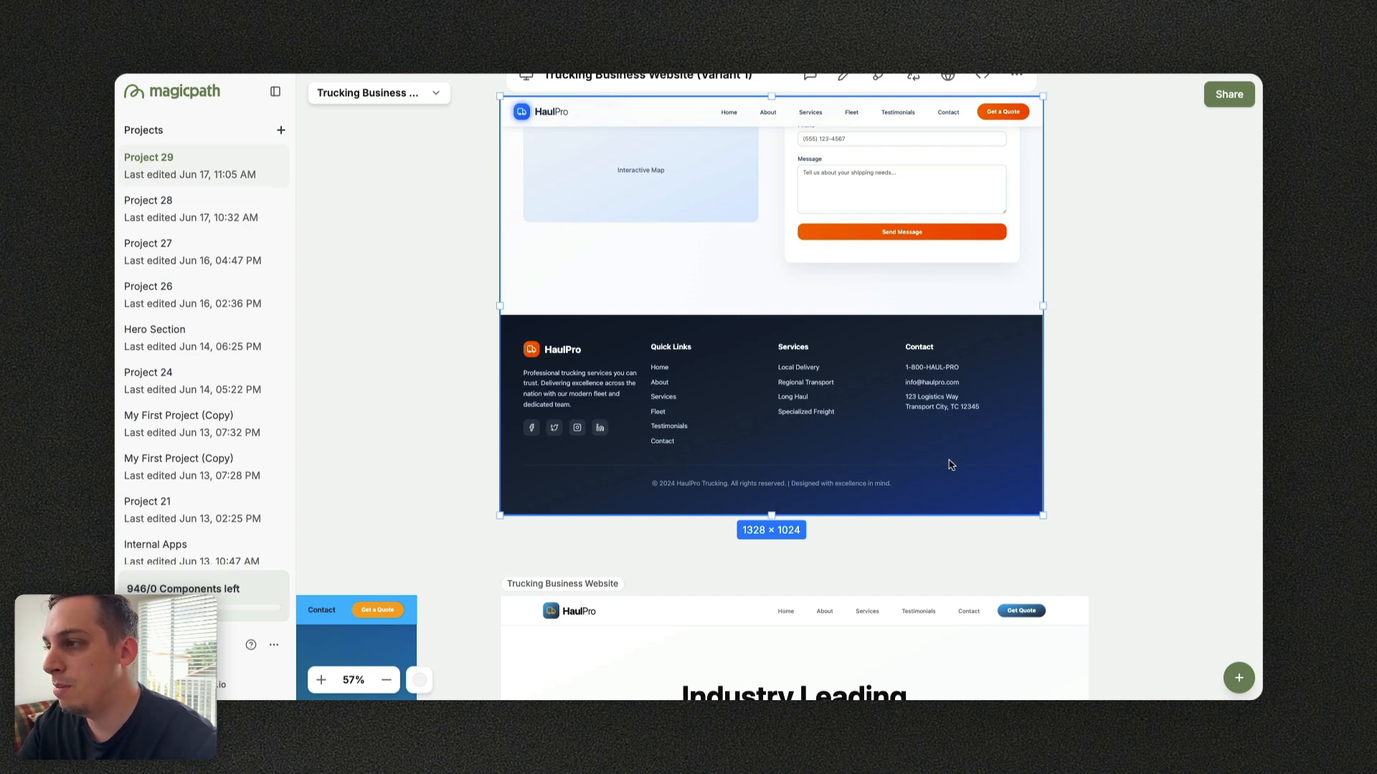
mouse_move(689, 314)
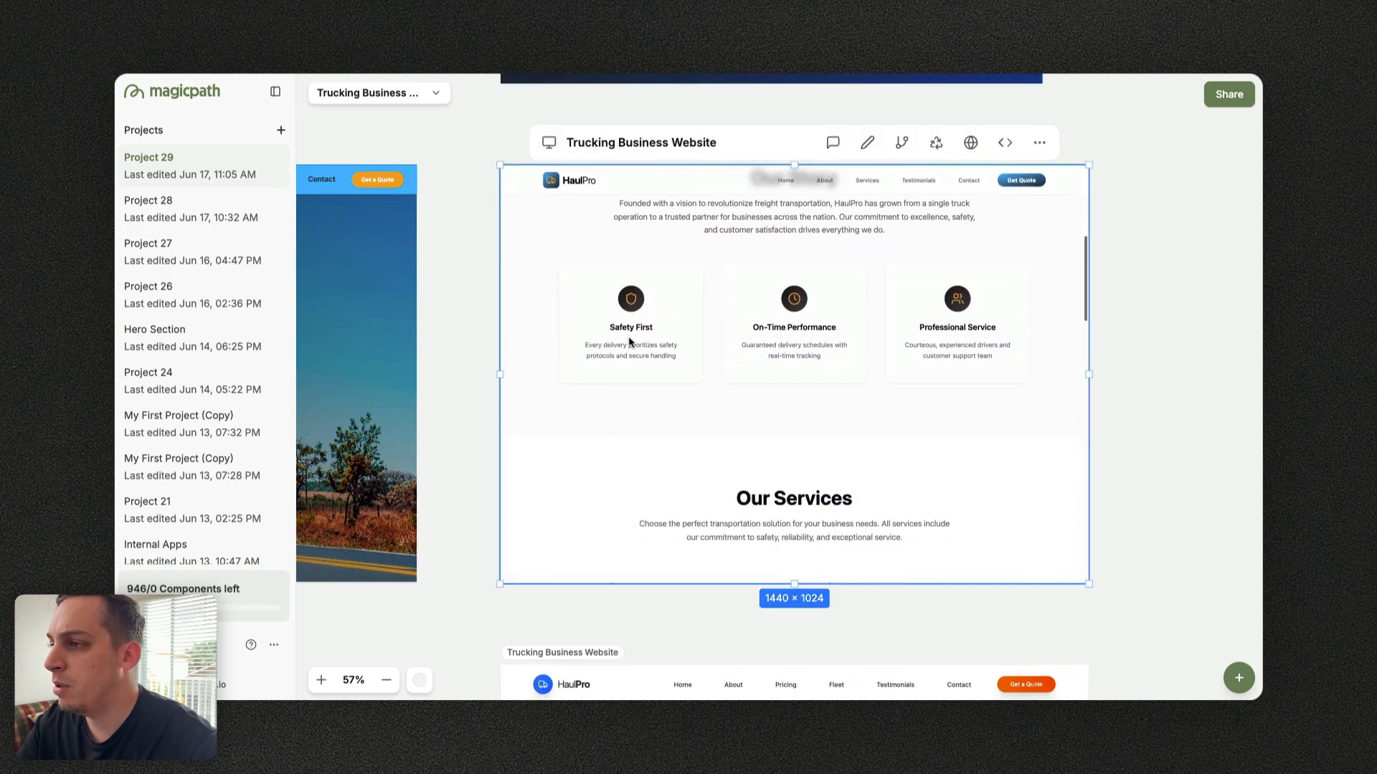
scroll(down, 3)
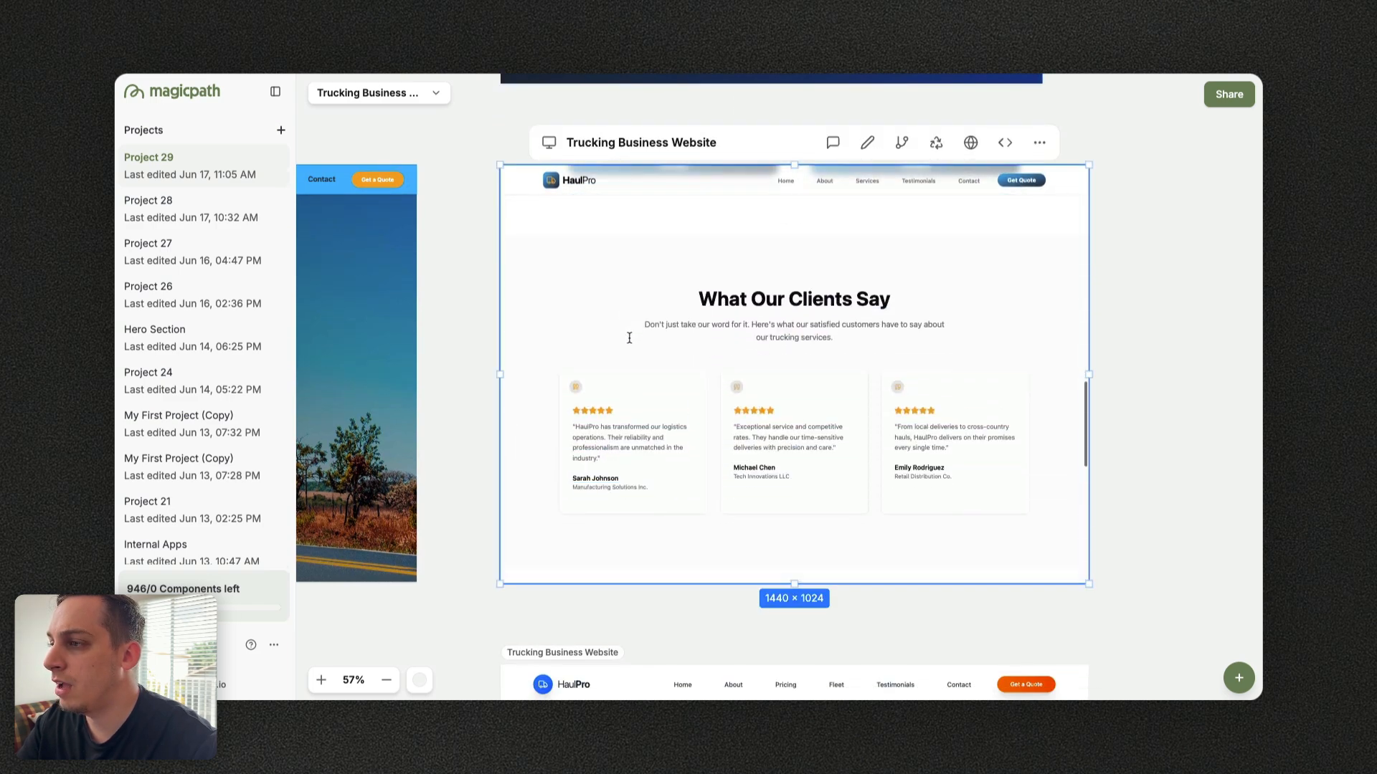
scroll(down, 3)
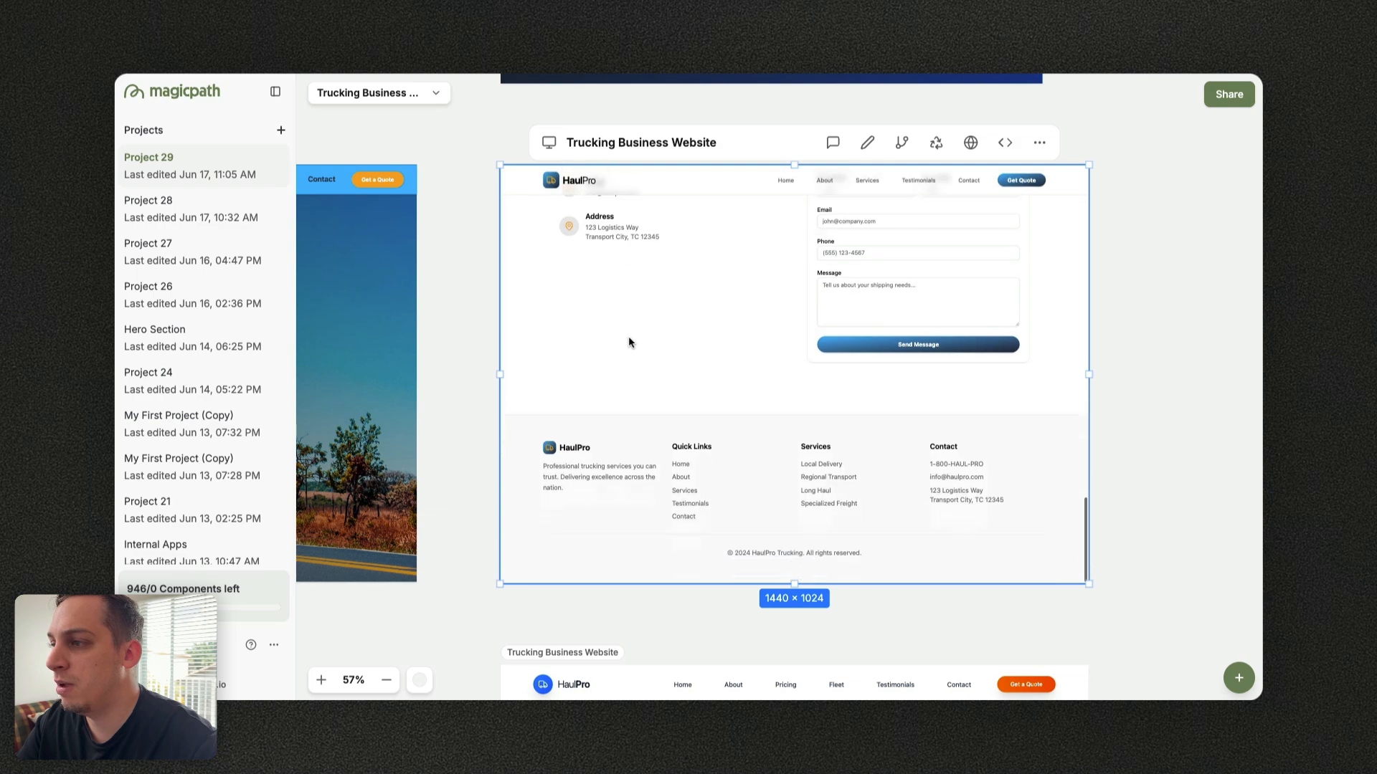
scroll(down, 3)
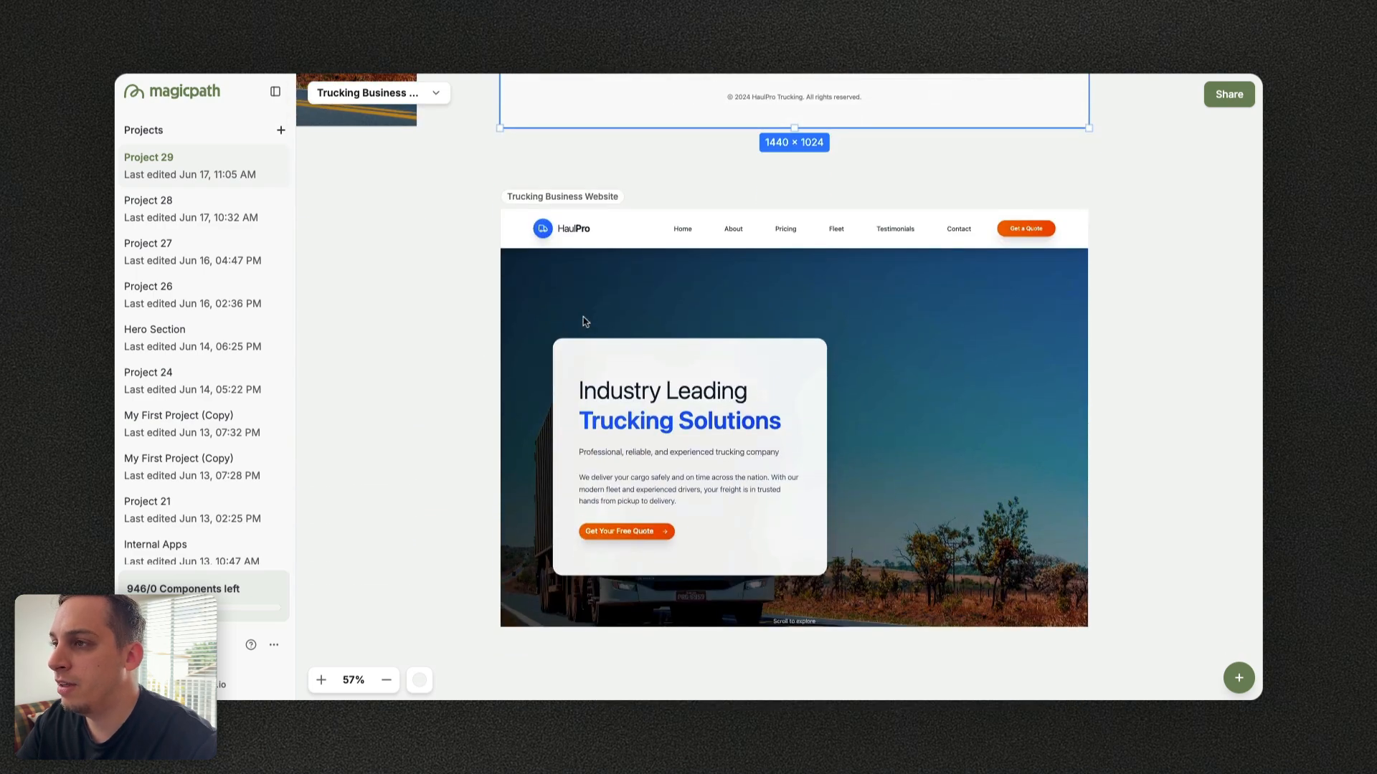
scroll(down, 3)
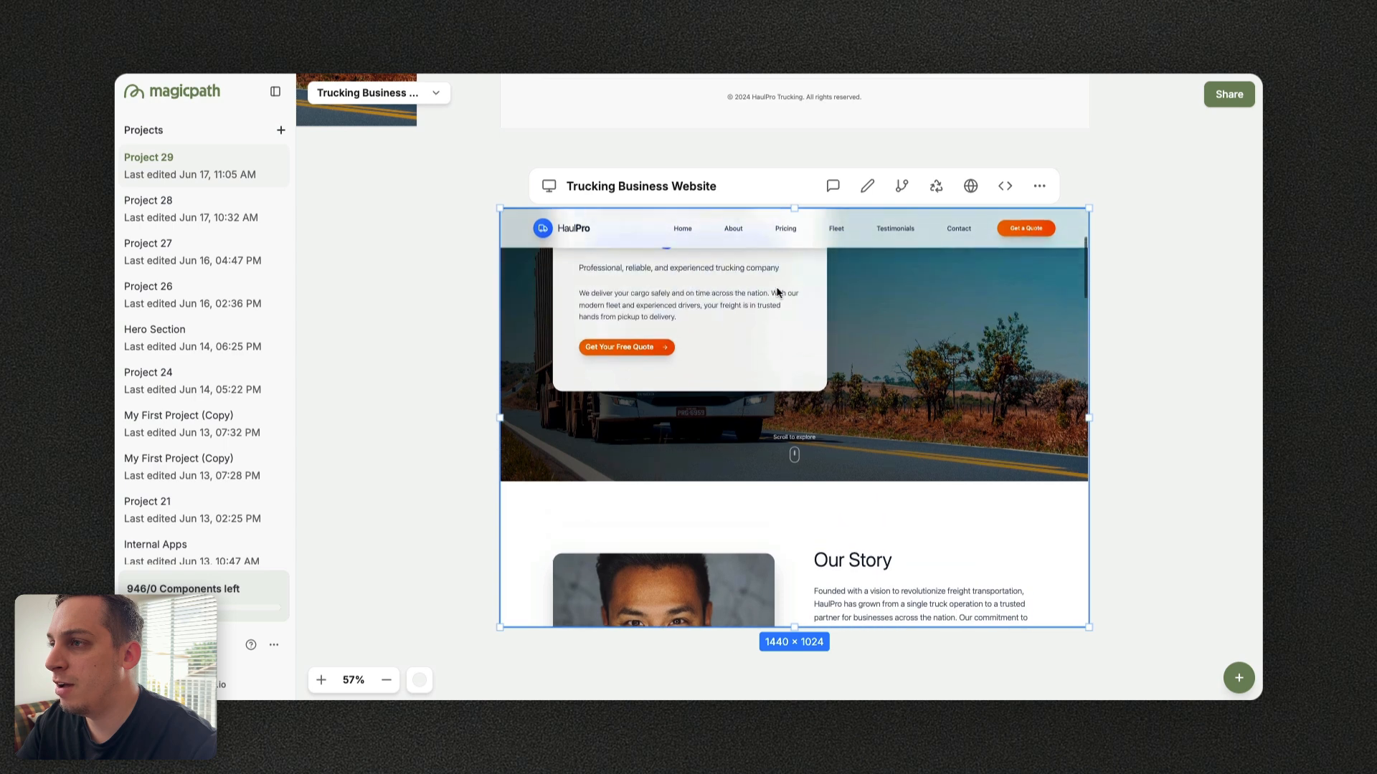
scroll(up, 3)
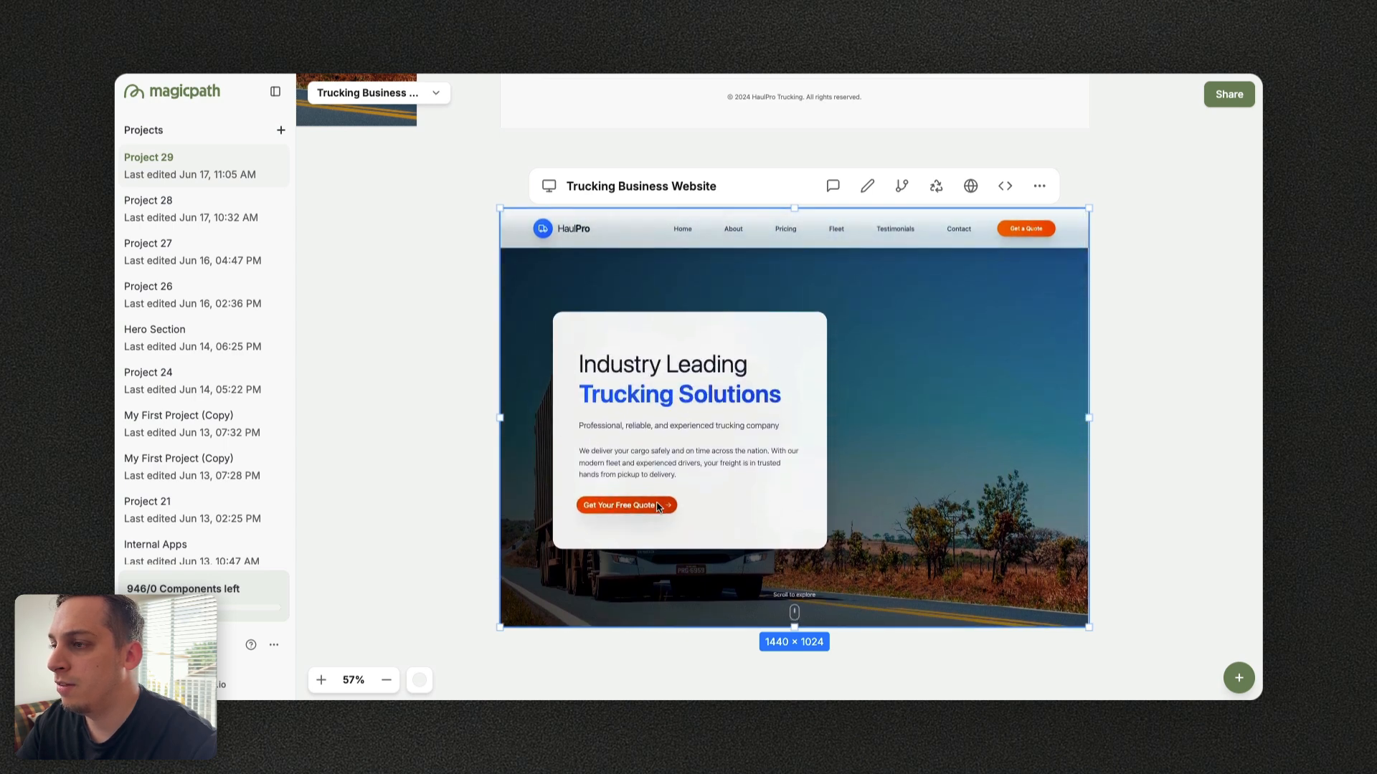
scroll(down, 3)
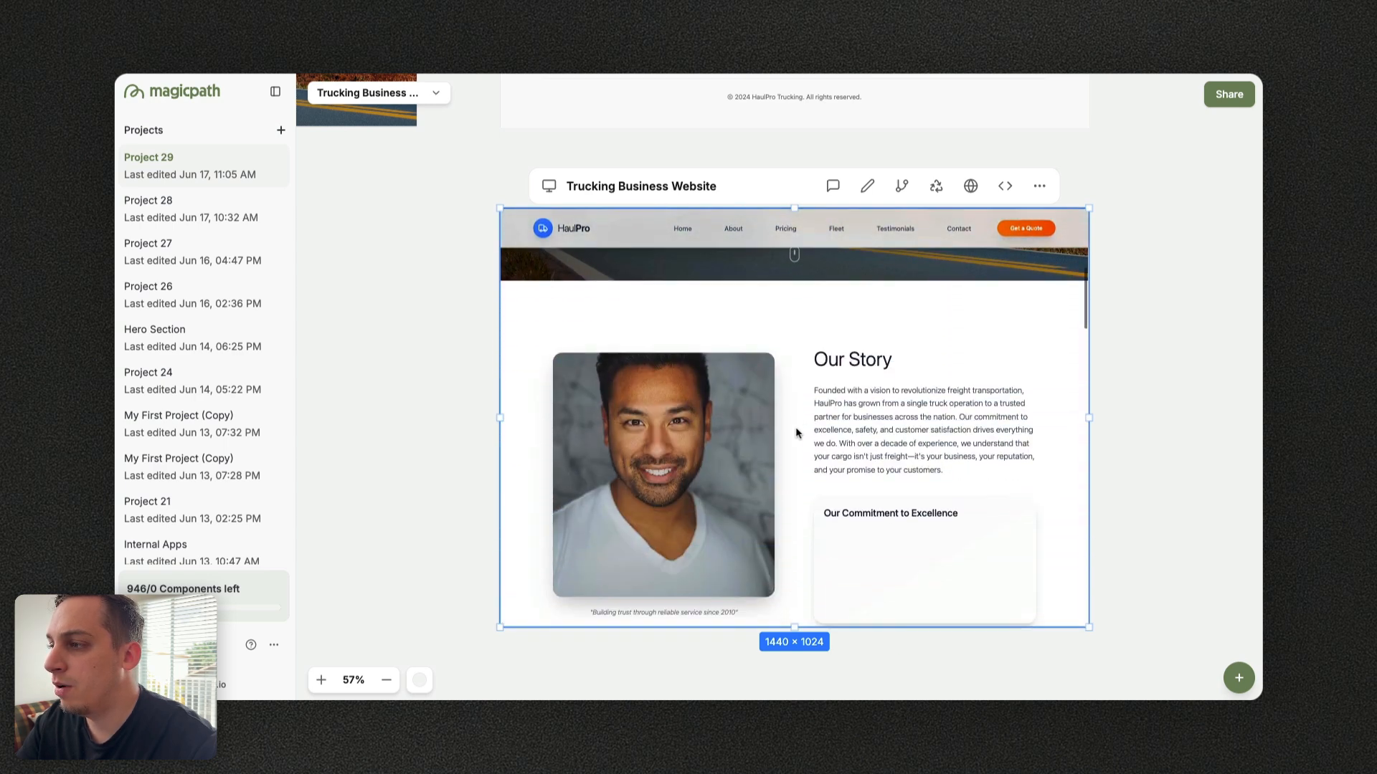
scroll(down, 3)
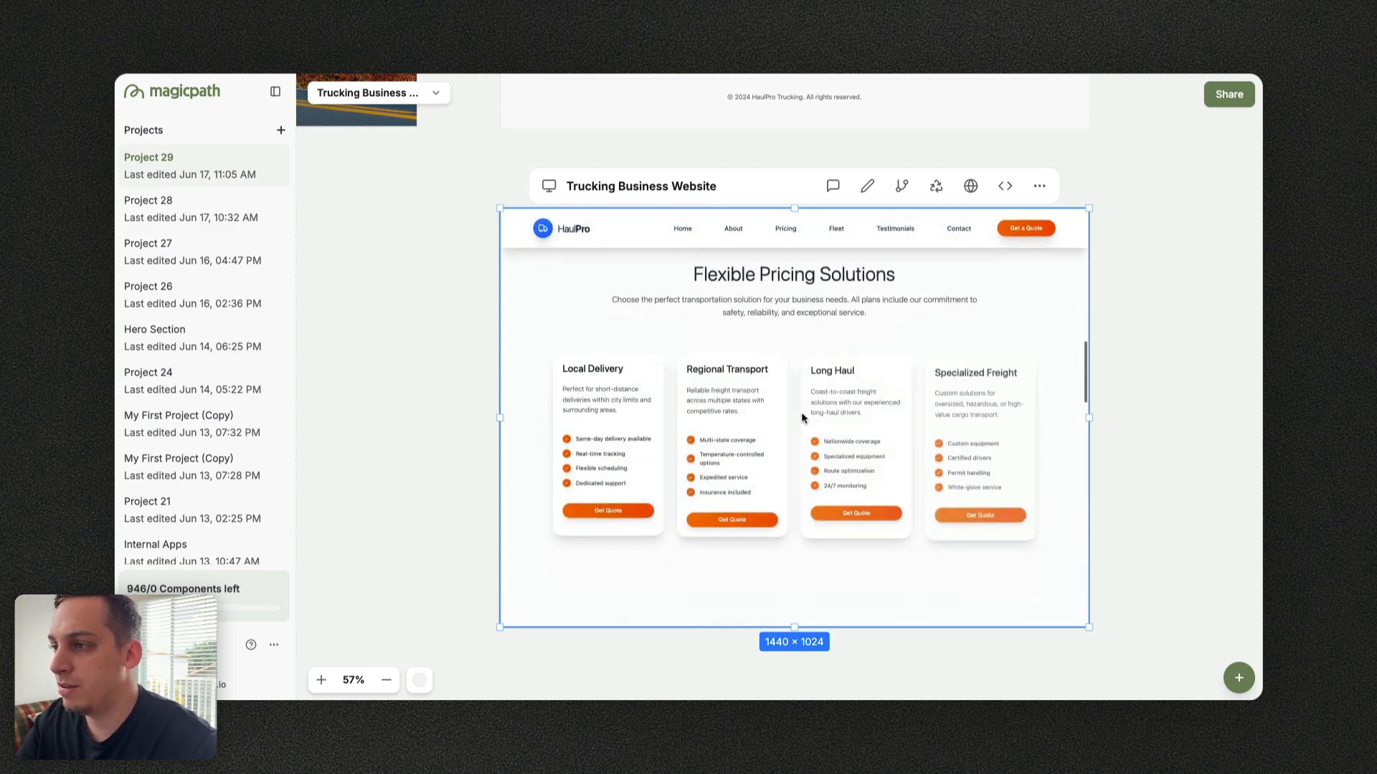
scroll(down, 3)
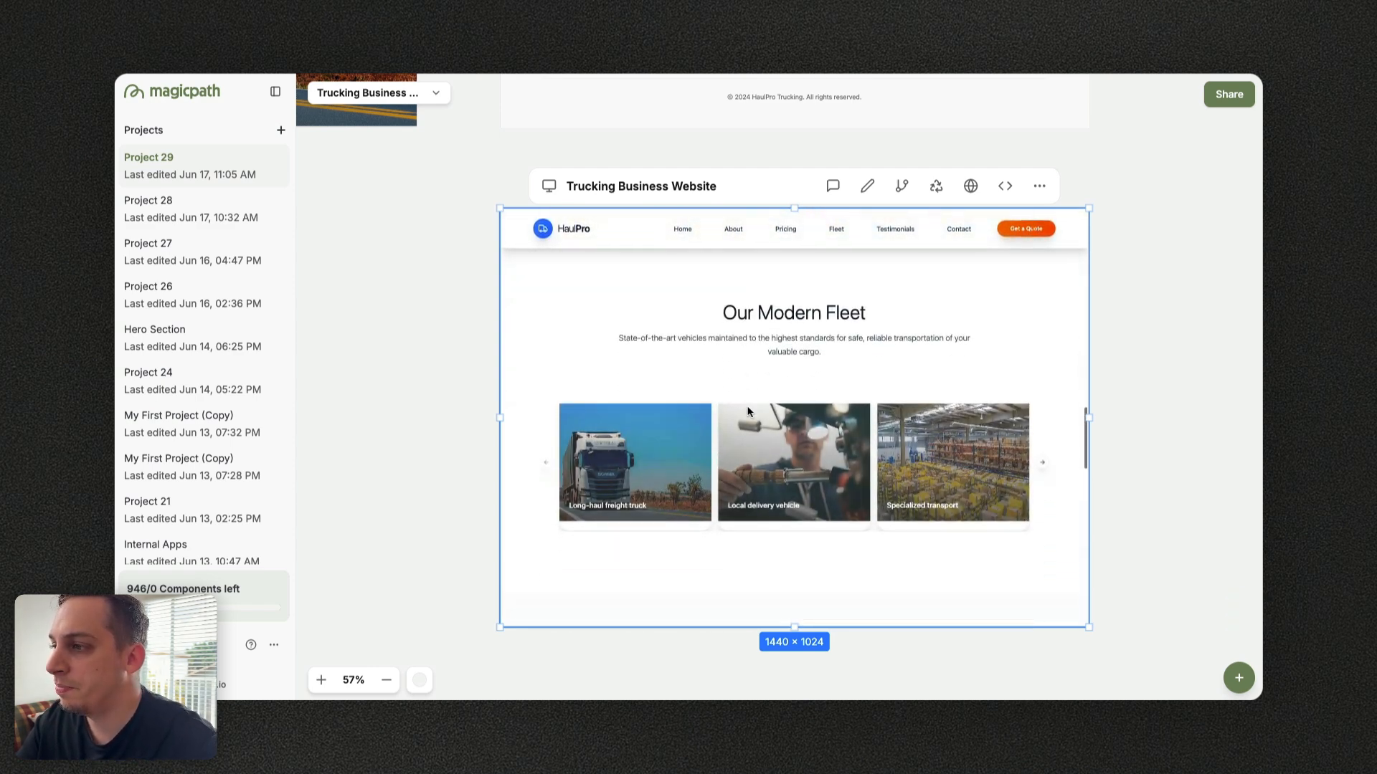
scroll(down, 3)
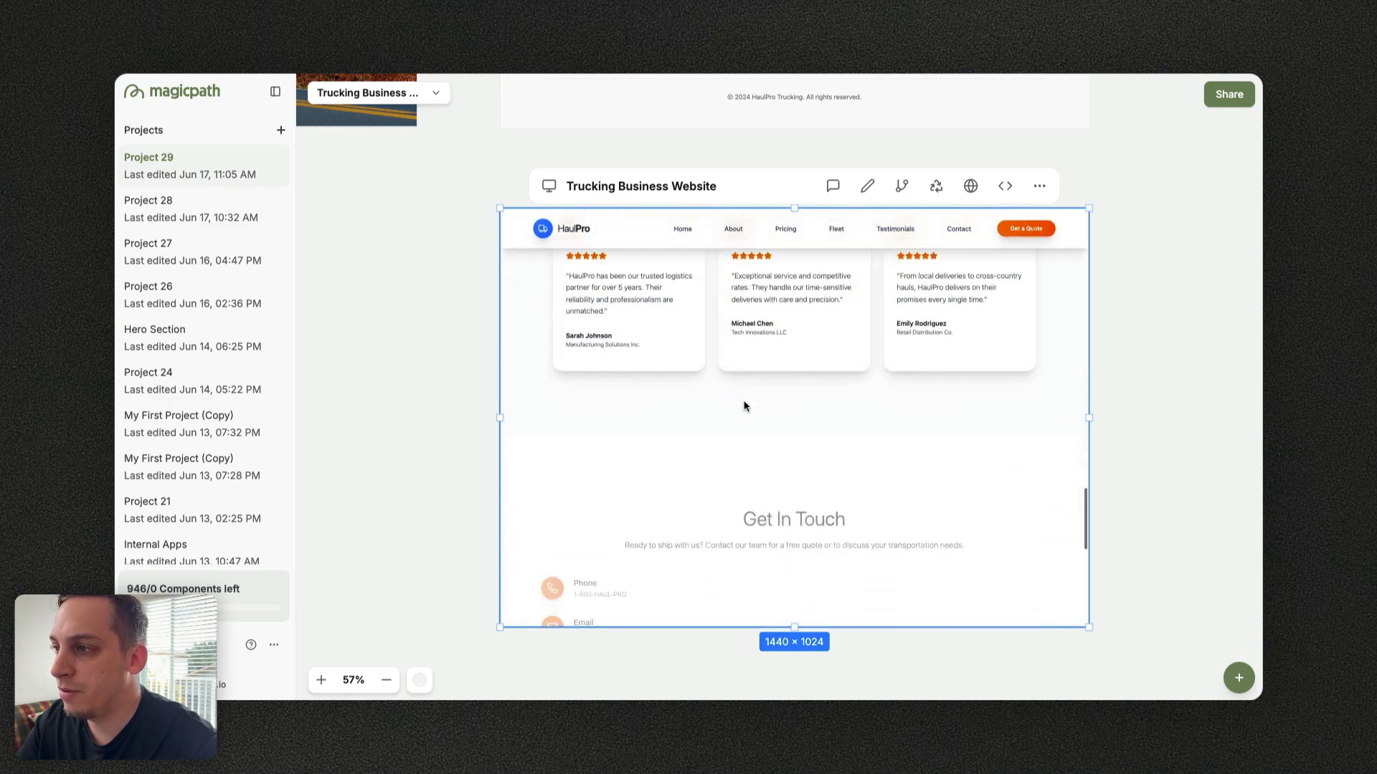
scroll(down, 3)
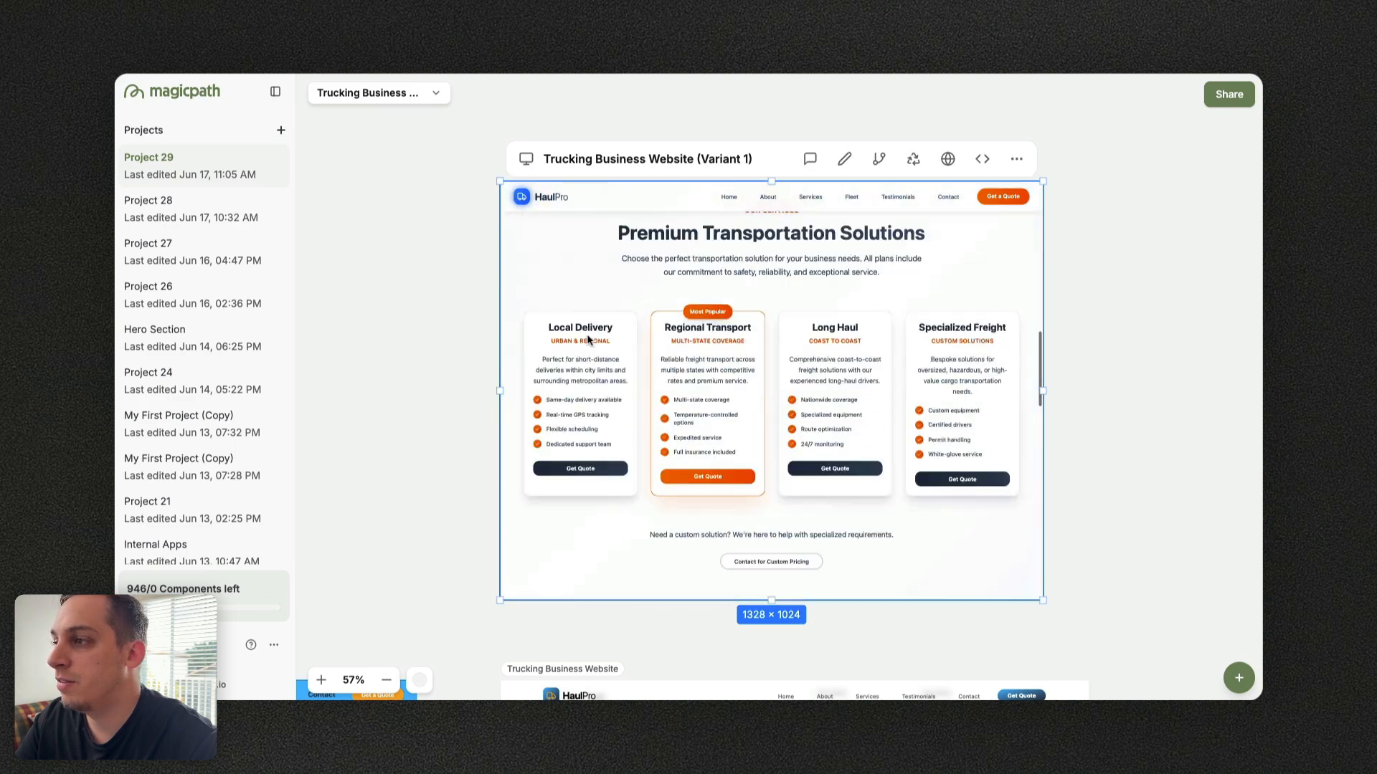
Preview Variant 1 as a live page and scroll past the Industry Leading Trucking Solutions hero and quote form
scroll(down, 3)
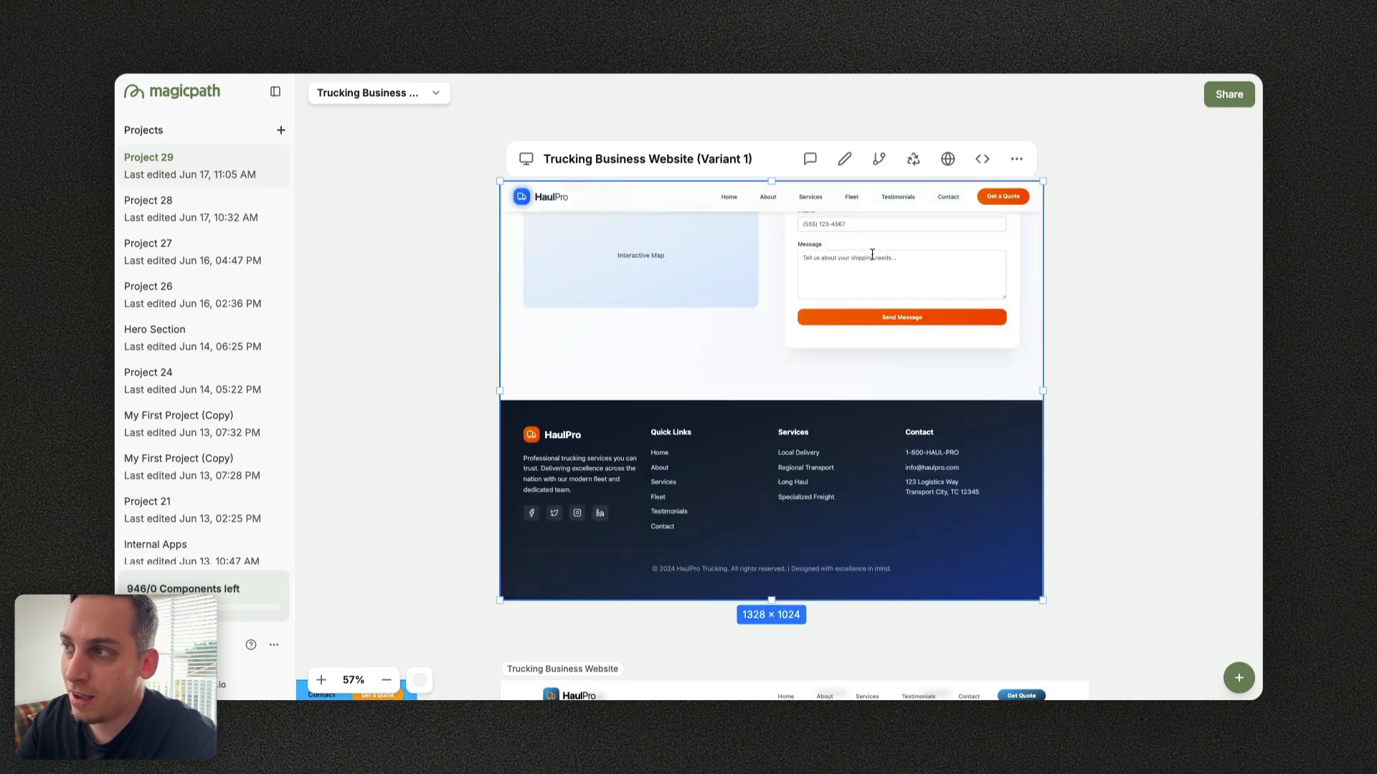
mouse_move(948, 159)
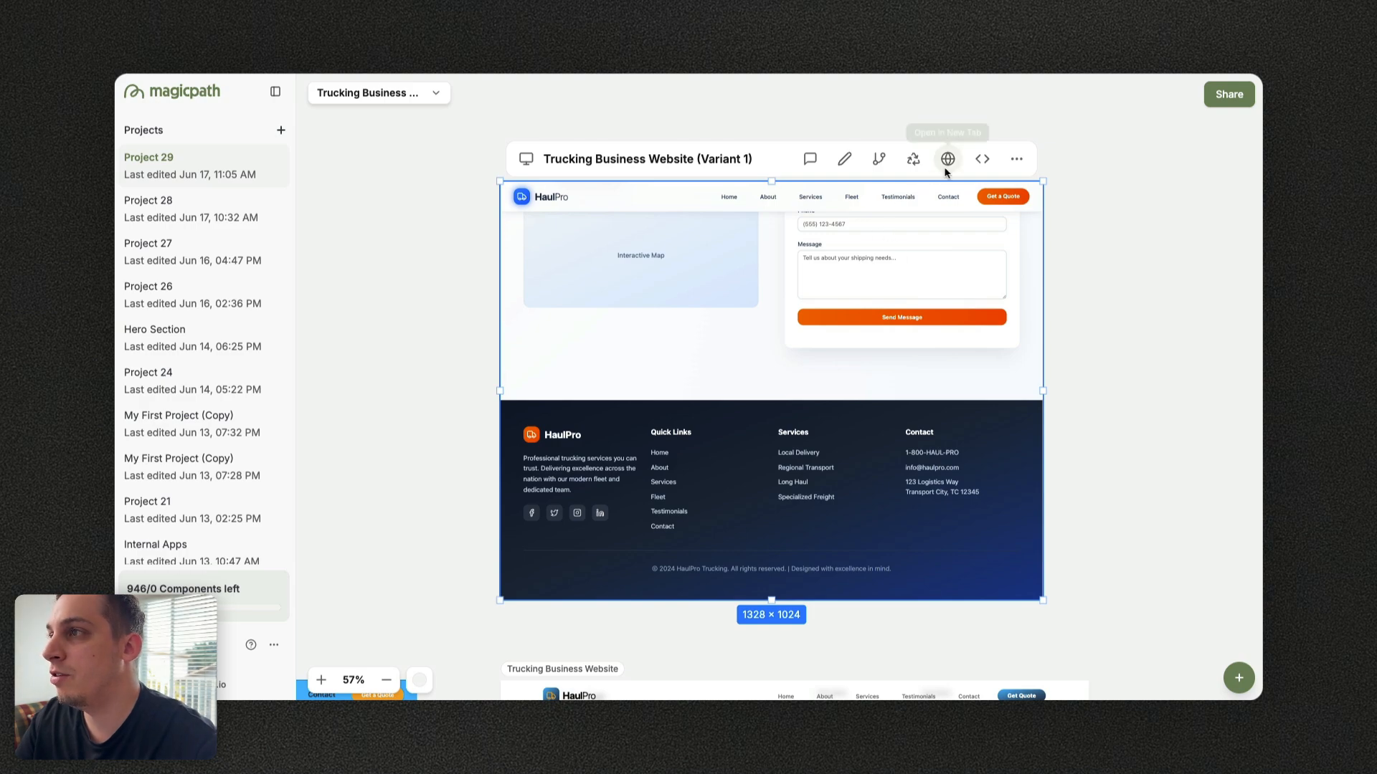
click(947, 159)
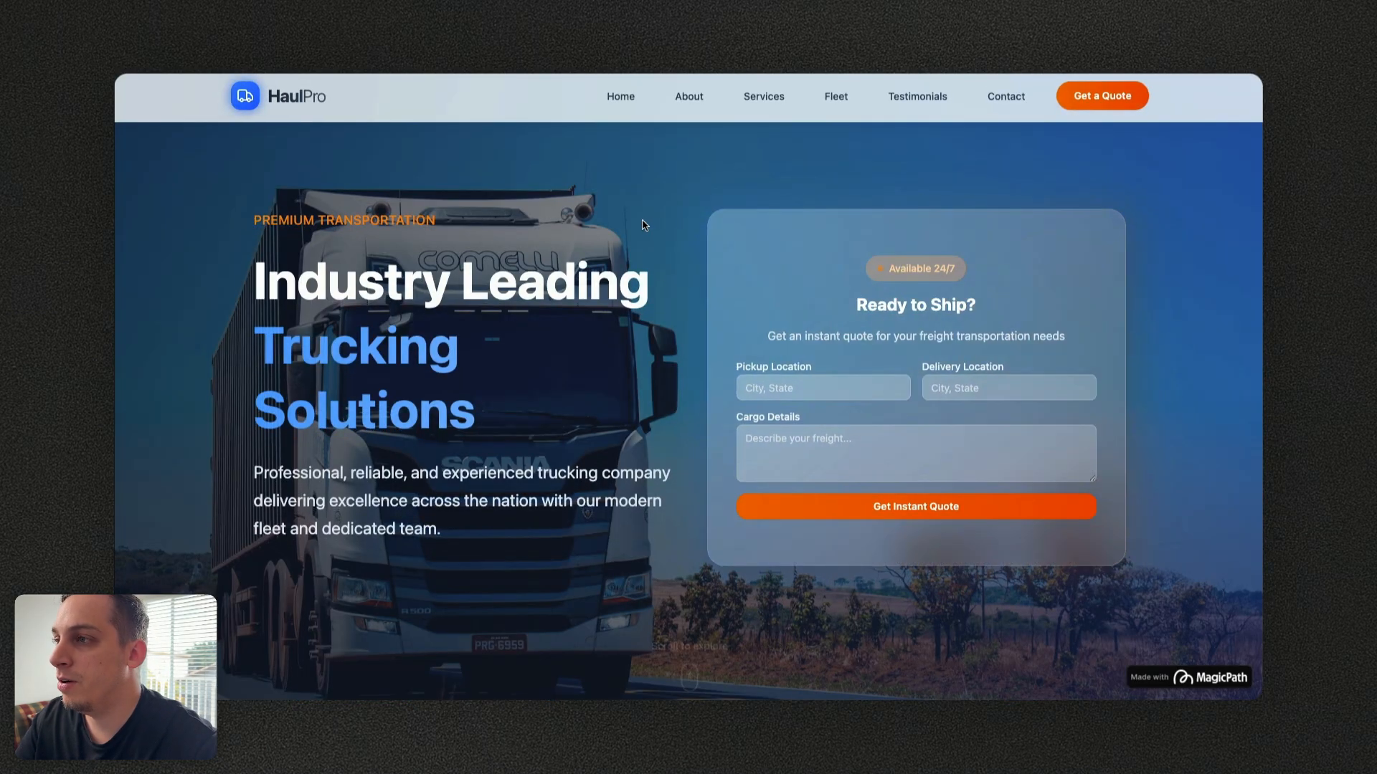
scroll(down, 3)
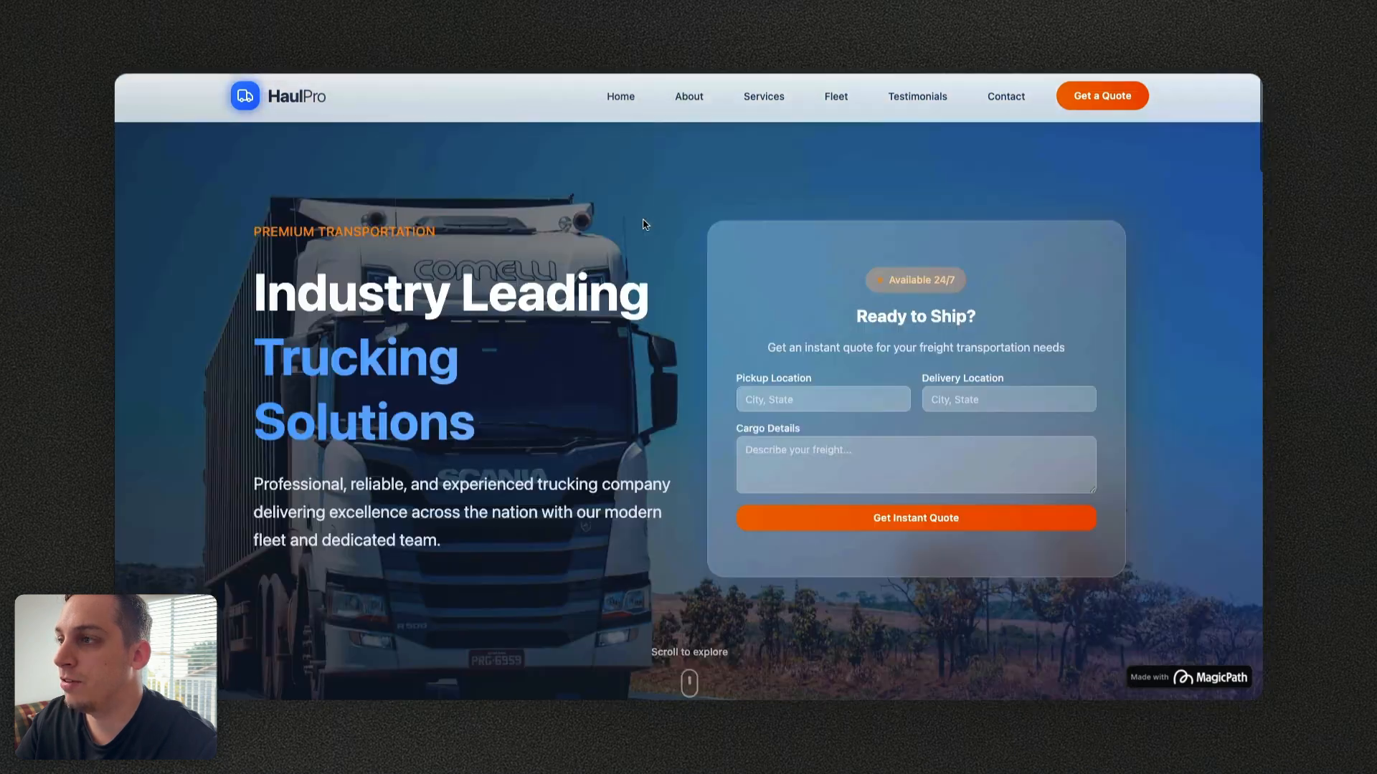
scroll(down, 3)
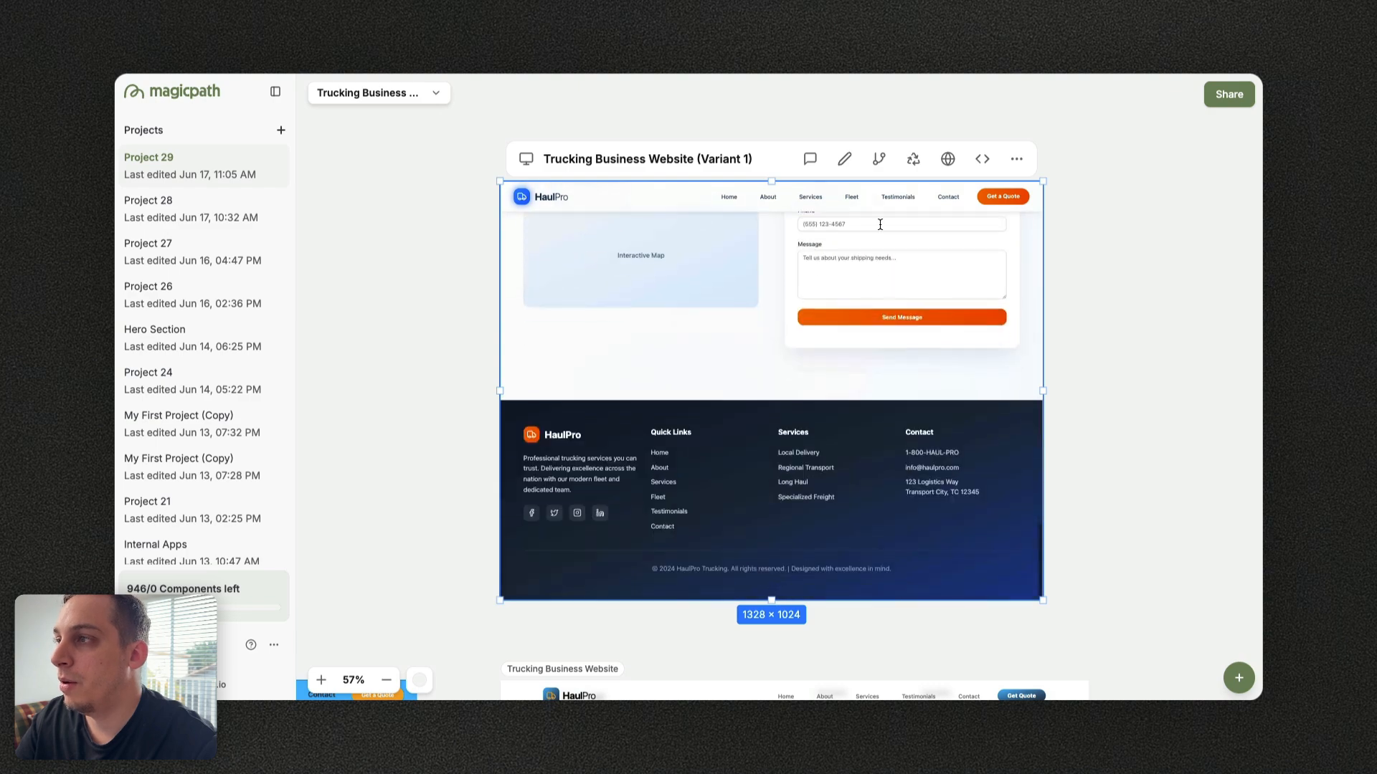
mouse_move(947, 159)
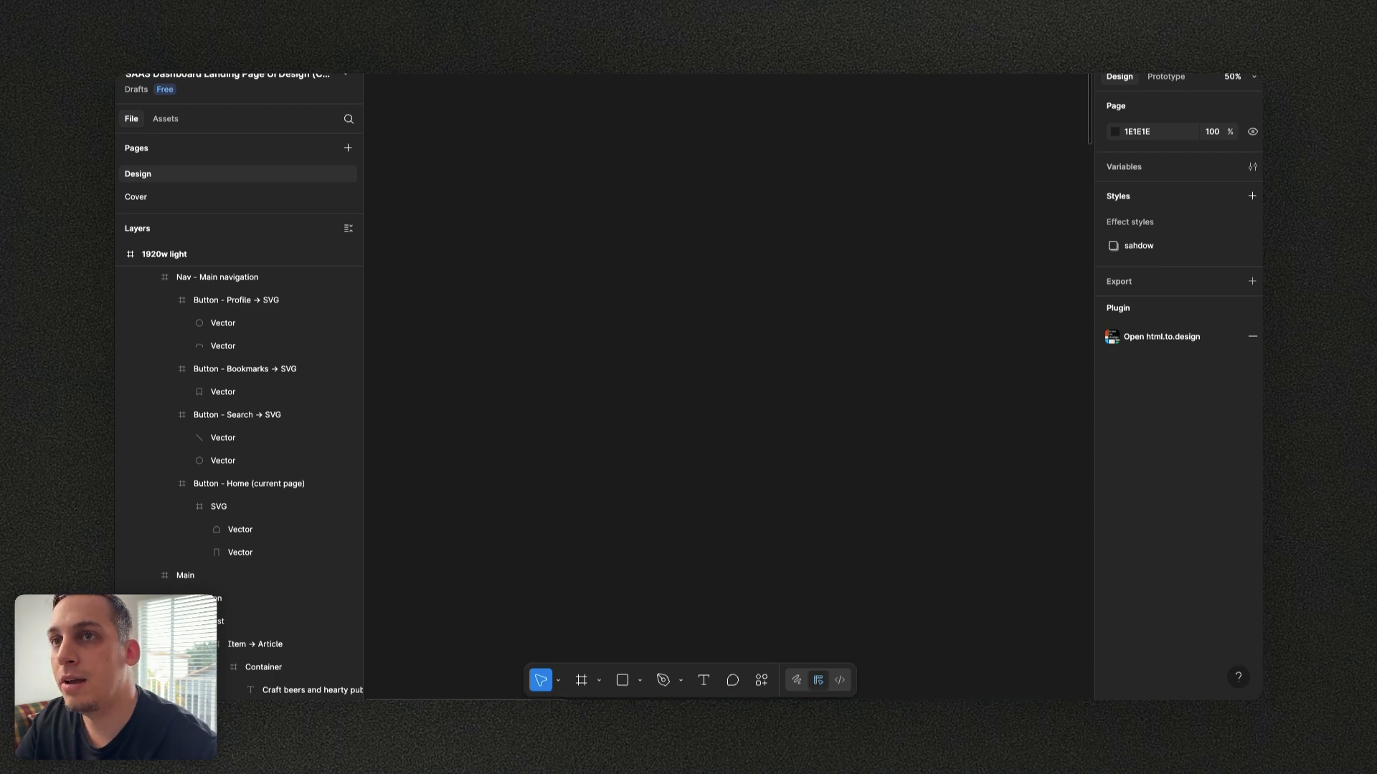
Import Variant 1's MagicPath page URL through html.to.design, creating a 1920w HaulPro frame
click(1161, 336)
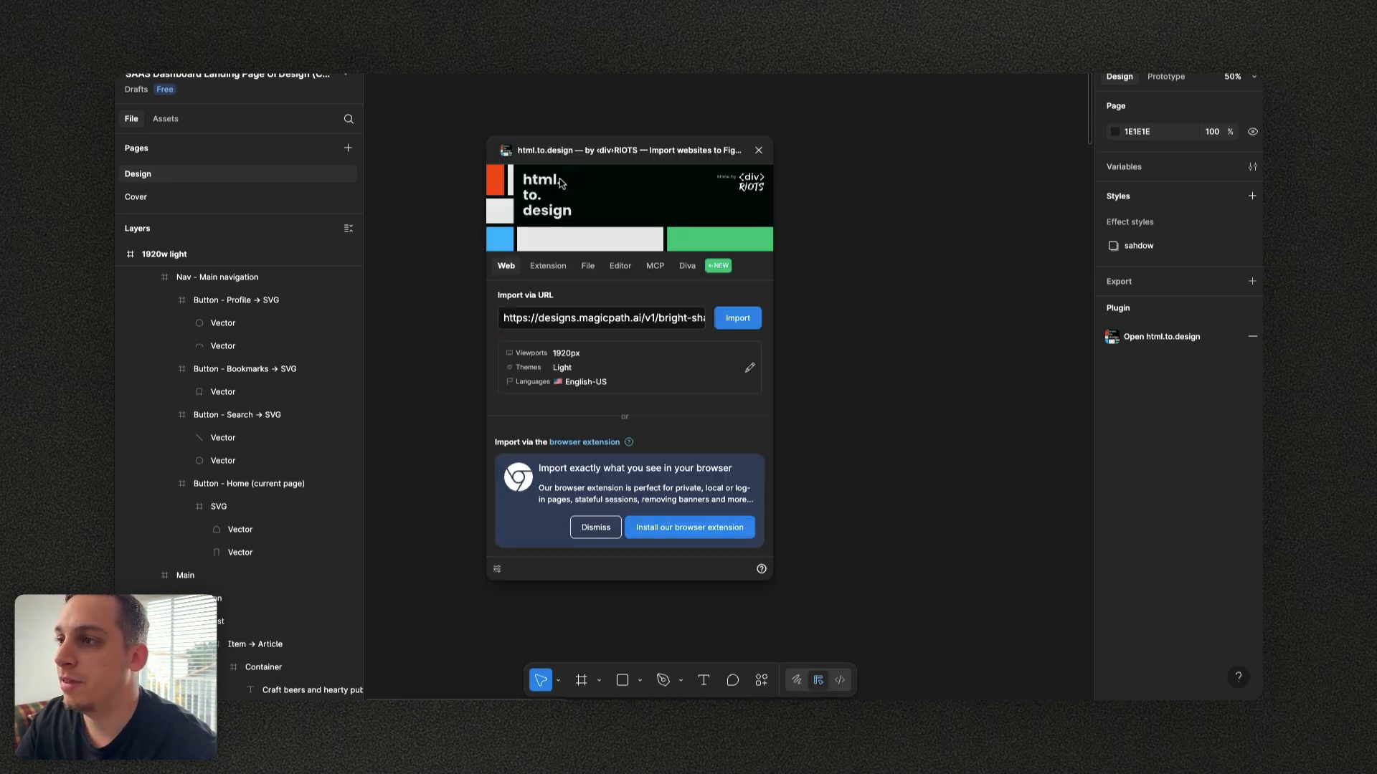
click(603, 317)
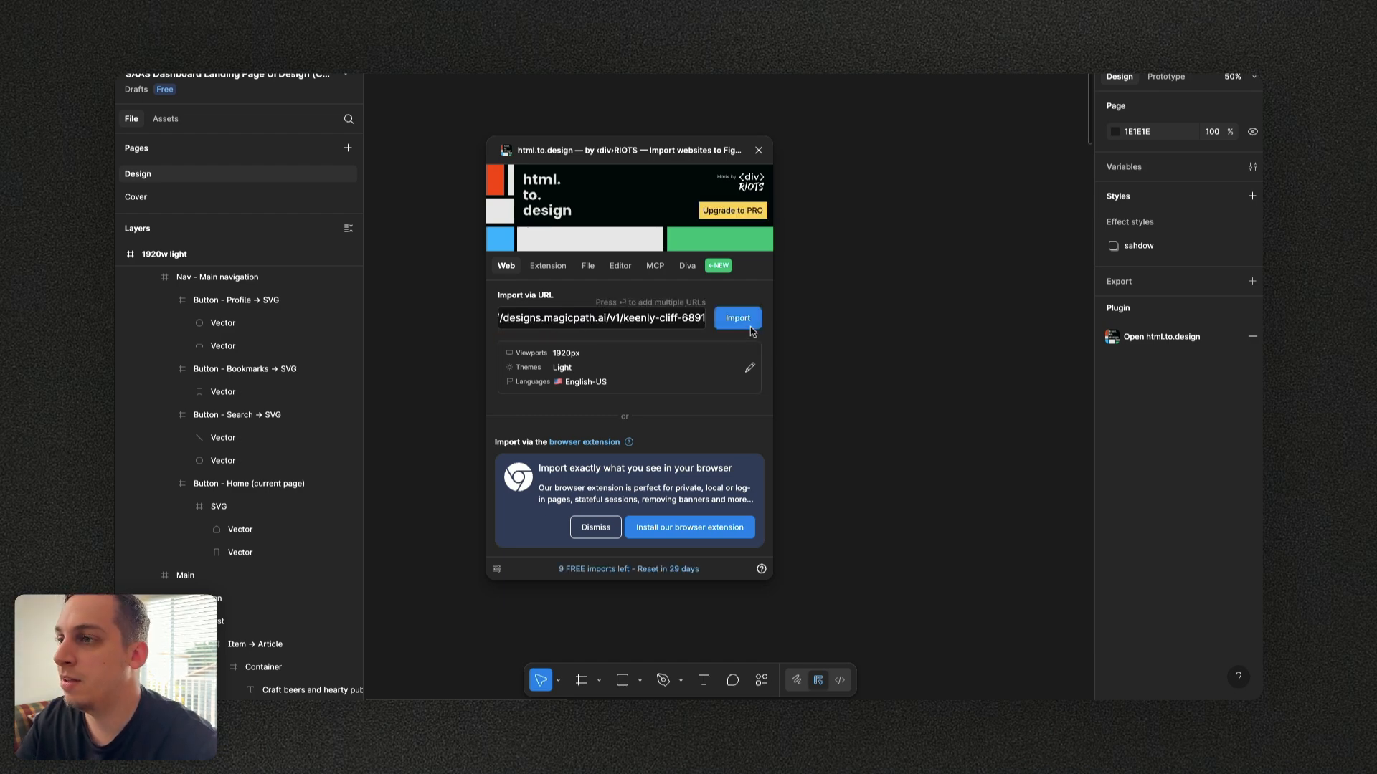
click(736, 317)
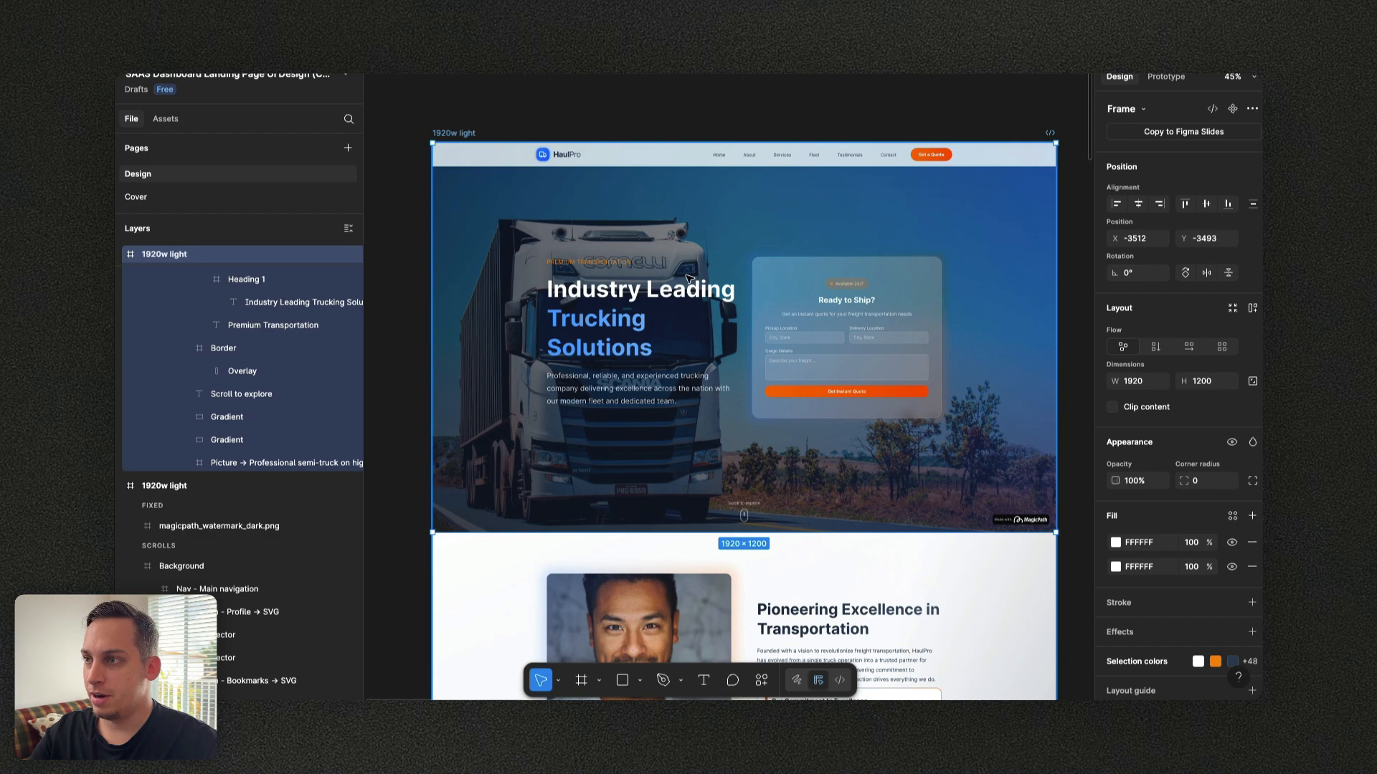
Scroll the imported HaulPro frame to the footer and inspect the Ready to Ship With Us section's linear gradient fill
scroll(down, 3)
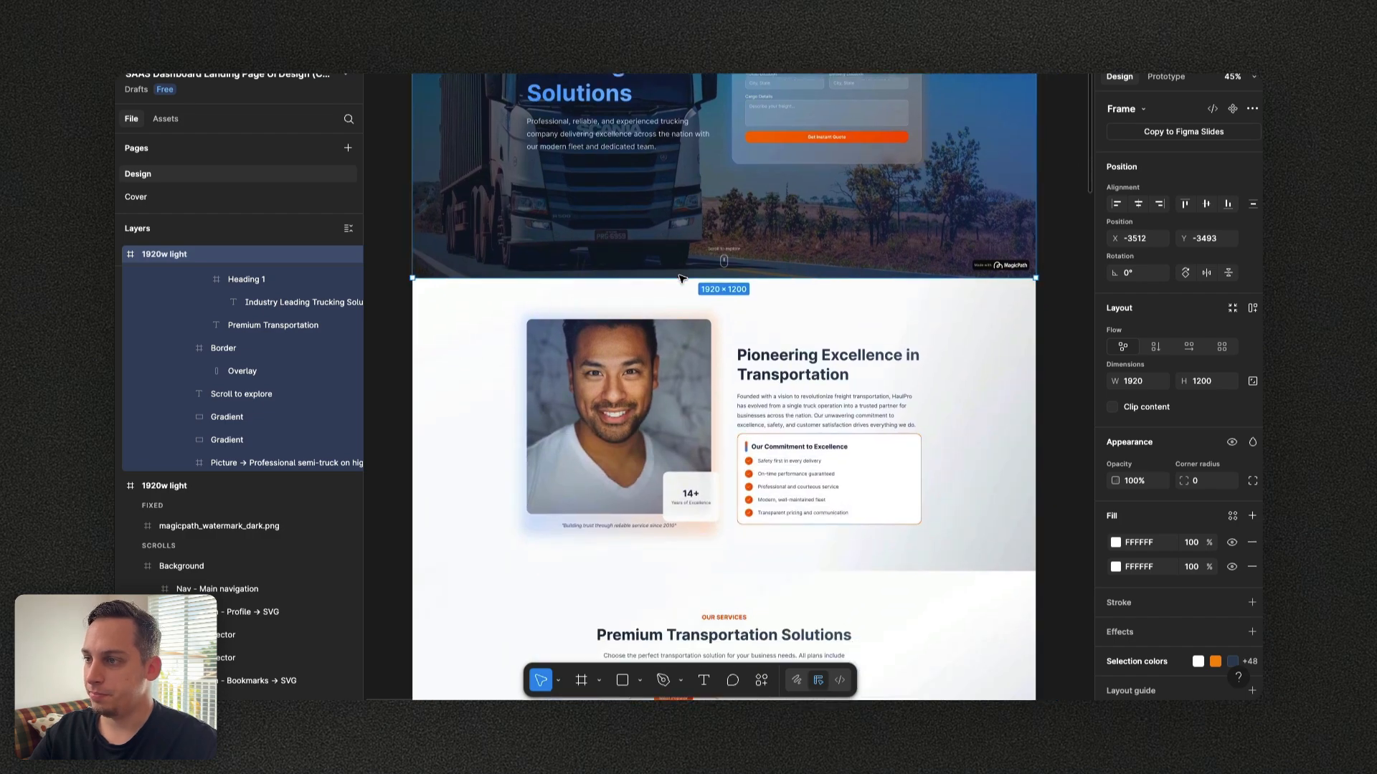
scroll(down, 3)
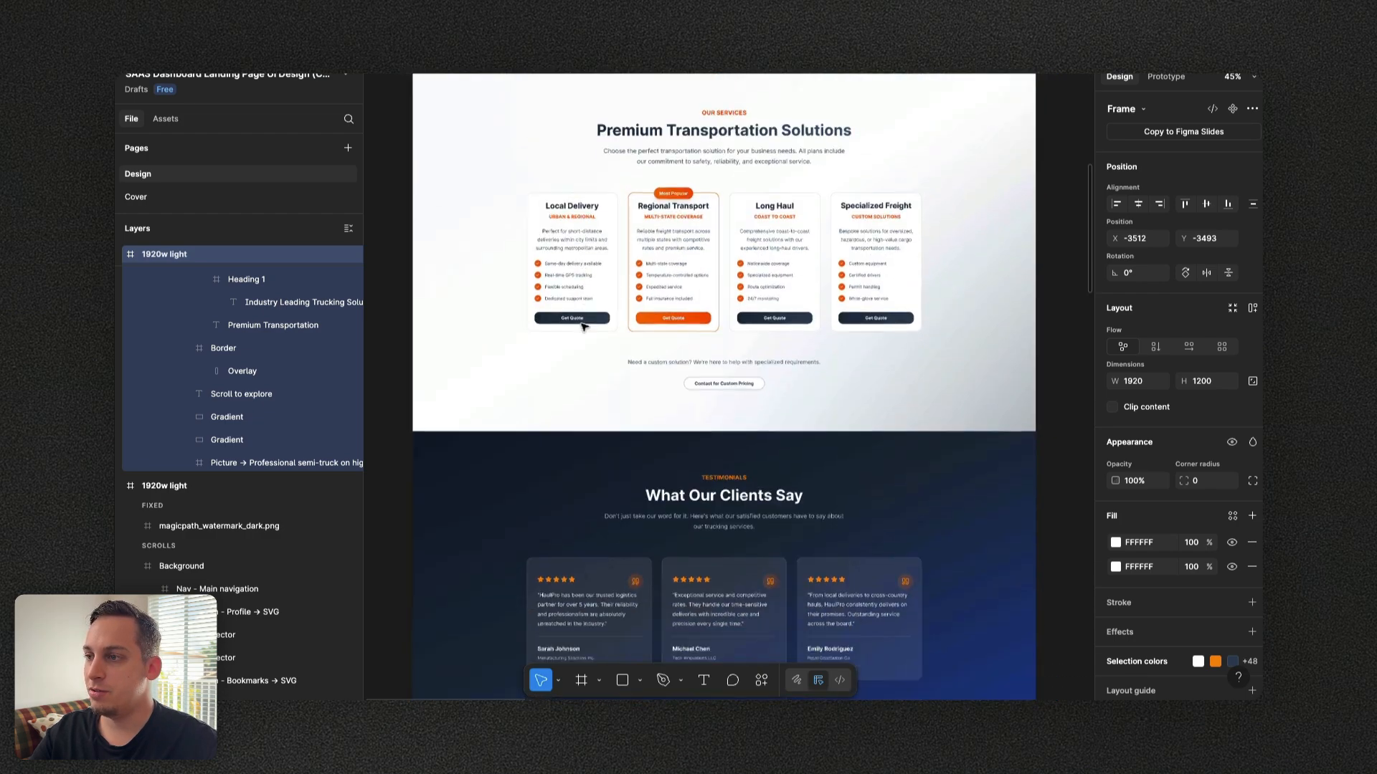
scroll(down, 3)
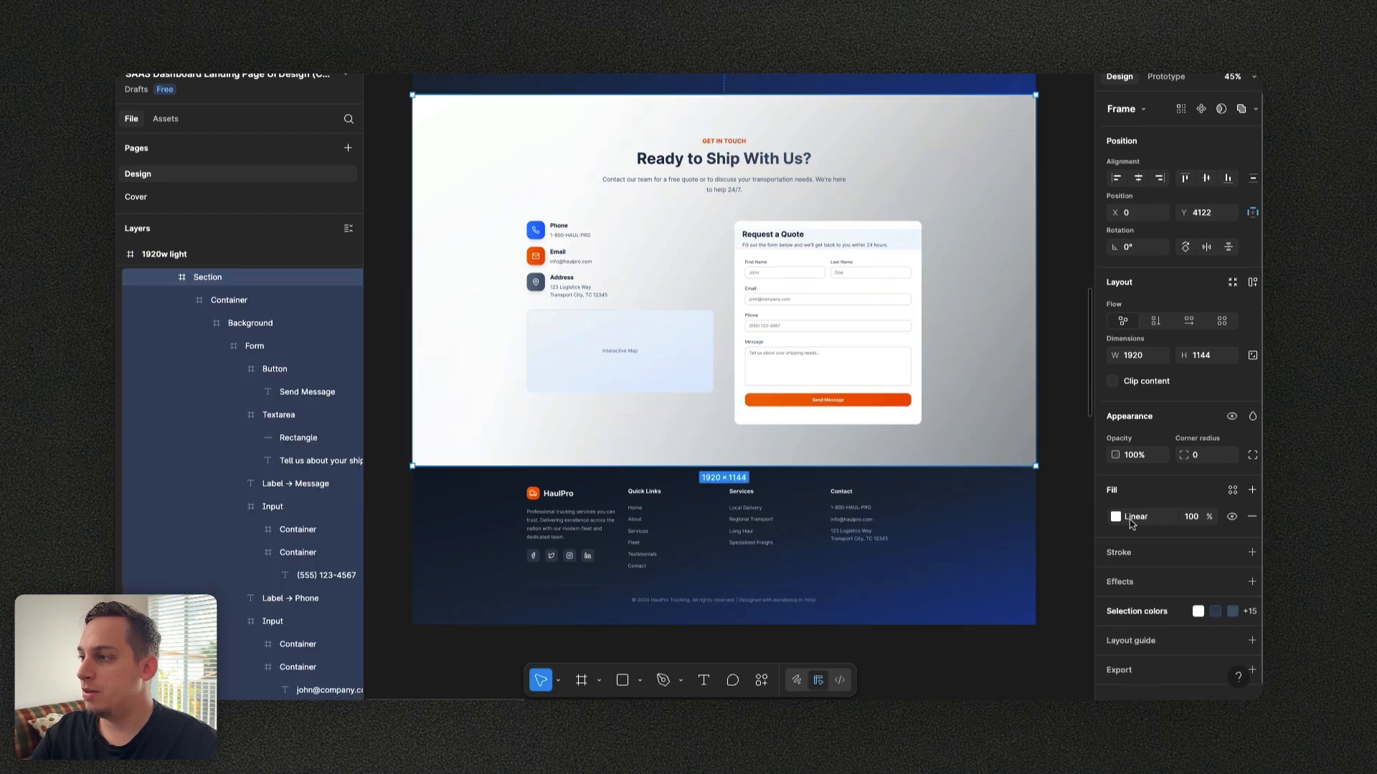
click(1115, 516)
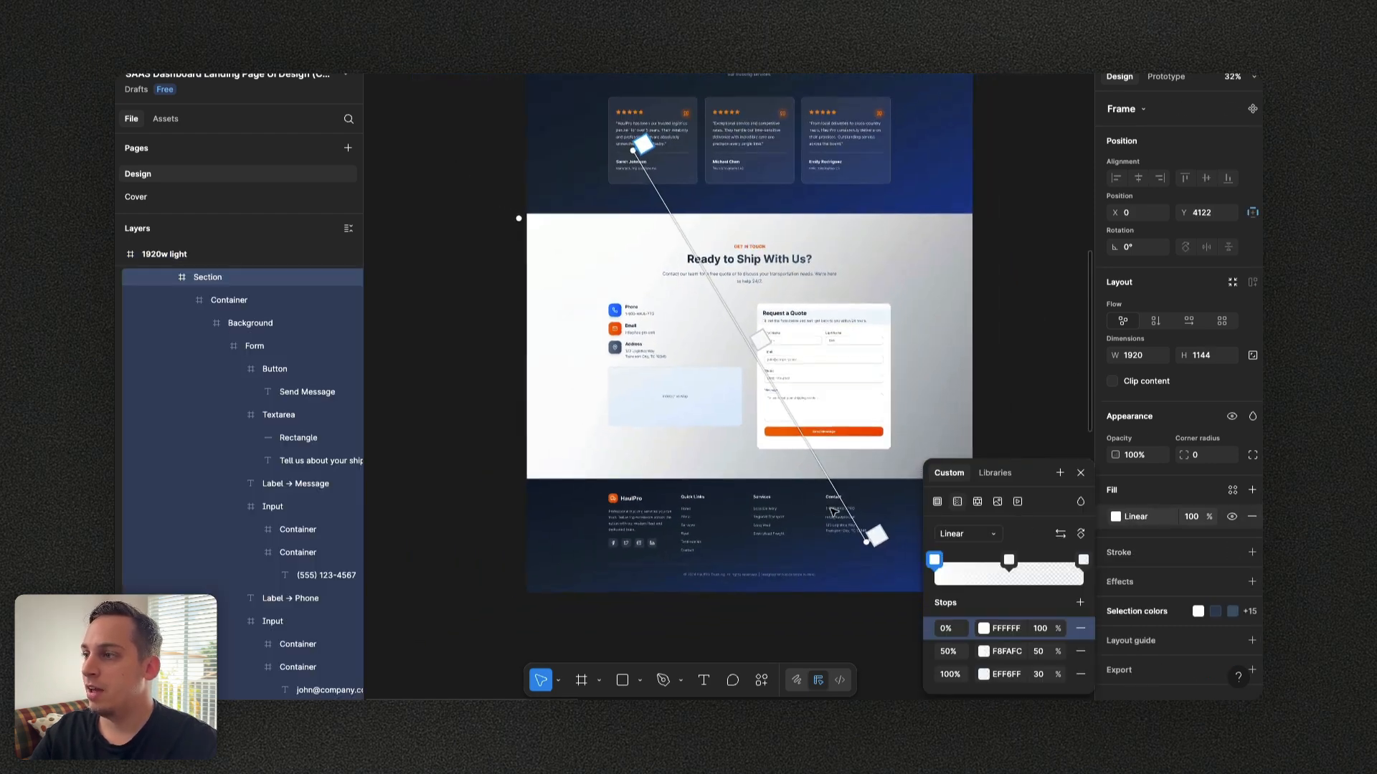
click(983, 673)
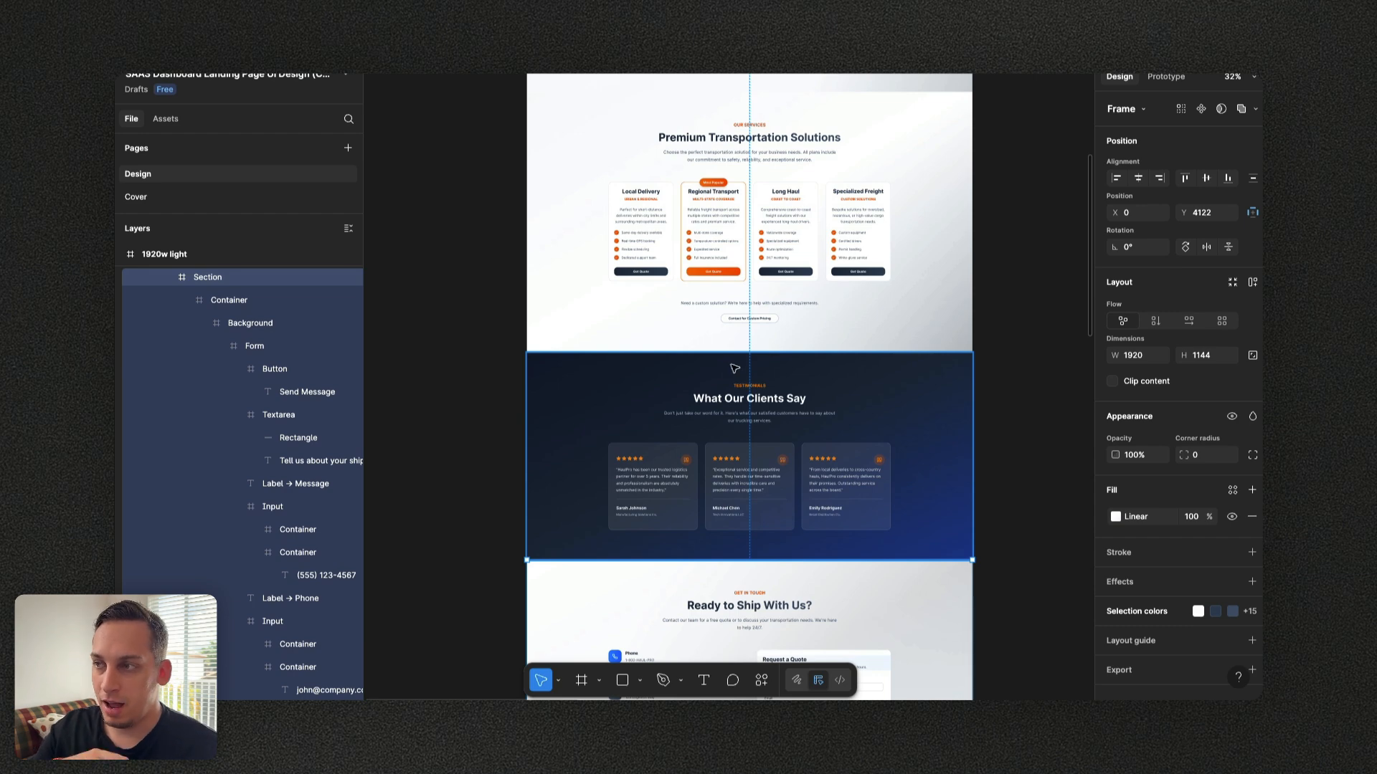
mouse_move(630, 381)
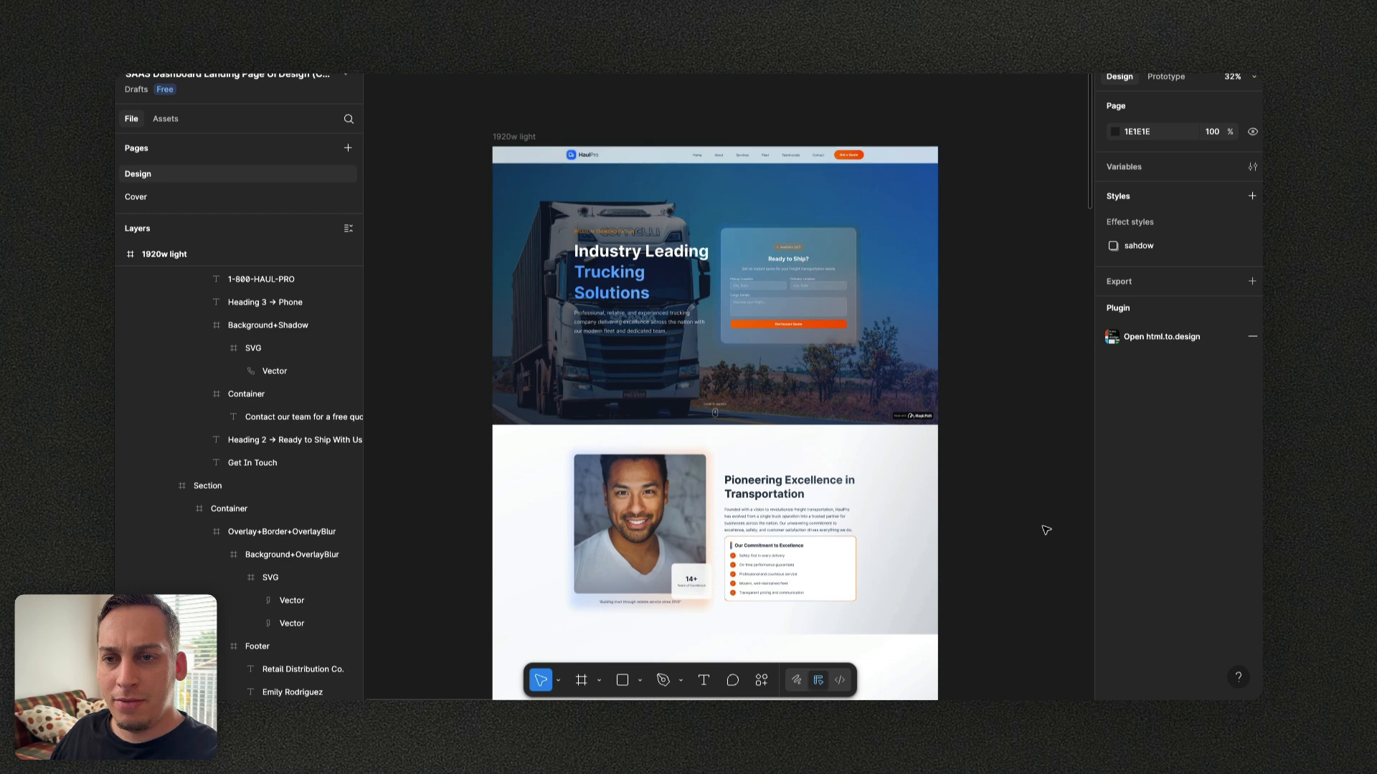
mouse_move(420, 492)
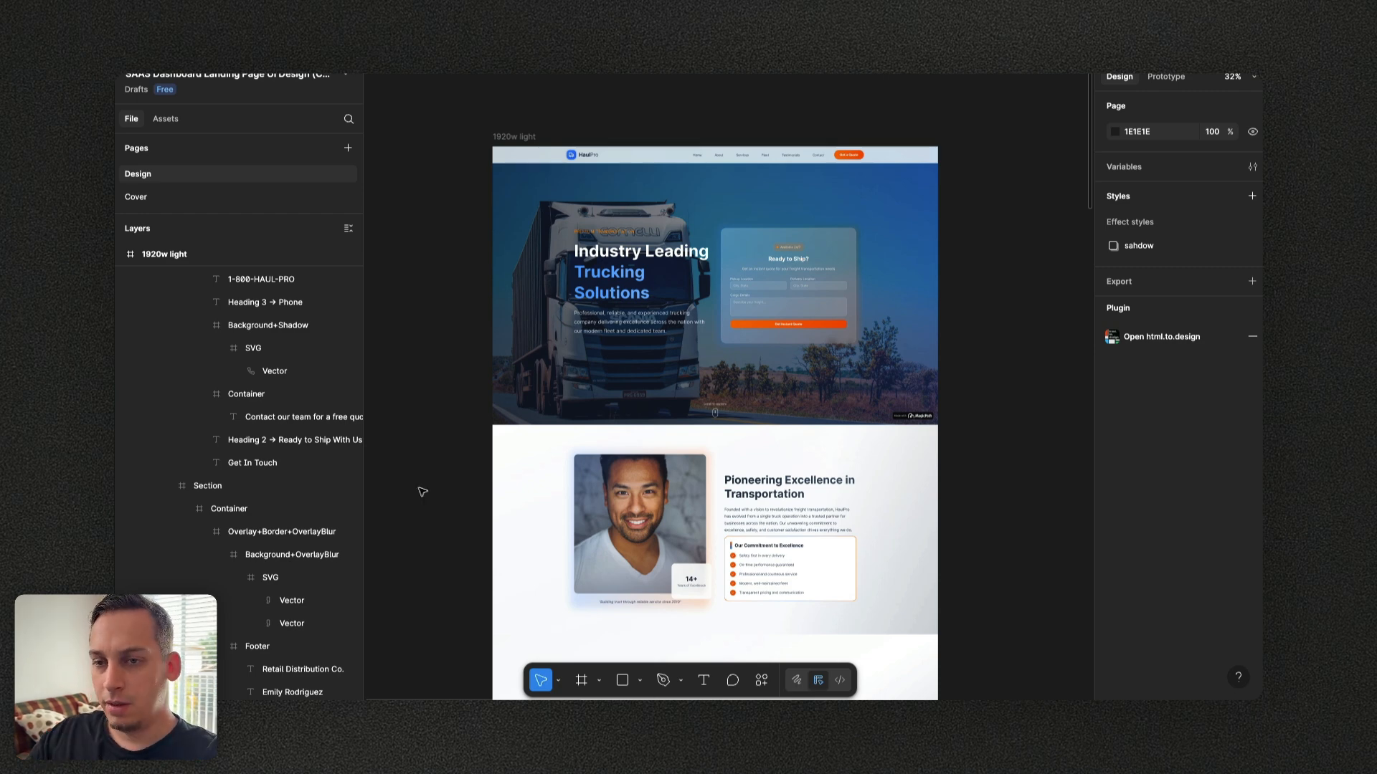